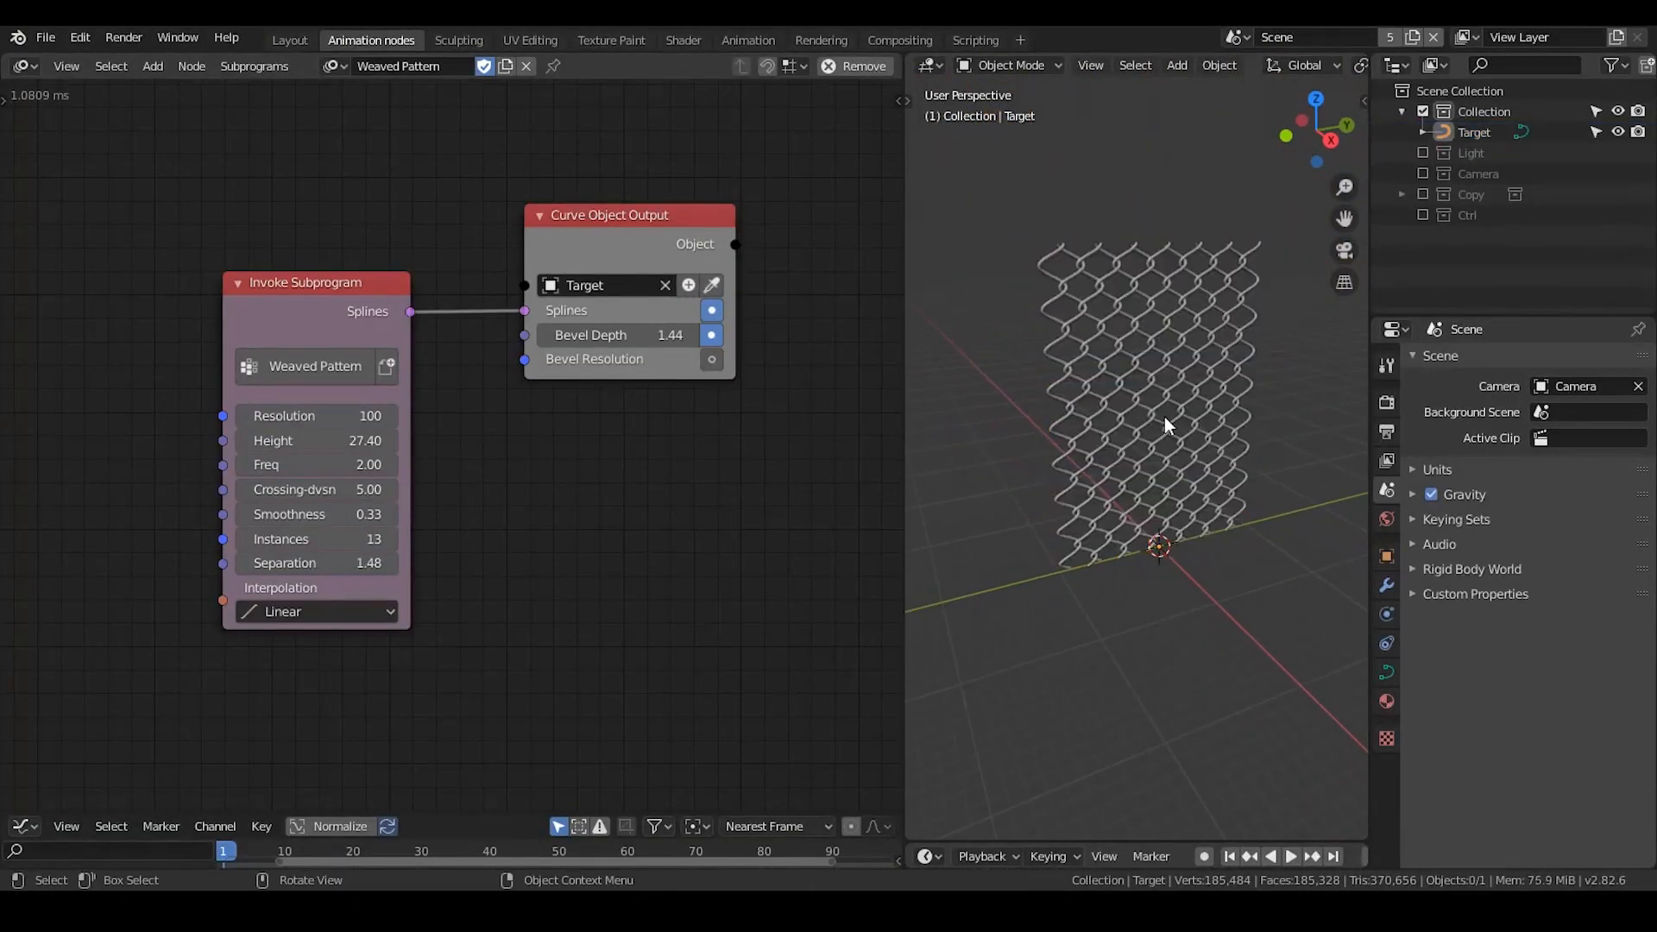
pyautogui.moveTo(1248, 523)
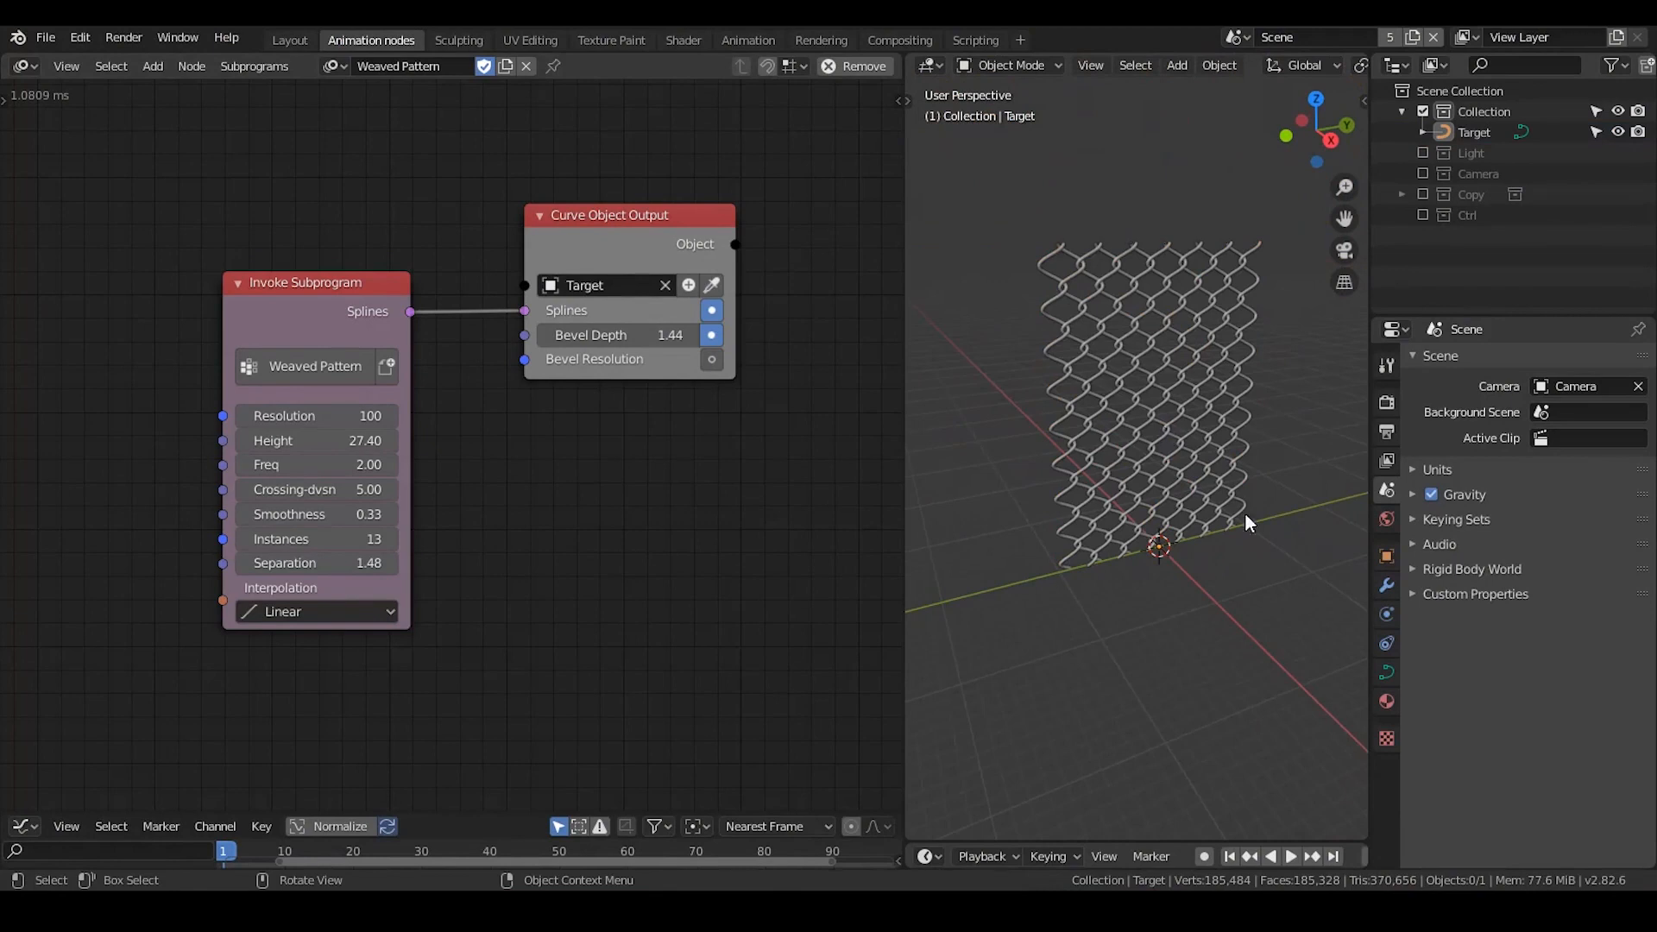
pyautogui.moveTo(1184, 457)
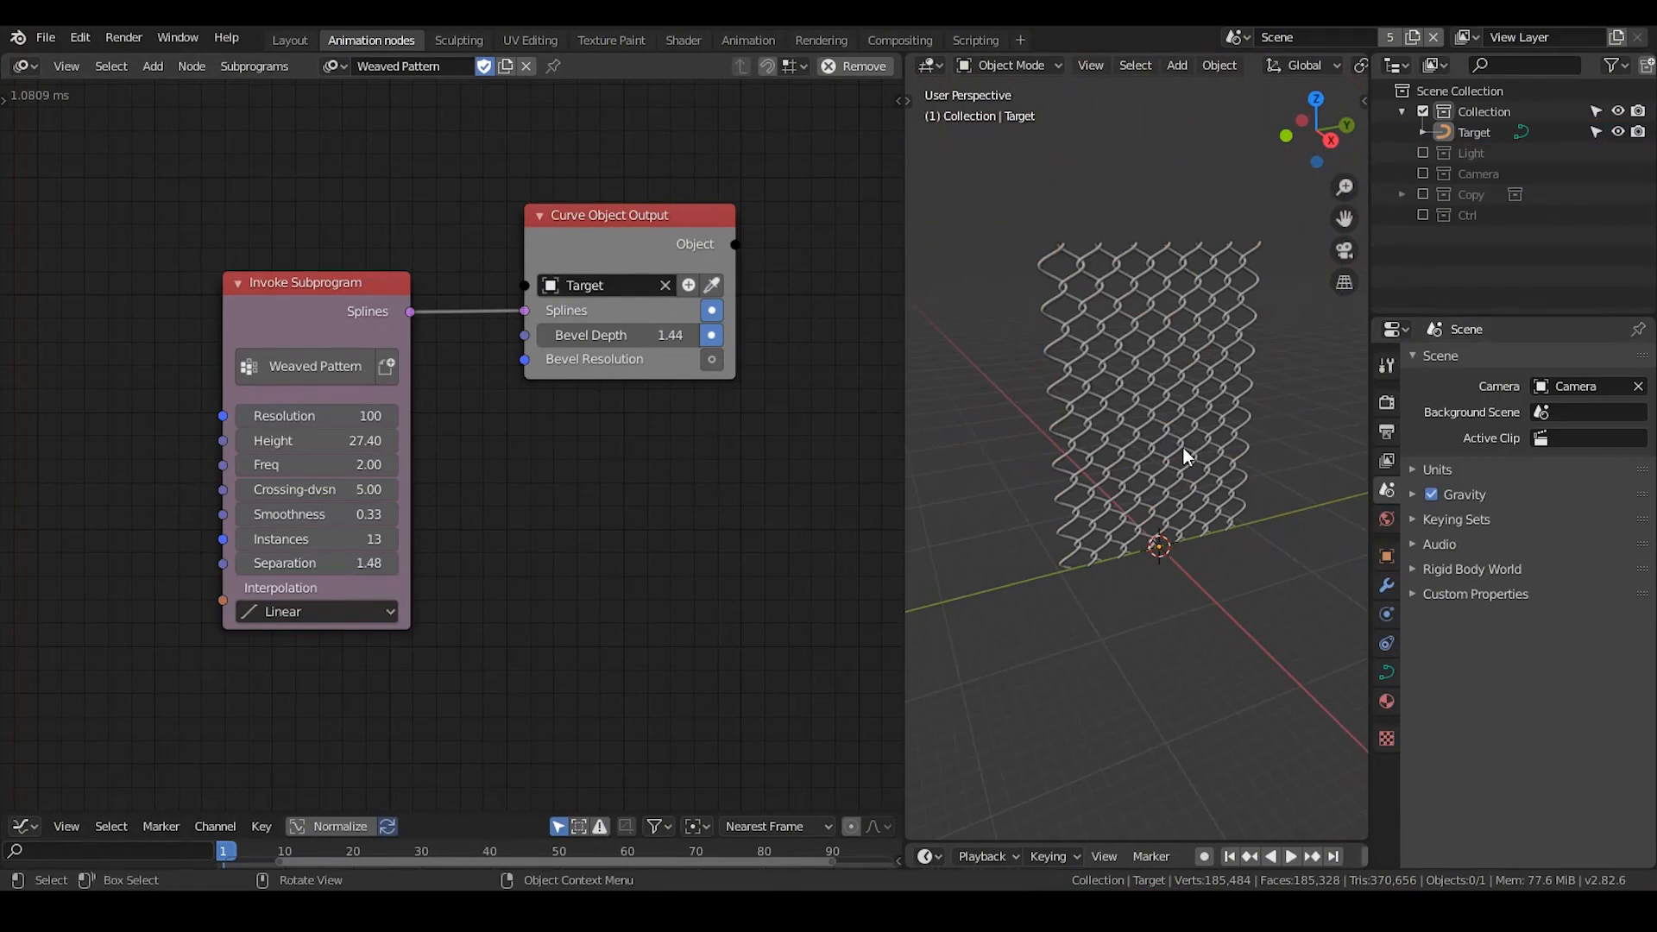
pyautogui.moveTo(1028, 588)
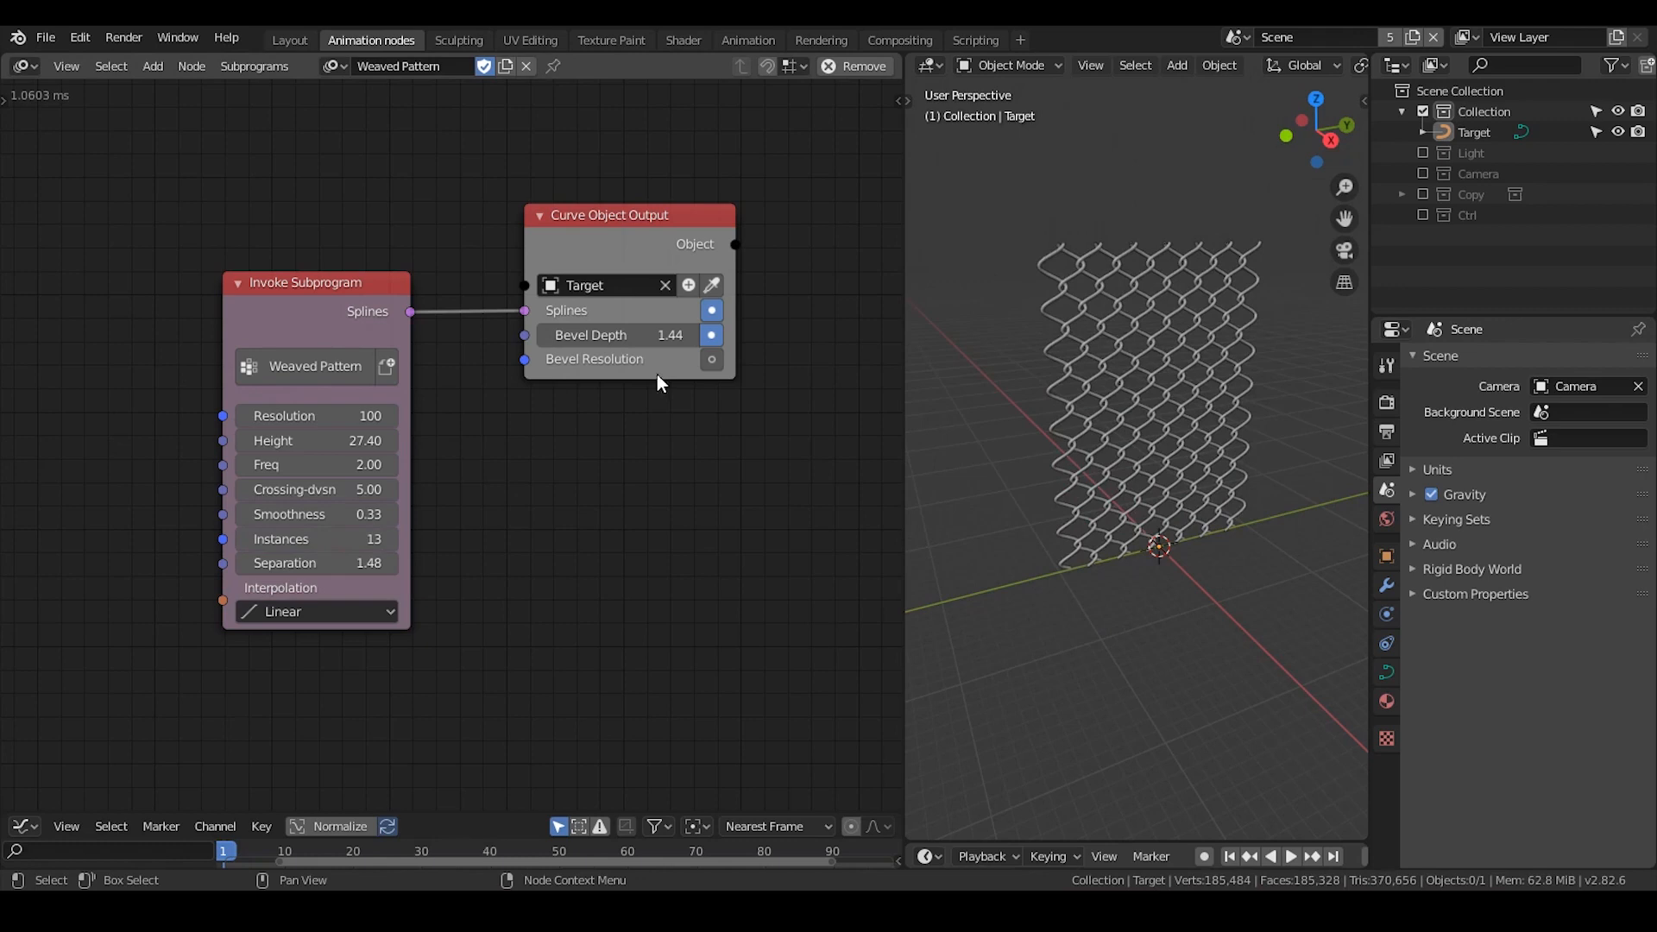
pyautogui.moveTo(1222, 352)
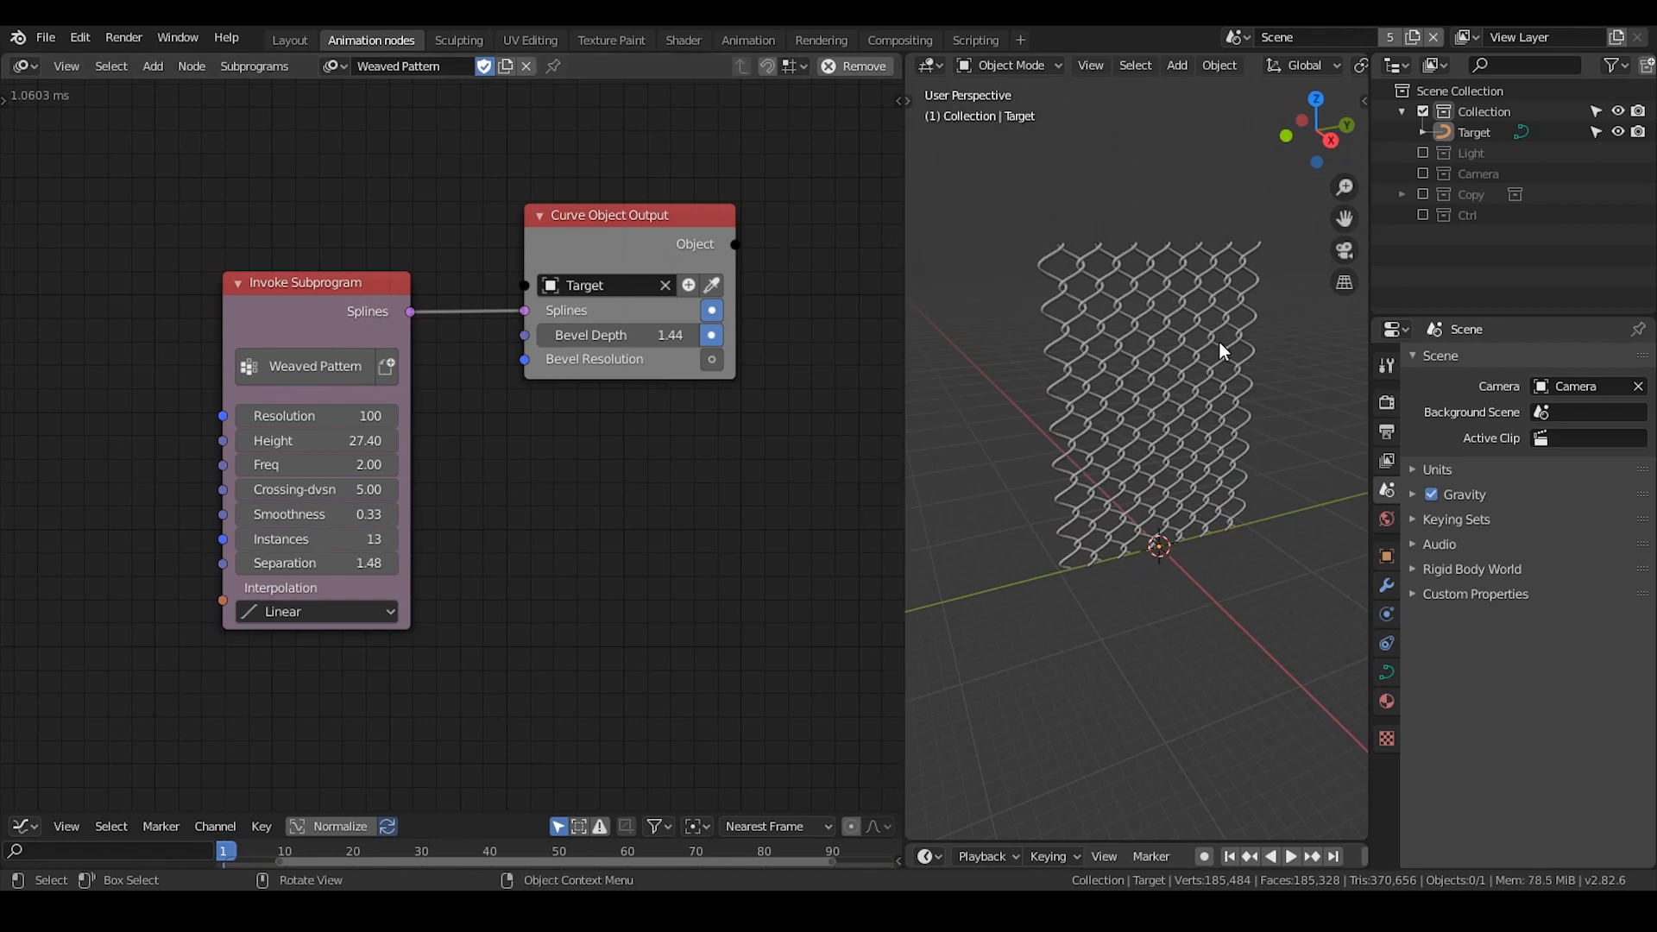
pyautogui.moveTo(1219, 397)
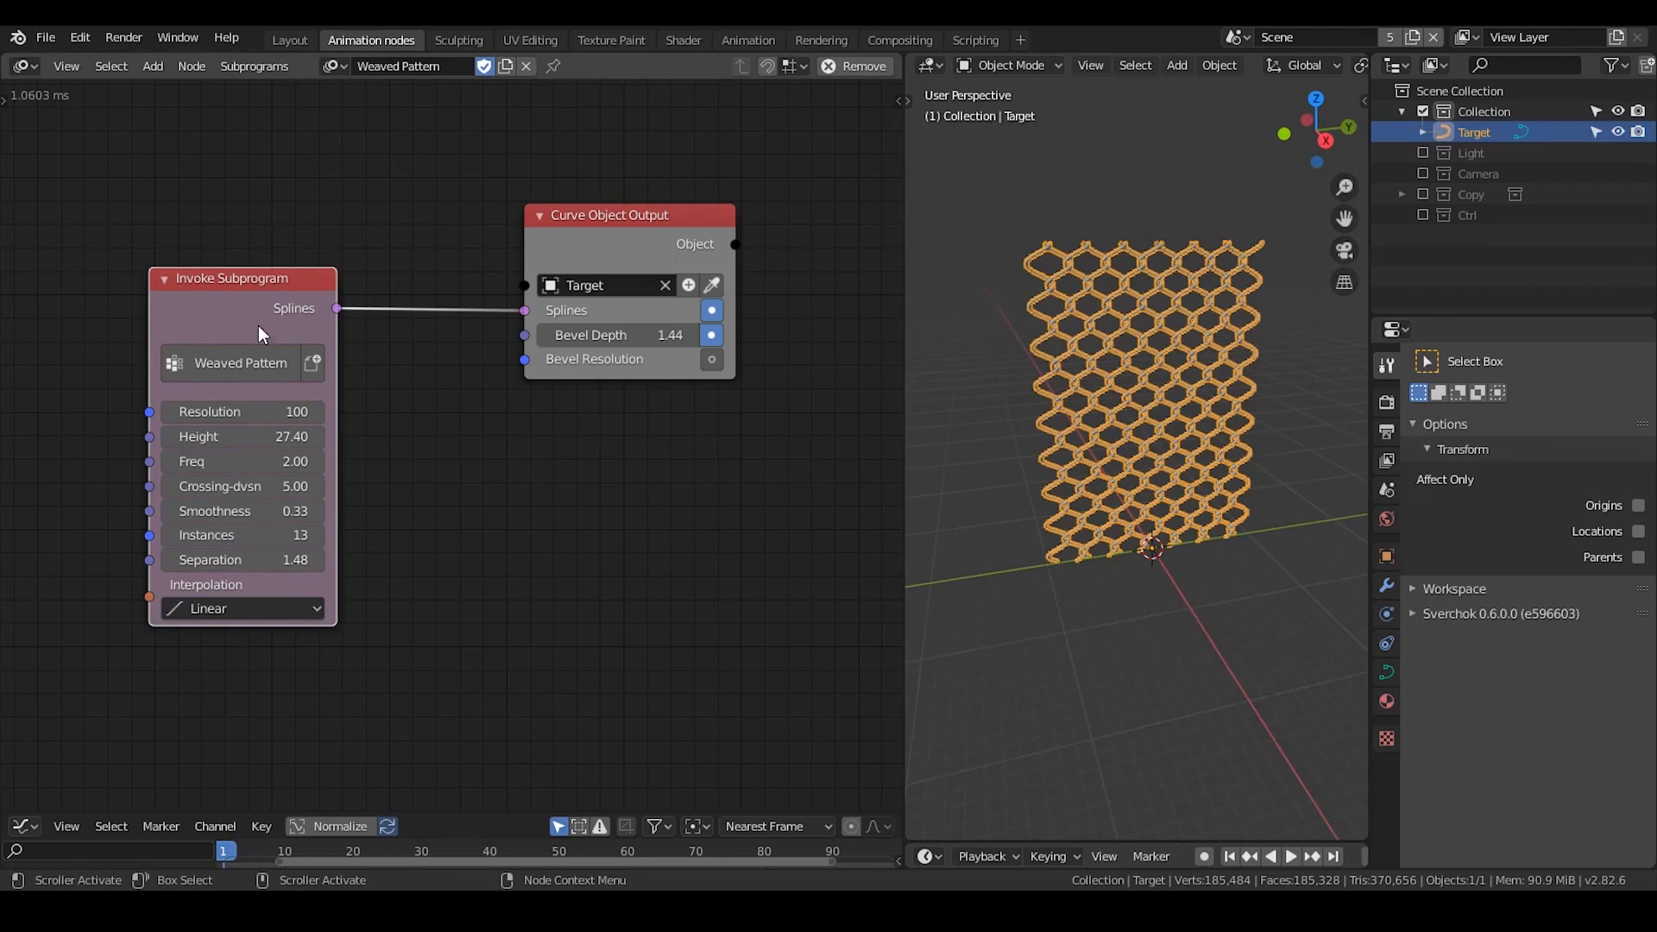
pyautogui.moveTo(211, 328)
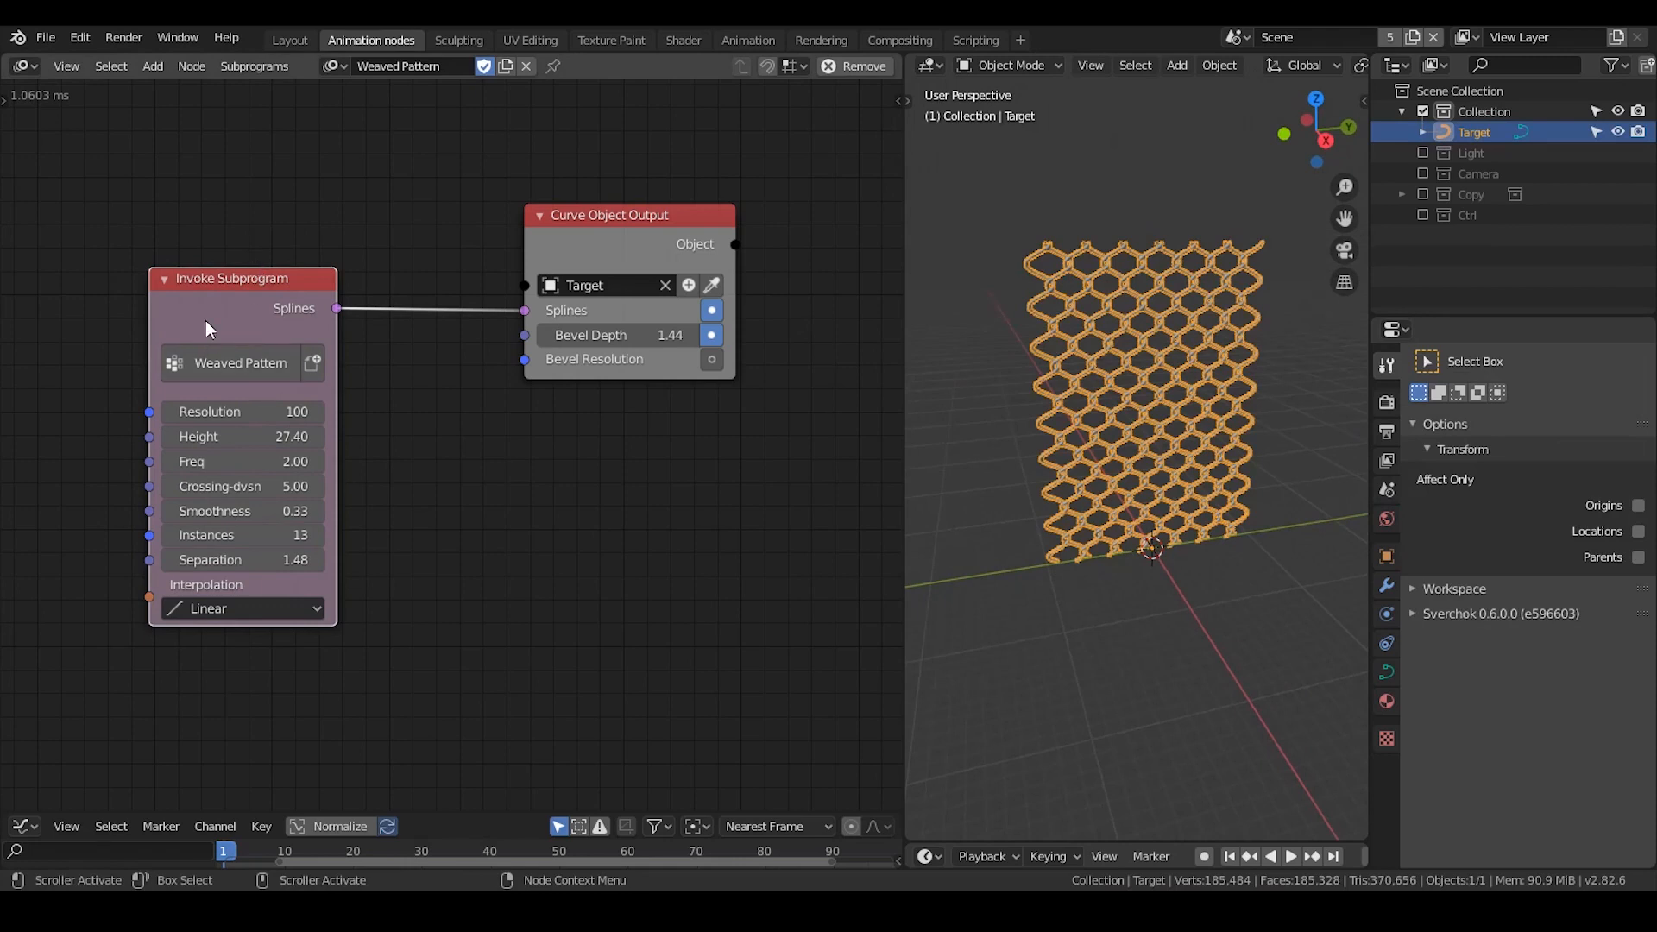
pyautogui.moveTo(579, 359)
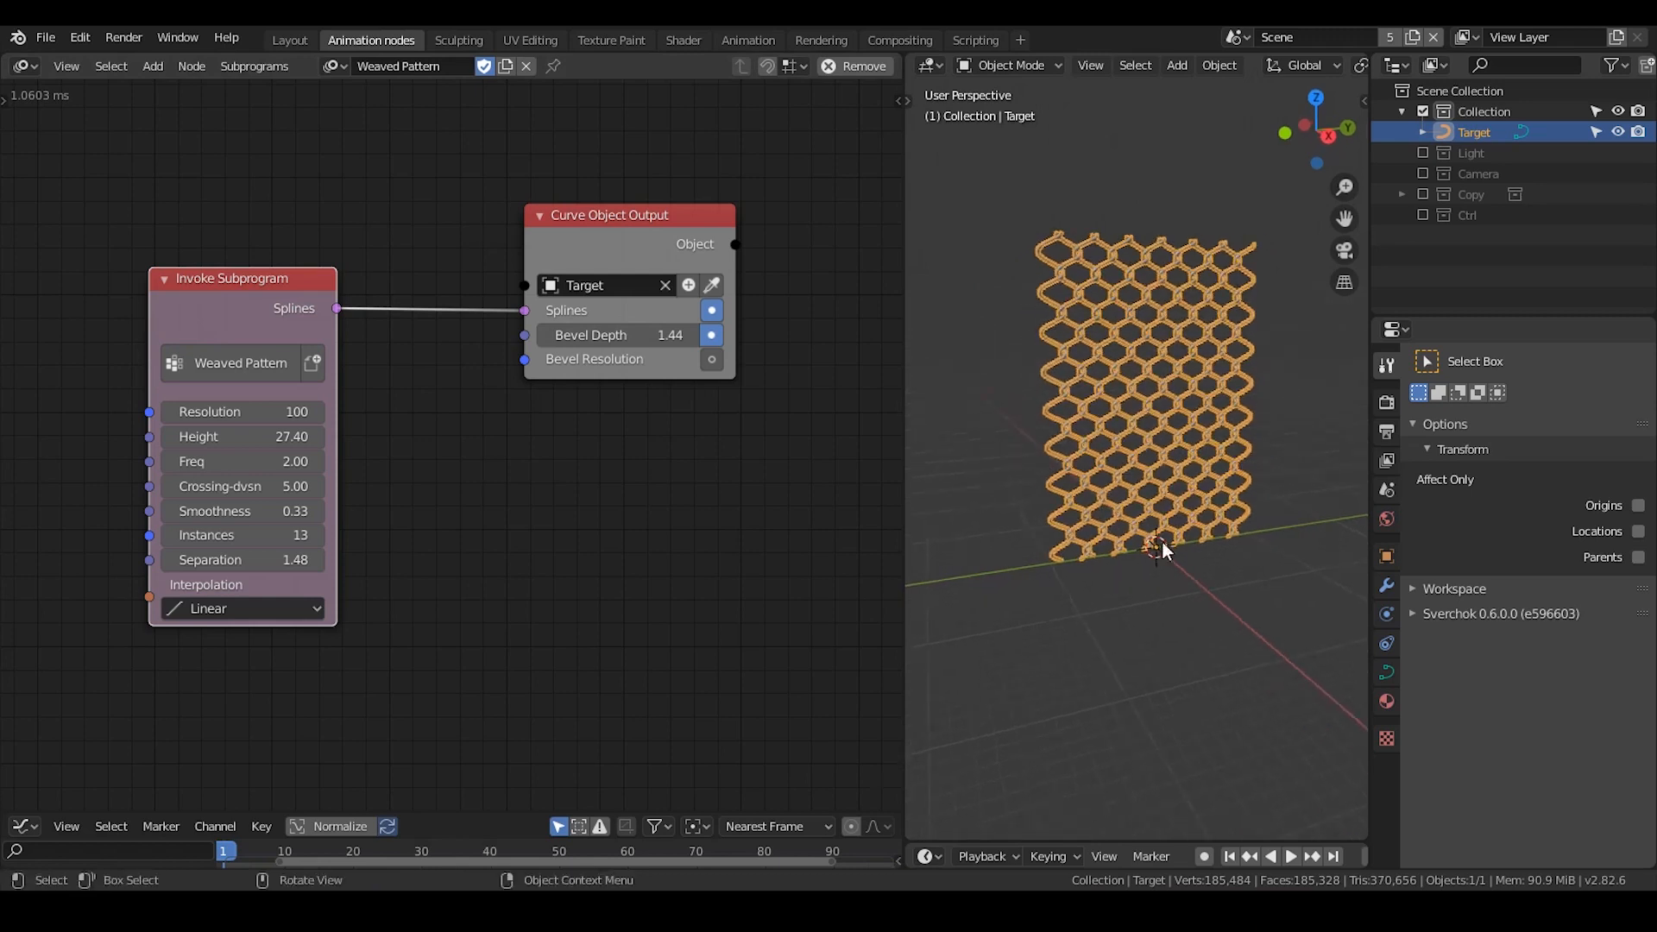
pyautogui.moveTo(960, 345)
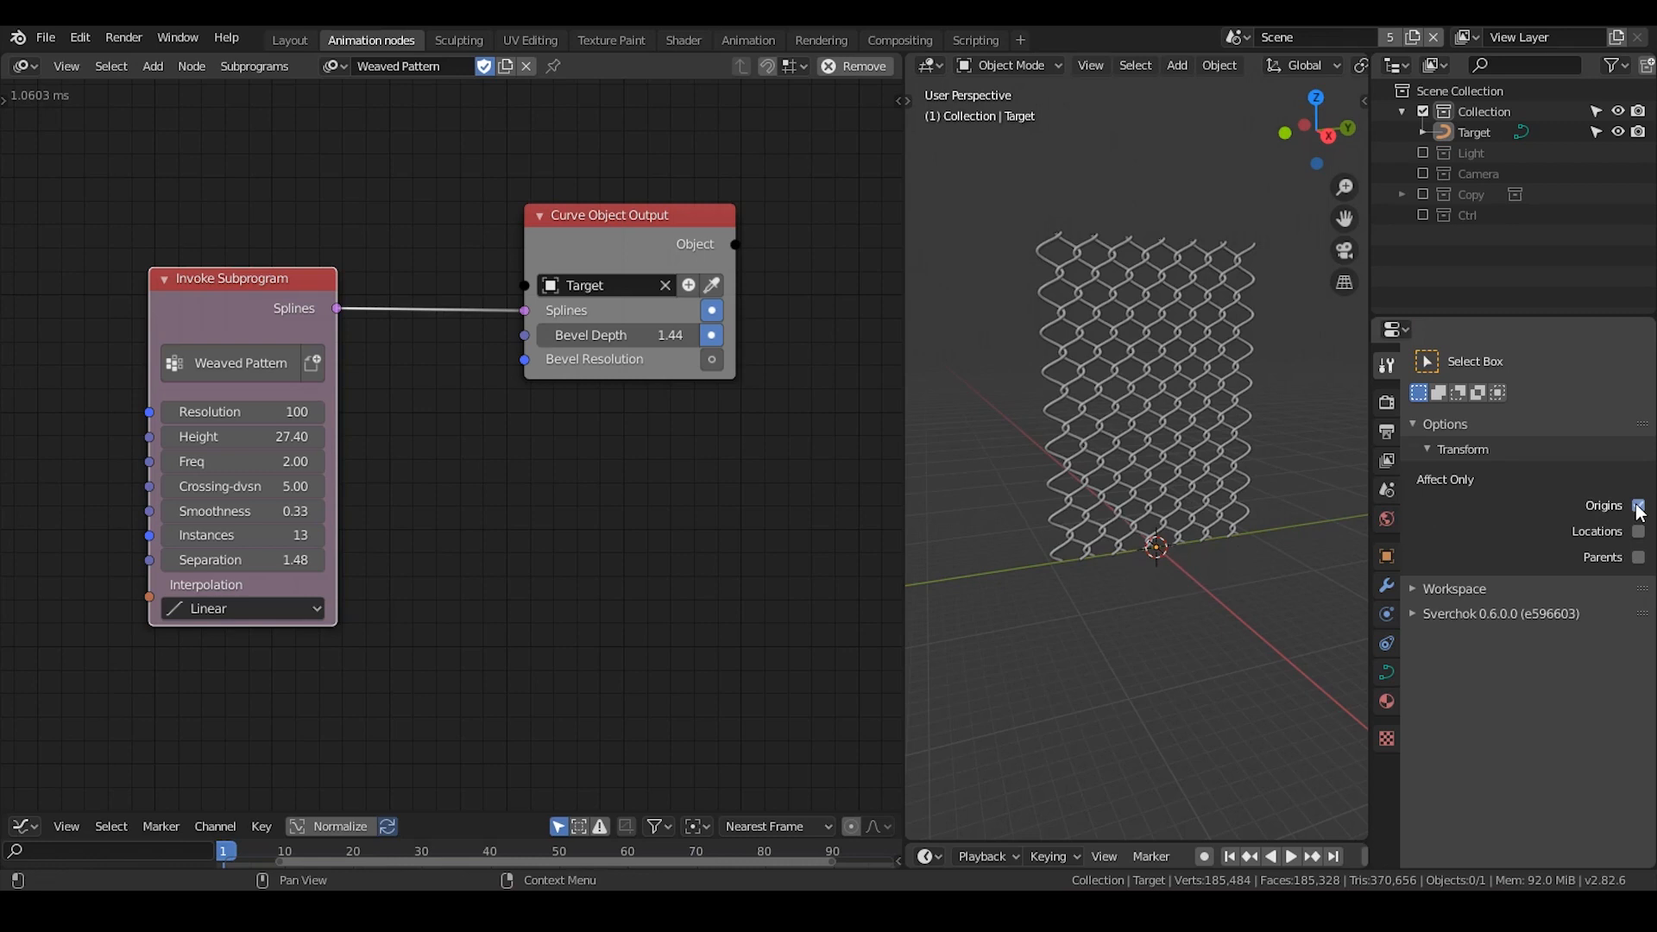
# Step: Enable Affect Only > Origins so moves shift just the Target's origin
pyautogui.click(1636, 505)
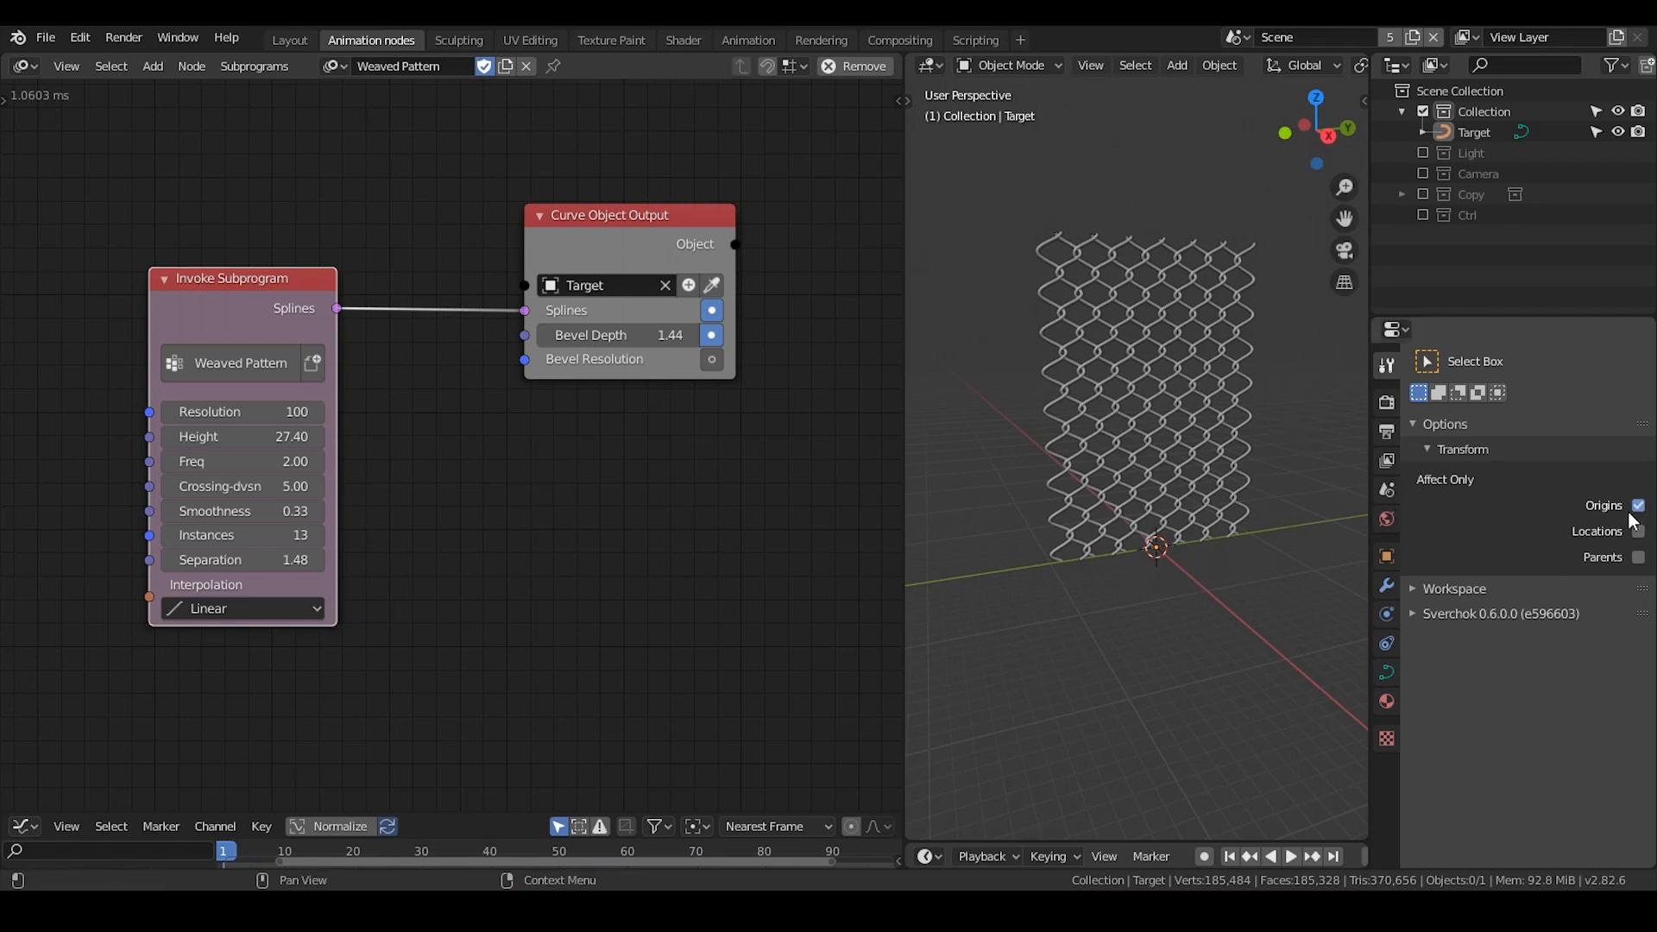
pyautogui.moveTo(1174, 494)
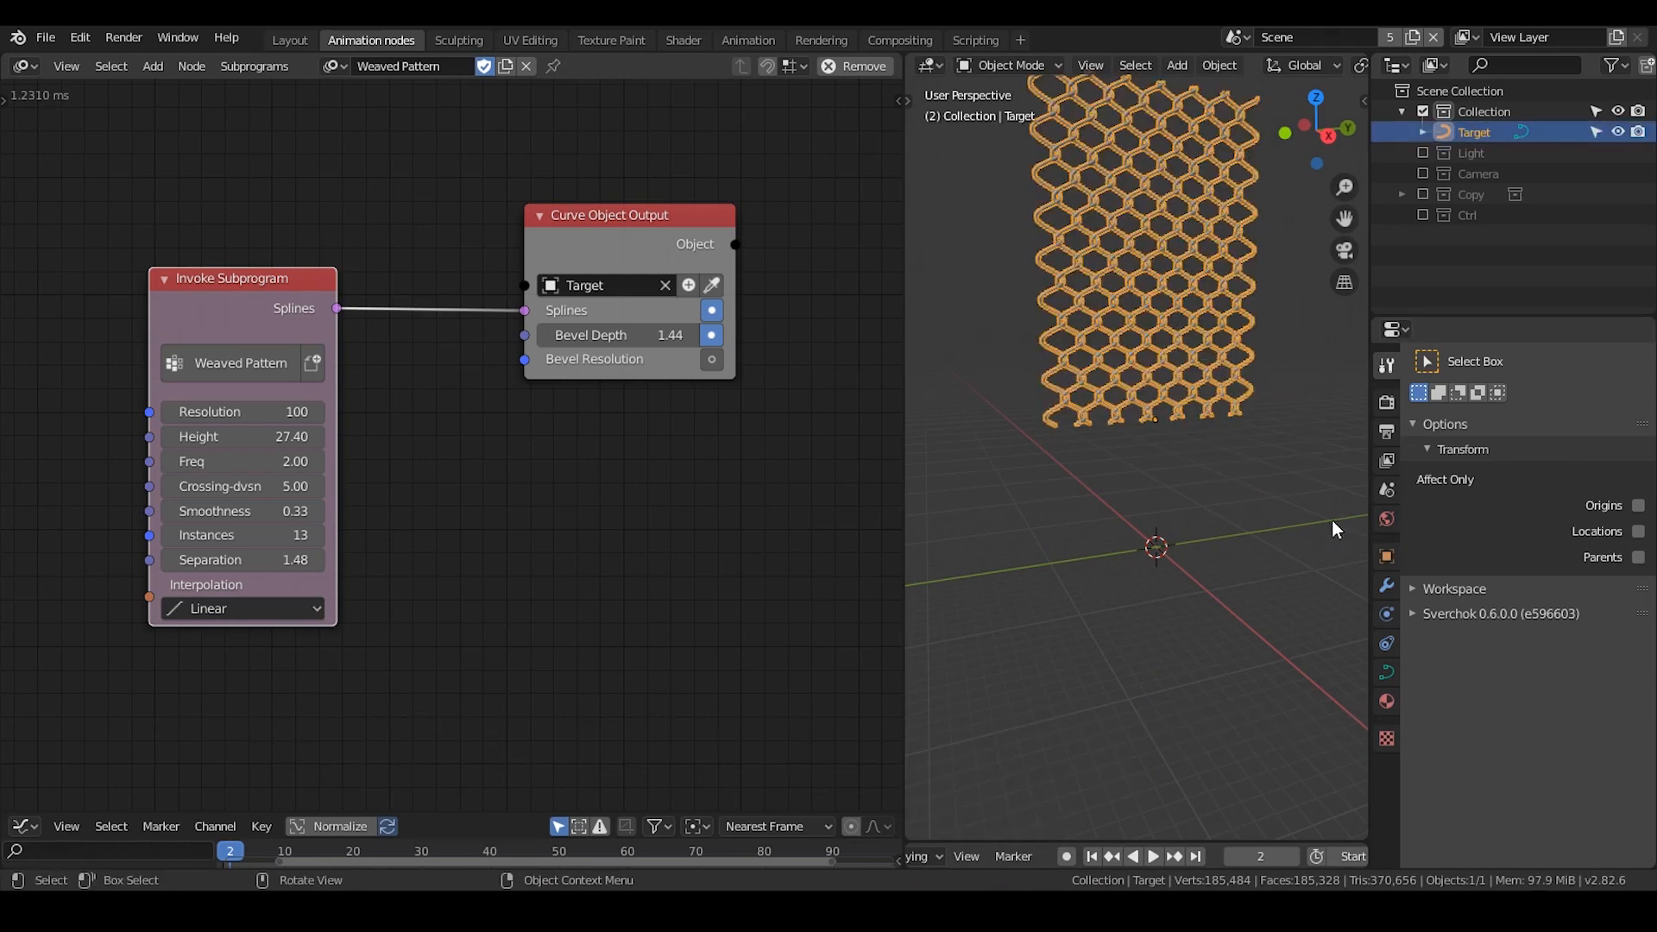
# Step: Enable the Ctrl collection to show the Controller empty, then reselect Target
pyautogui.click(1385, 556)
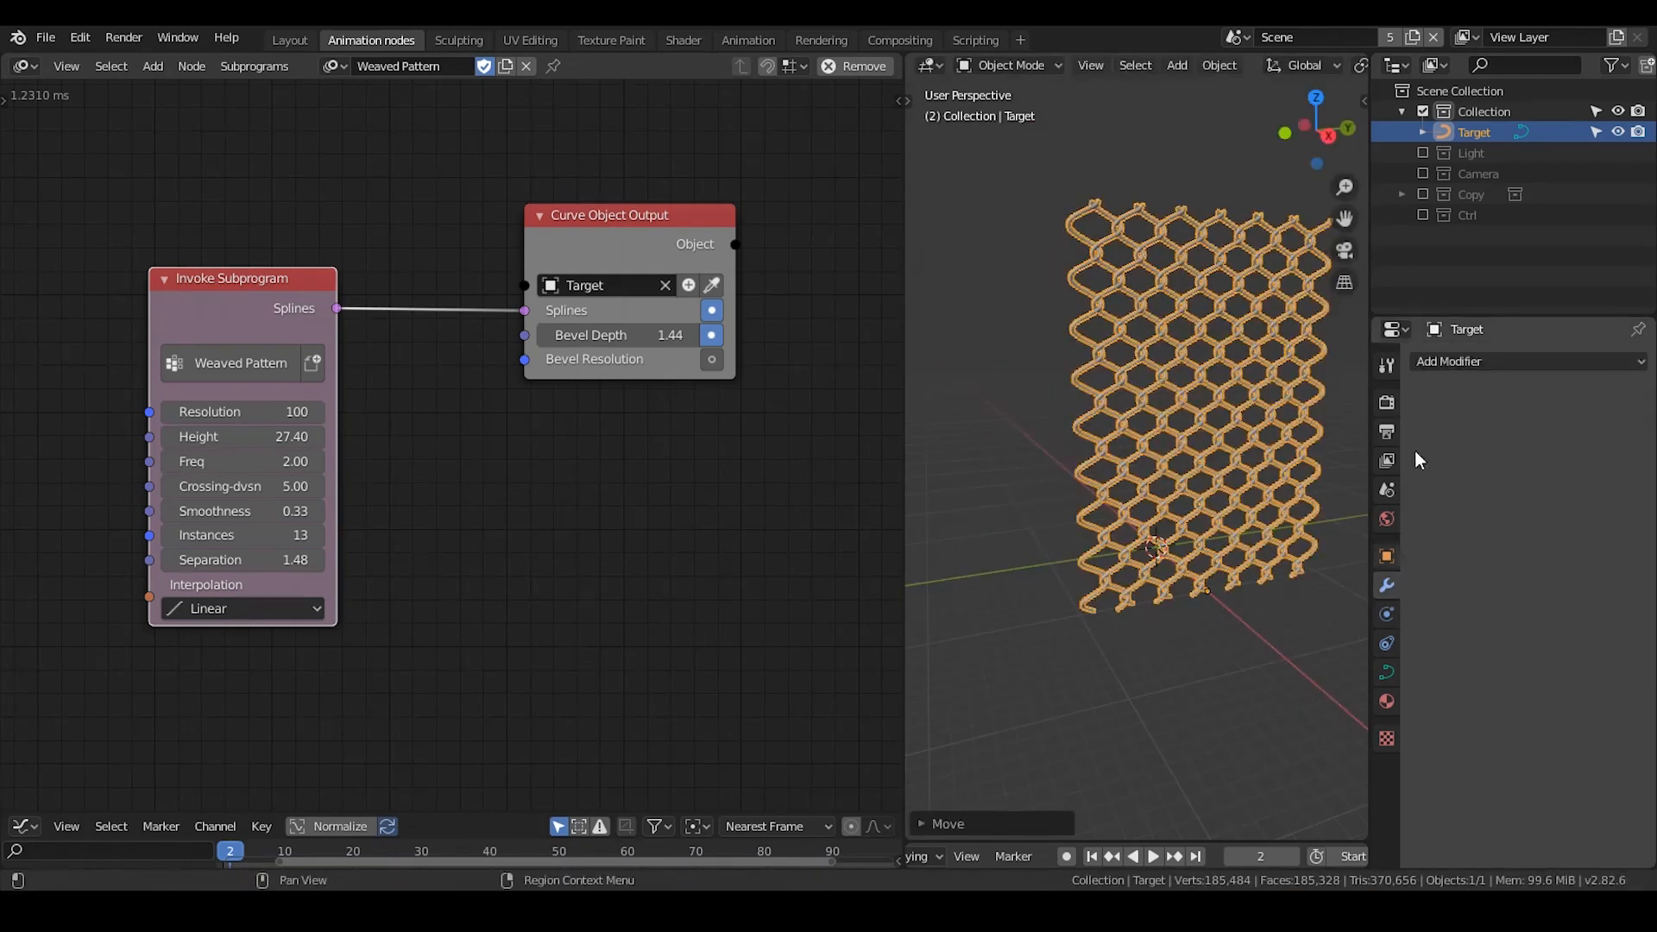
pyautogui.moveTo(1250, 424)
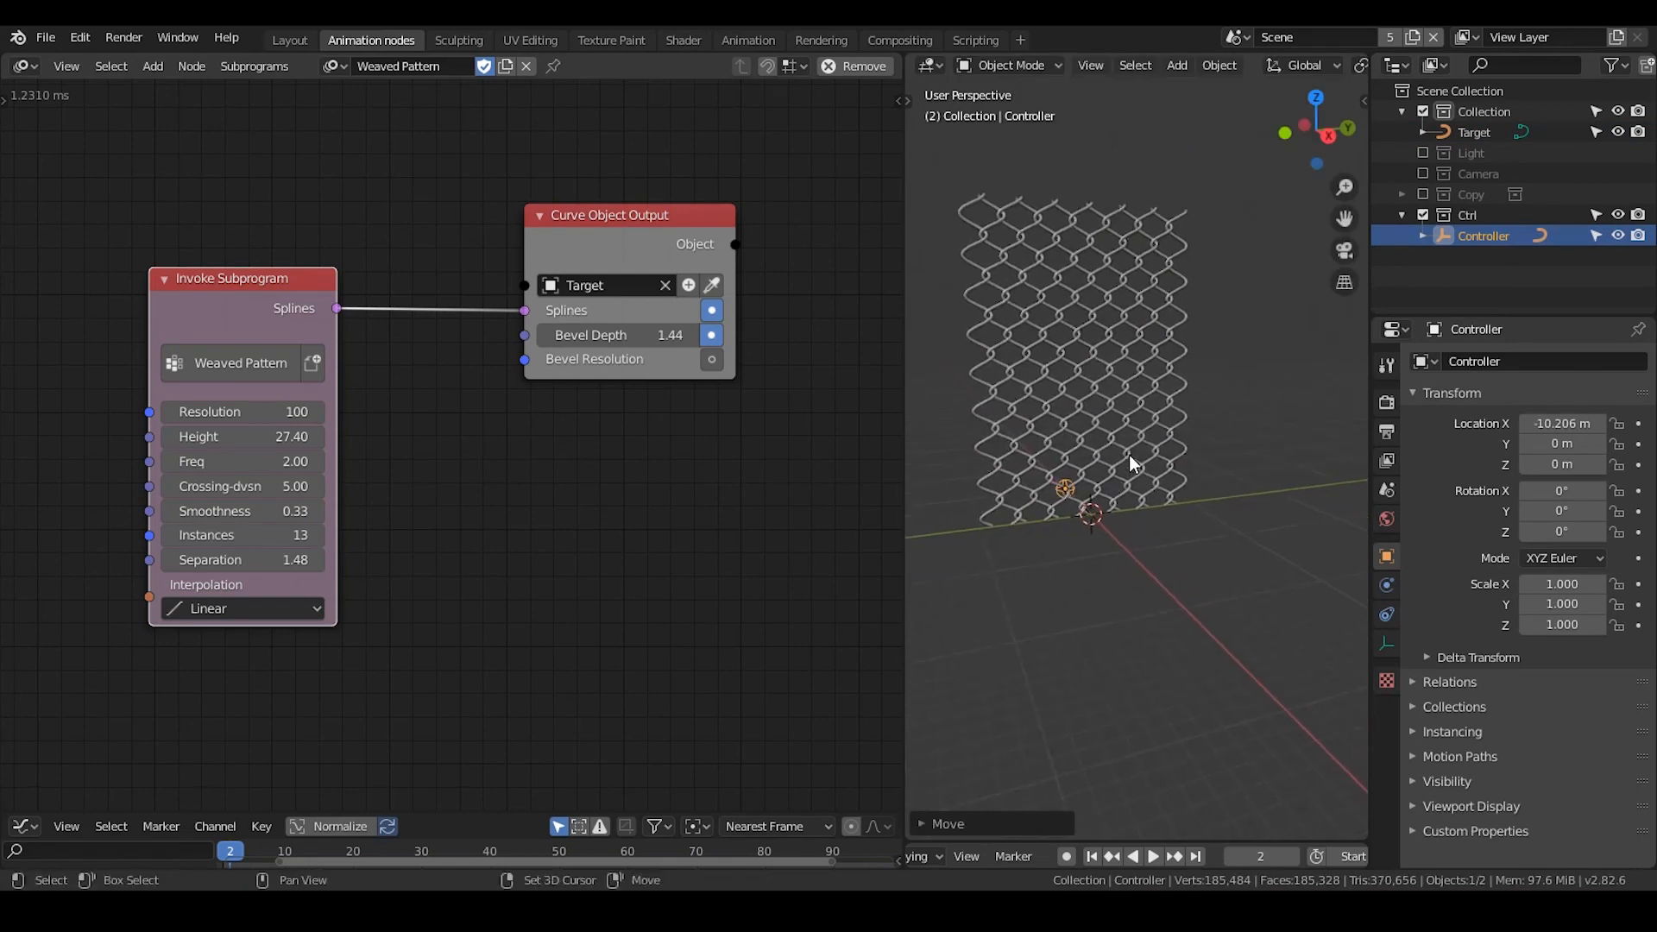
pyautogui.click(1474, 131)
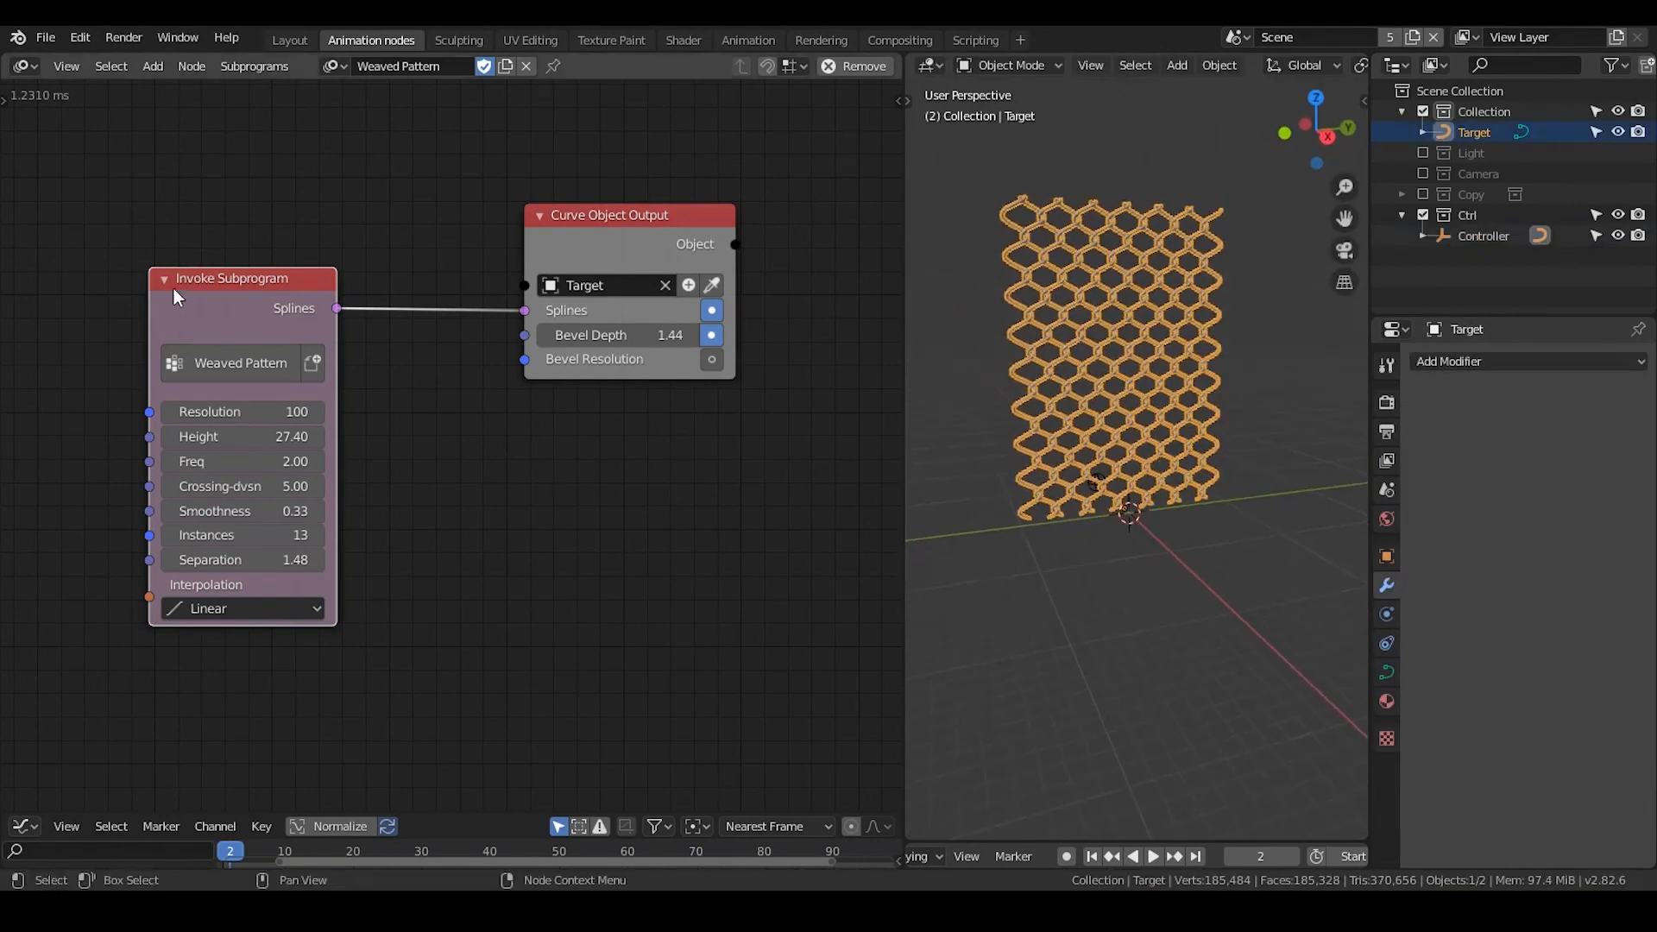
pyautogui.moveTo(228, 460)
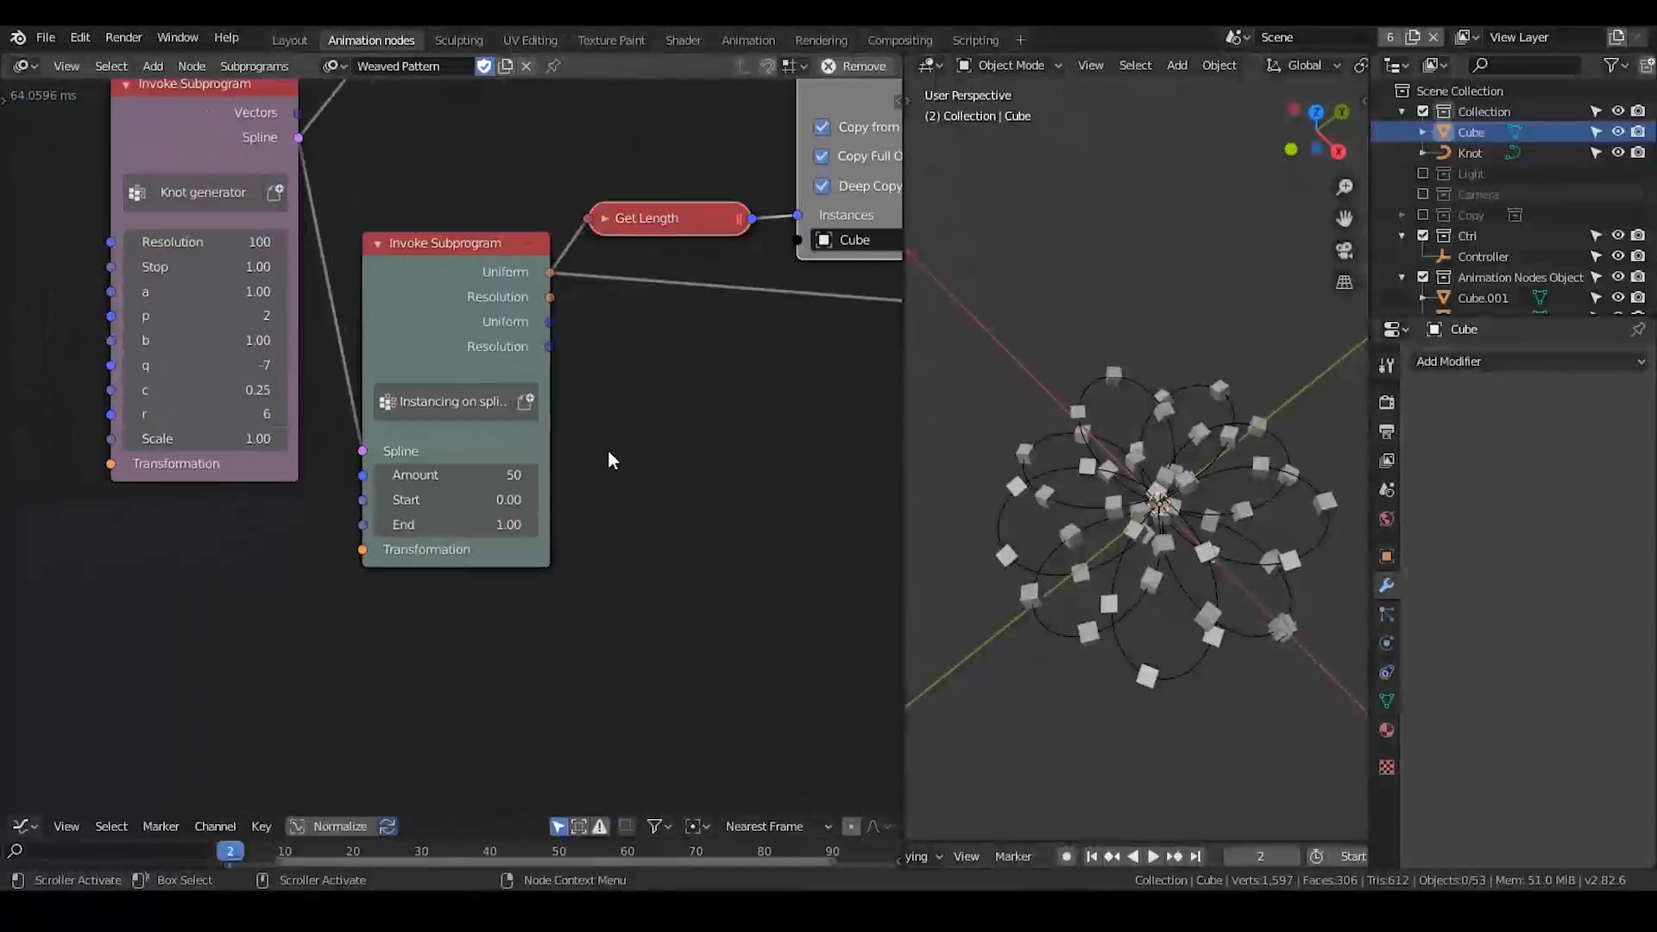
# Step: Bring the knot generator and instancing nodes into view in the node editor
pyautogui.moveTo(454, 243); pyautogui.dragTo(454, 254)
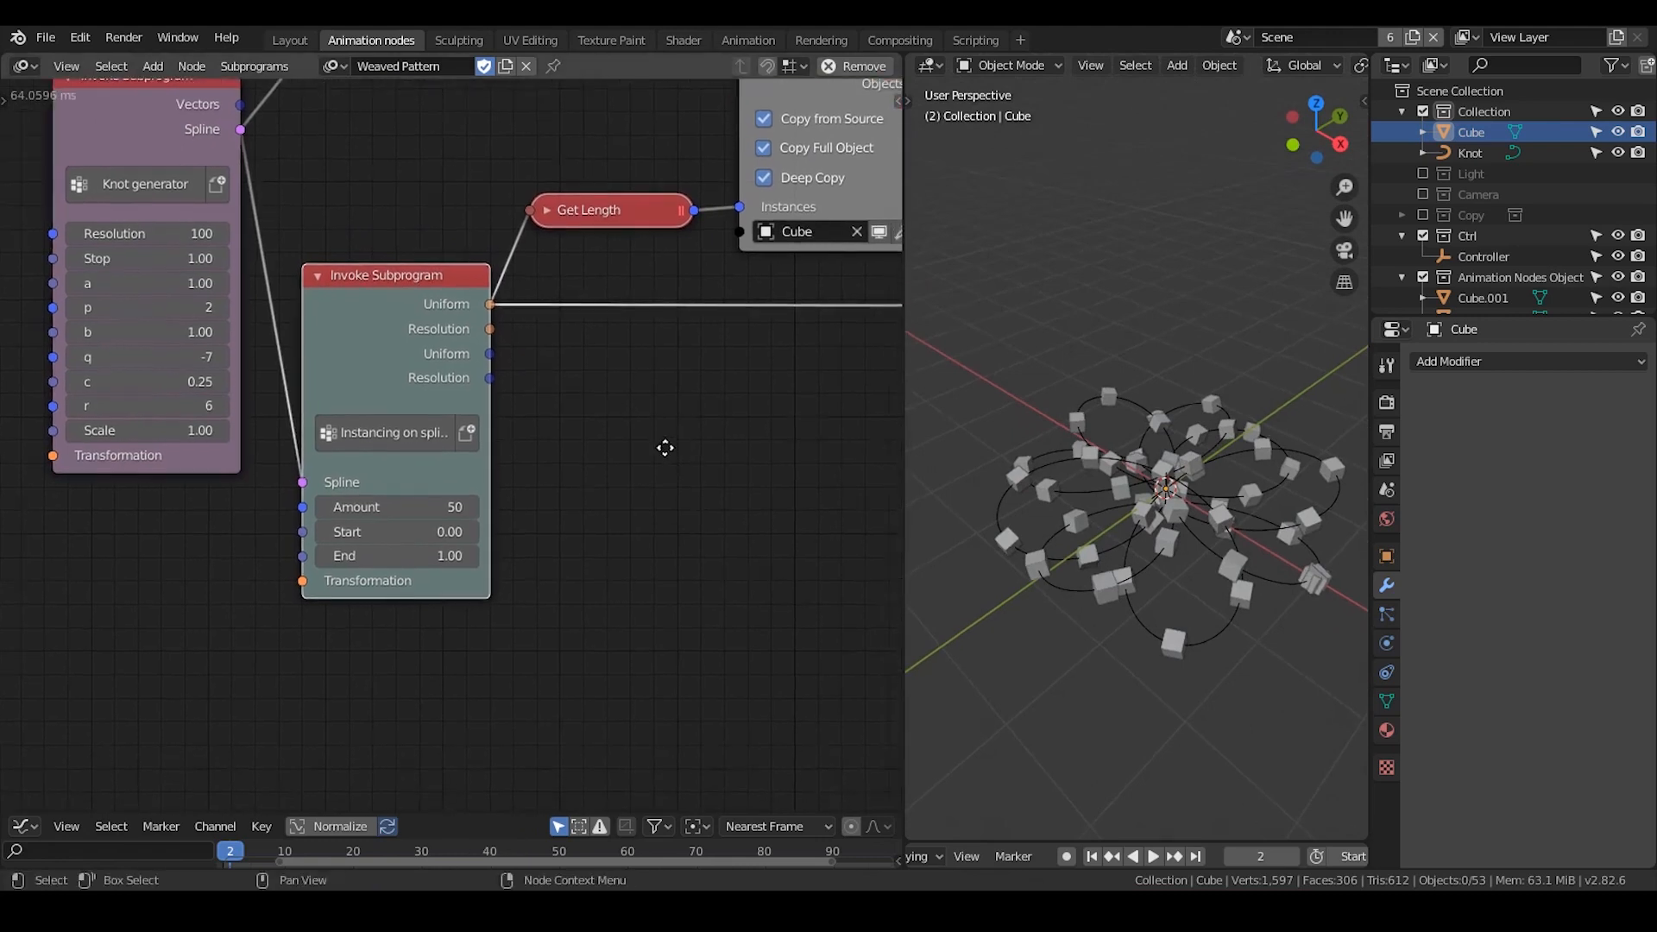
pyautogui.moveTo(665, 447); pyautogui.dragTo(702, 506)
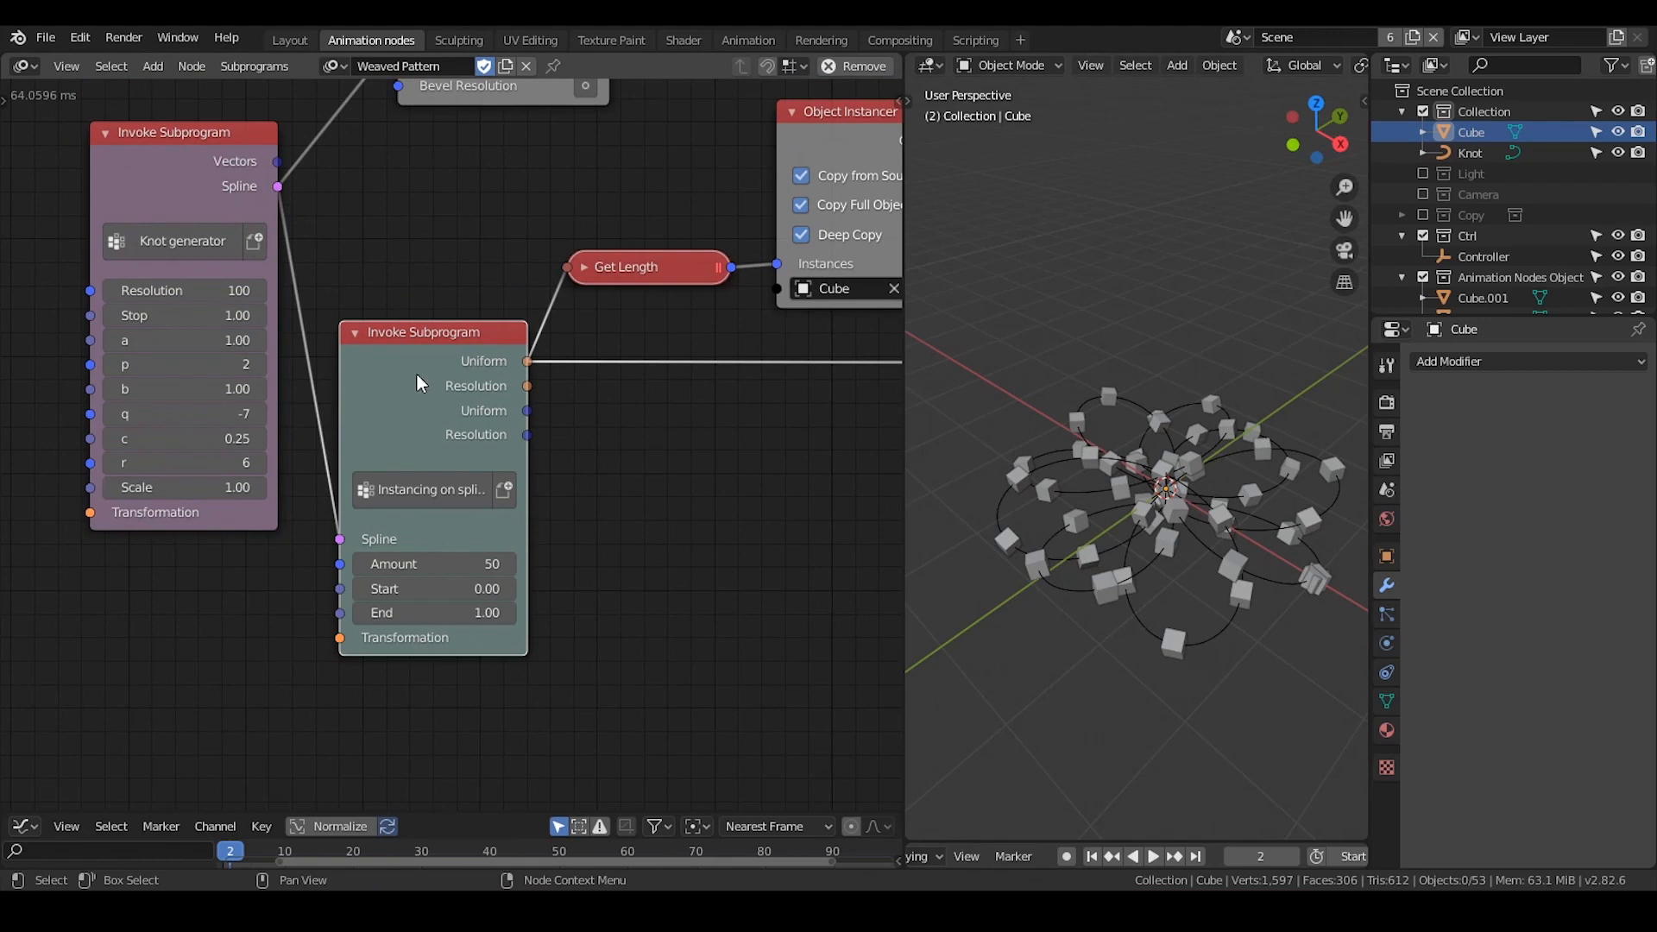
pyautogui.moveTo(1098, 433)
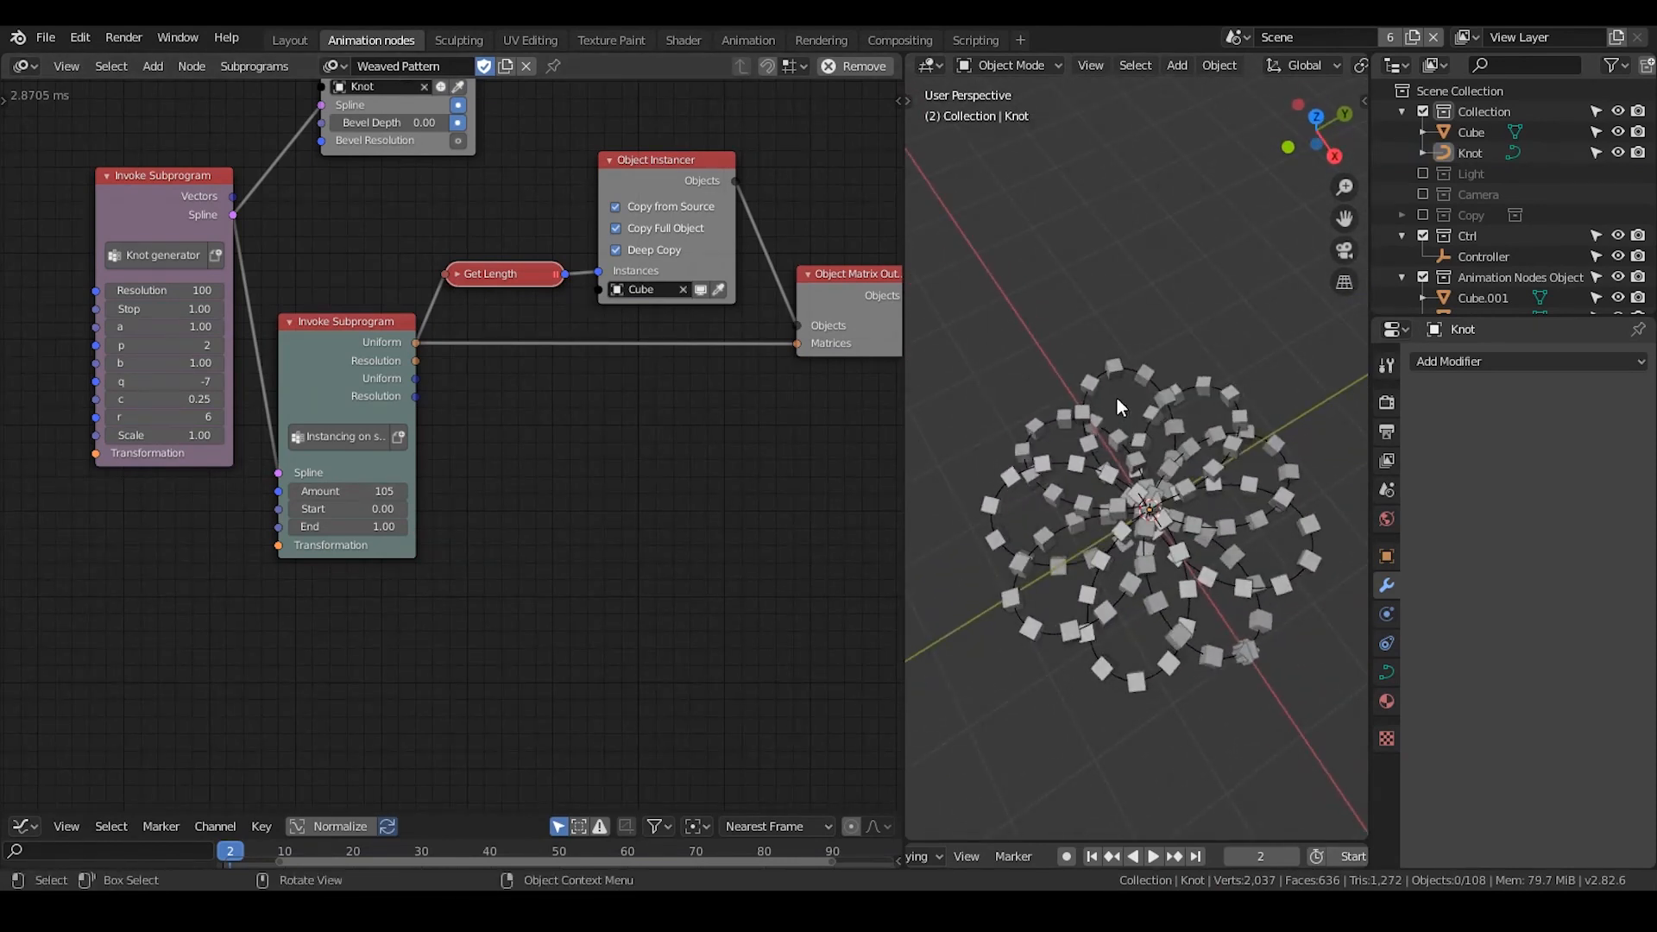
# Step: Select the Knot and set its Curve Object Output Bevel Depth to 0.30
pyautogui.click(1122, 456)
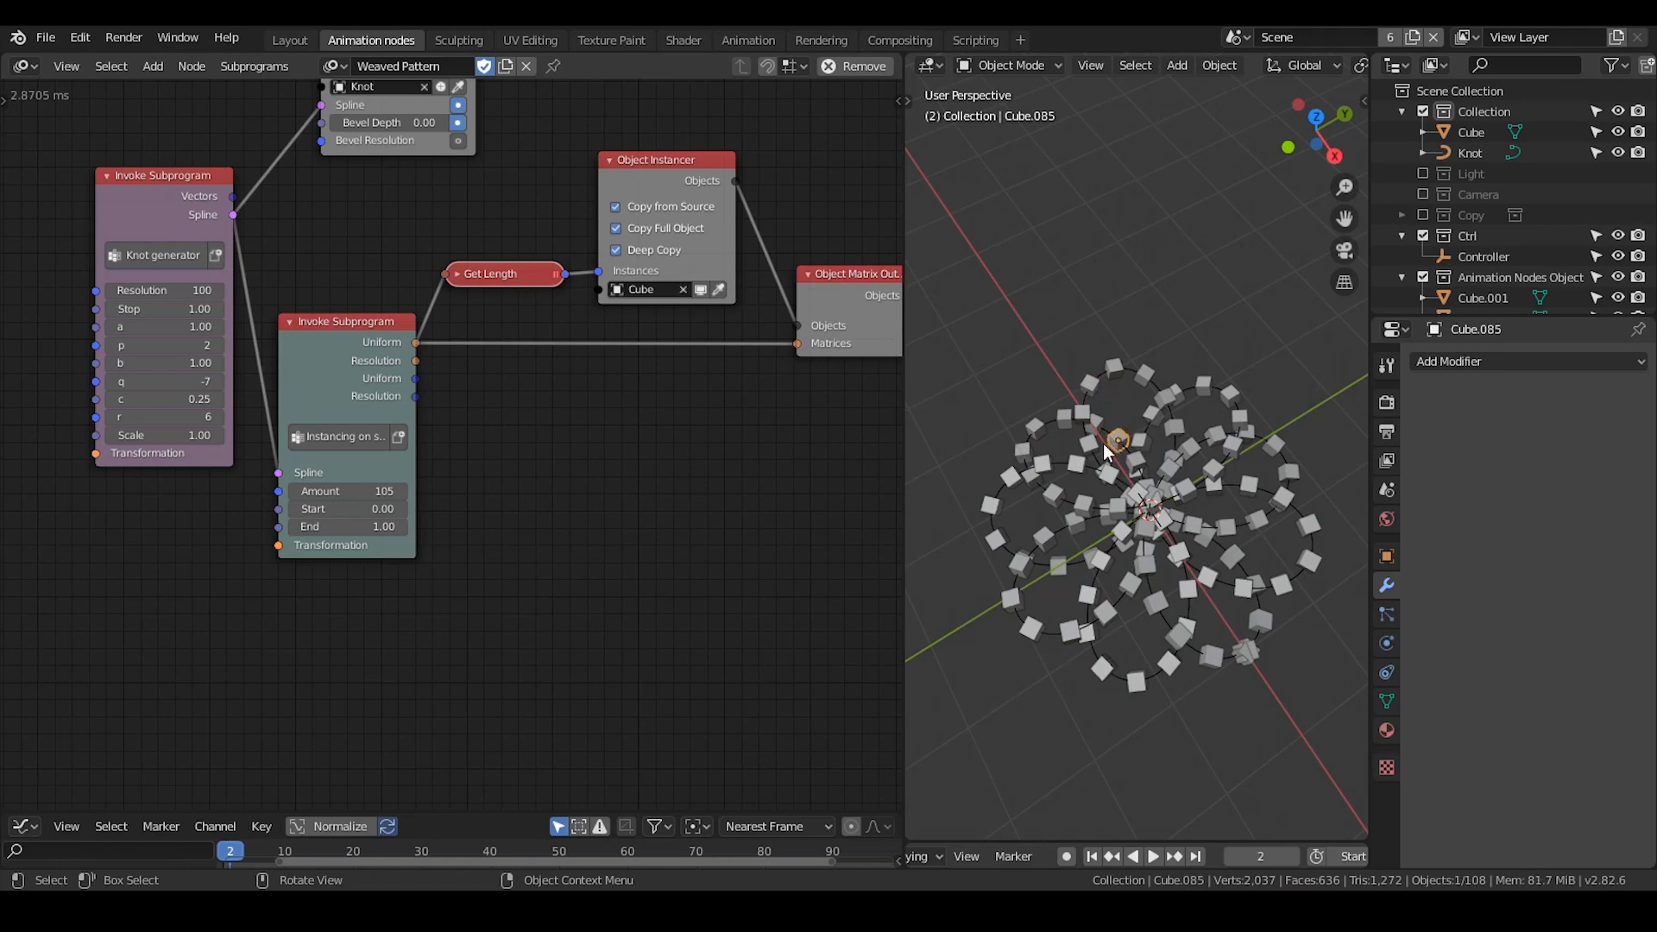
pyautogui.click(1470, 152)
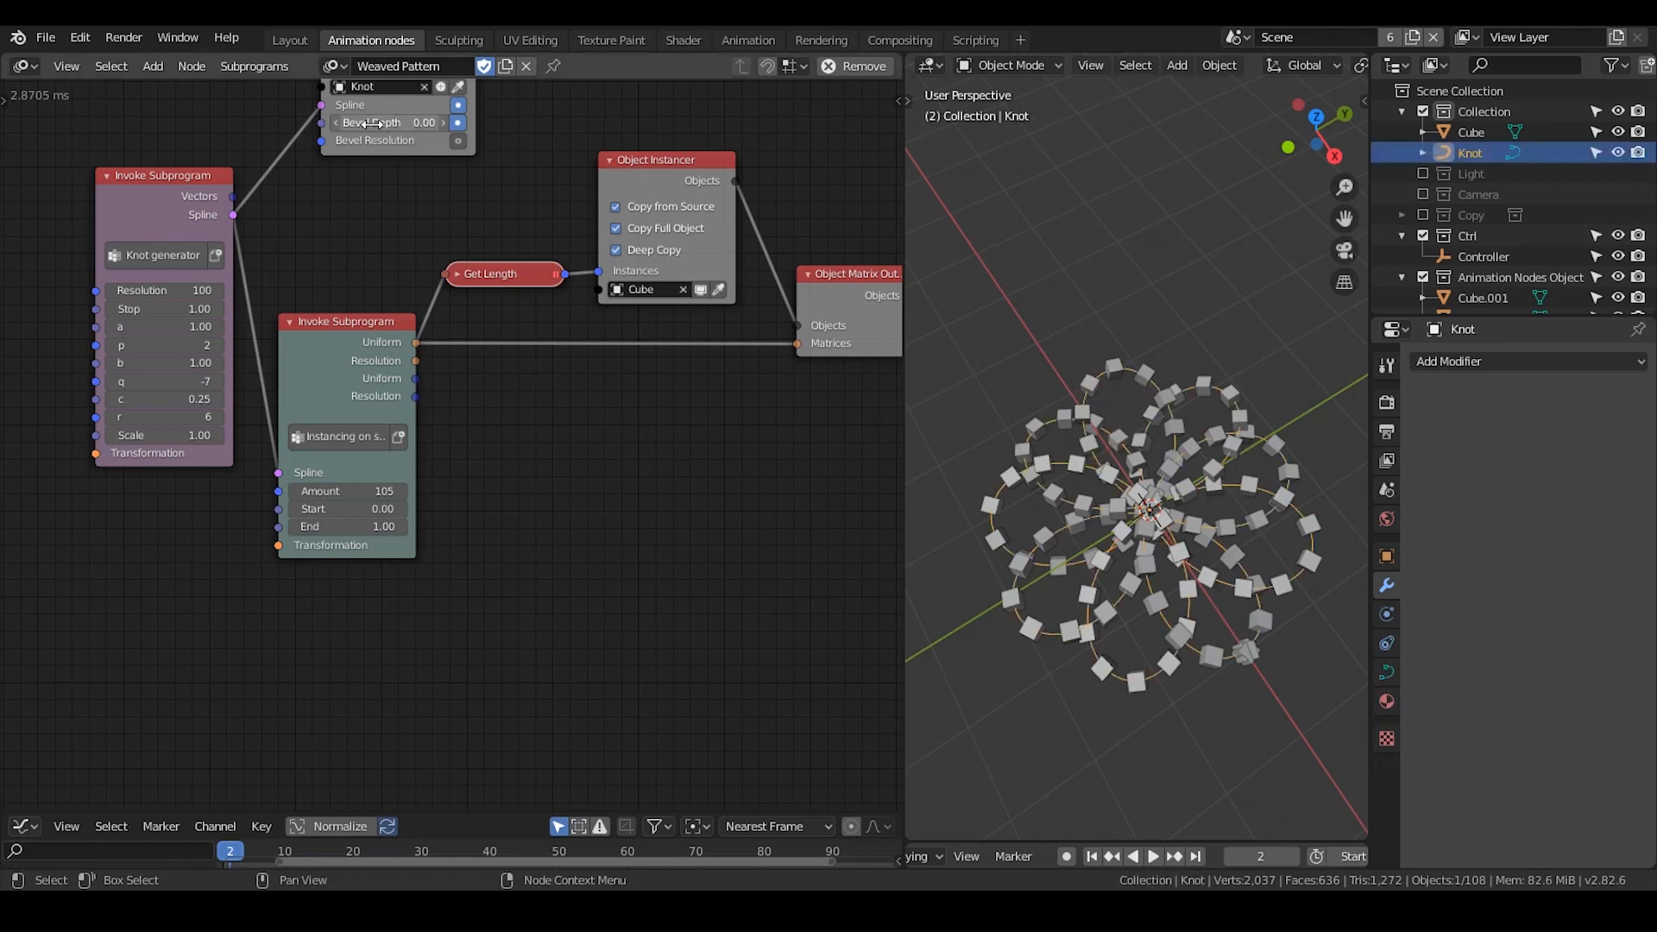
pyautogui.write('0.30')
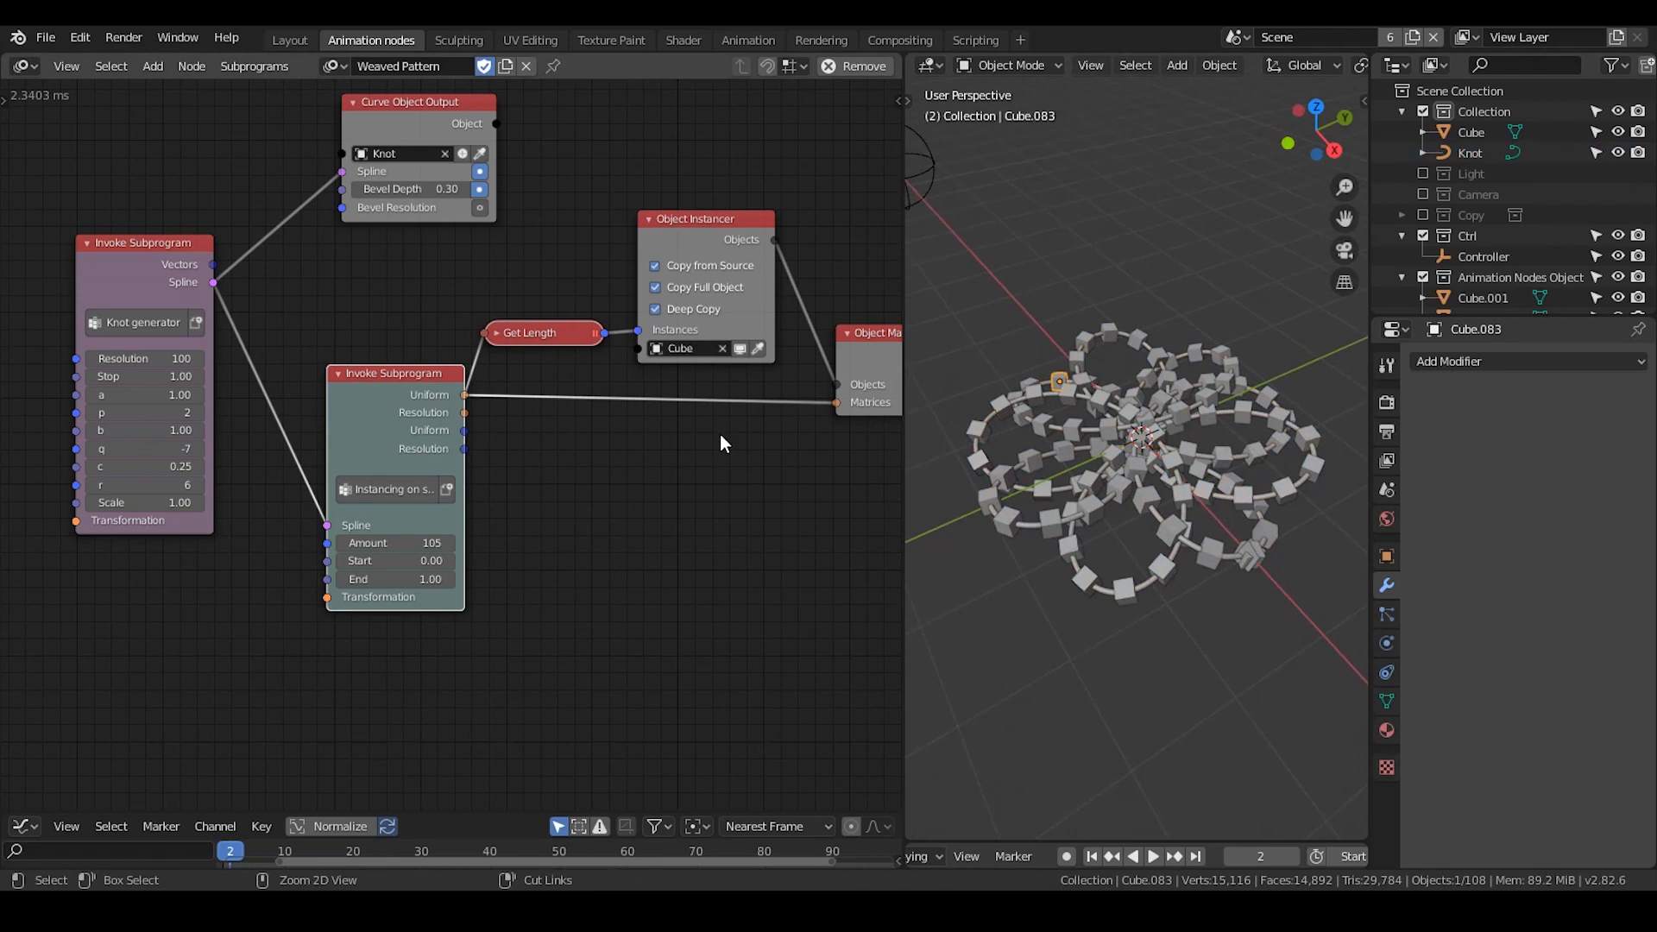
# Step: Add an Offset Matrices node into the matrix chain with Translation X about -3.66
pyautogui.write('offset ma')
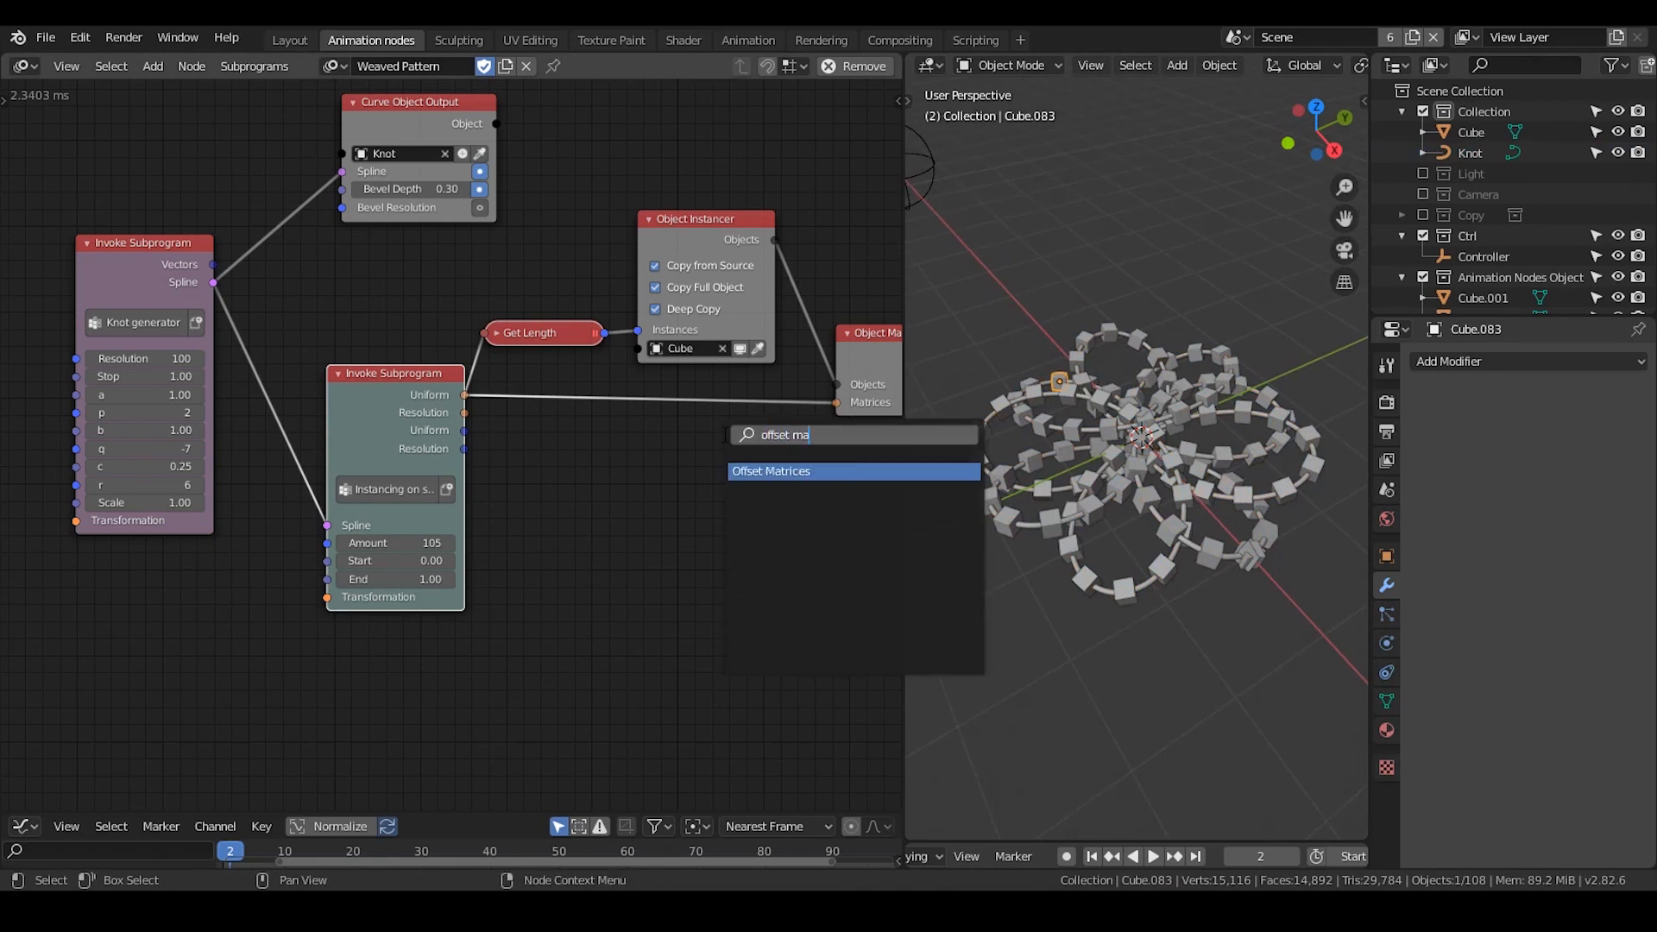
pyautogui.click(770, 469)
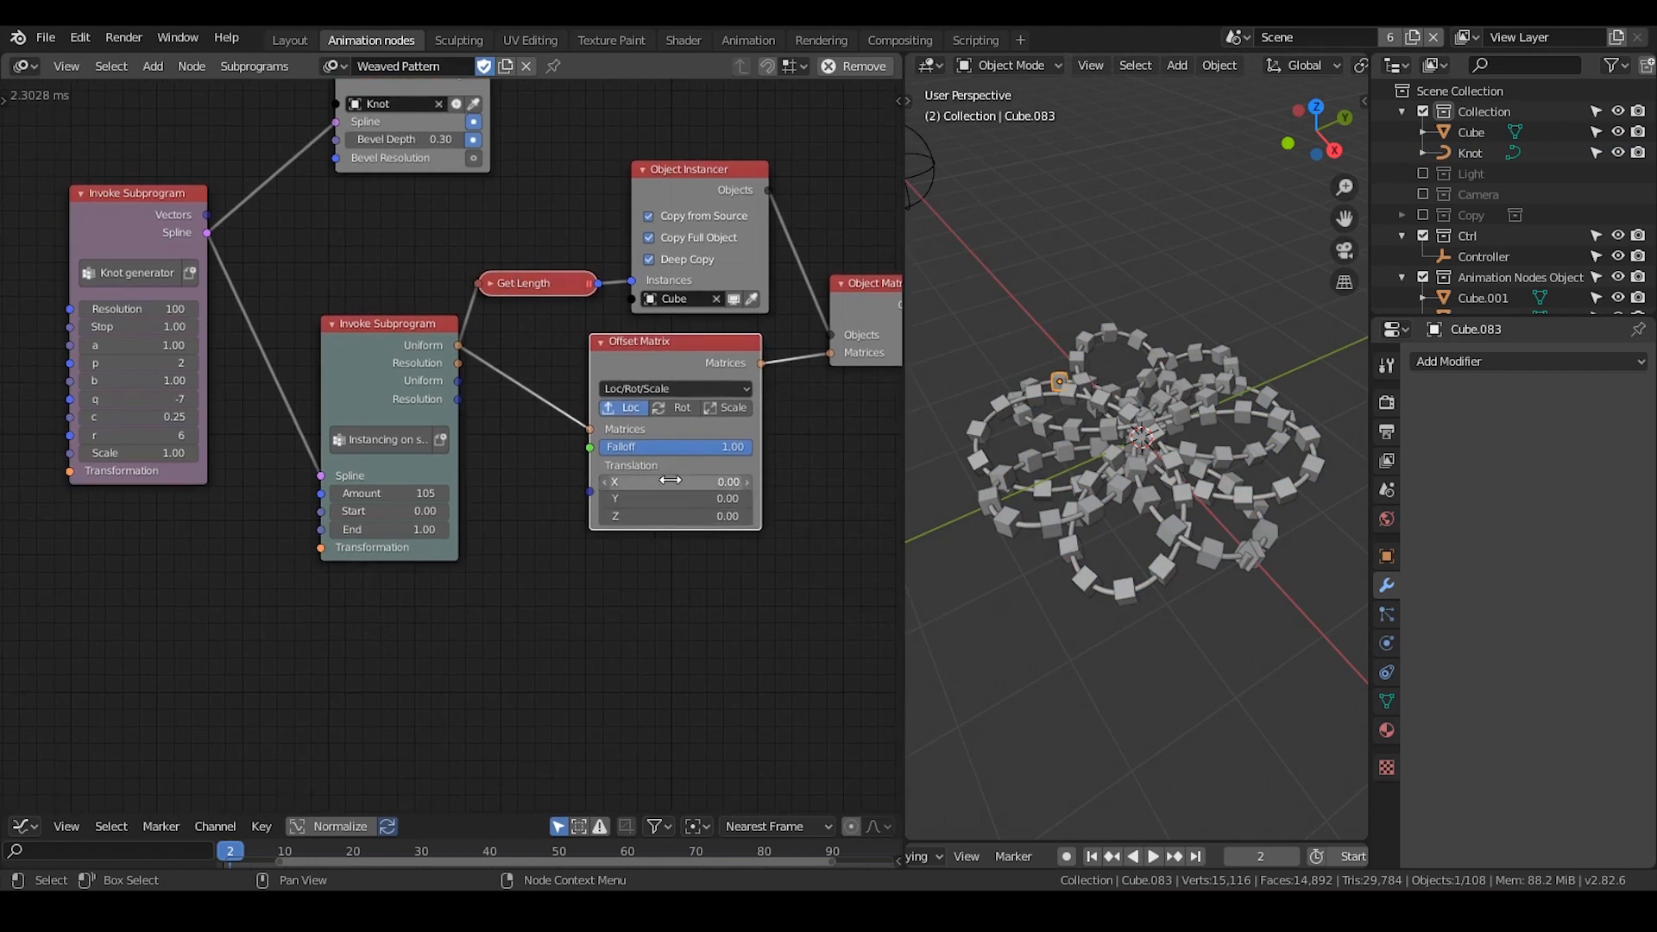
pyautogui.moveTo(677, 482); pyautogui.dragTo(656, 481)
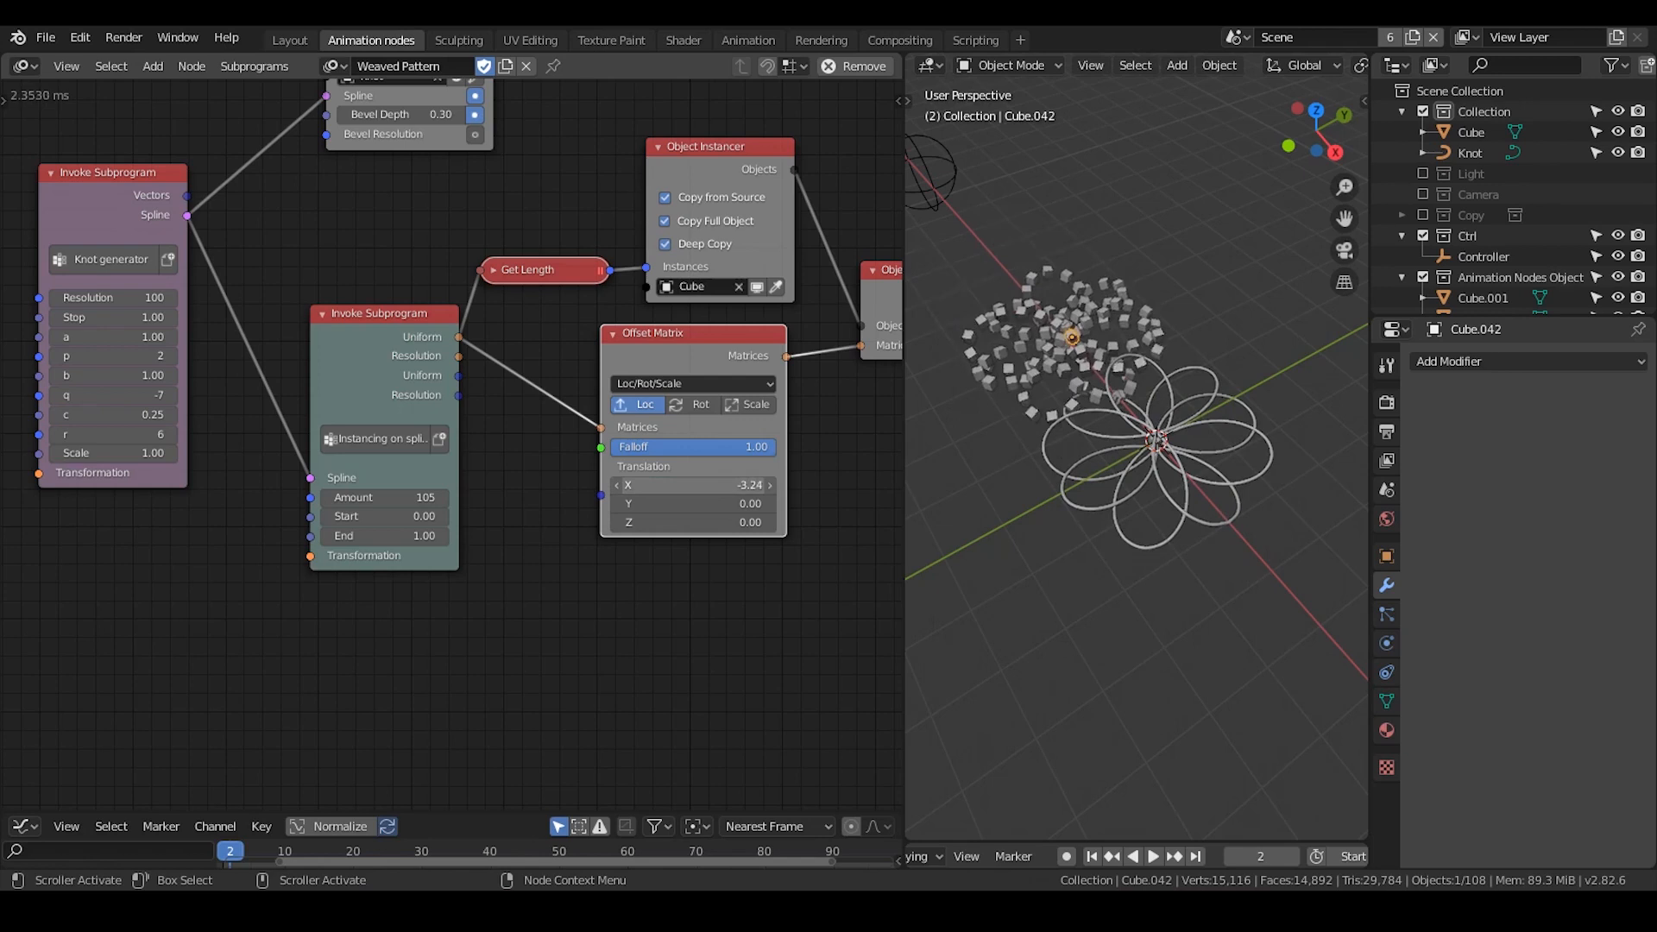
pyautogui.moveTo(692, 483); pyautogui.dragTo(633, 483)
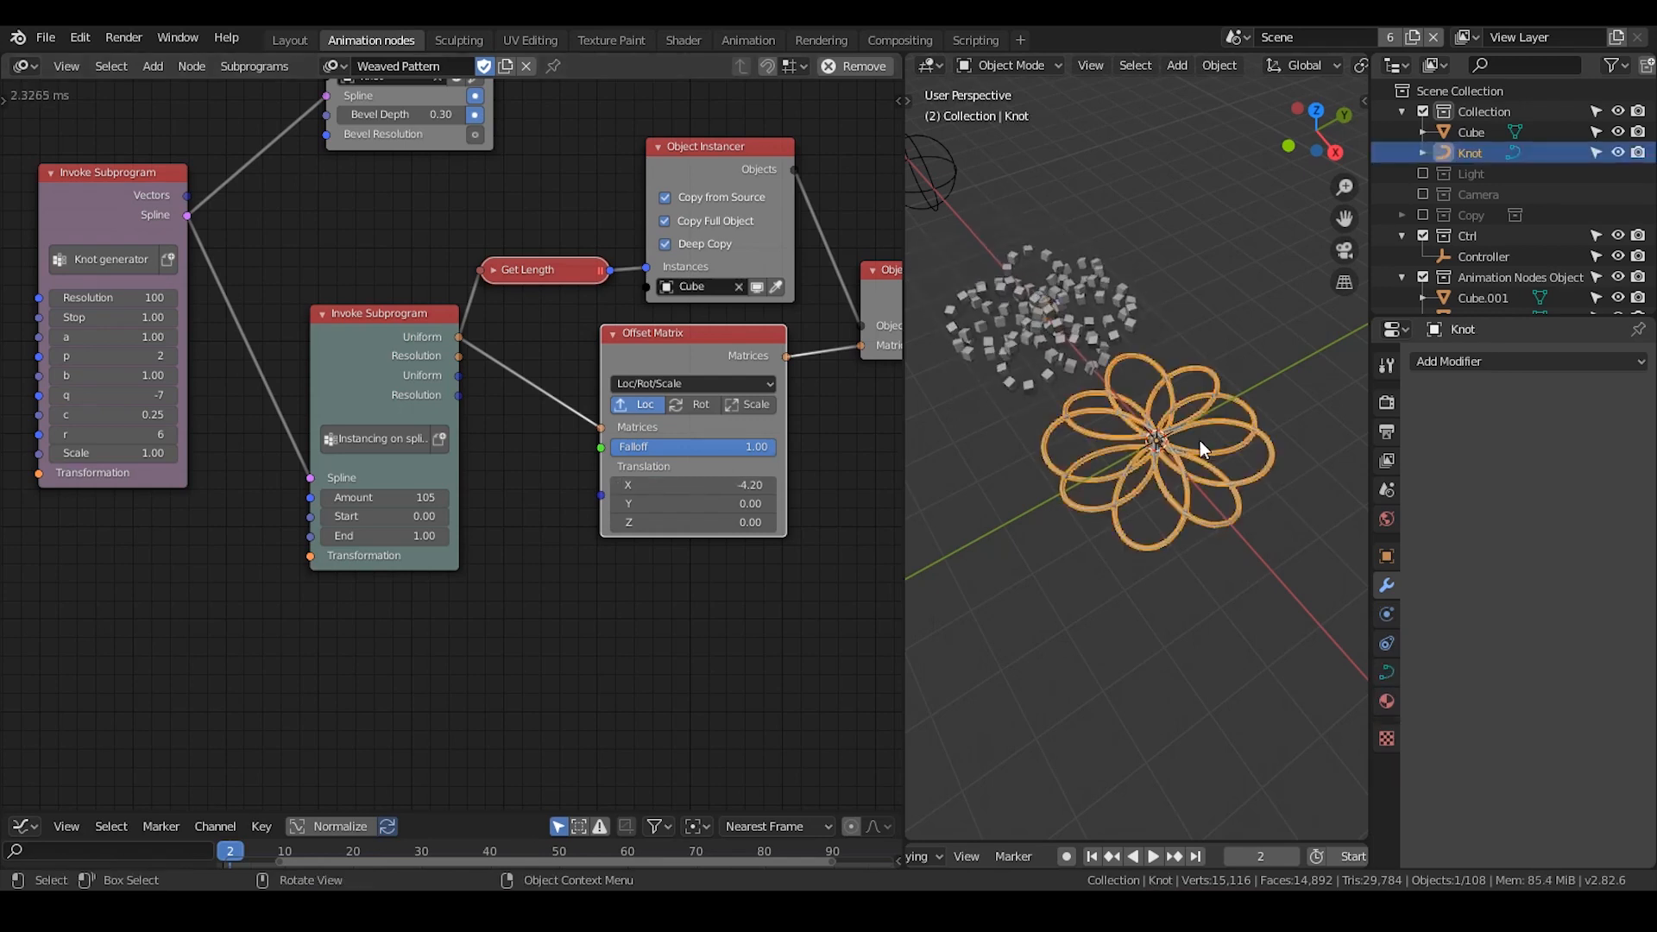
pyautogui.press('g')
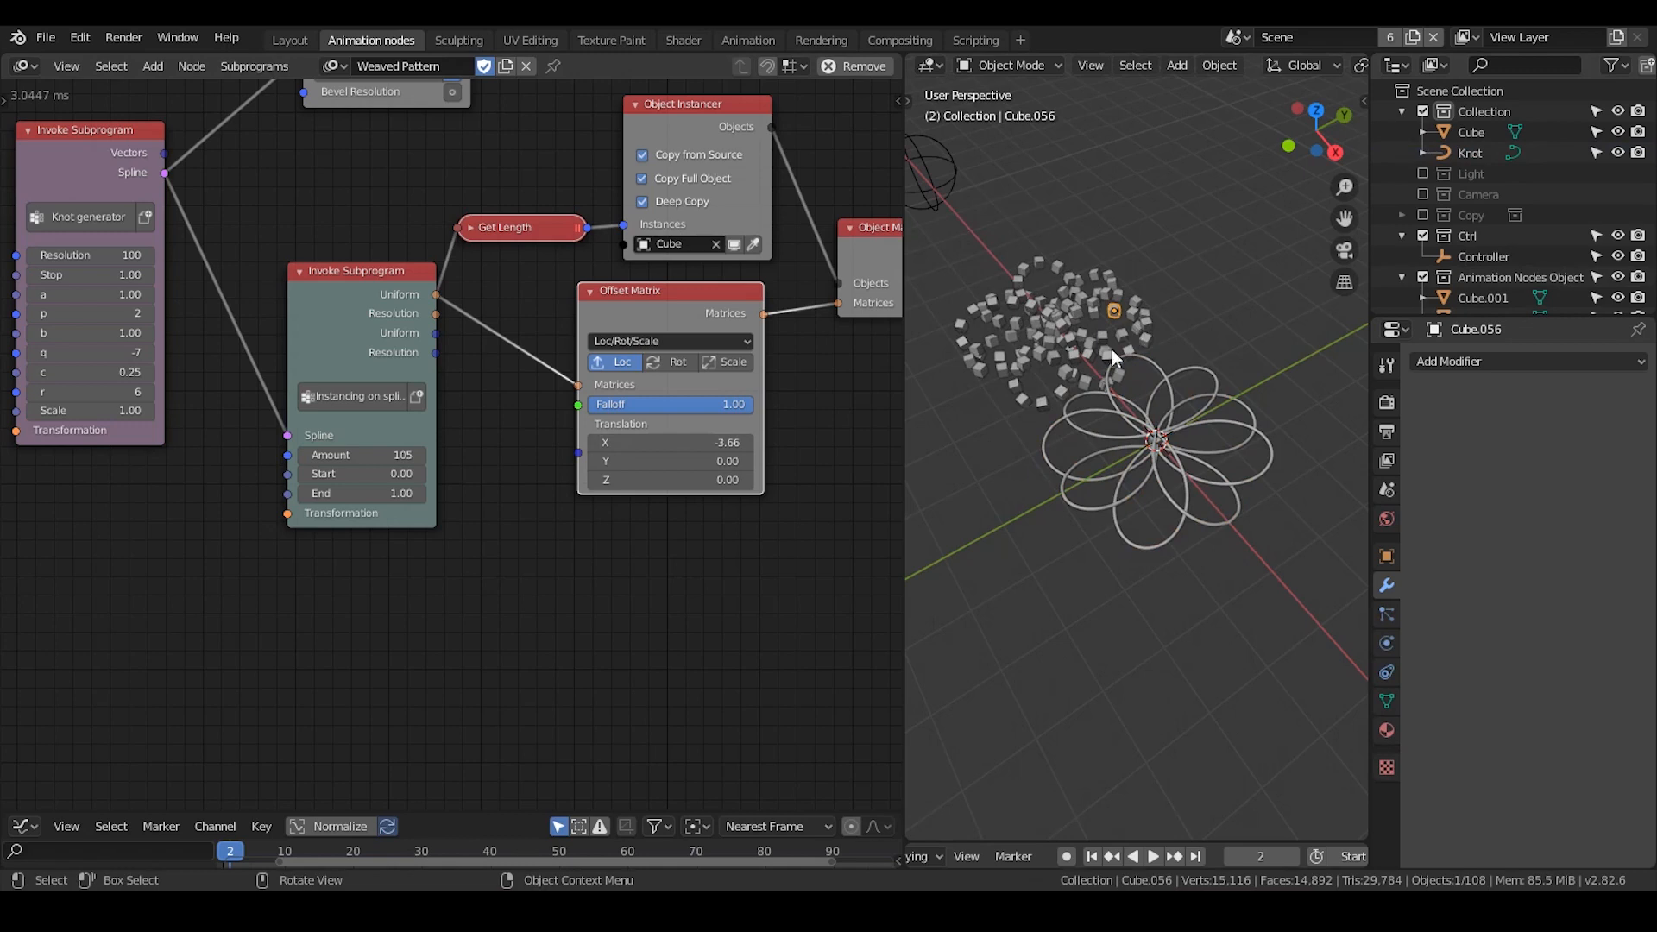
# Step: Select shifted cubes in the viewport to inspect the offset result
pyautogui.click(1107, 358)
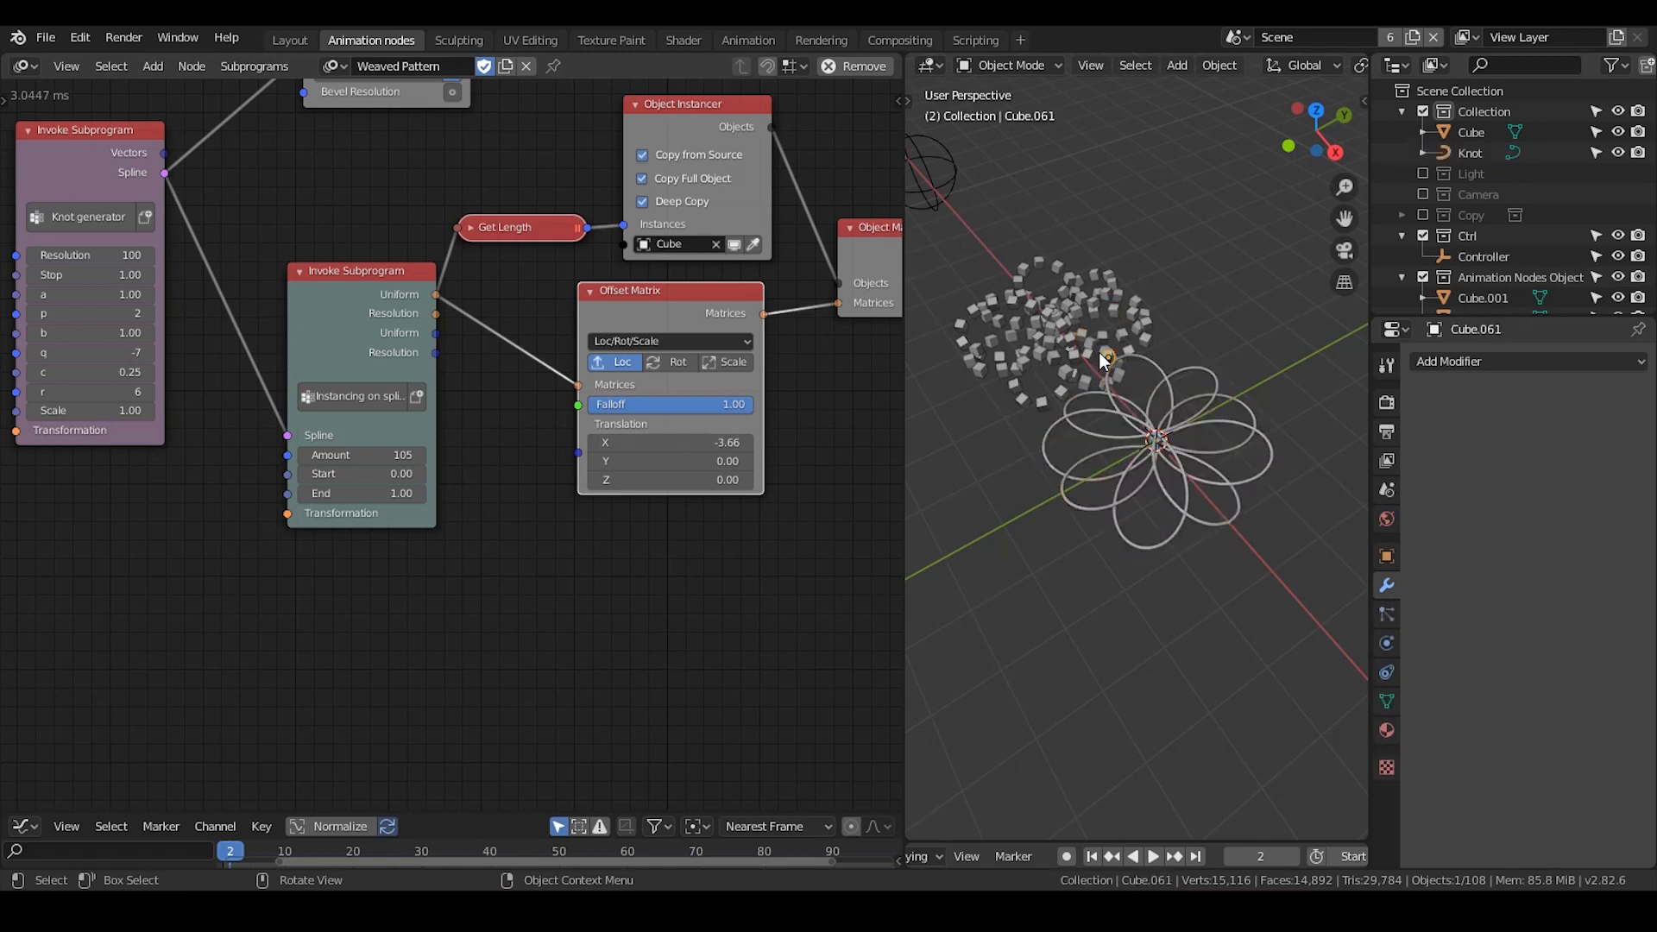
pyautogui.click(1468, 152)
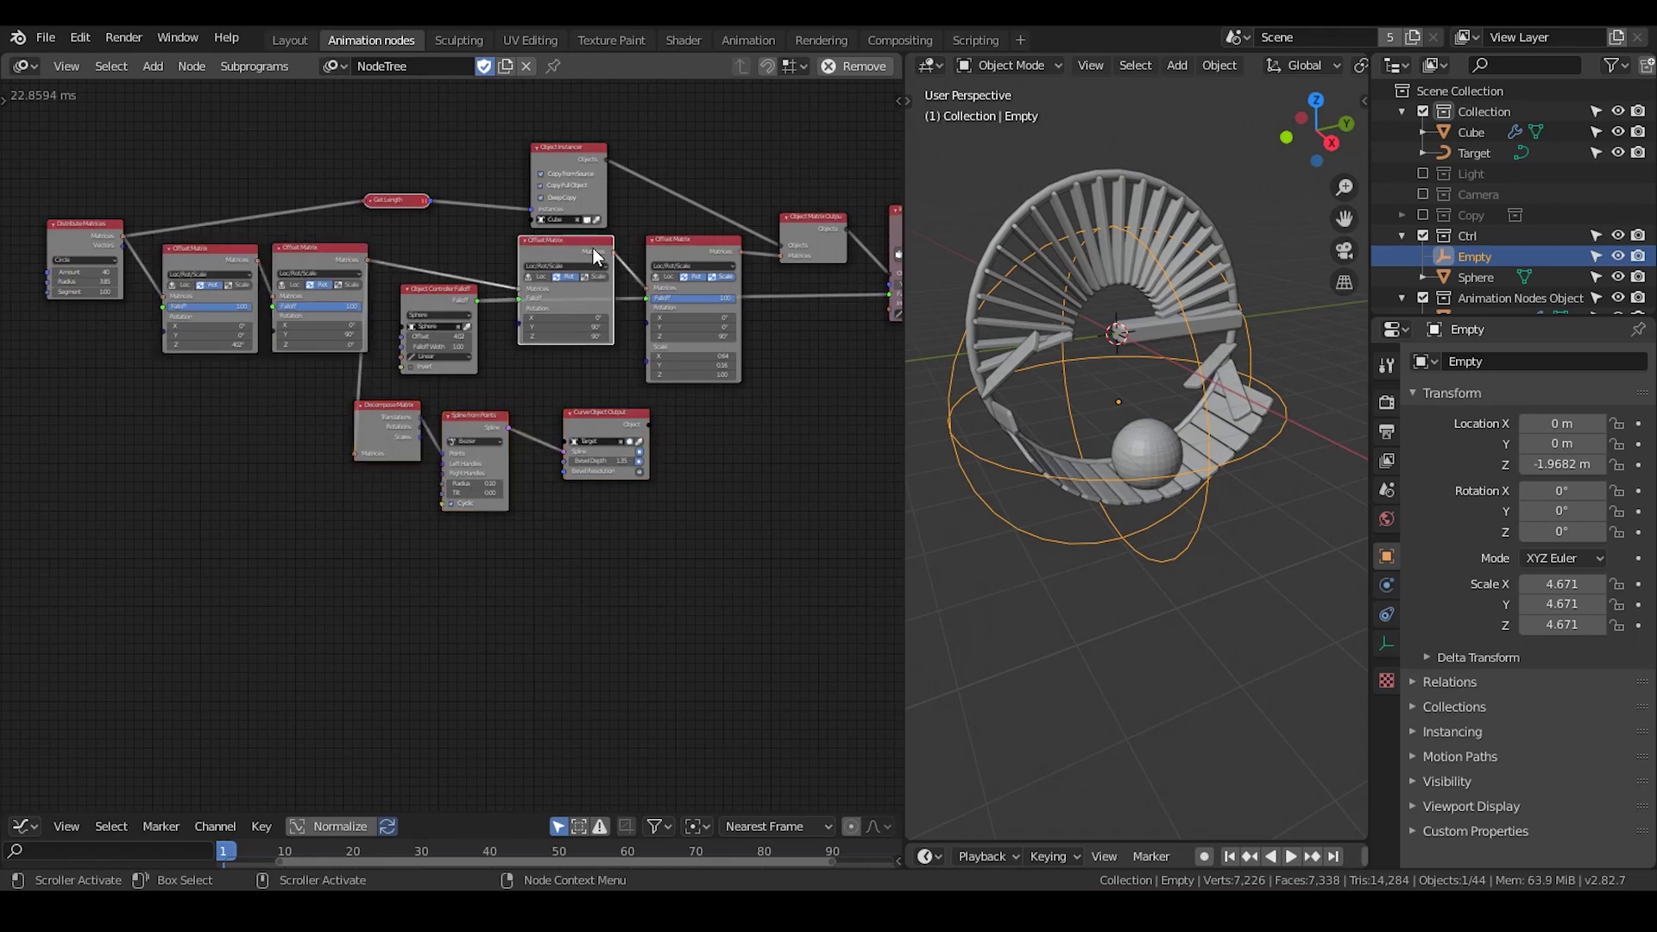
# Step: Pan the node editor to reveal the Offset Matrix and Object Controller Falloff nodes
pyautogui.moveTo(592, 253); pyautogui.dragTo(638, 468)
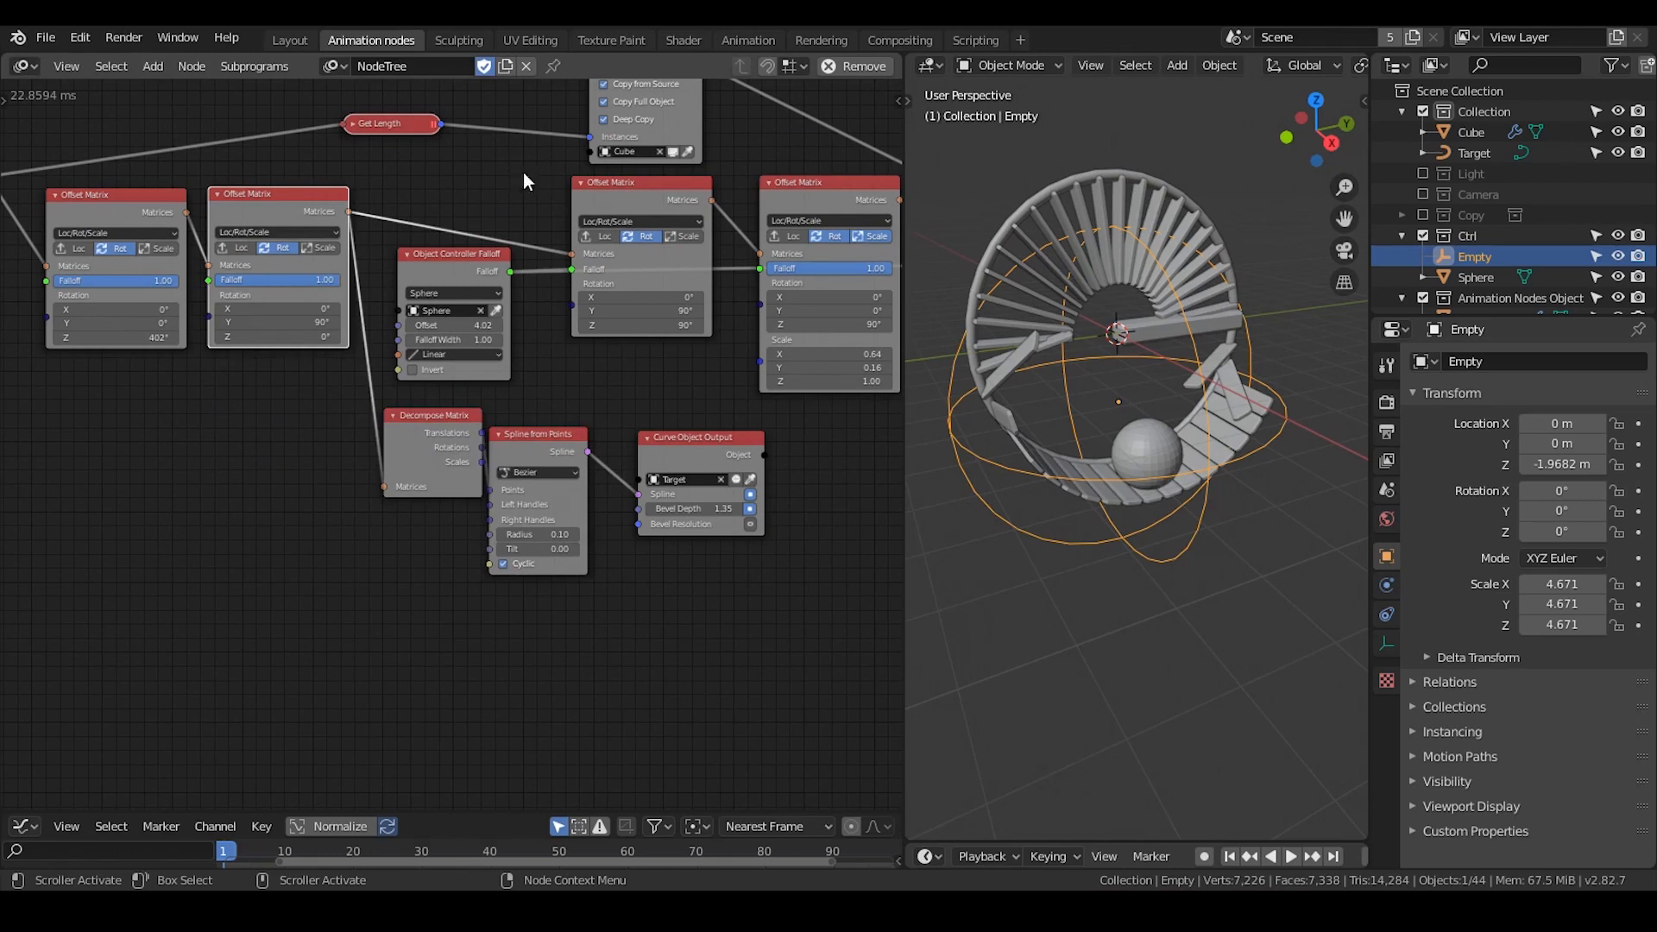
pyautogui.moveTo(416, 183)
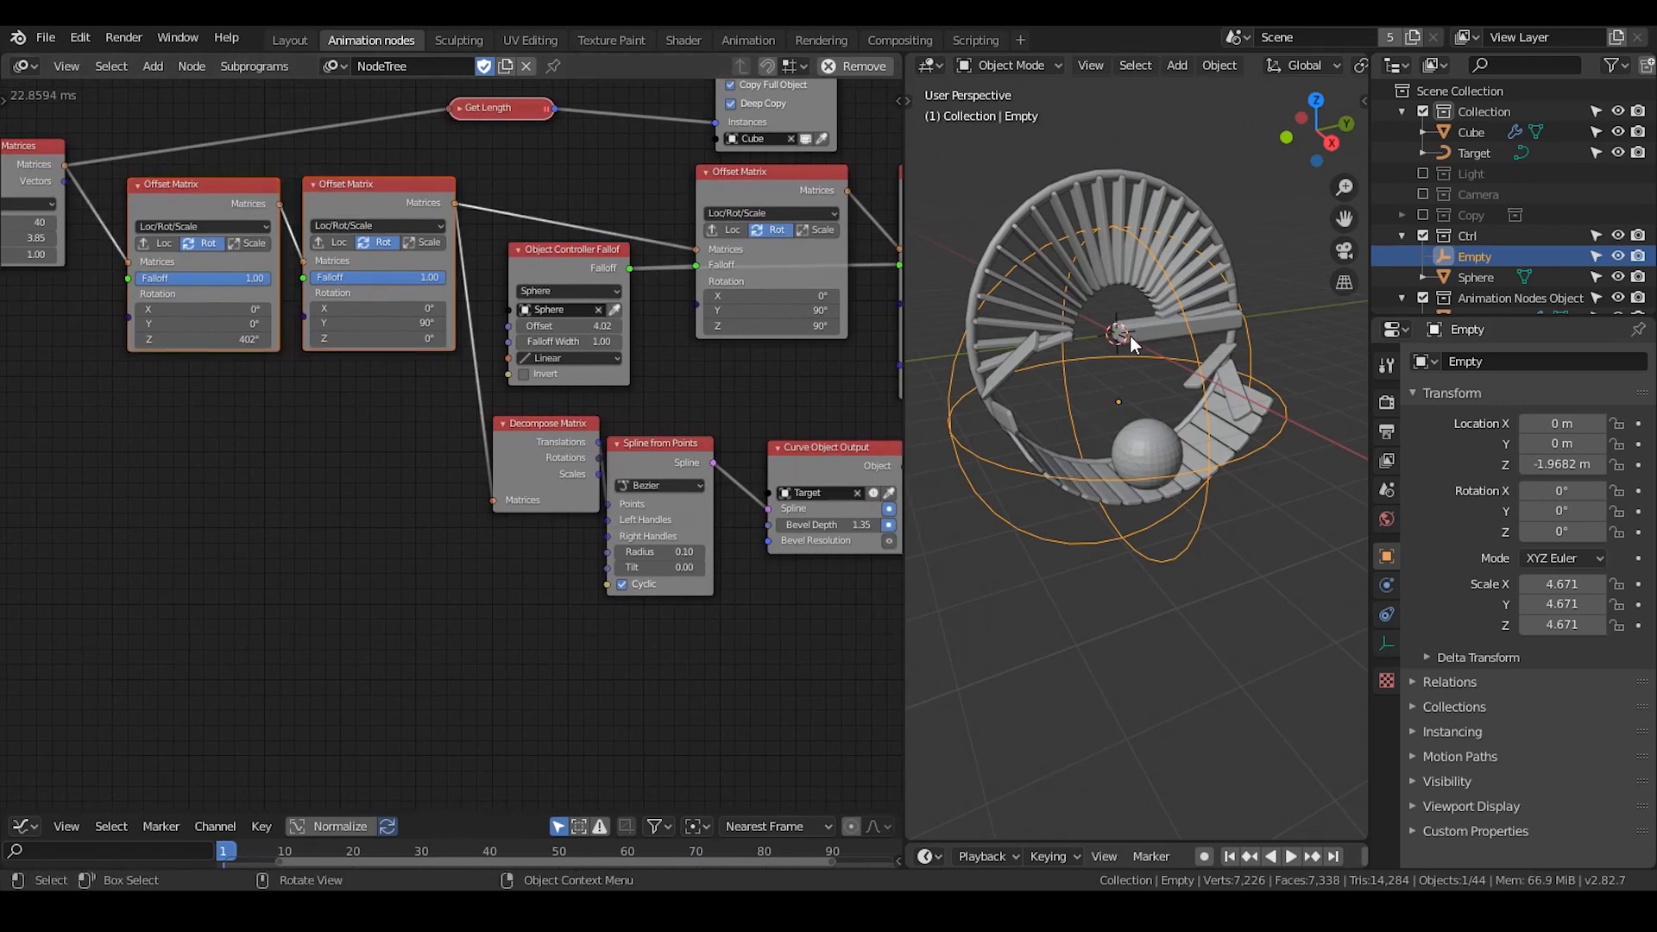
pyautogui.moveTo(1184, 352)
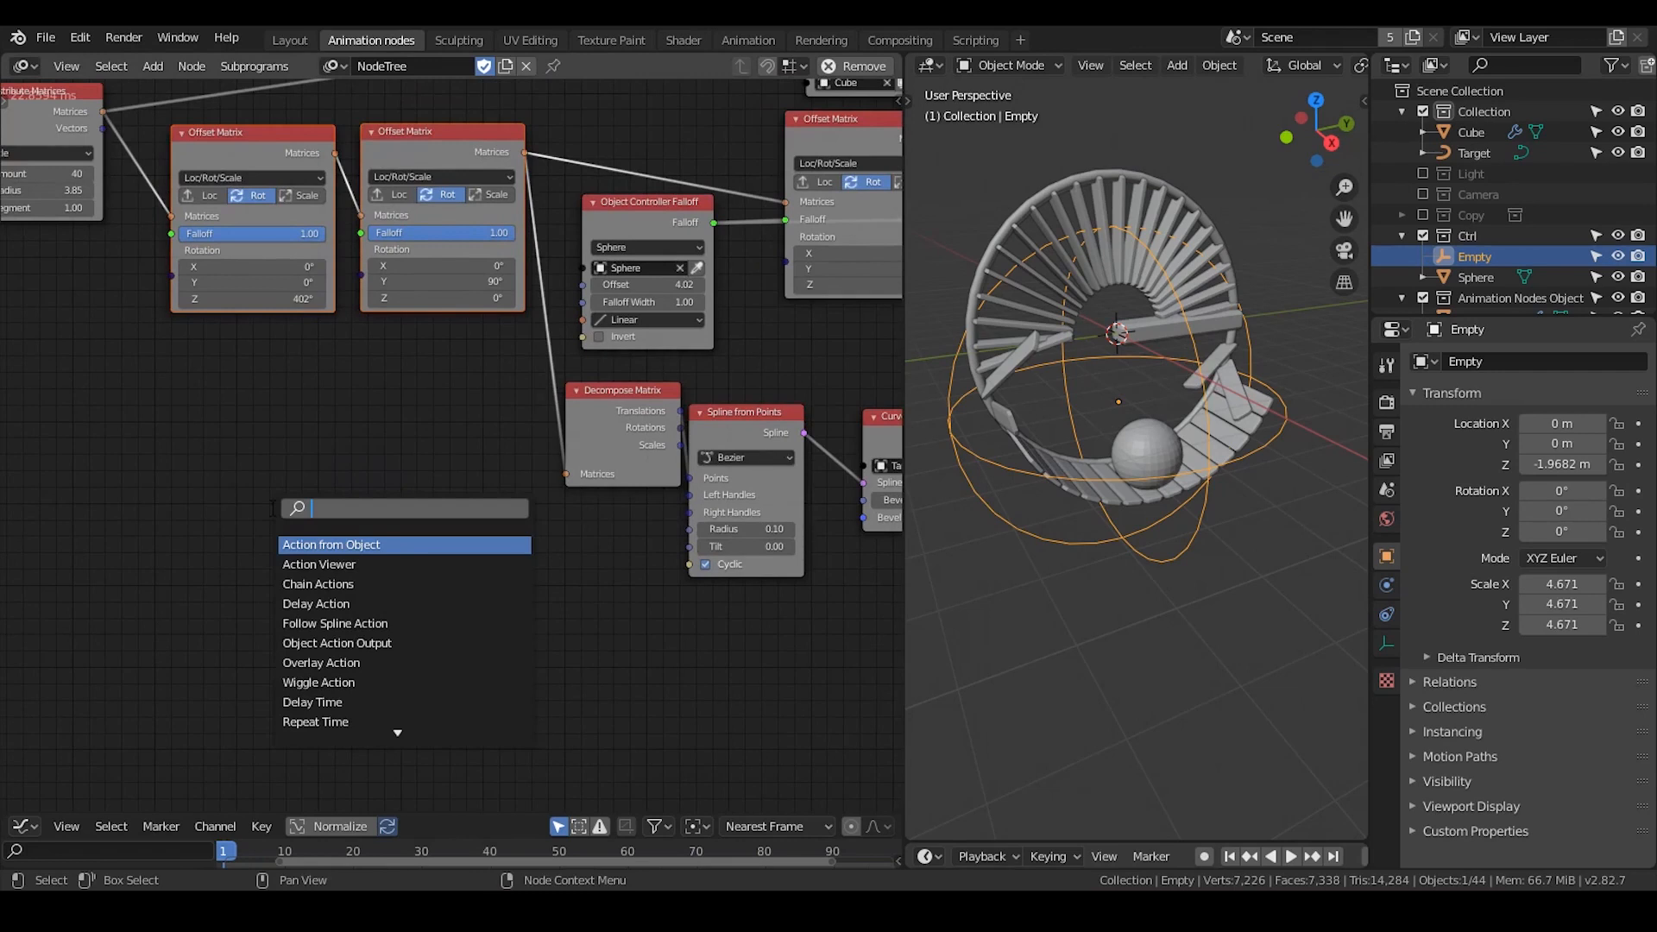
# Step: Search 'transform ma' and add a Transform Matrix node to the tree
pyautogui.write('transform ma')
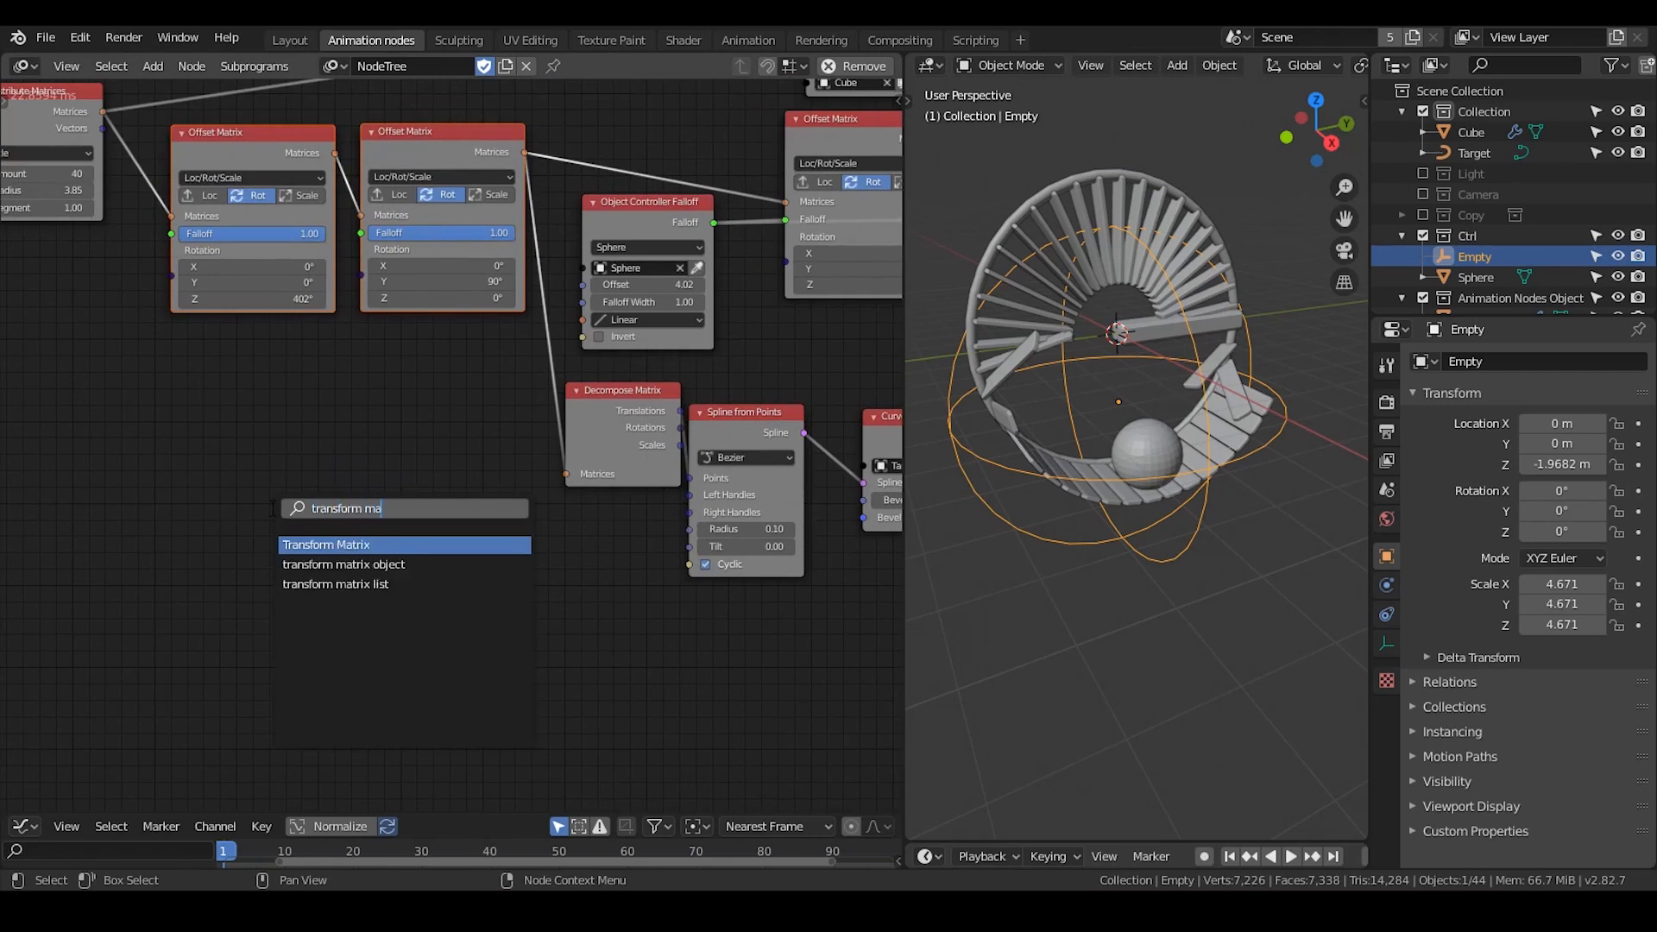
pyautogui.click(325, 544)
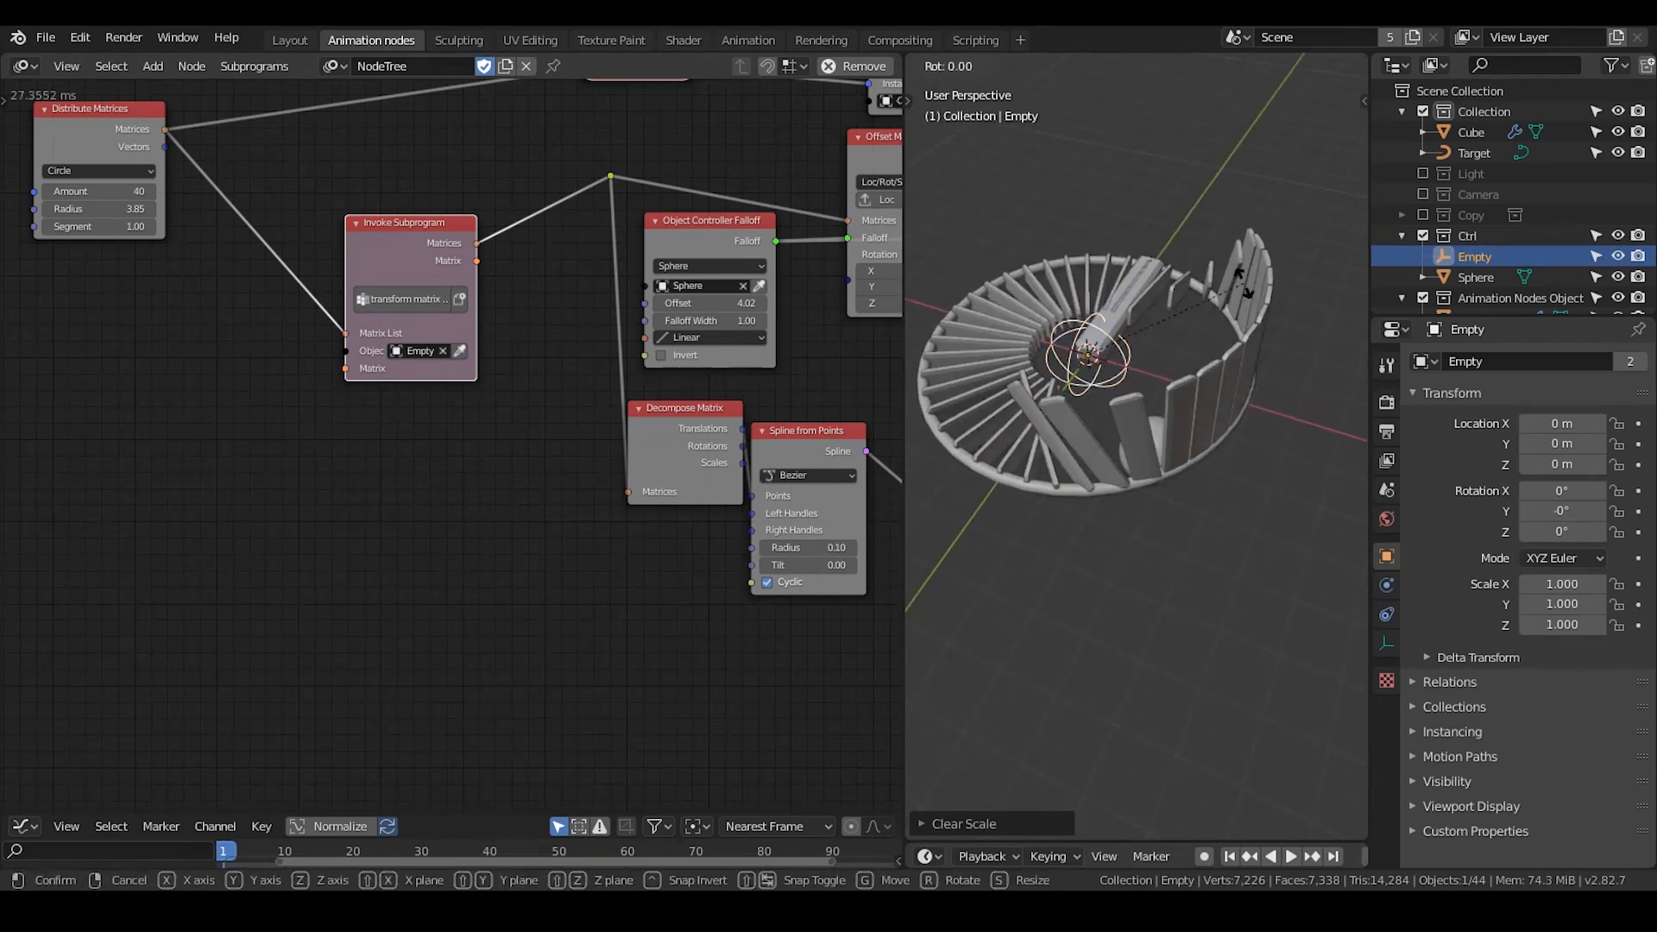
# Step: Rotate the Empty constrained to the global Y axis so the staircase ring turns with it
pyautogui.moveTo(1088, 359); pyautogui.dragTo(1136, 254)
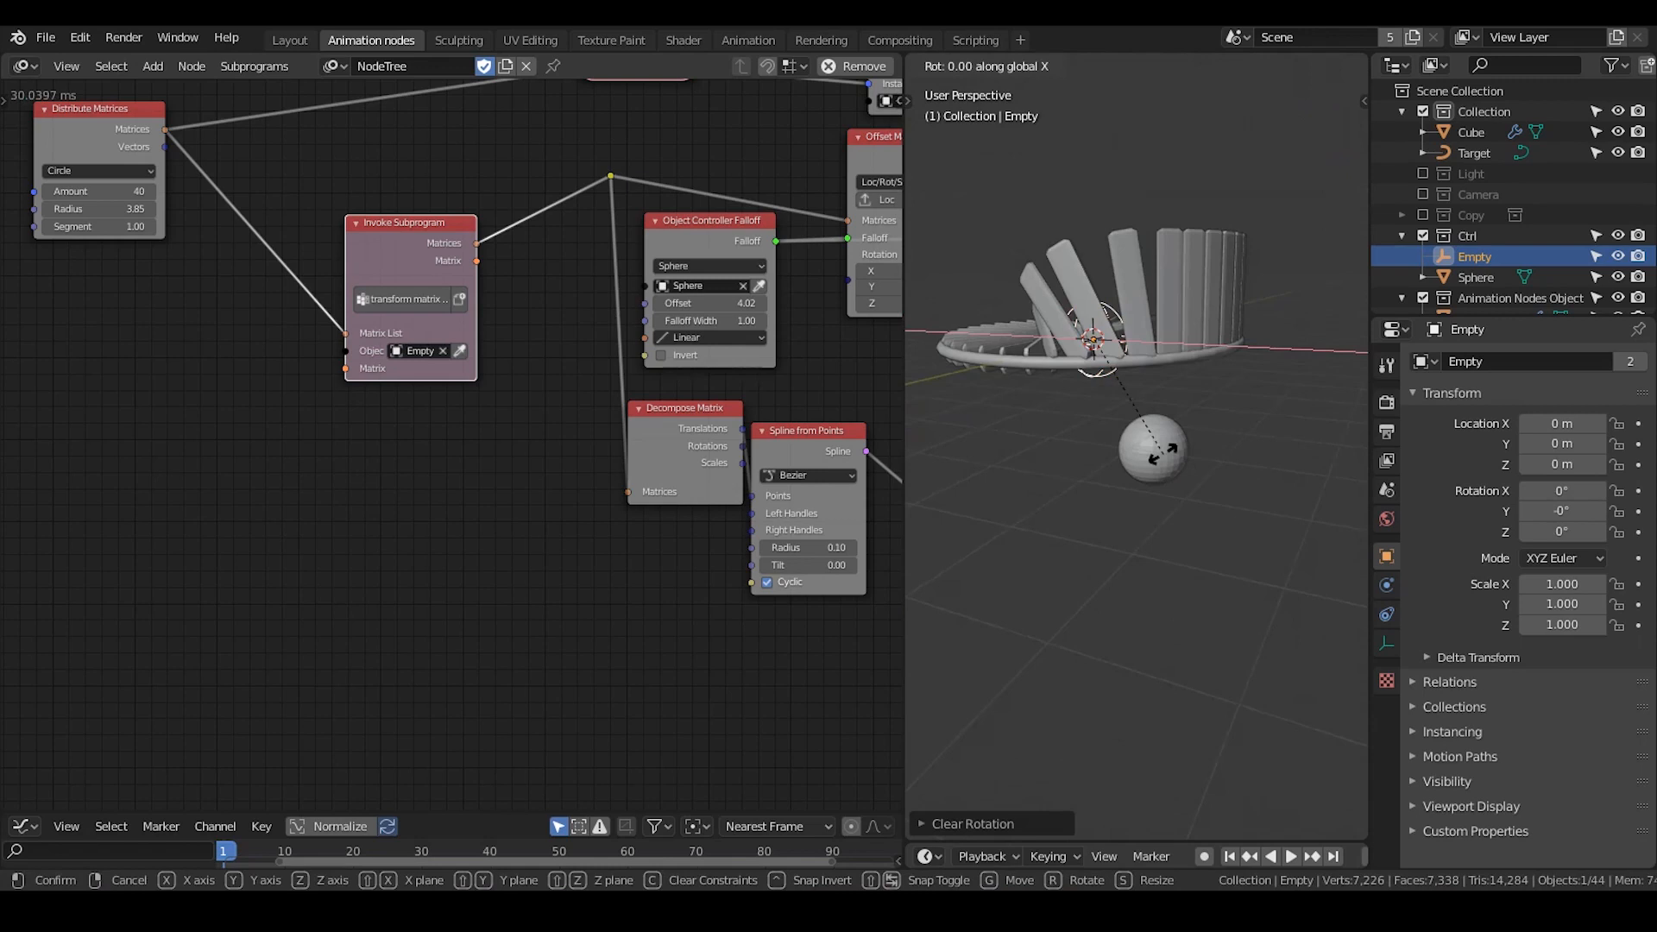
pyautogui.press('Y')
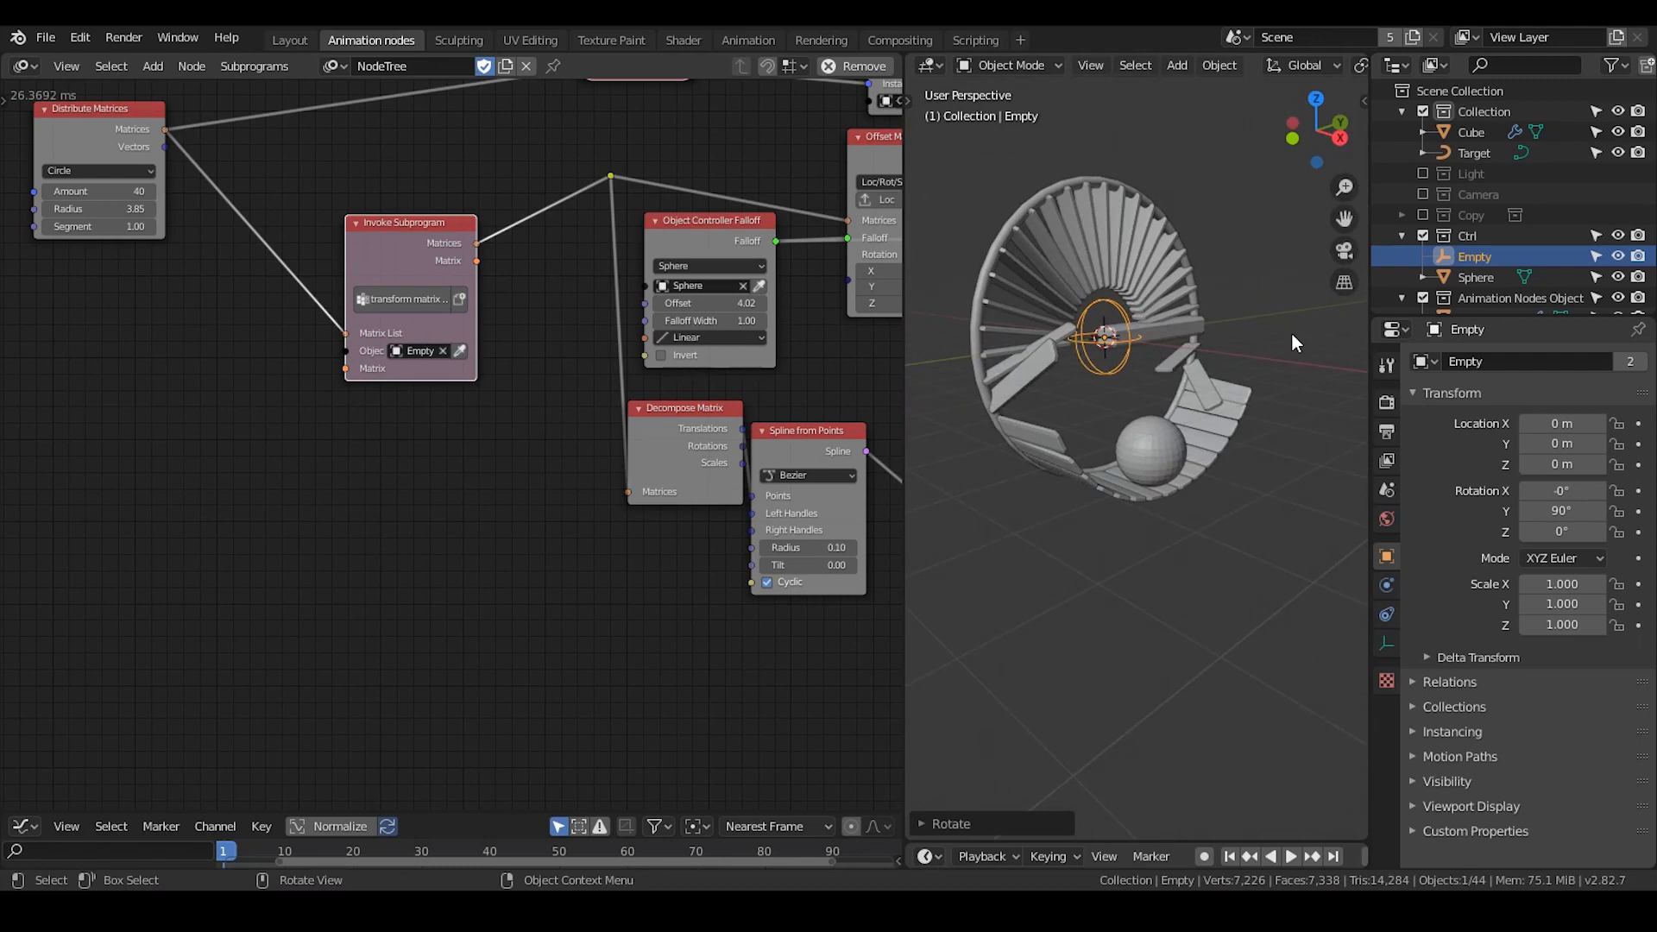
pyautogui.moveTo(495, 253)
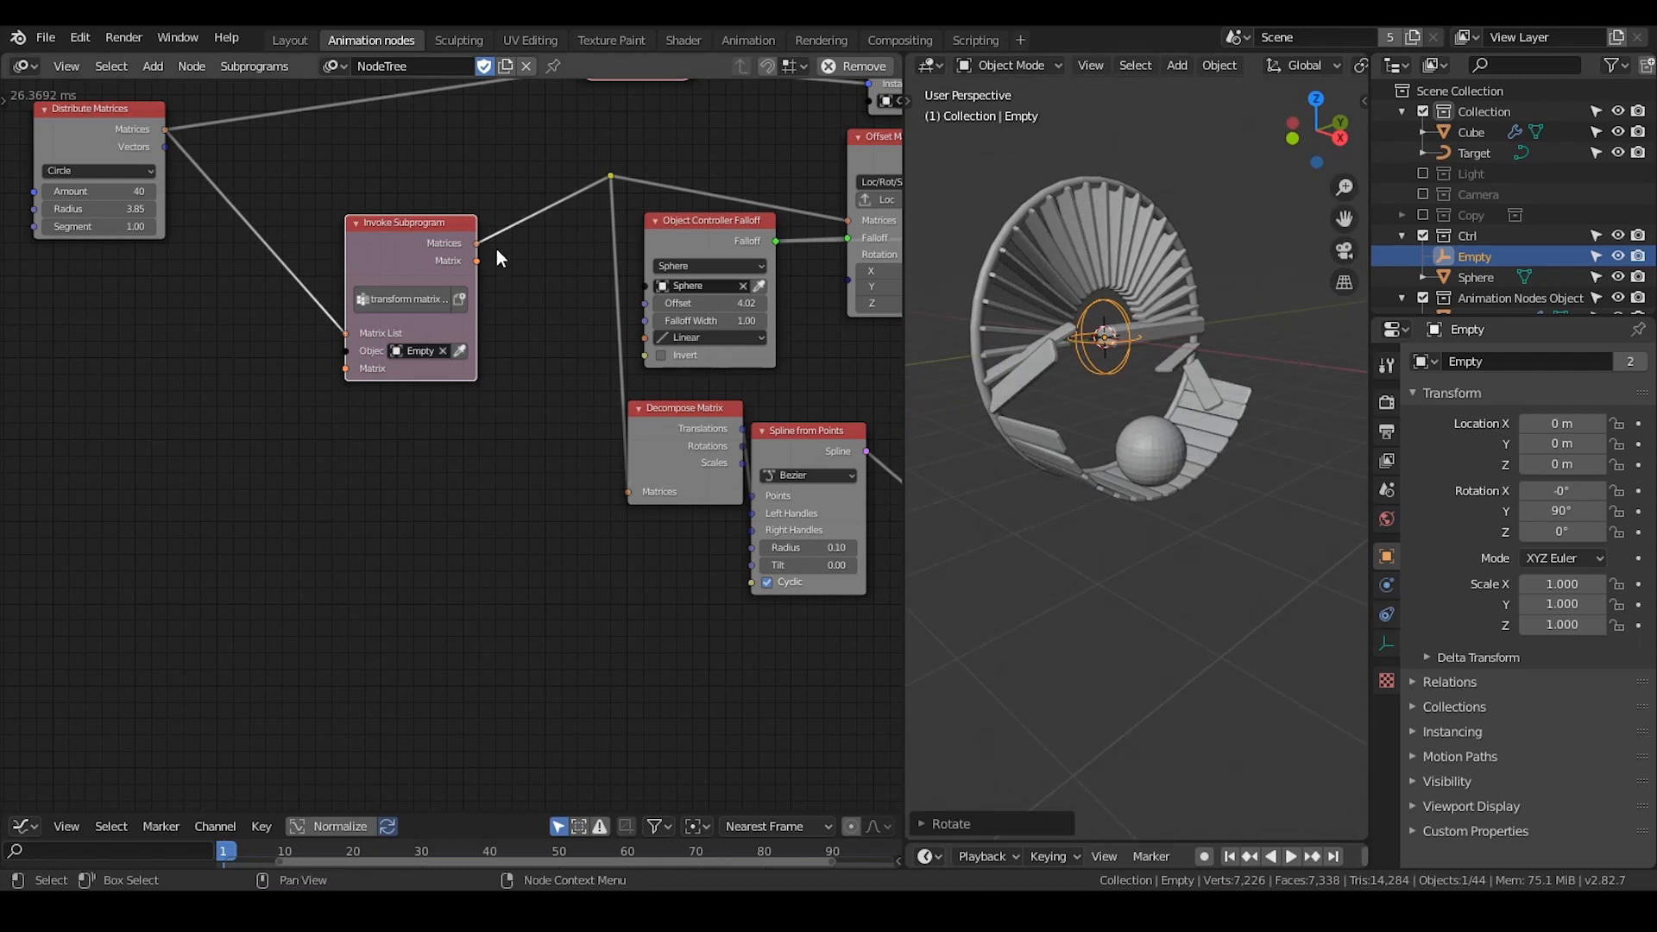
# Step: Rotate the Empty to a new orientation and move the Invoke Subprogram node up and left
pyautogui.moveTo(409, 223); pyautogui.dragTo(430, 164)
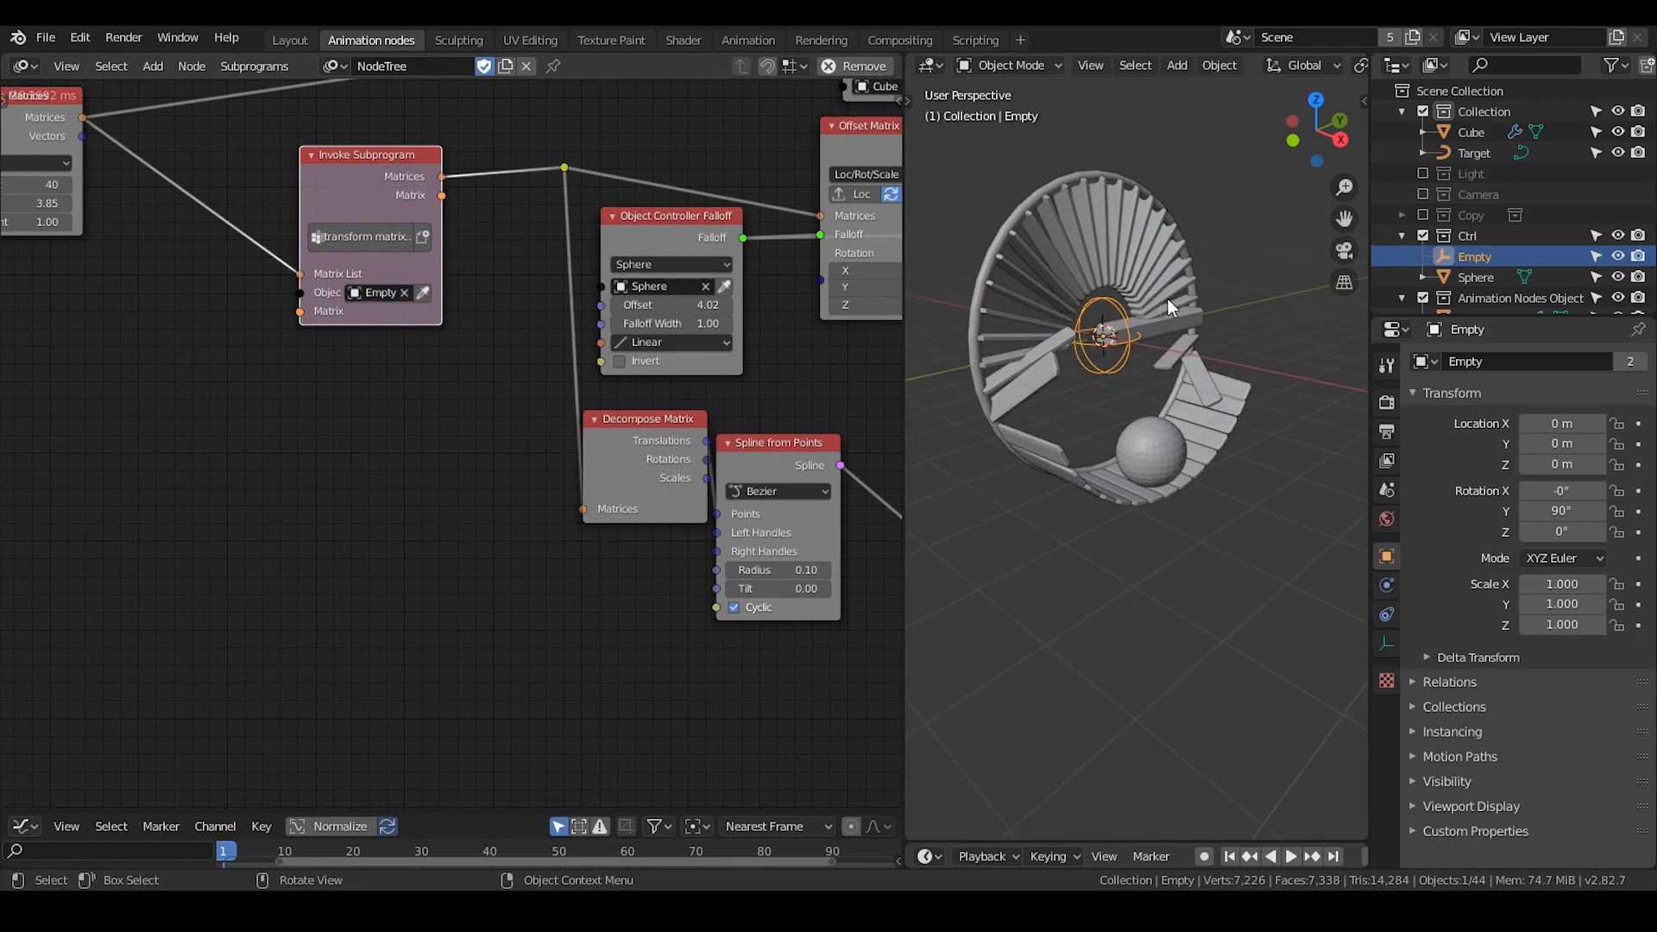
pyautogui.press('r')
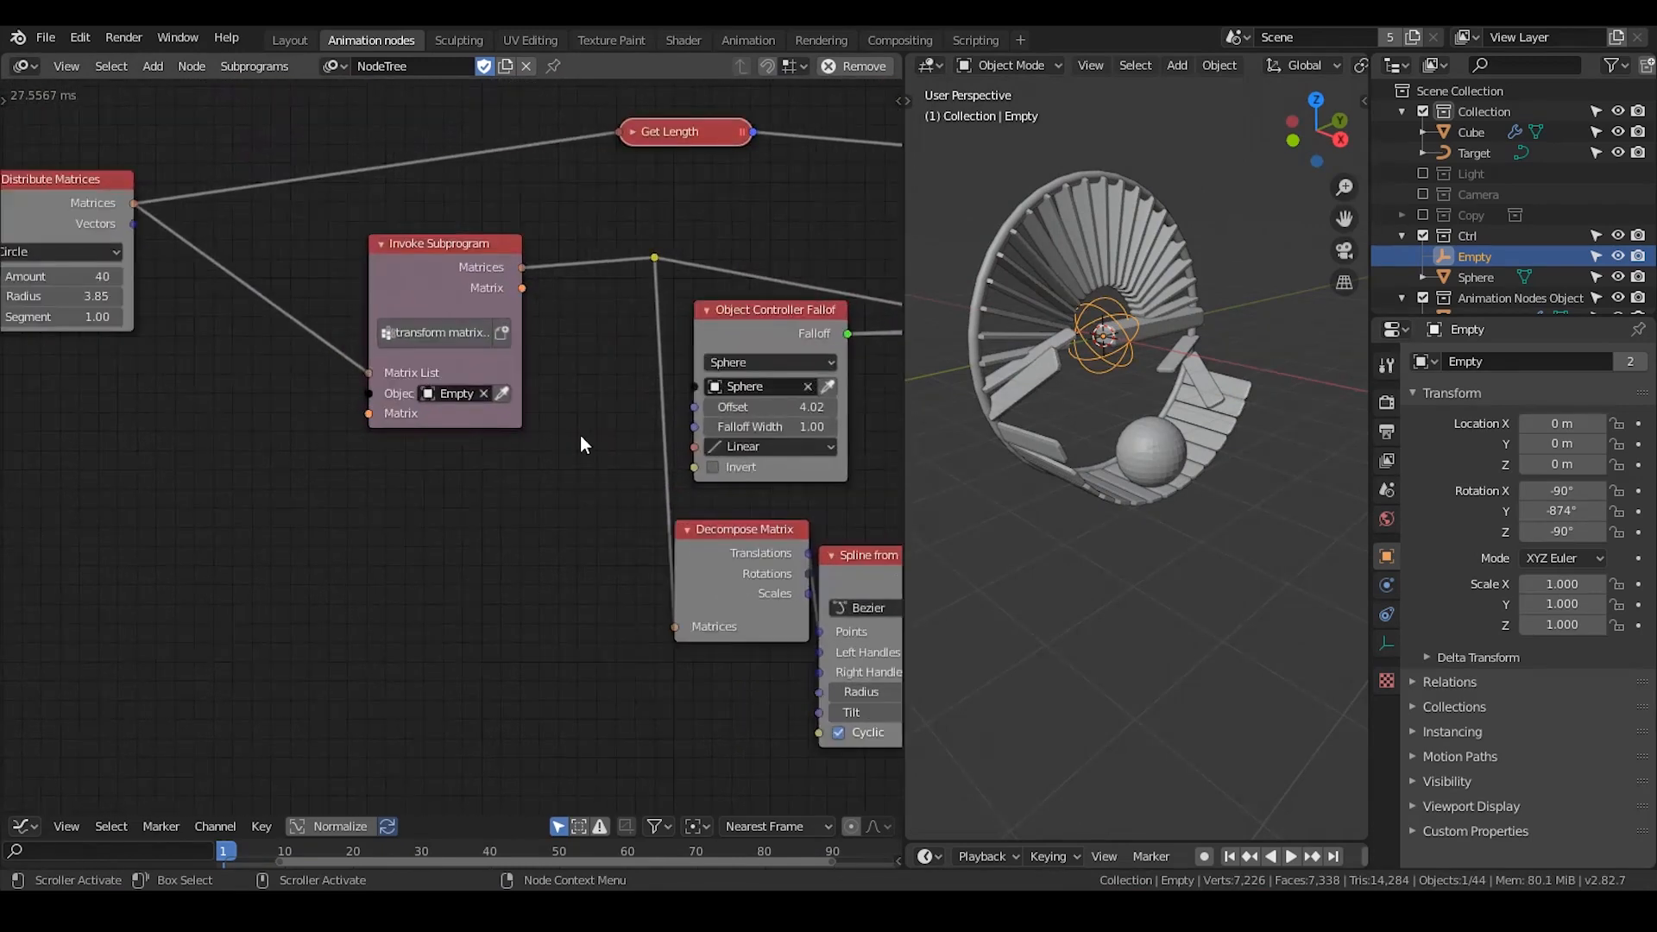
pyautogui.moveTo(444, 243); pyautogui.dragTo(421, 190)
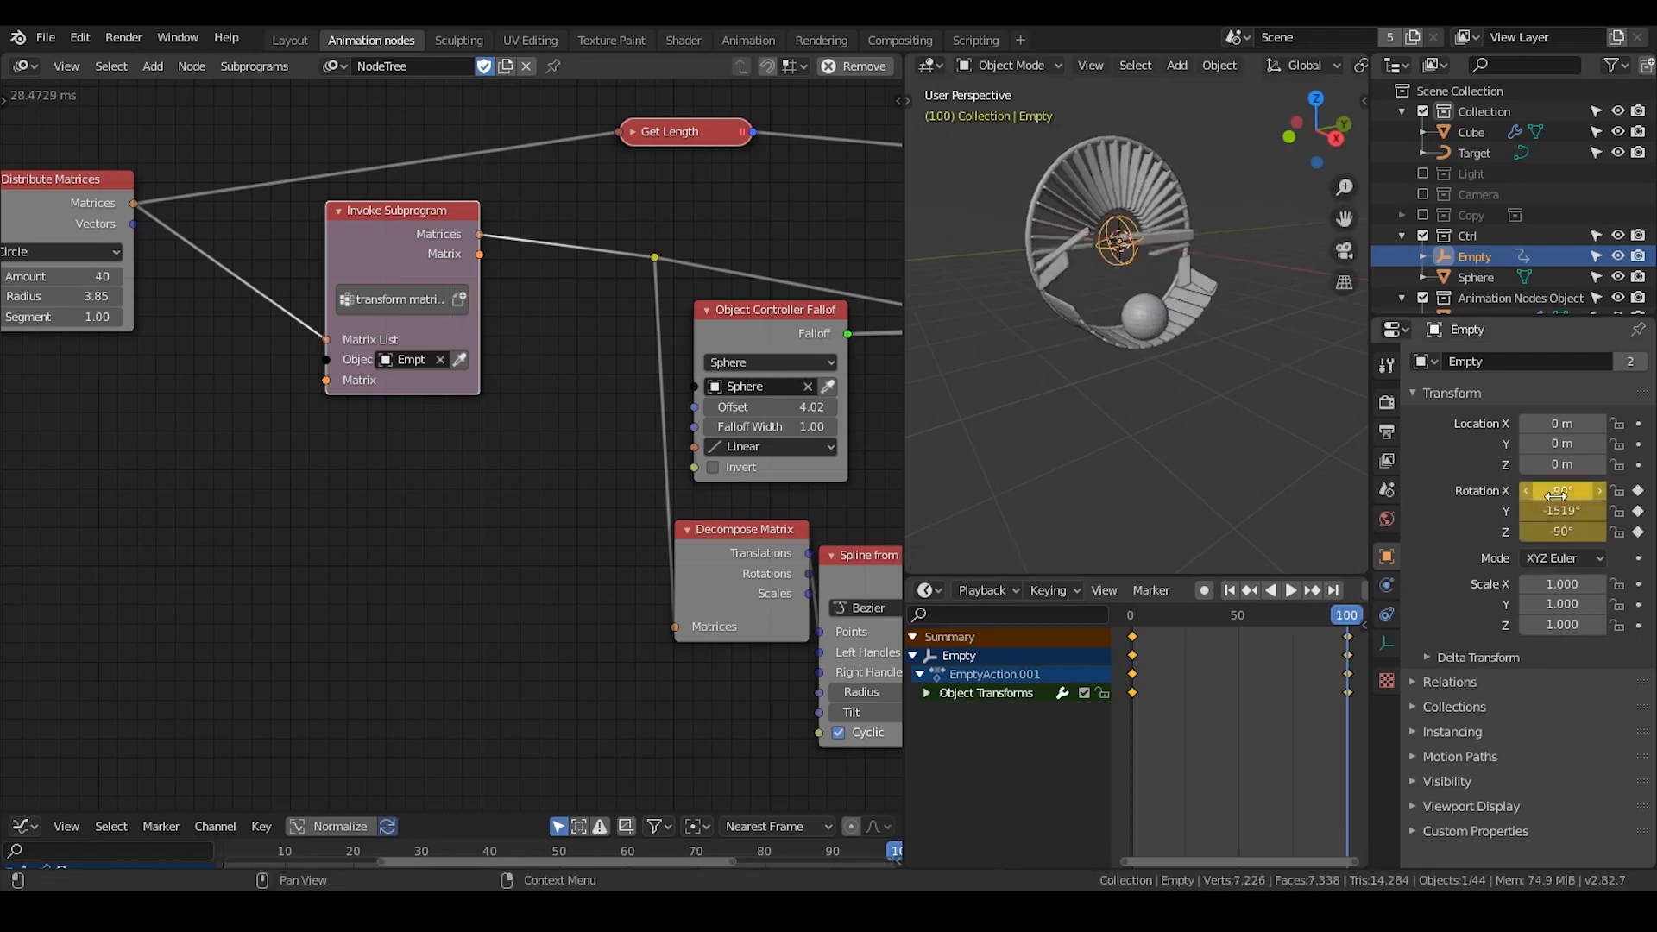
# Step: Play the Empty's rotation animation and stop playback at frame 38
pyautogui.click(1291, 590)
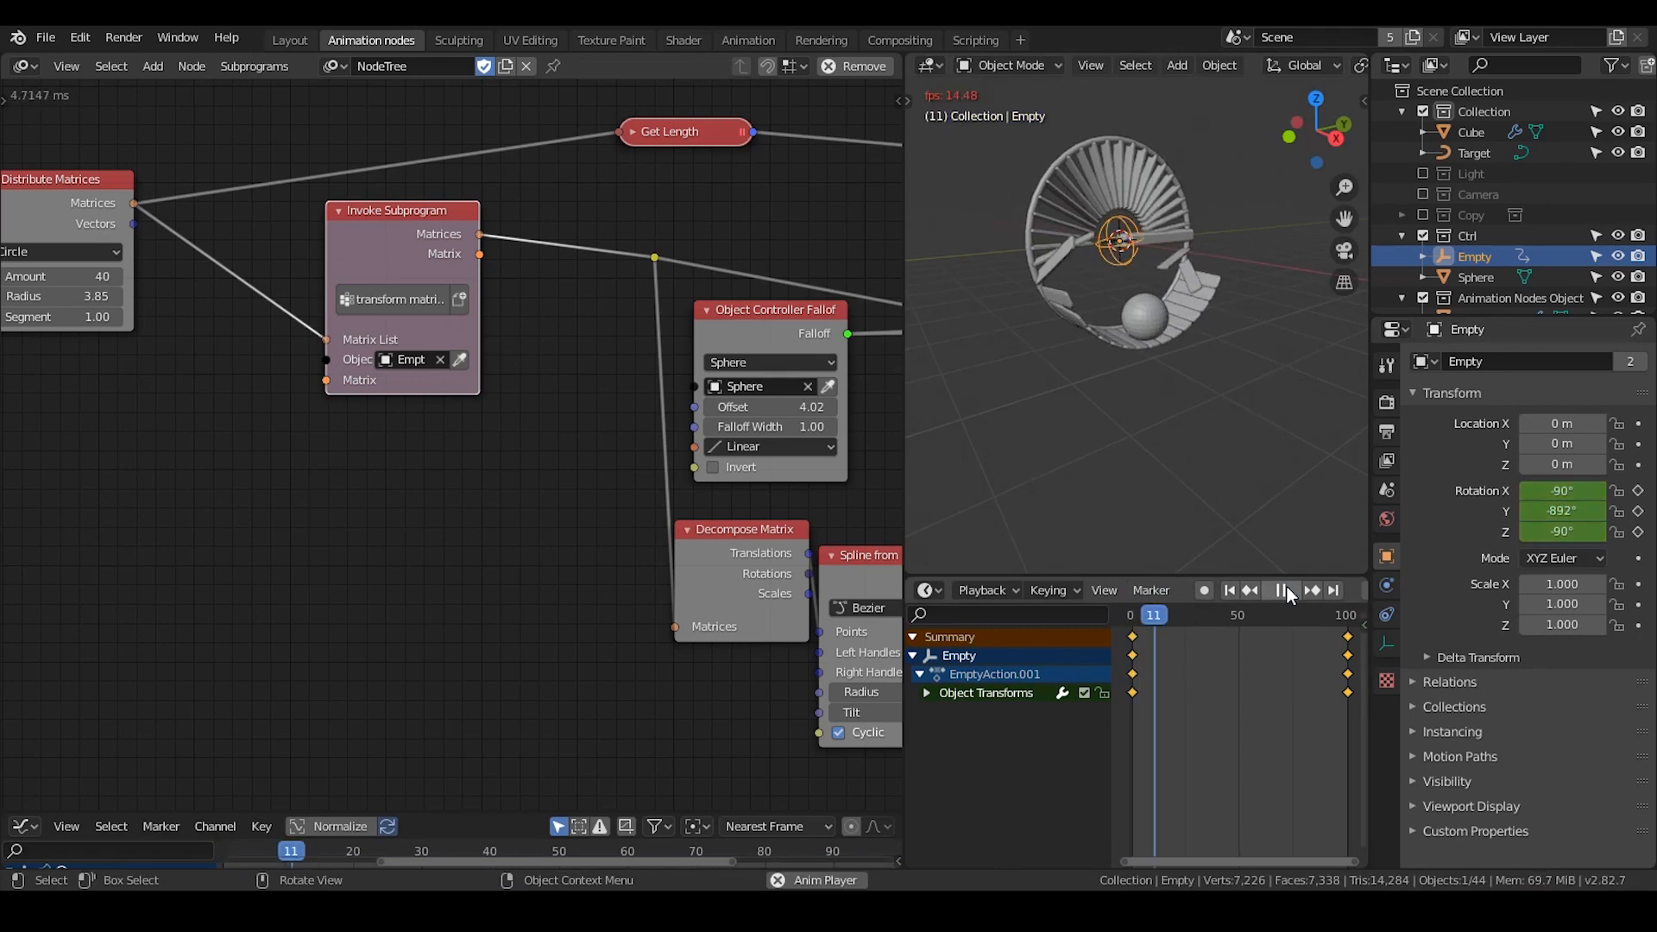
pyautogui.click(1289, 590)
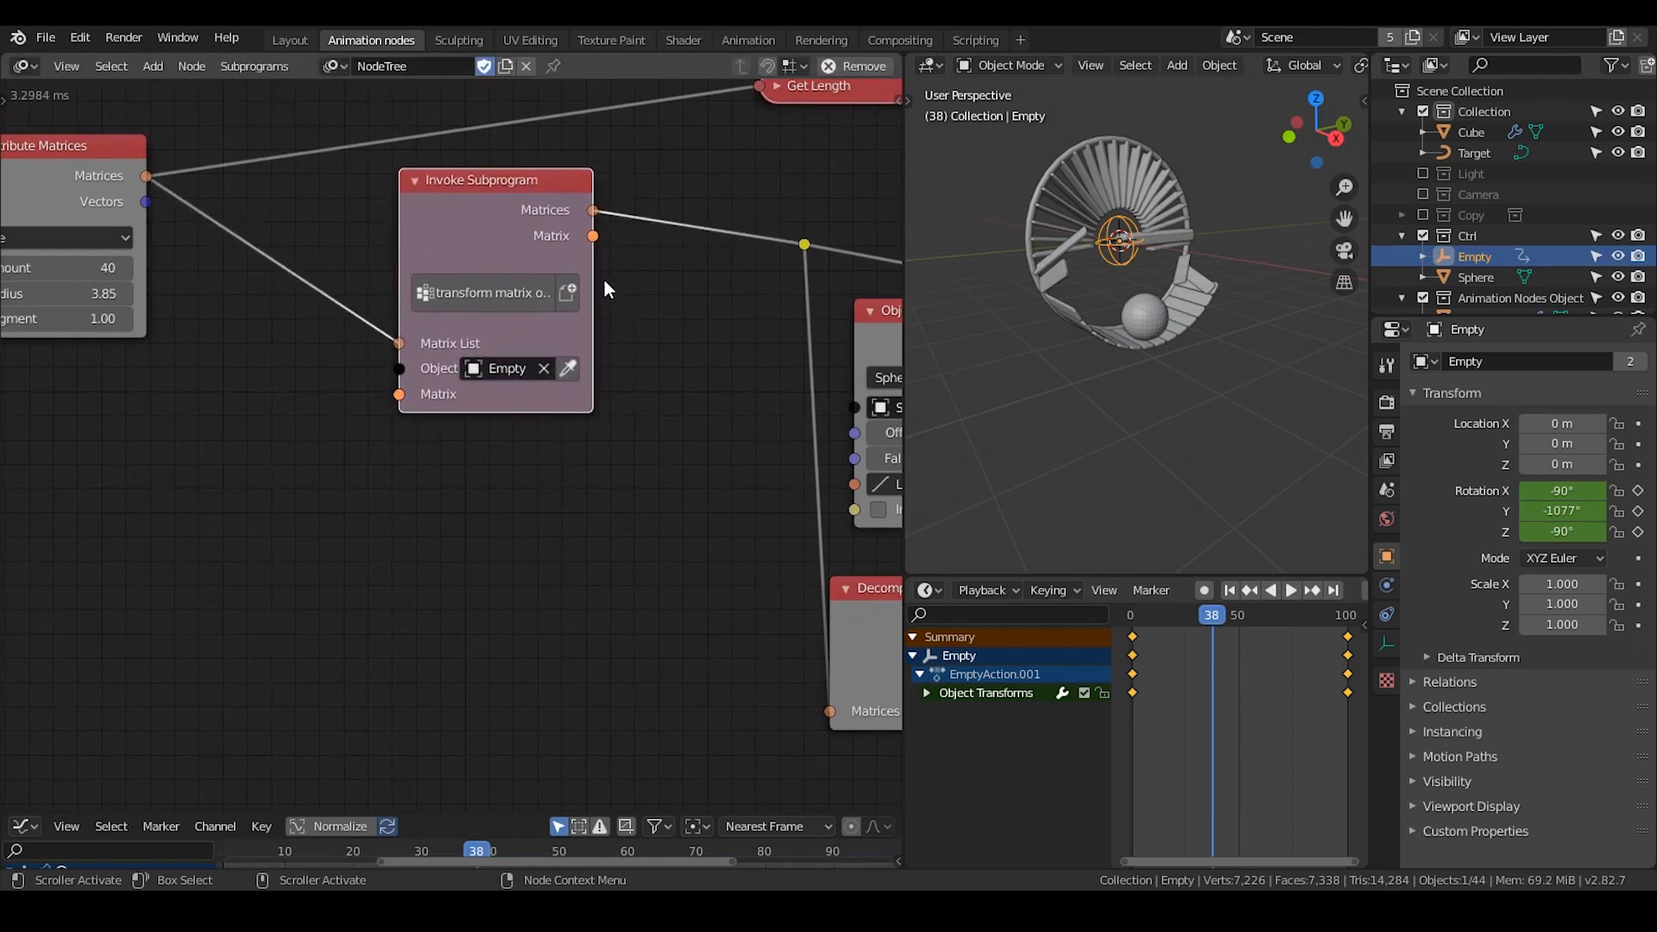
pyautogui.moveTo(699, 275)
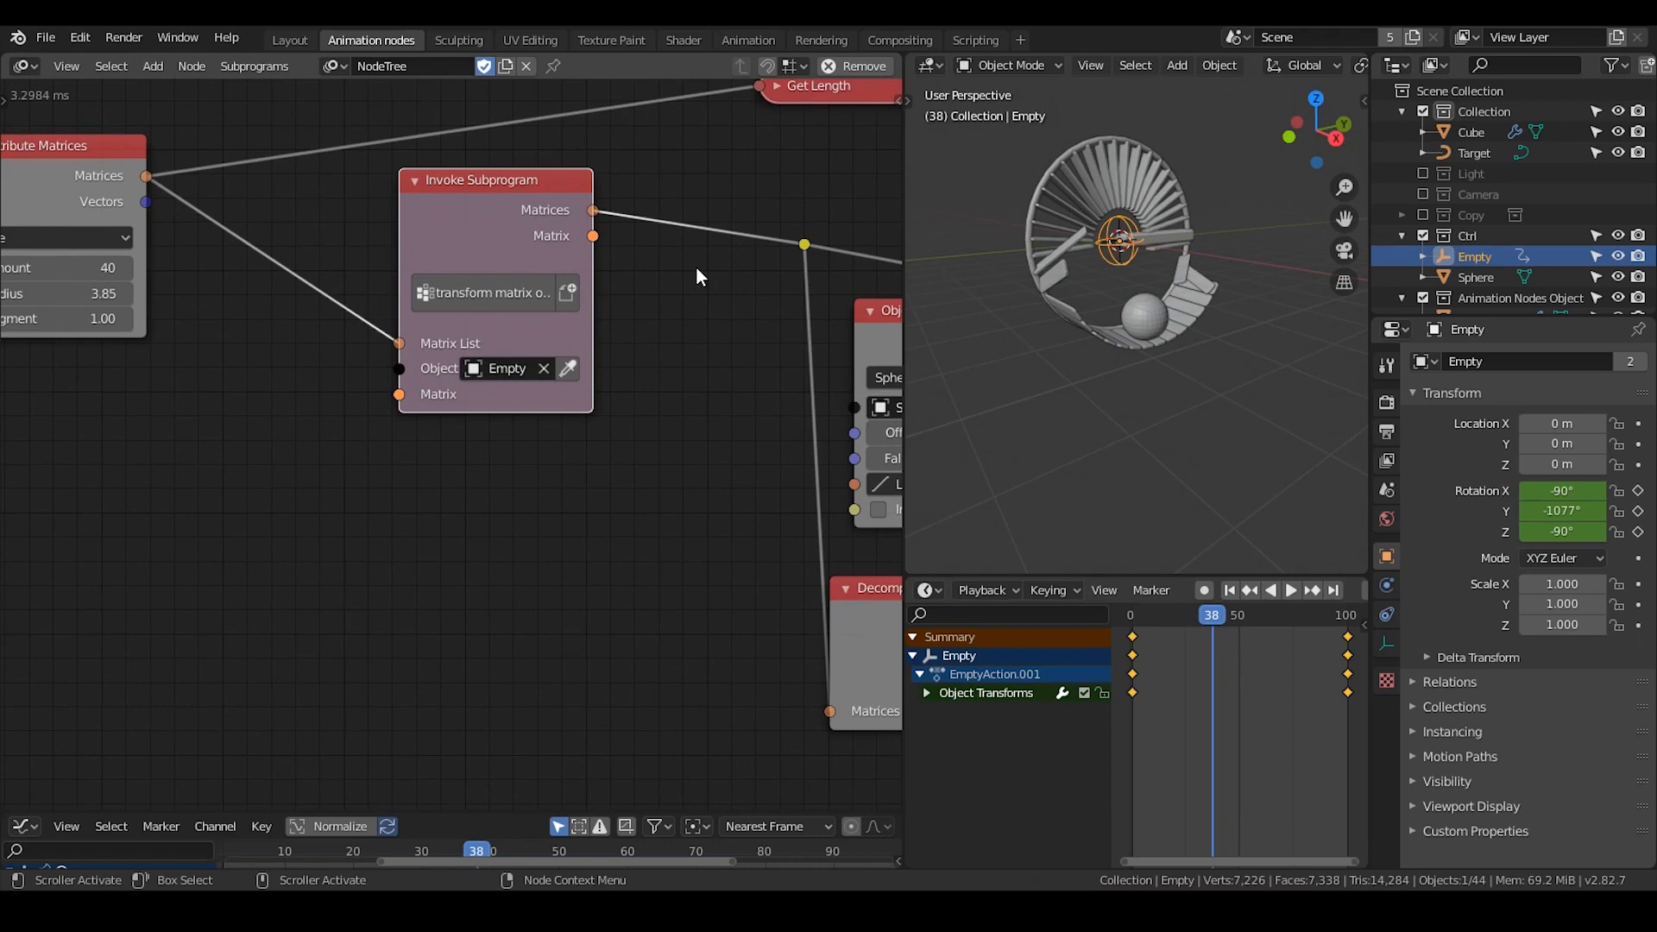
pyautogui.moveTo(606, 226)
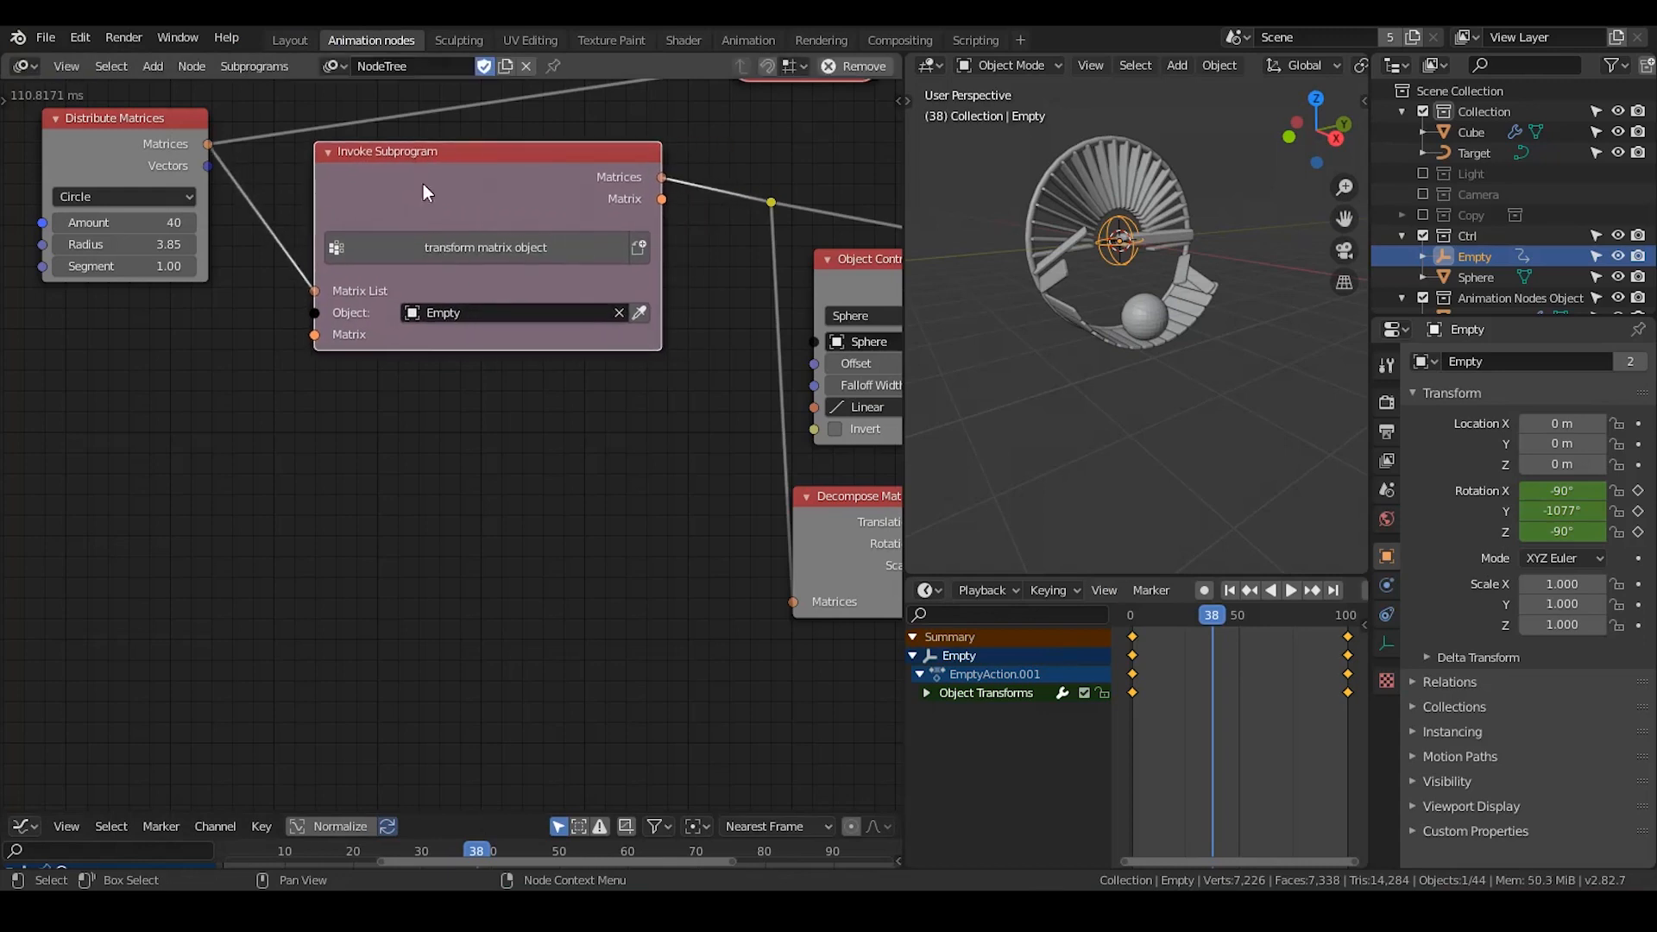
pyautogui.moveTo(276, 138)
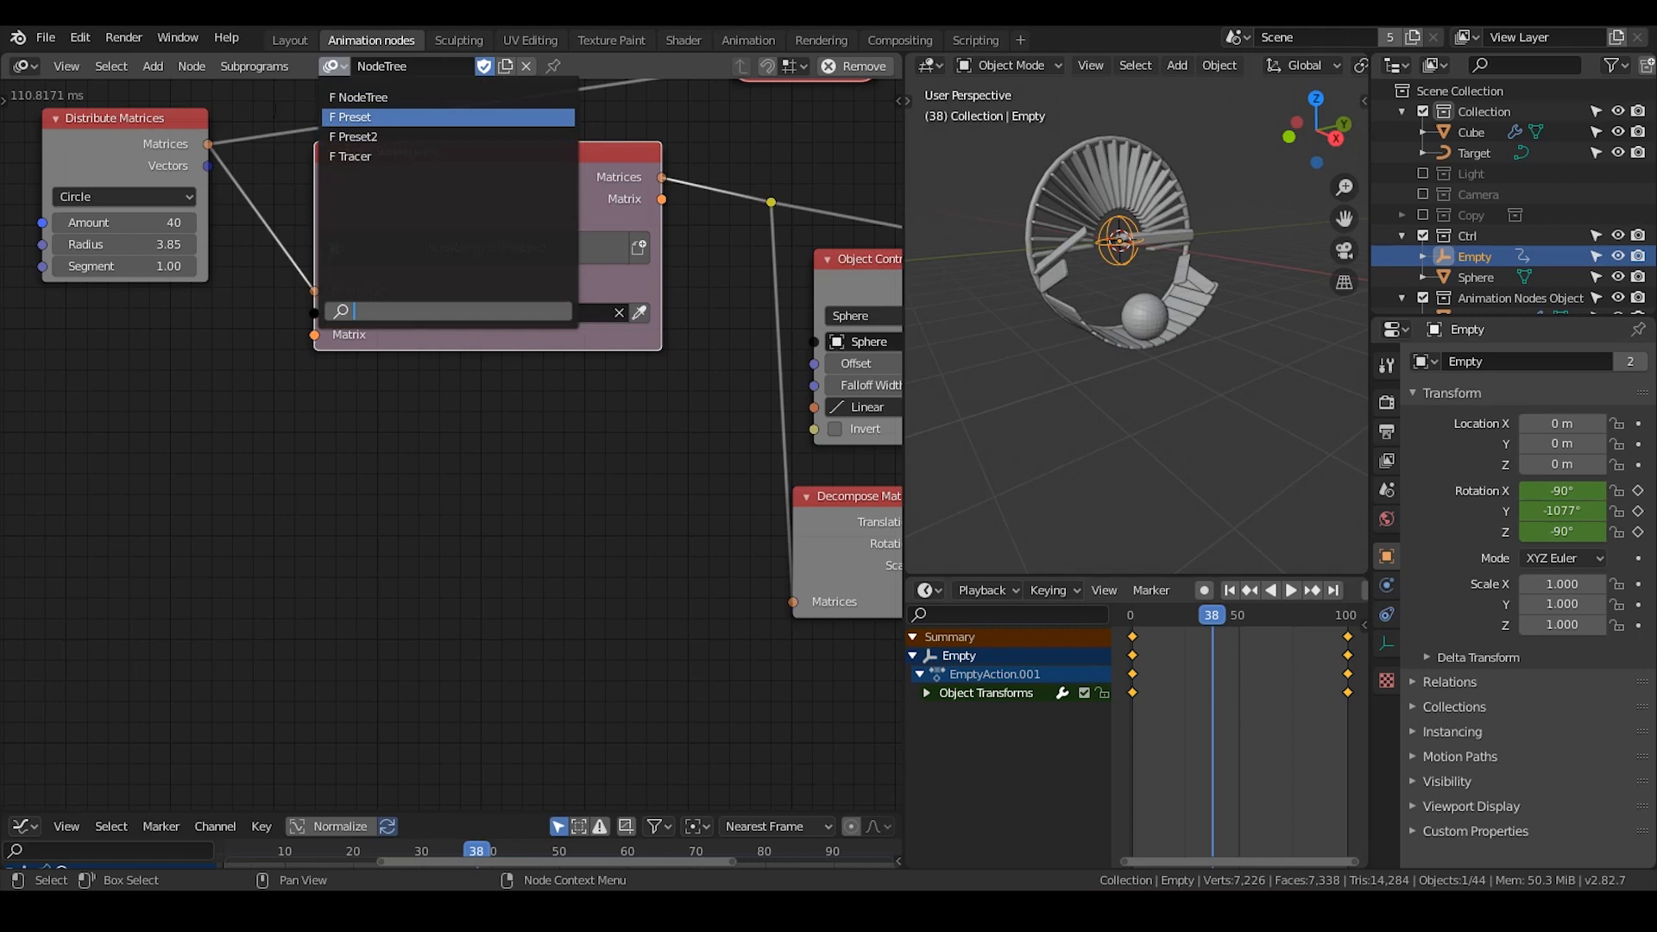
# Step: Browse the node tree list and close it without switching NodeTree
pyautogui.click(45, 38)
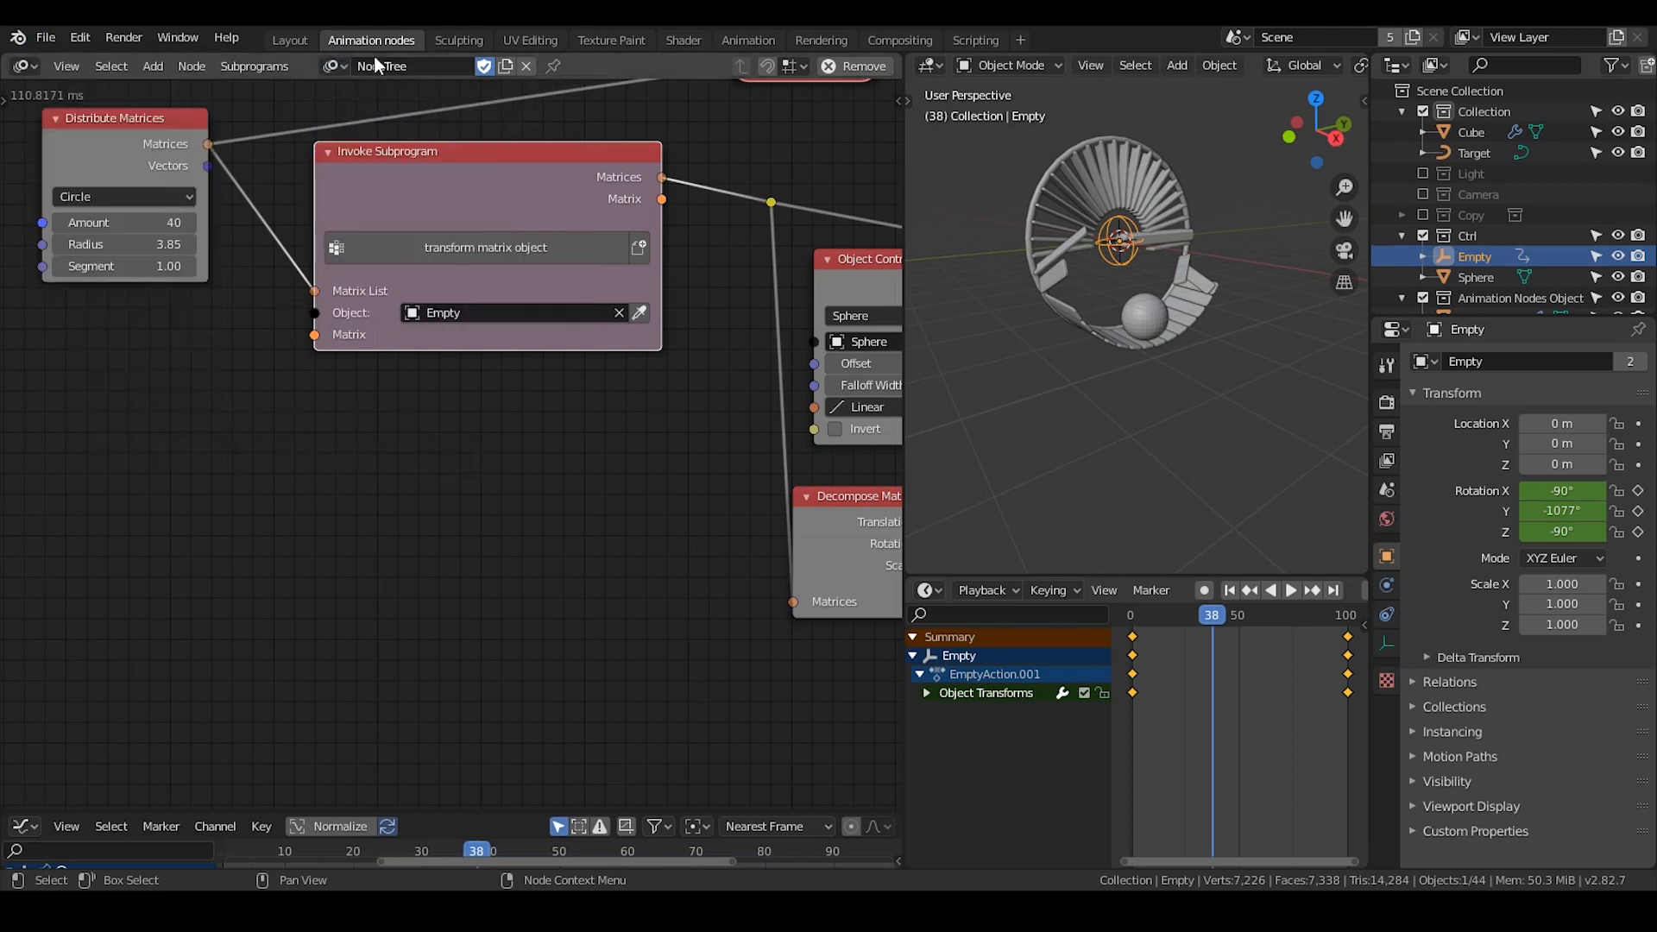
pyautogui.click(410, 66)
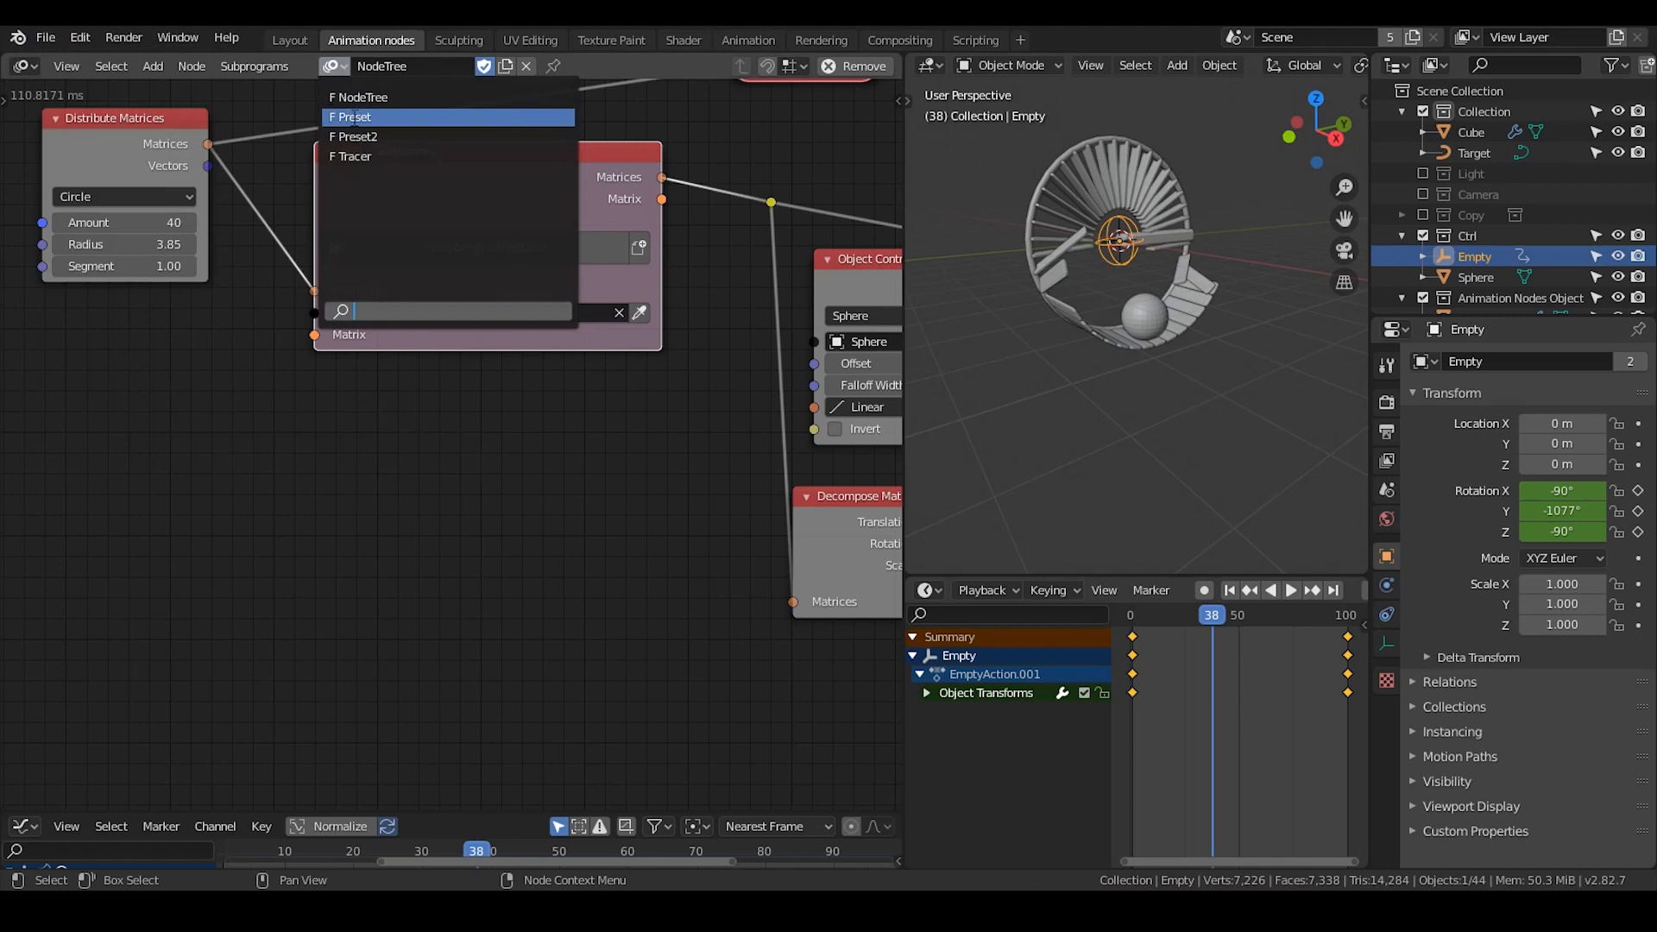
pyautogui.click(352, 117)
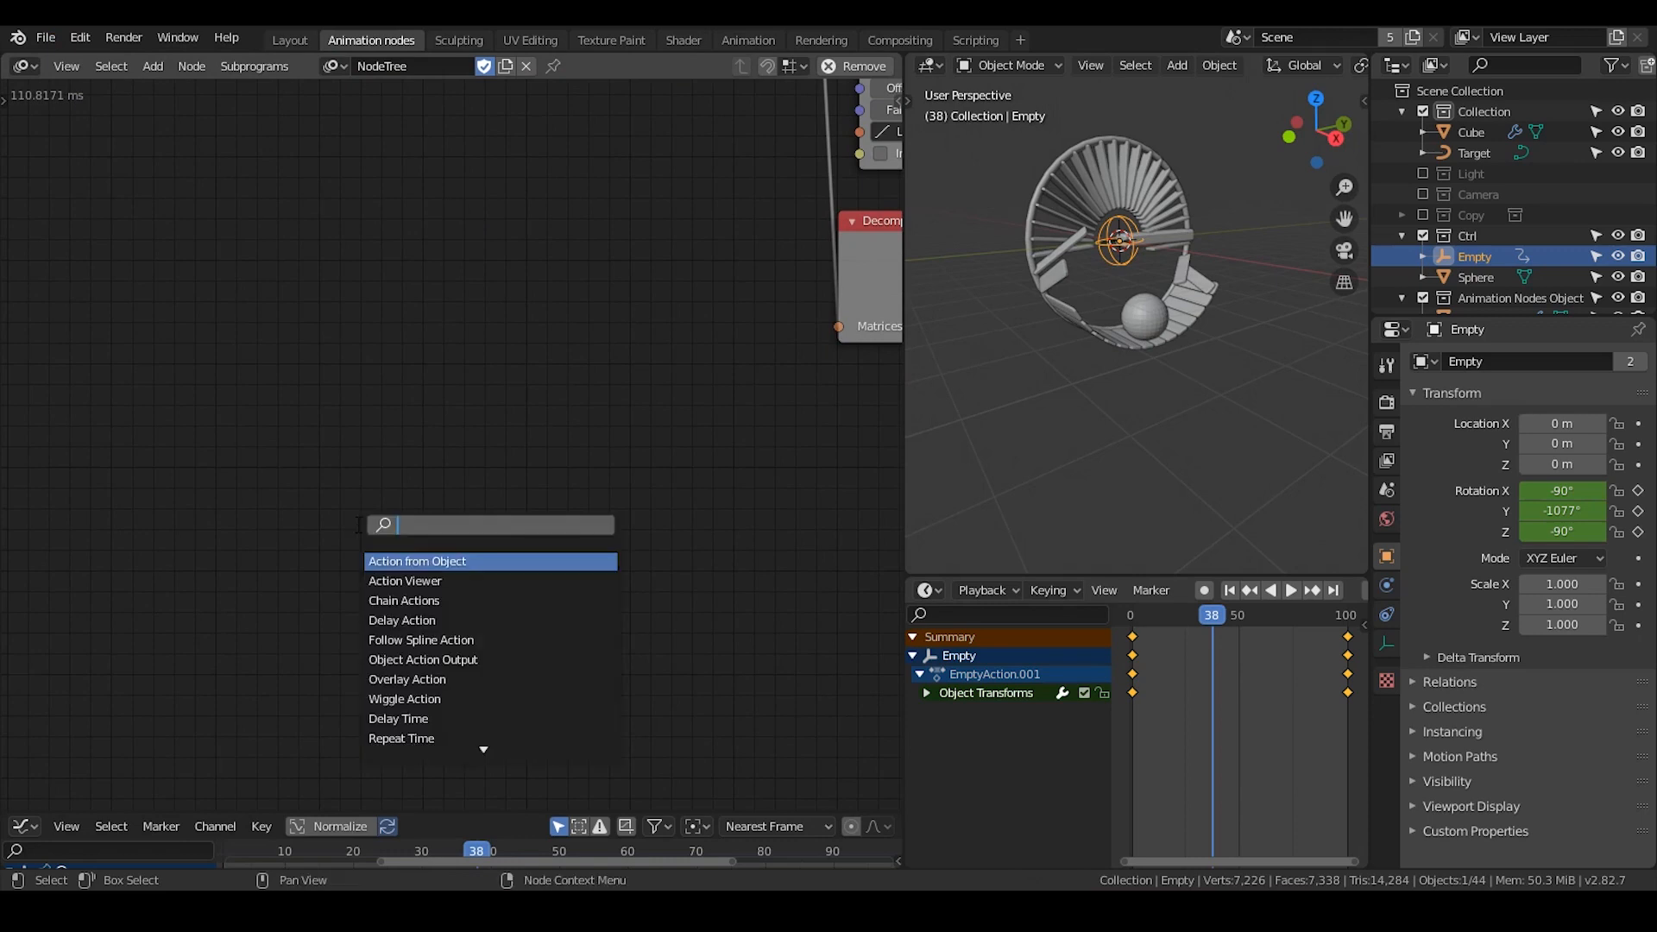
# Step: Add a standalone Transform Matrix node in an empty area away from the existing network
pyautogui.write('transform')
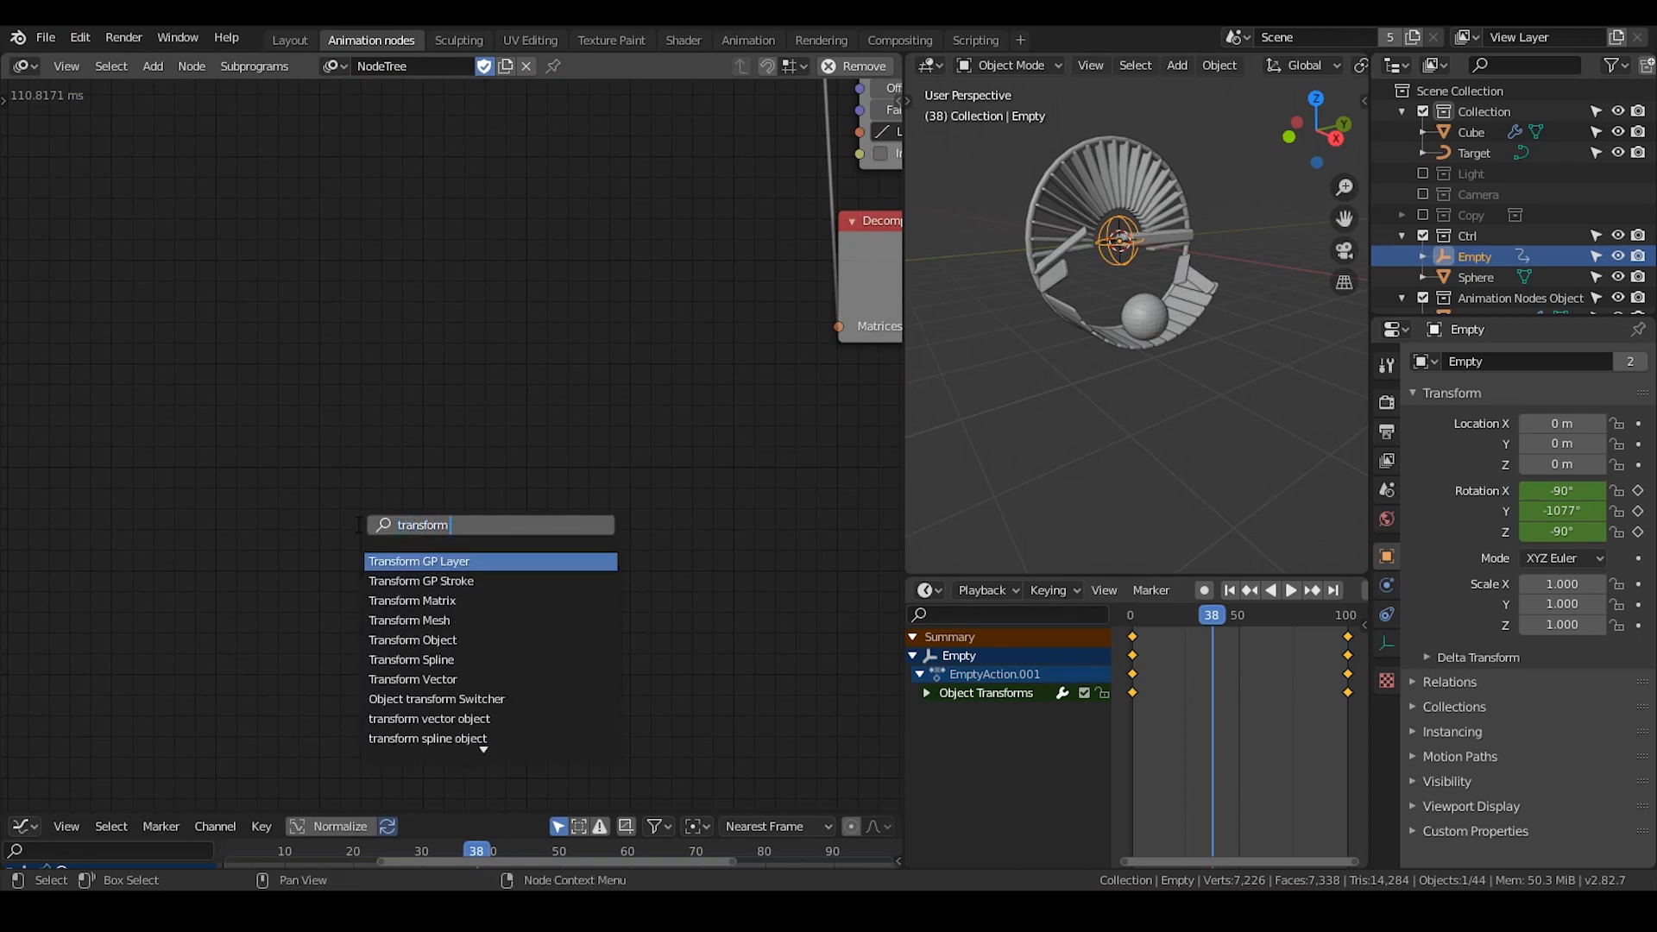
pyautogui.click(411, 601)
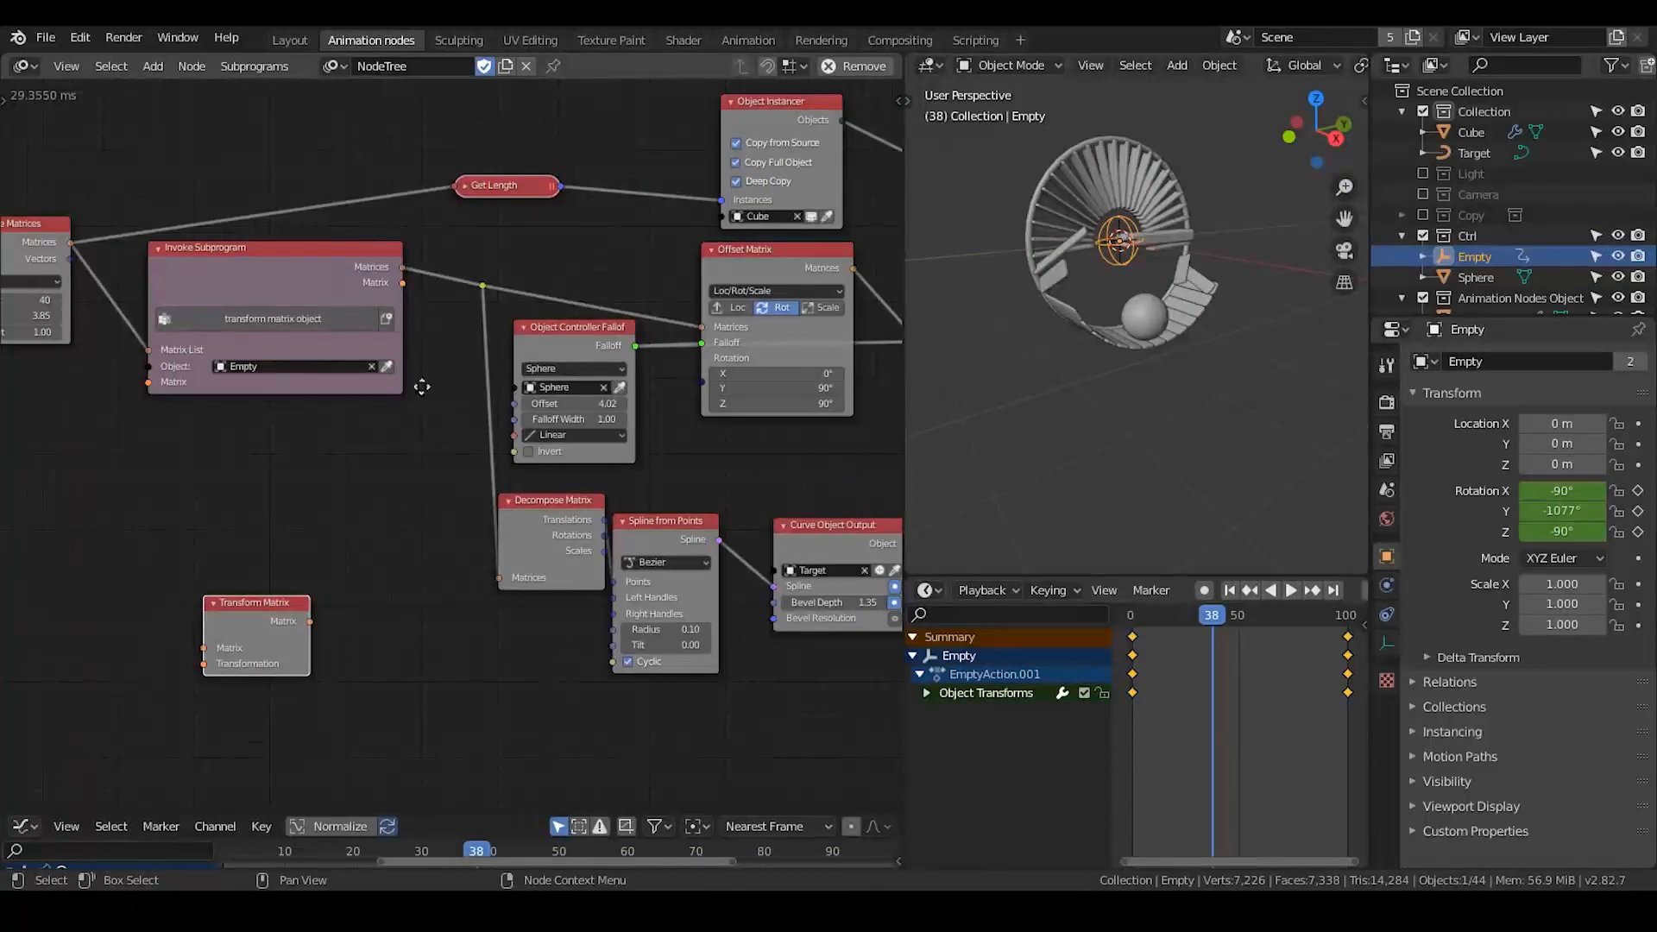
pyautogui.scroll(-3)
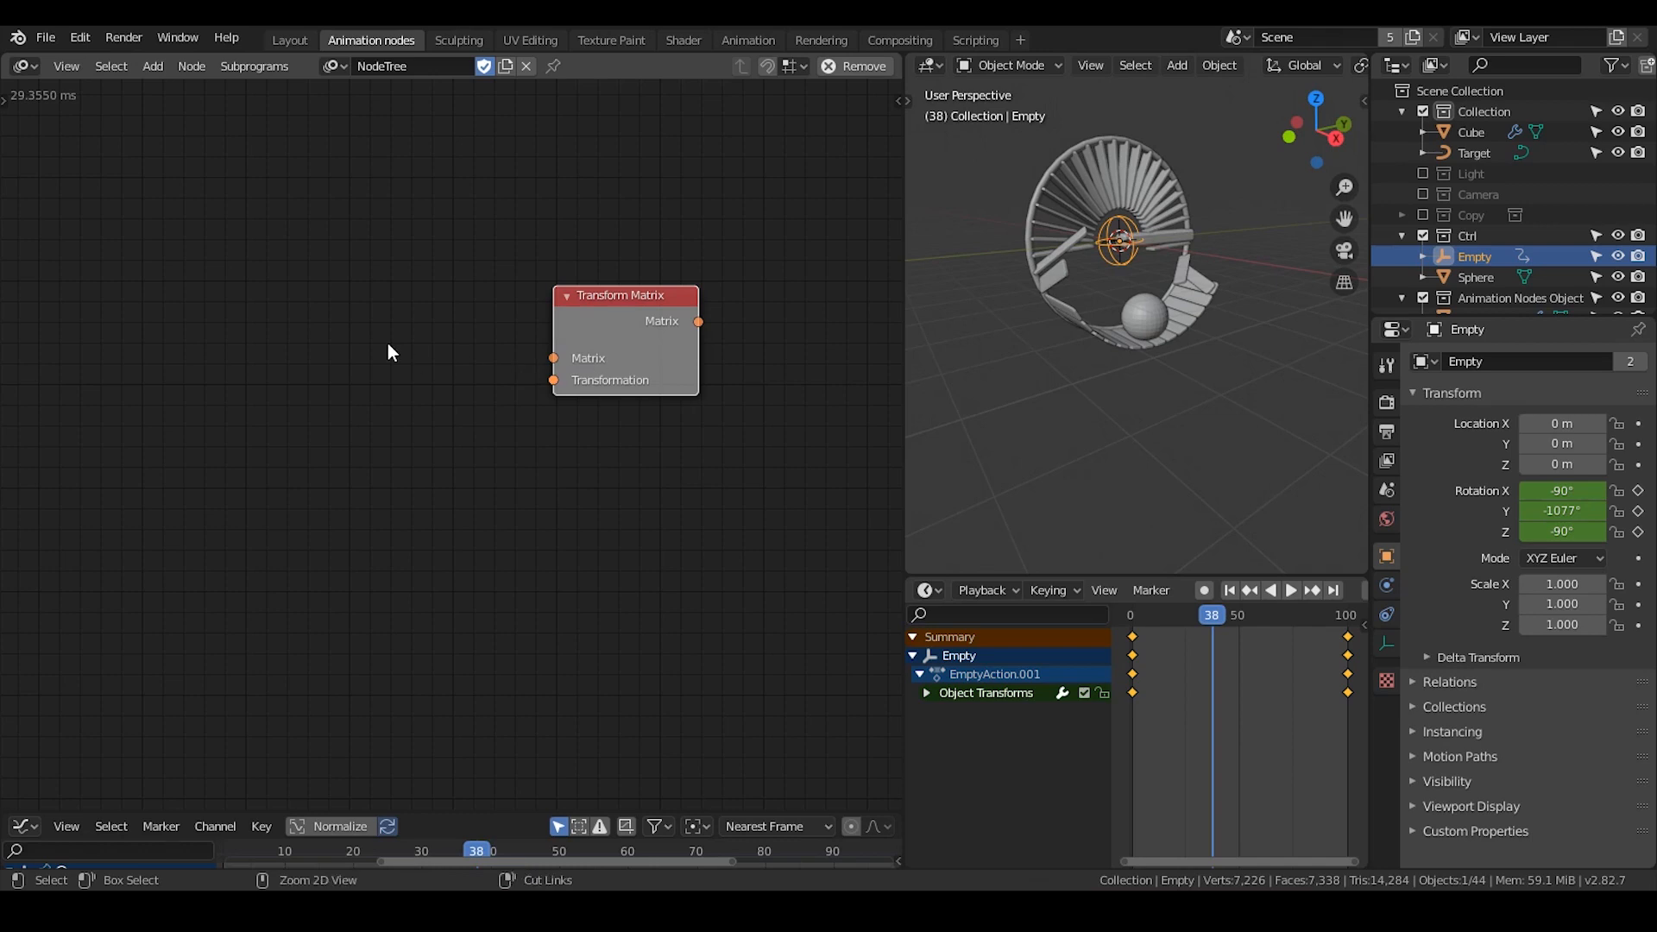
# Step: Add a Group Input node with Matrix List and Matrix inputs, positioned left of the Transform Matrix nodes
pyautogui.write('group')
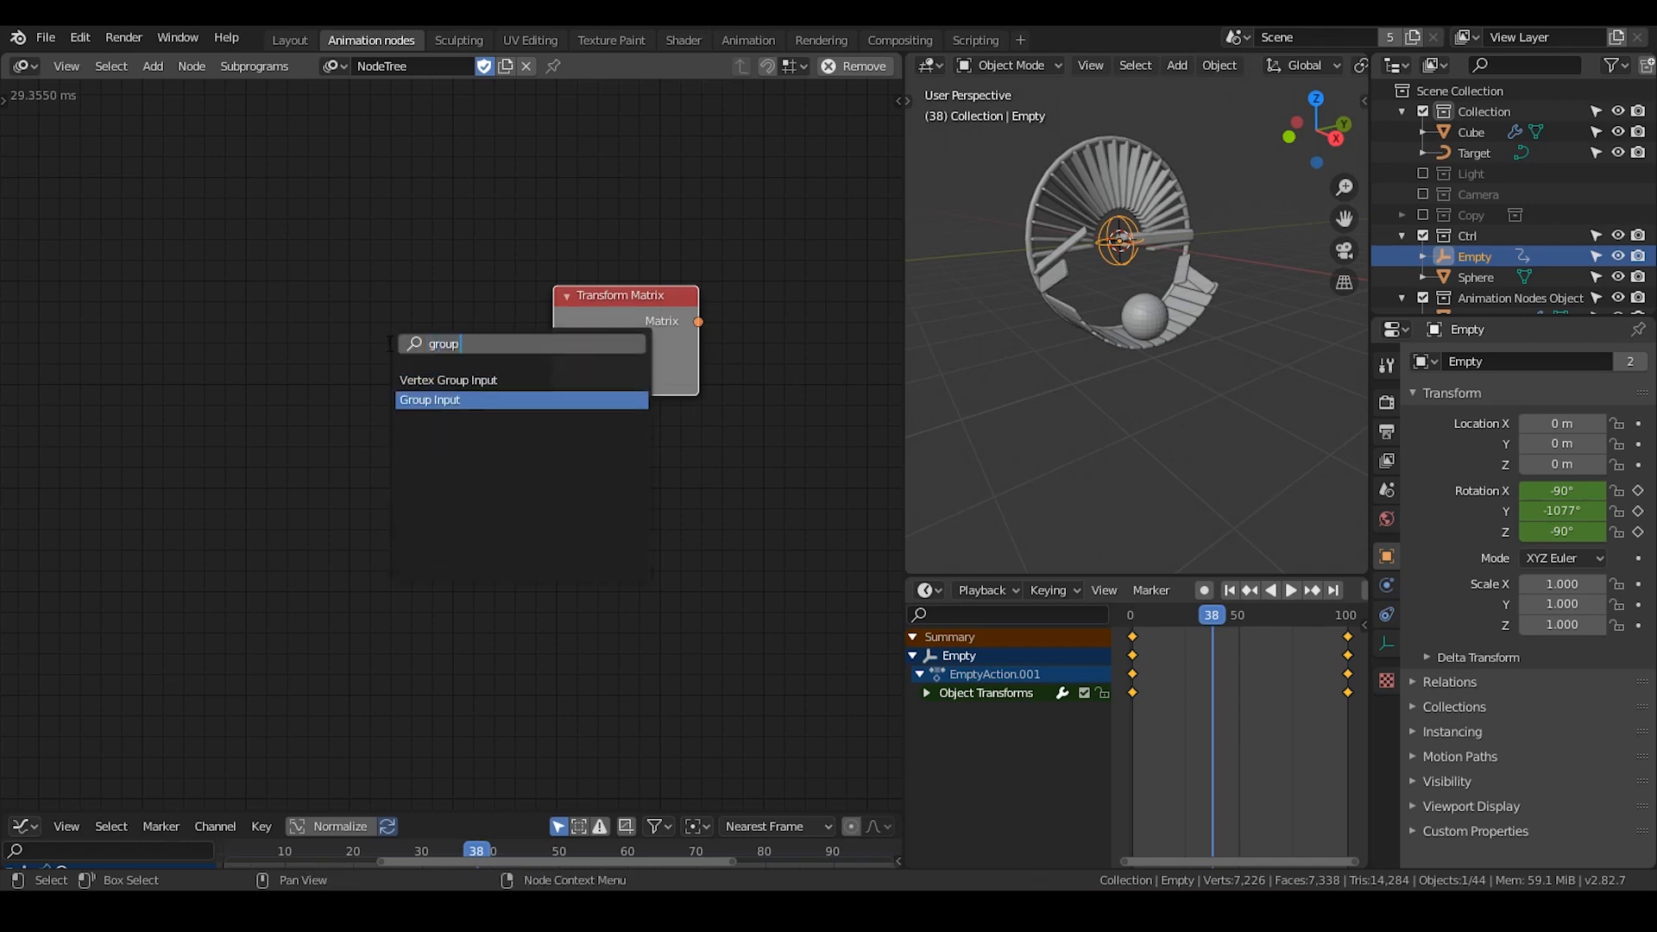
pyautogui.click(430, 400)
pyautogui.write('matrix')
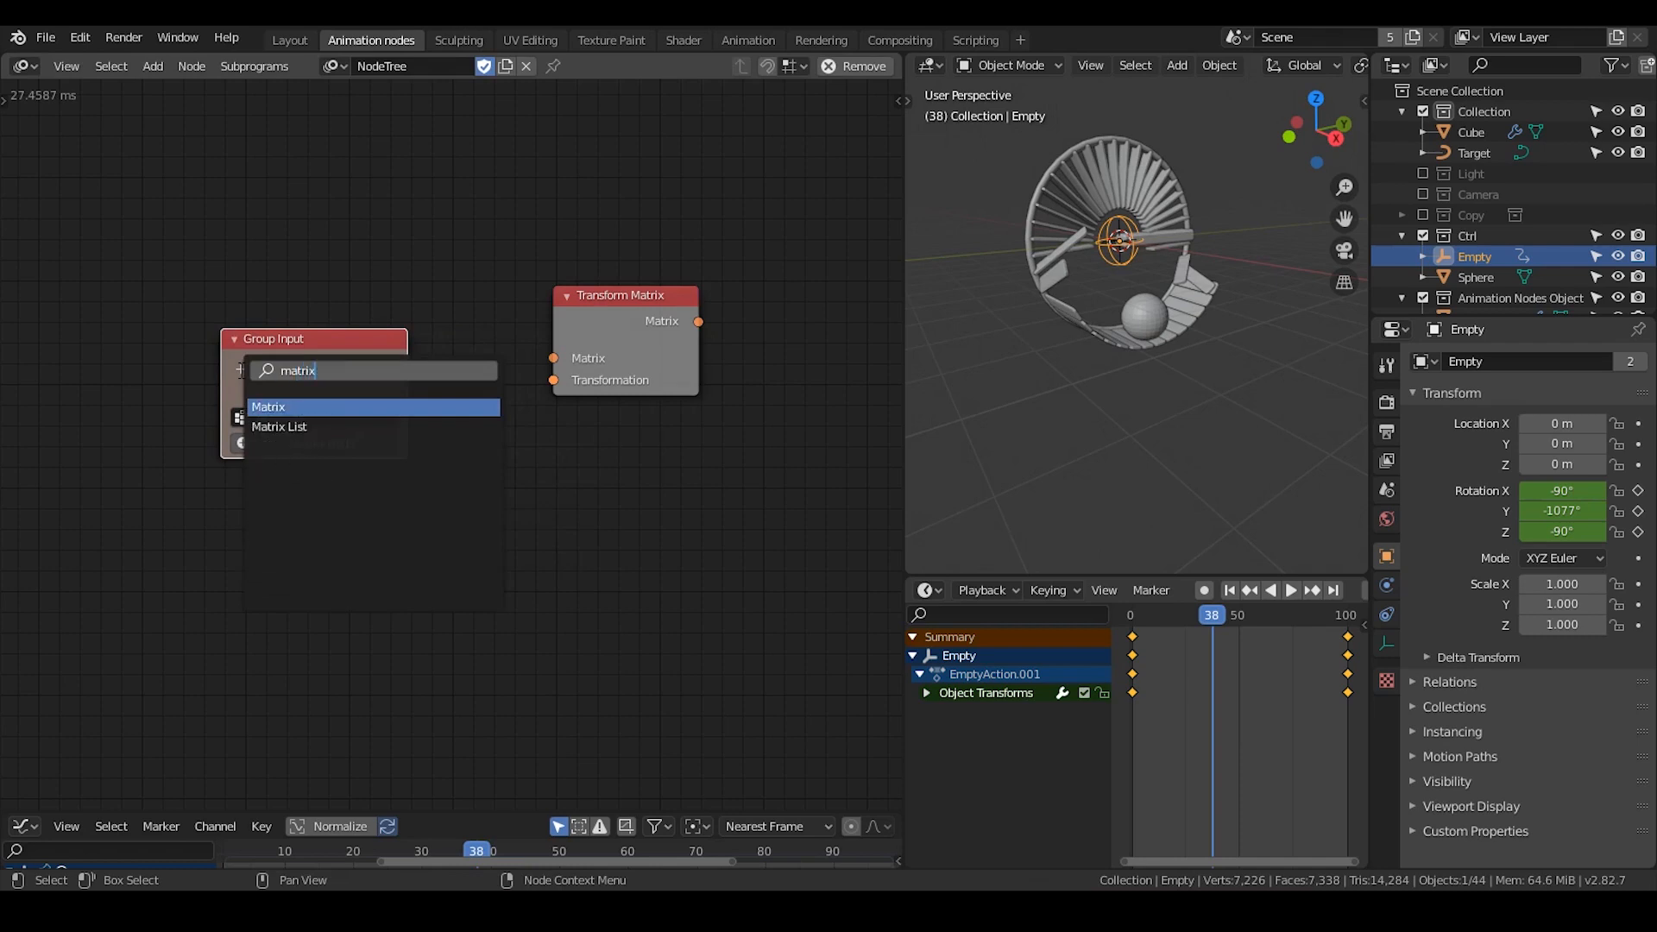
pyautogui.moveTo(280, 426)
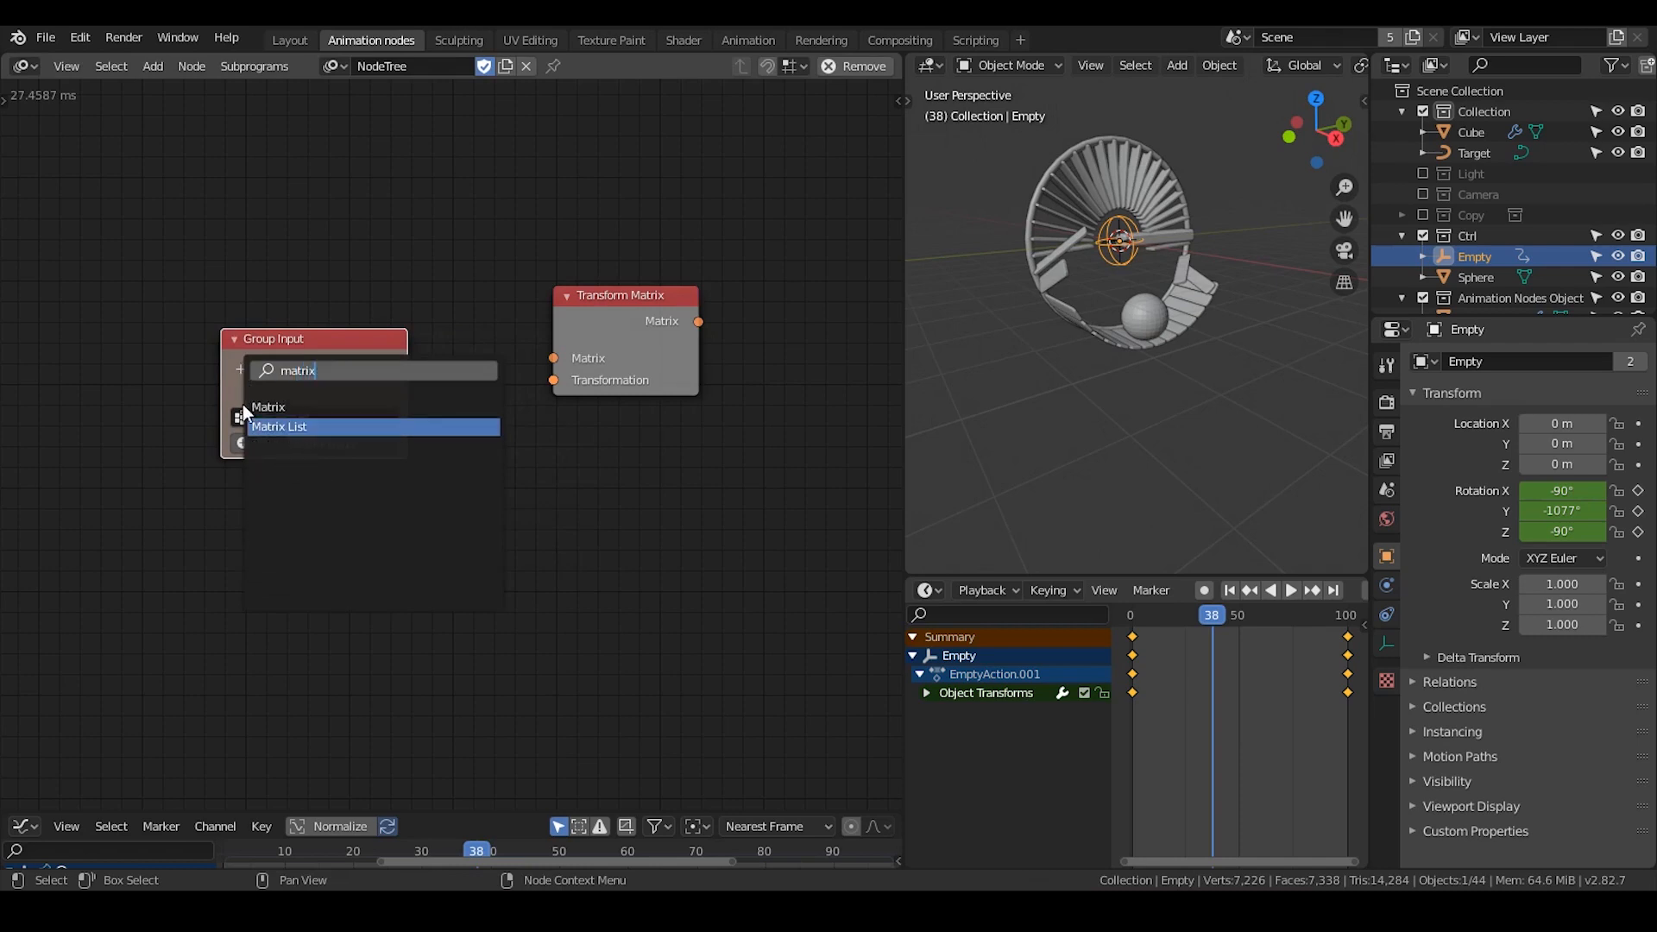
pyautogui.click(279, 426)
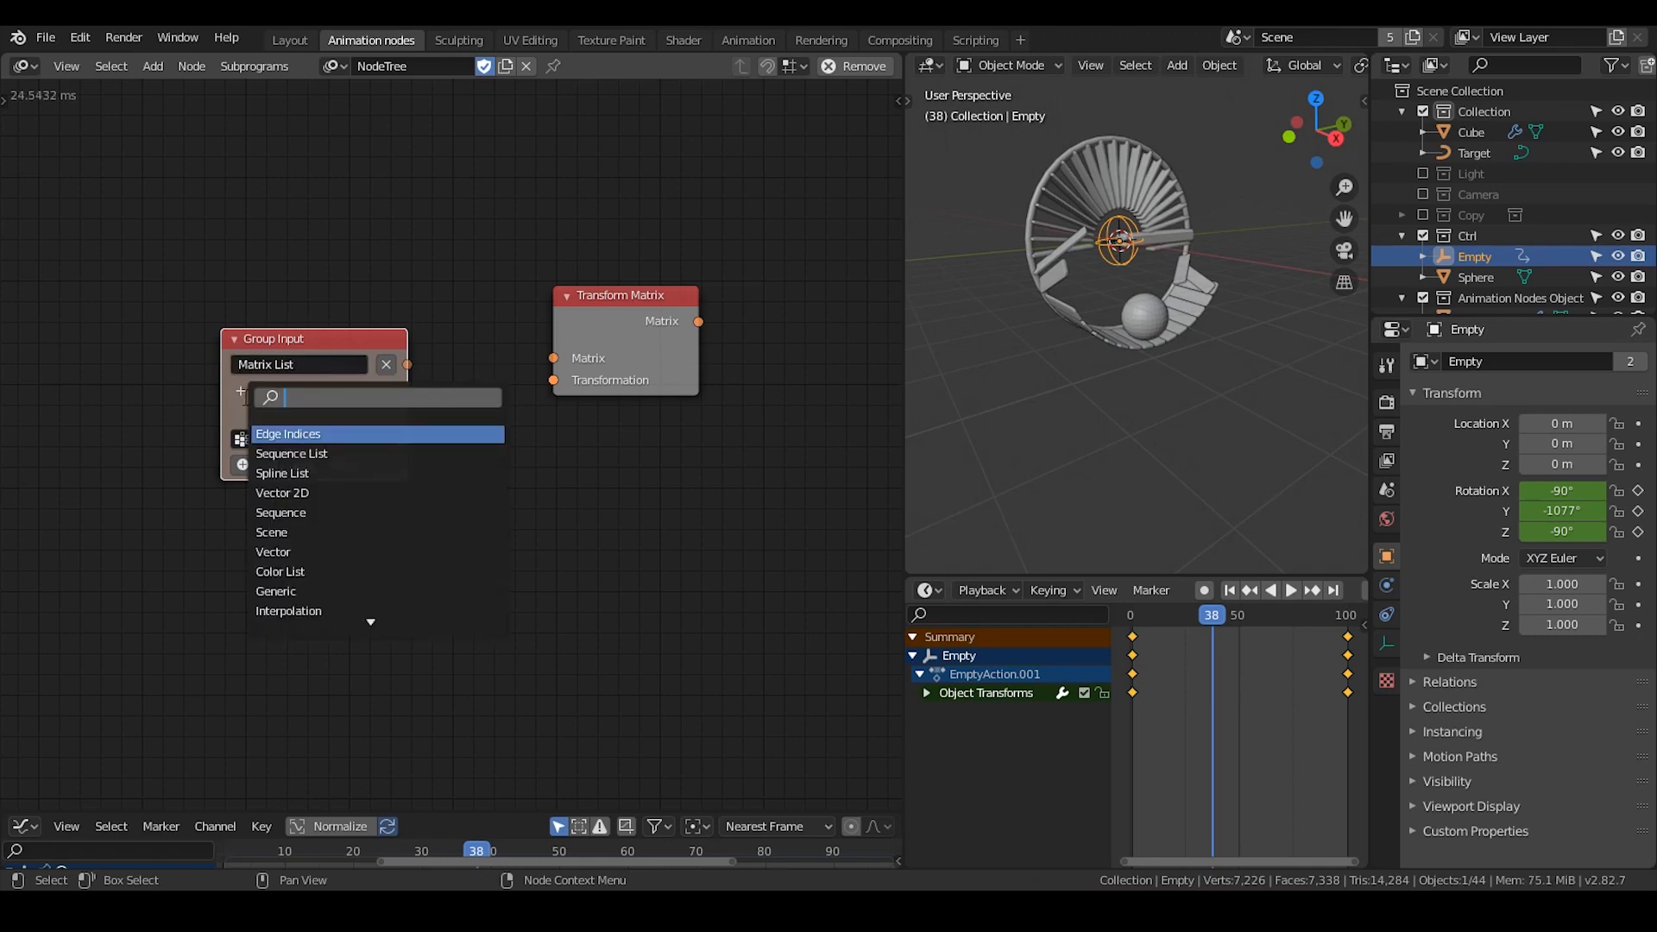
pyautogui.write('matrix')
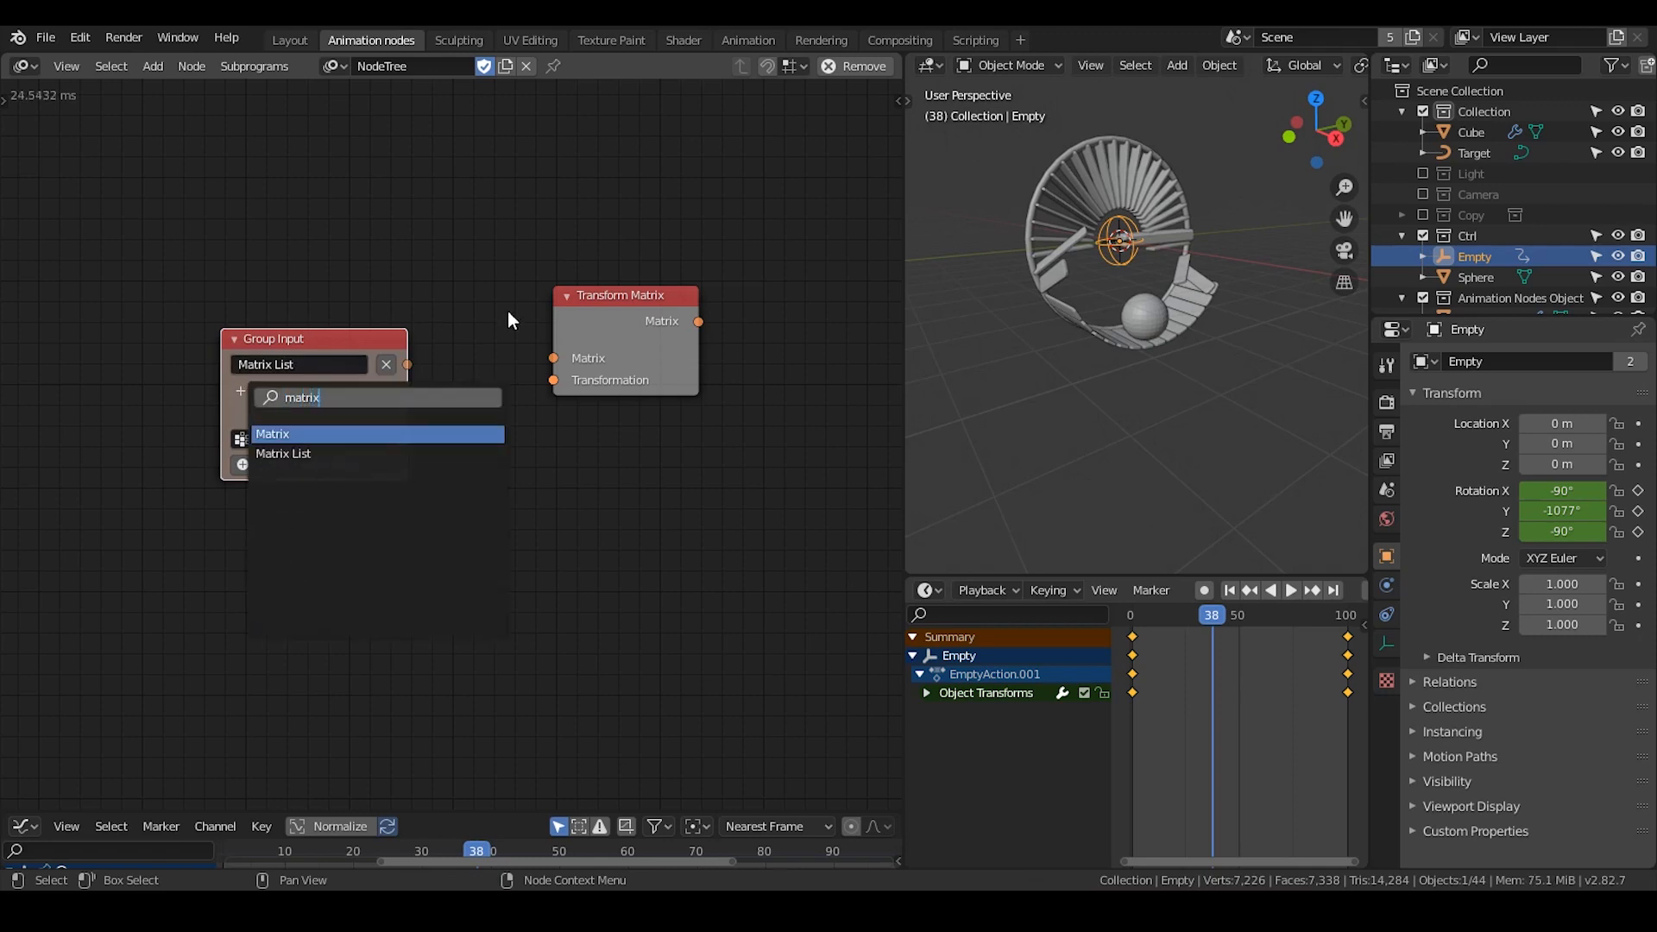
pyautogui.click(272, 433)
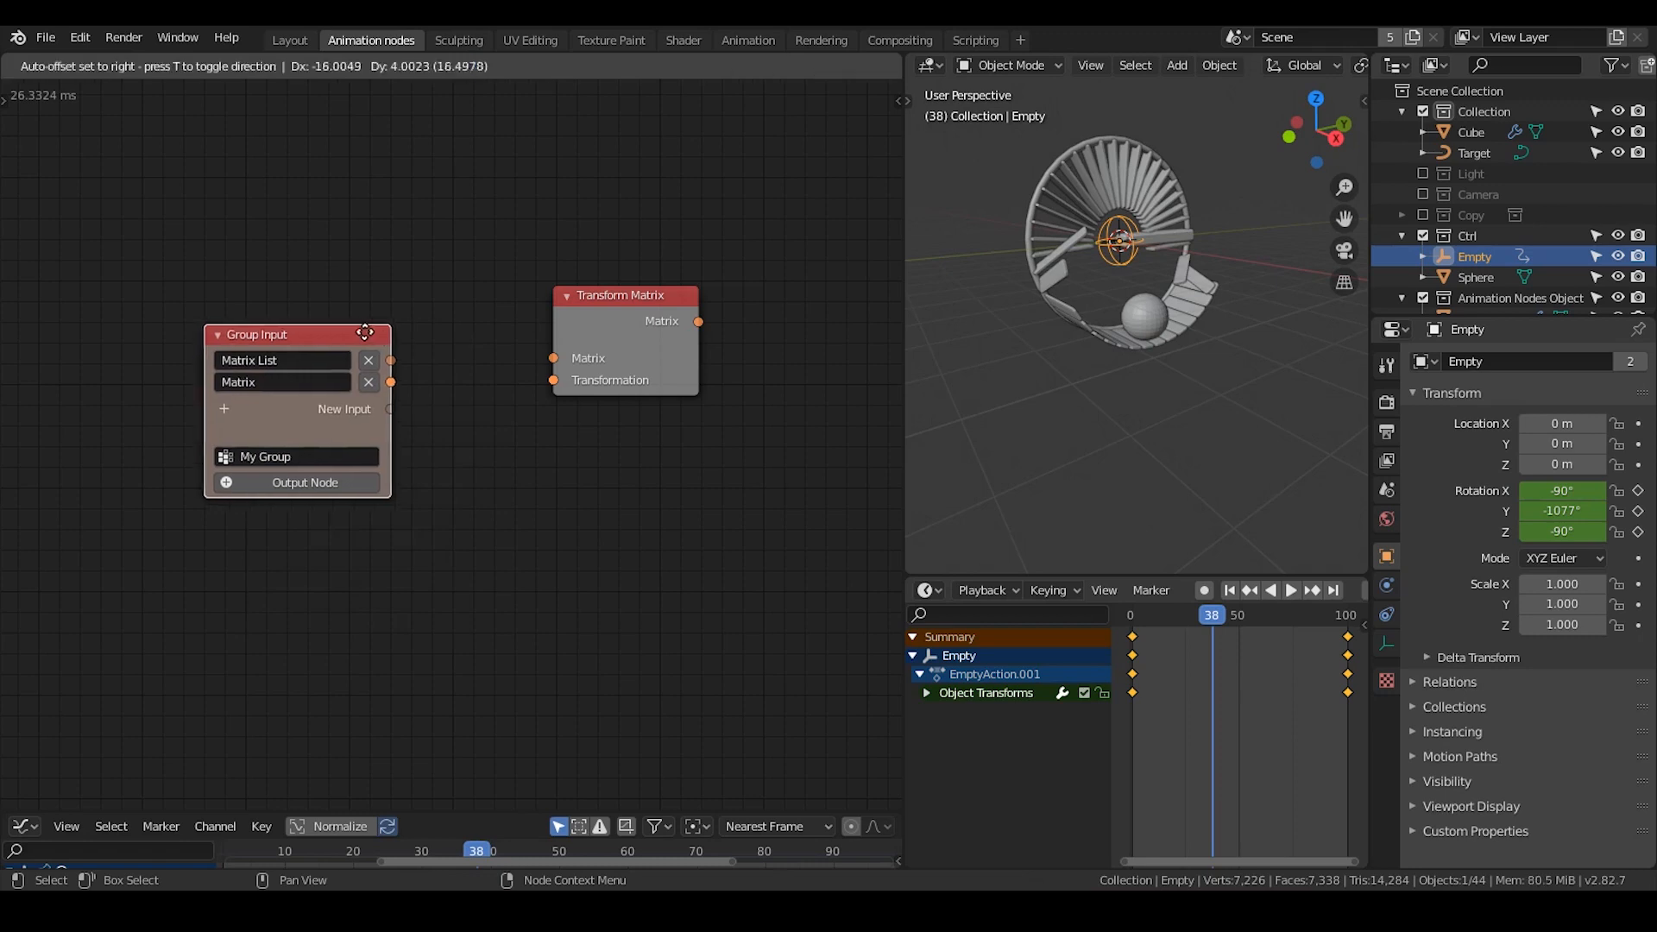
pyautogui.moveTo(388, 358); pyautogui.dragTo(553, 357)
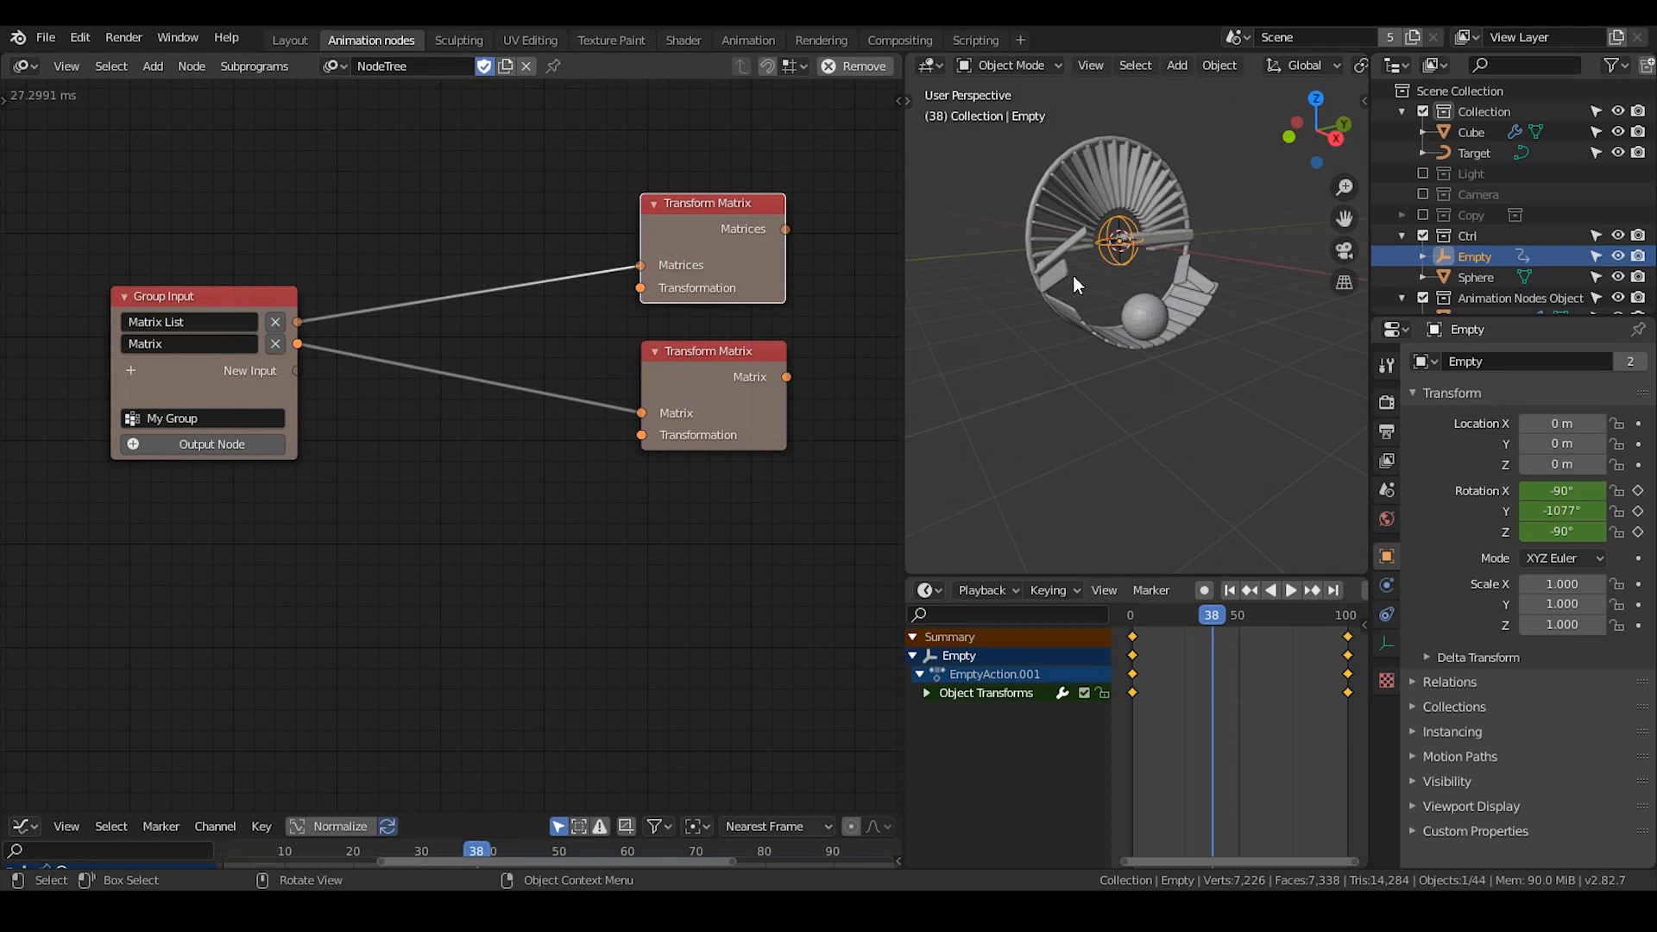
pyautogui.moveTo(1116, 318)
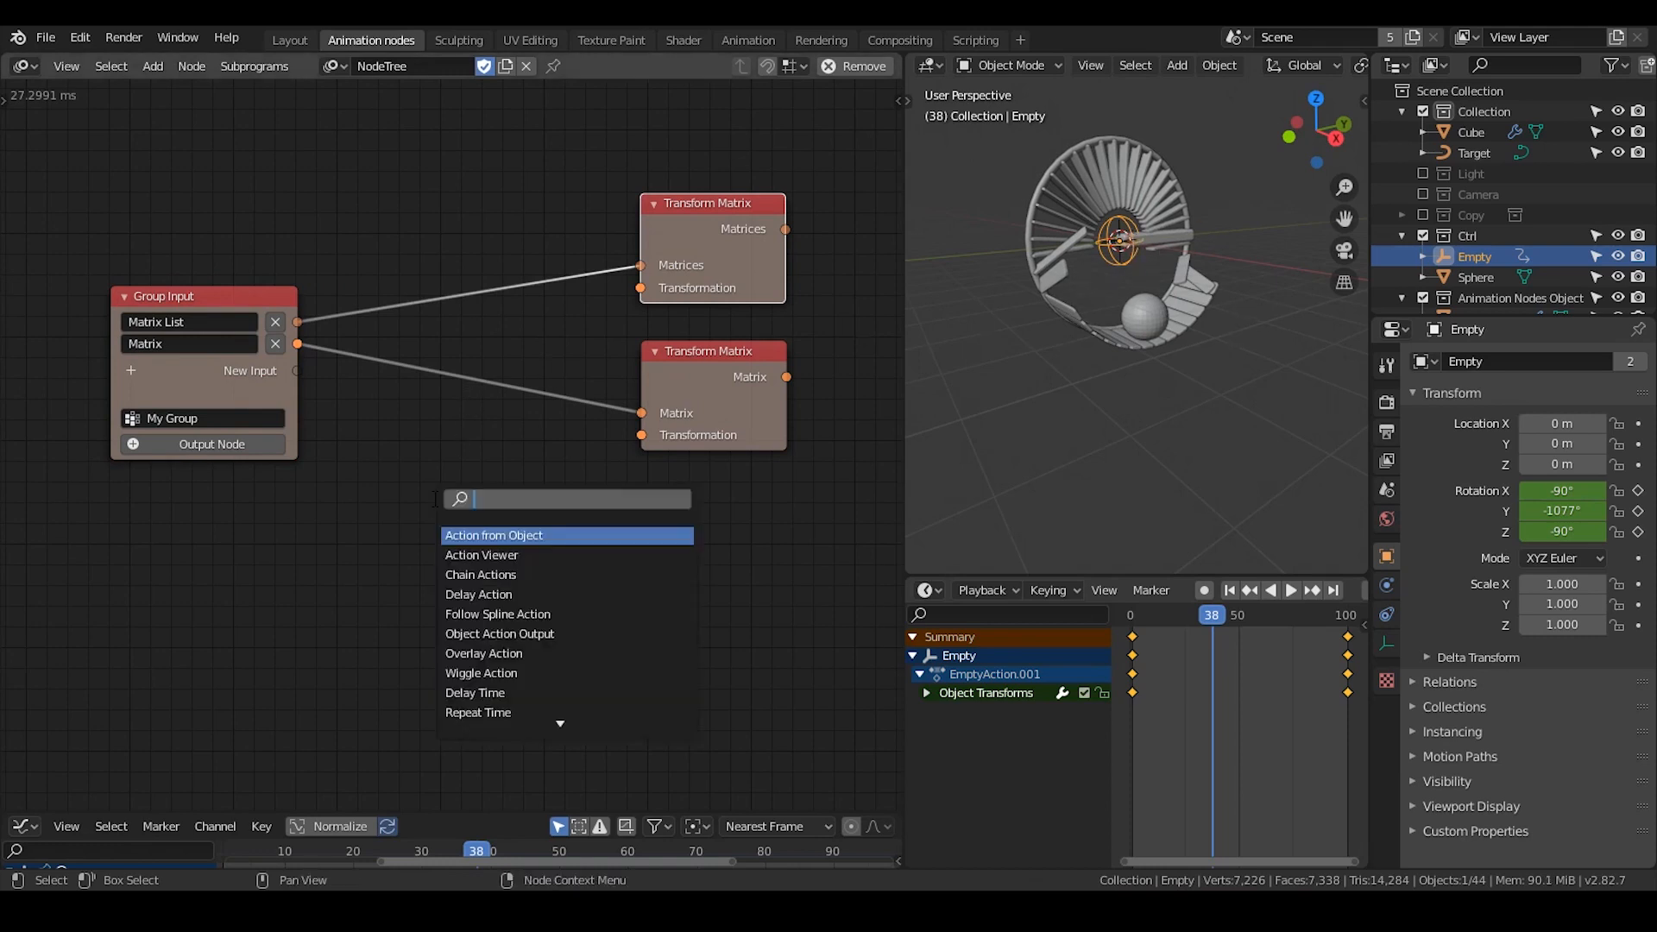
# Step: Add an Object Matrix Input fed by a new Object group input, supplying World to both Transform Matrix nodes
pyautogui.write('object matri')
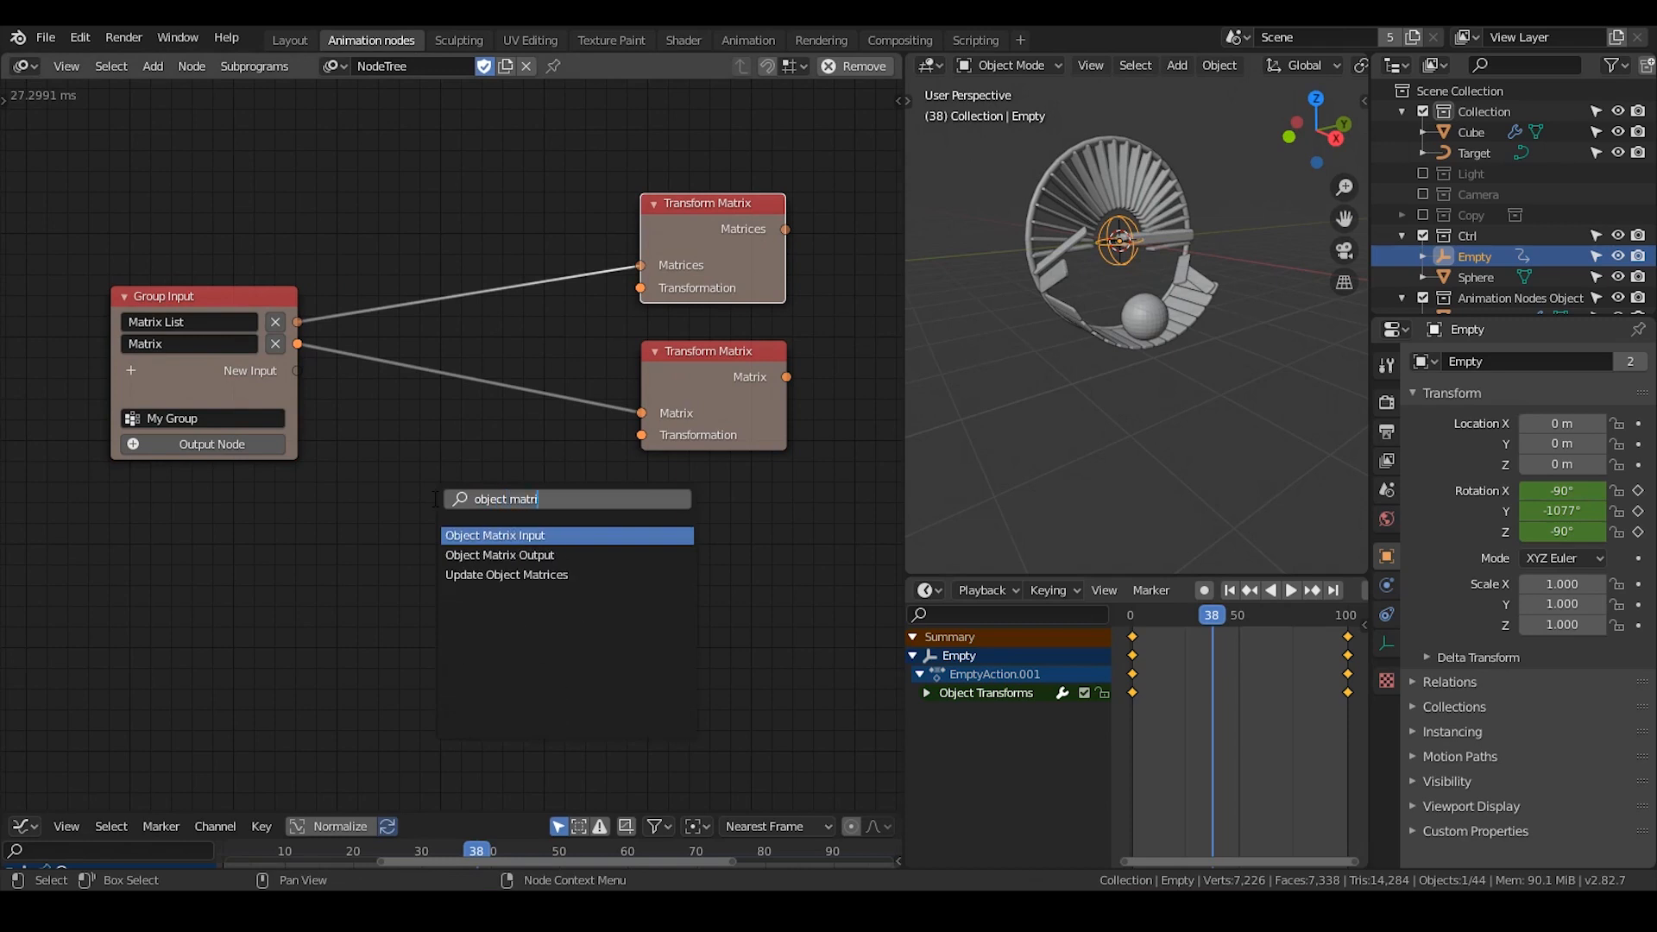
pyautogui.click(494, 535)
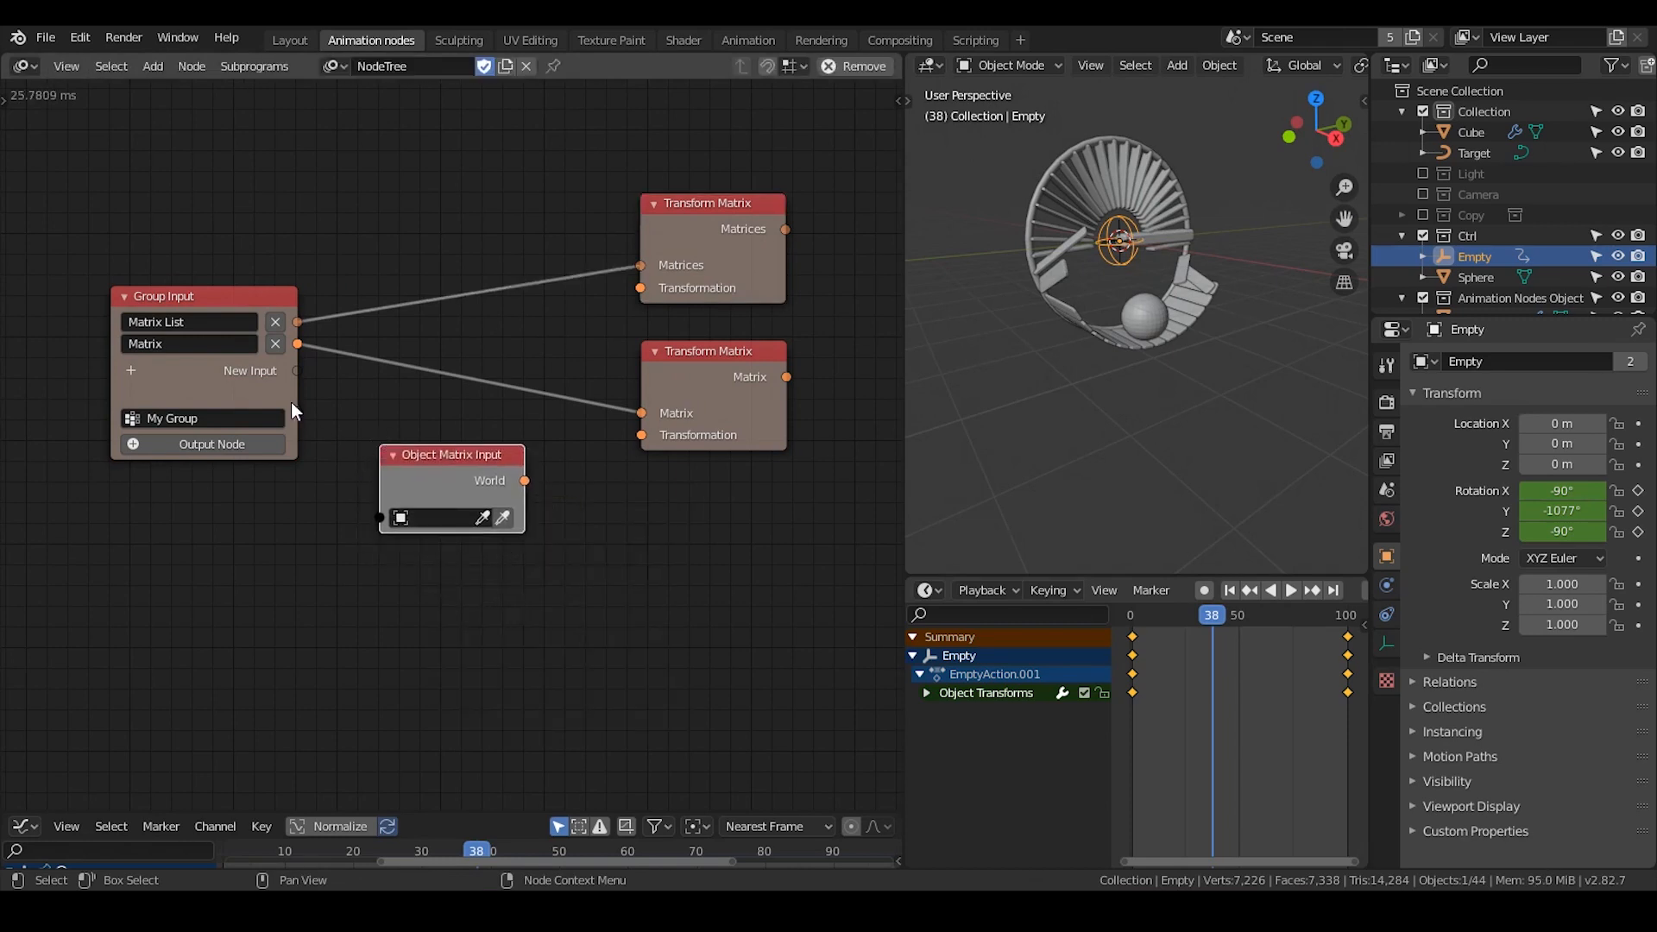
pyautogui.moveTo(451, 454); pyautogui.dragTo(478, 440)
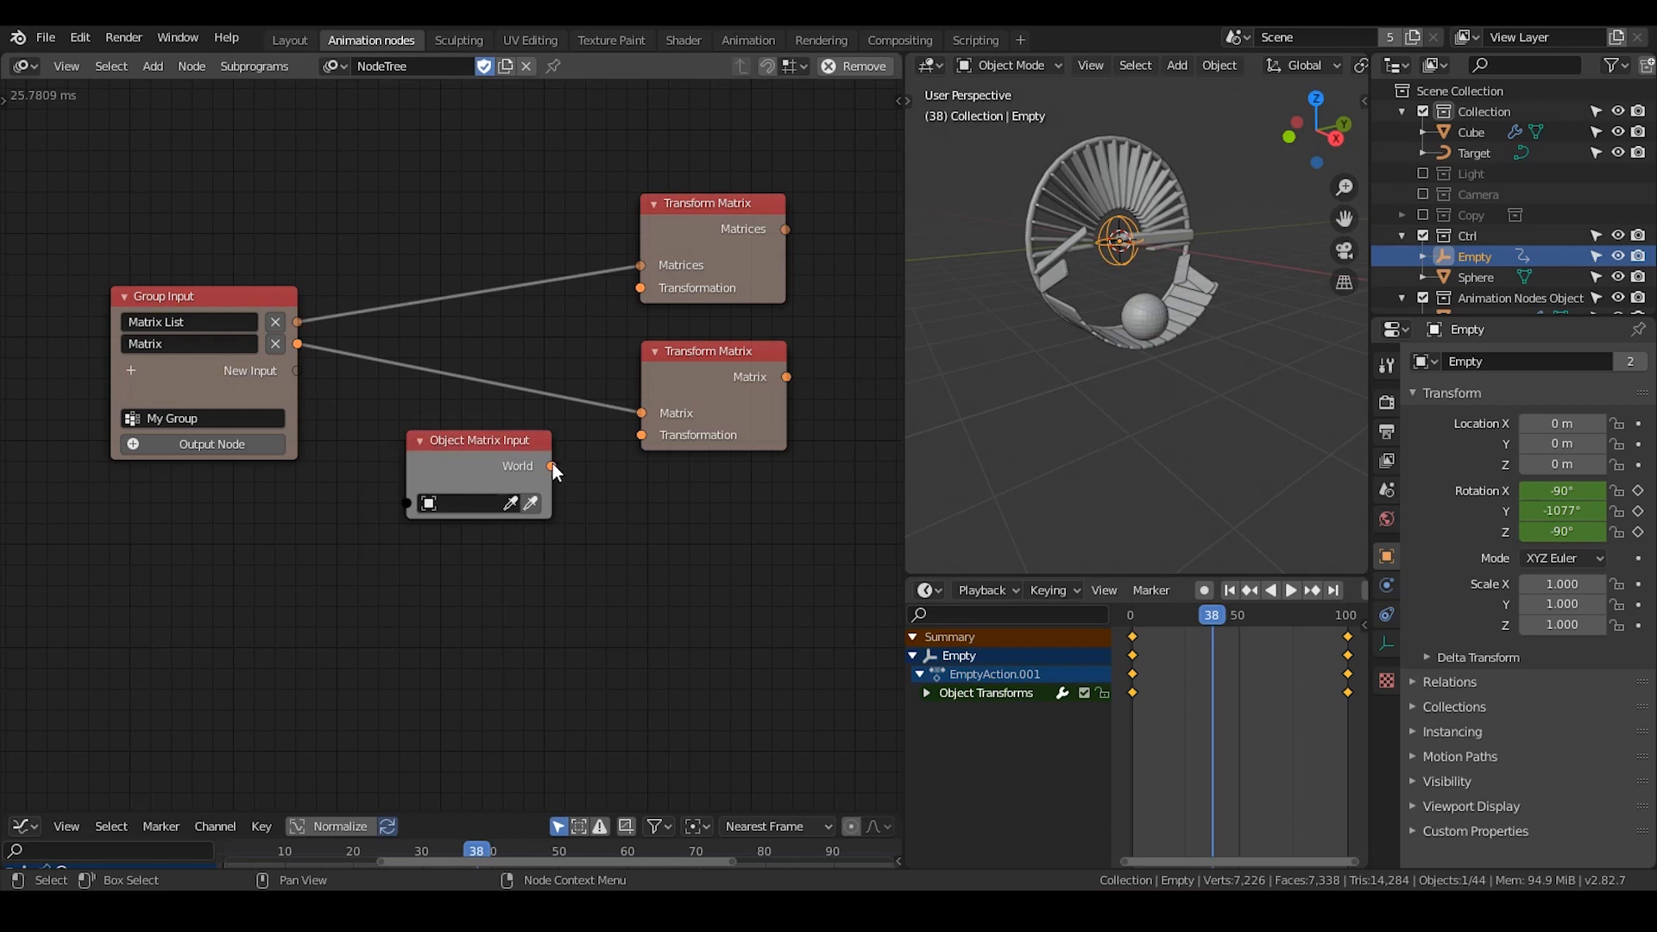
pyautogui.moveTo(550, 466); pyautogui.dragTo(642, 412)
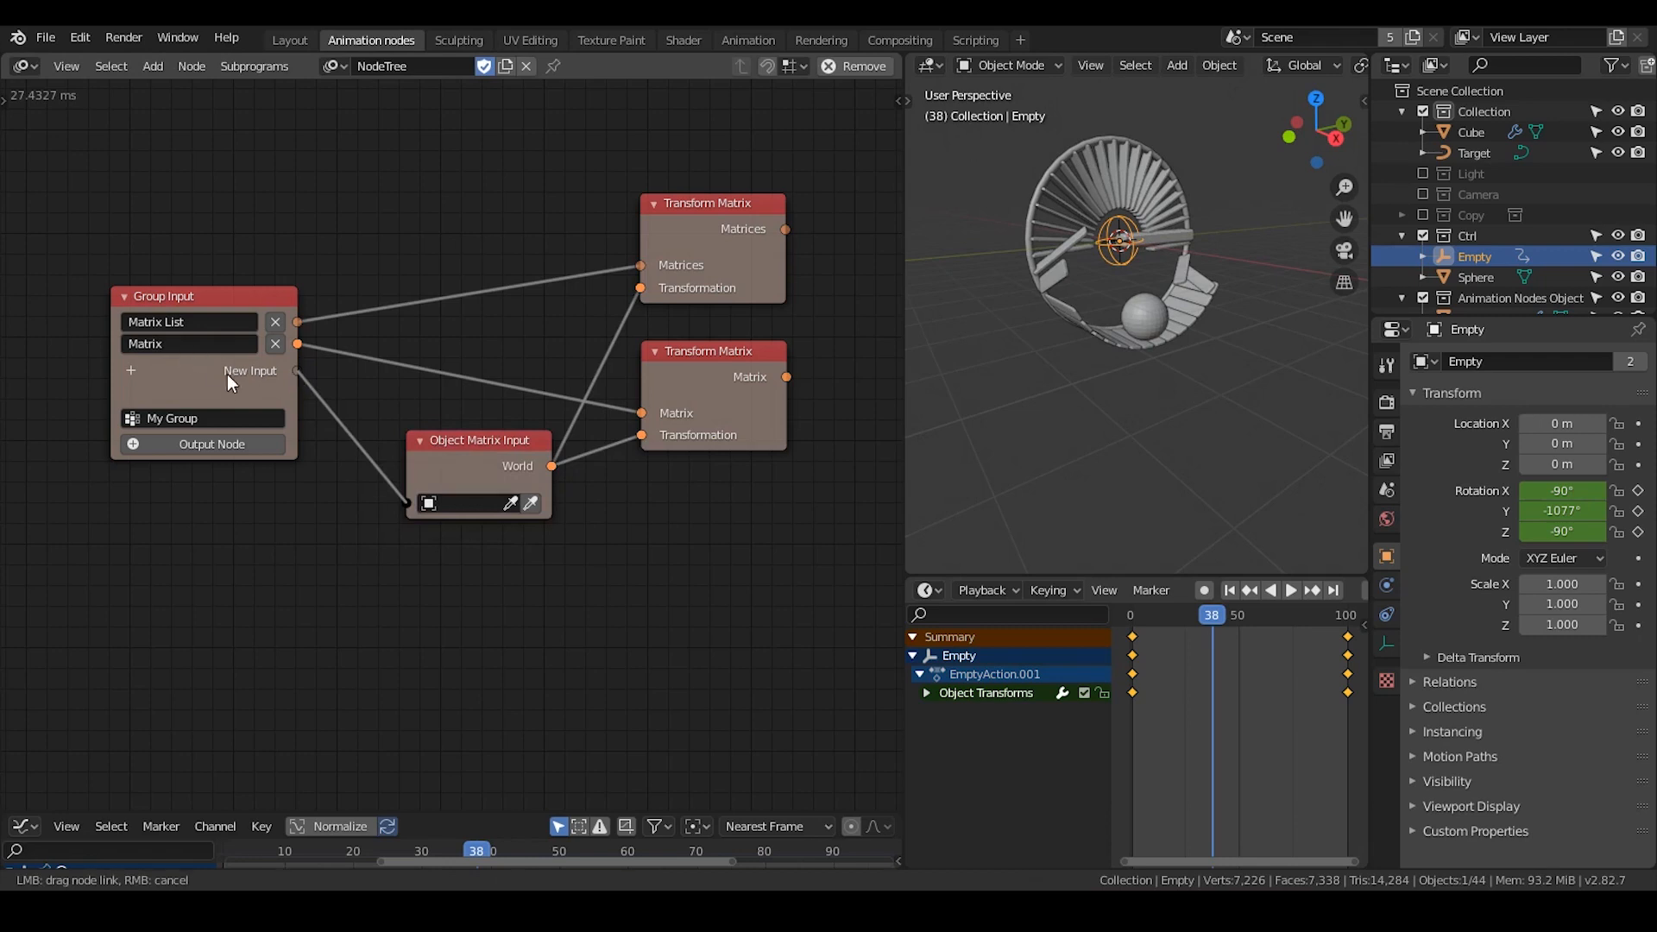
pyautogui.click(250, 369)
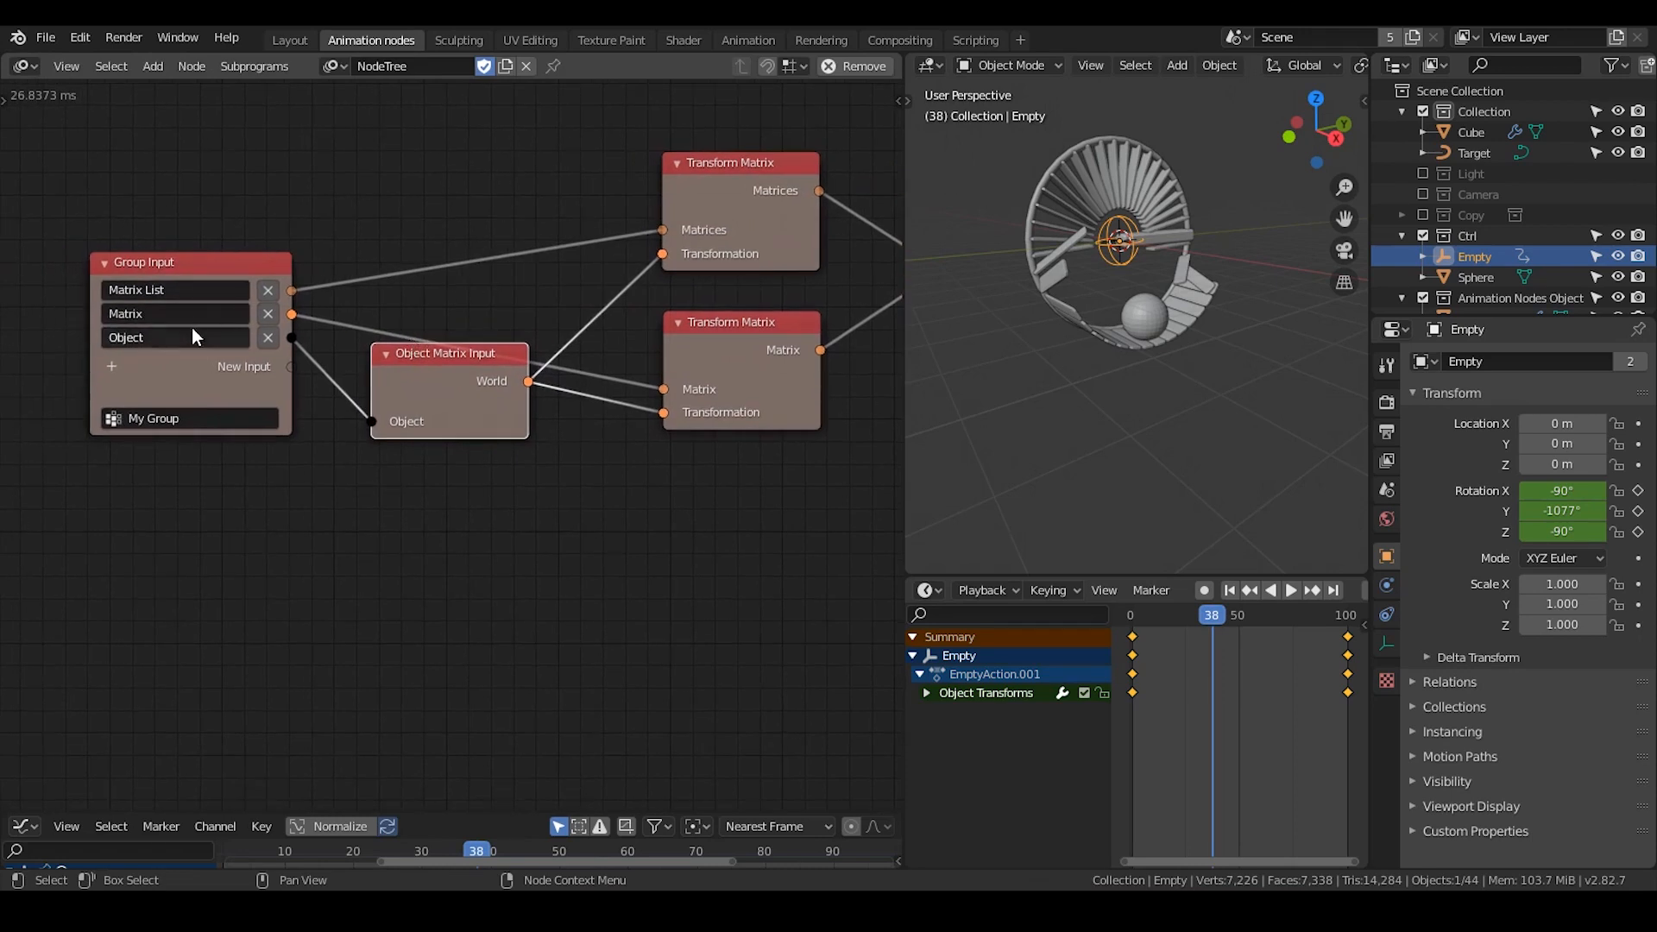
pyautogui.moveTo(156, 260)
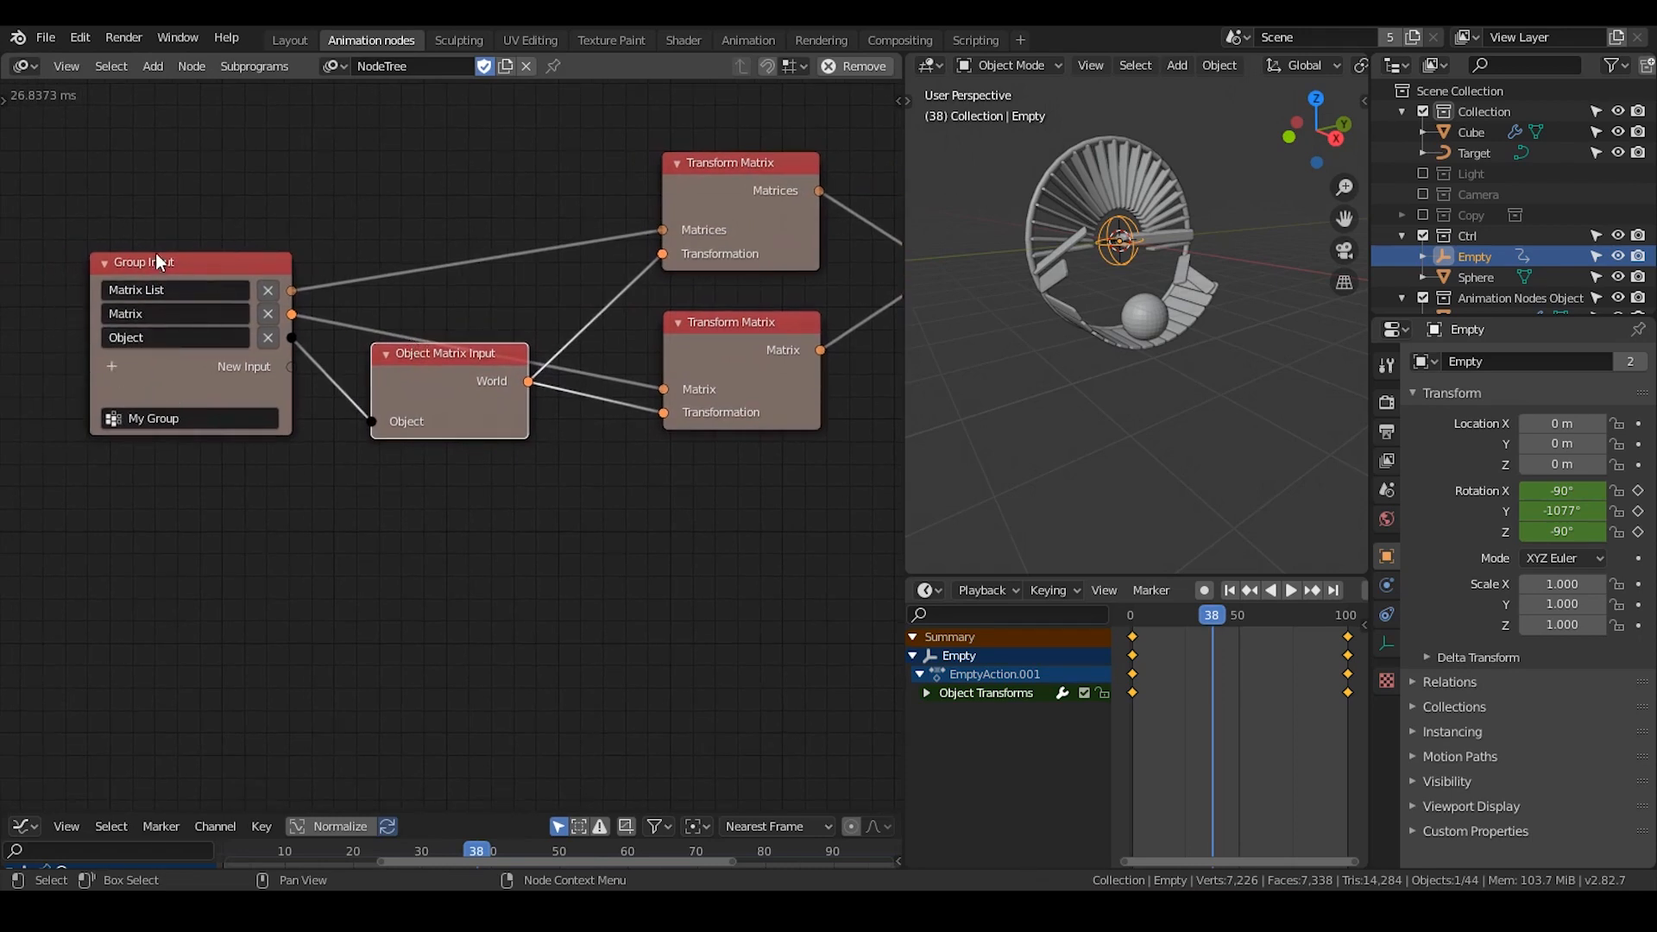
pyautogui.moveTo(141, 383)
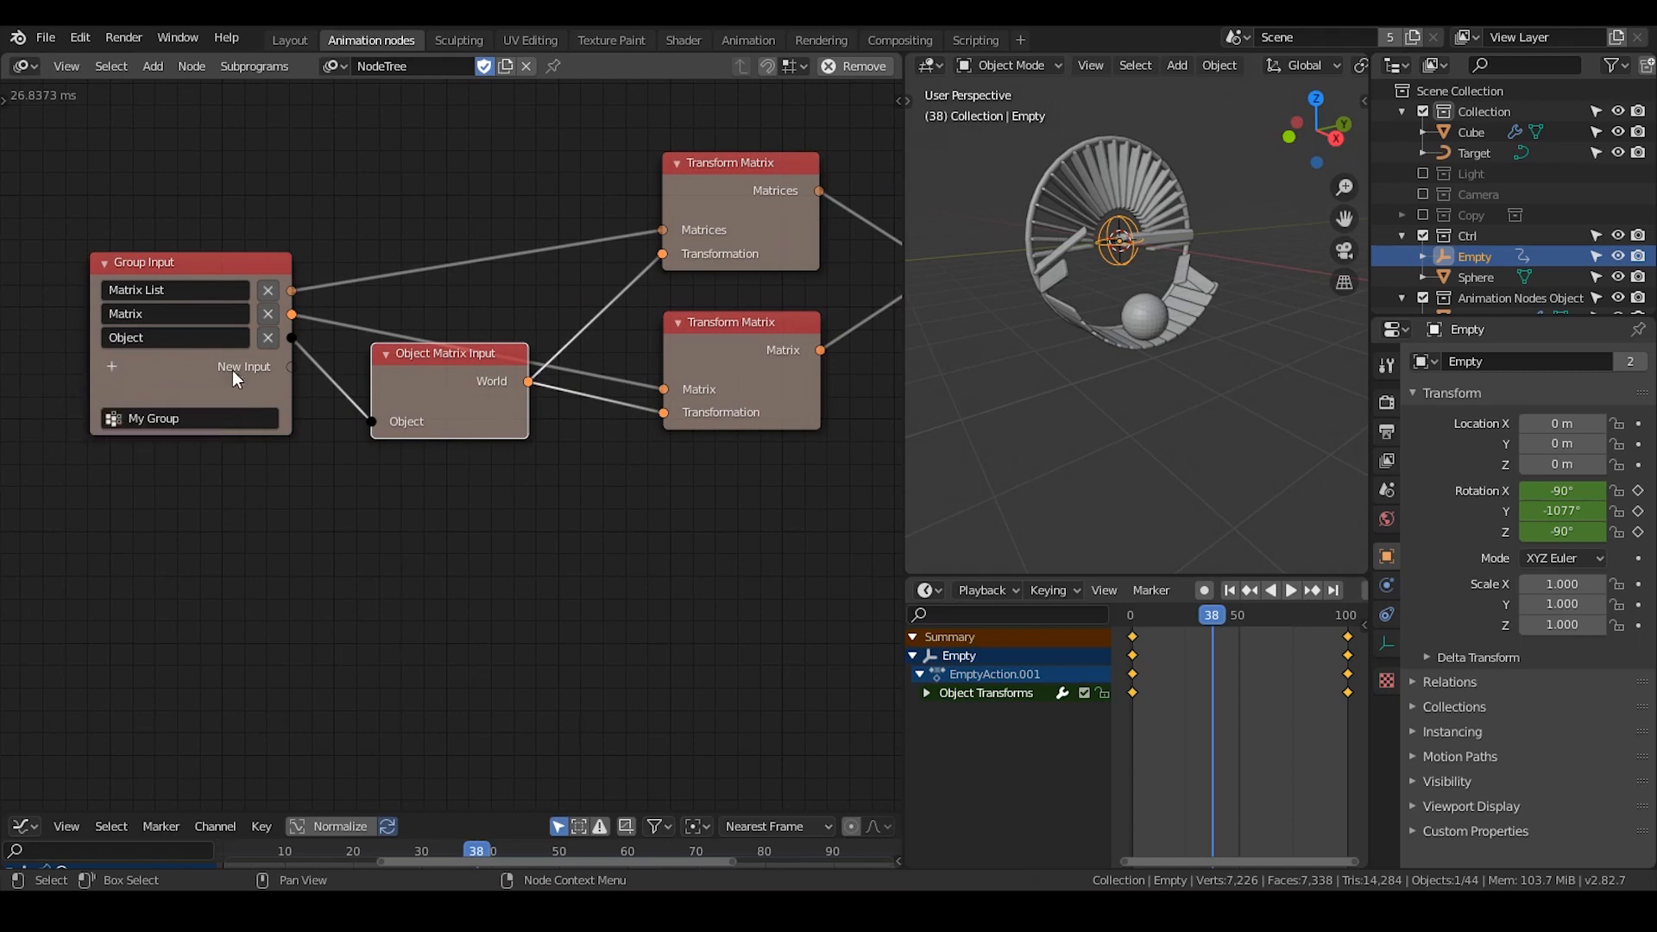
pyautogui.moveTo(363, 335)
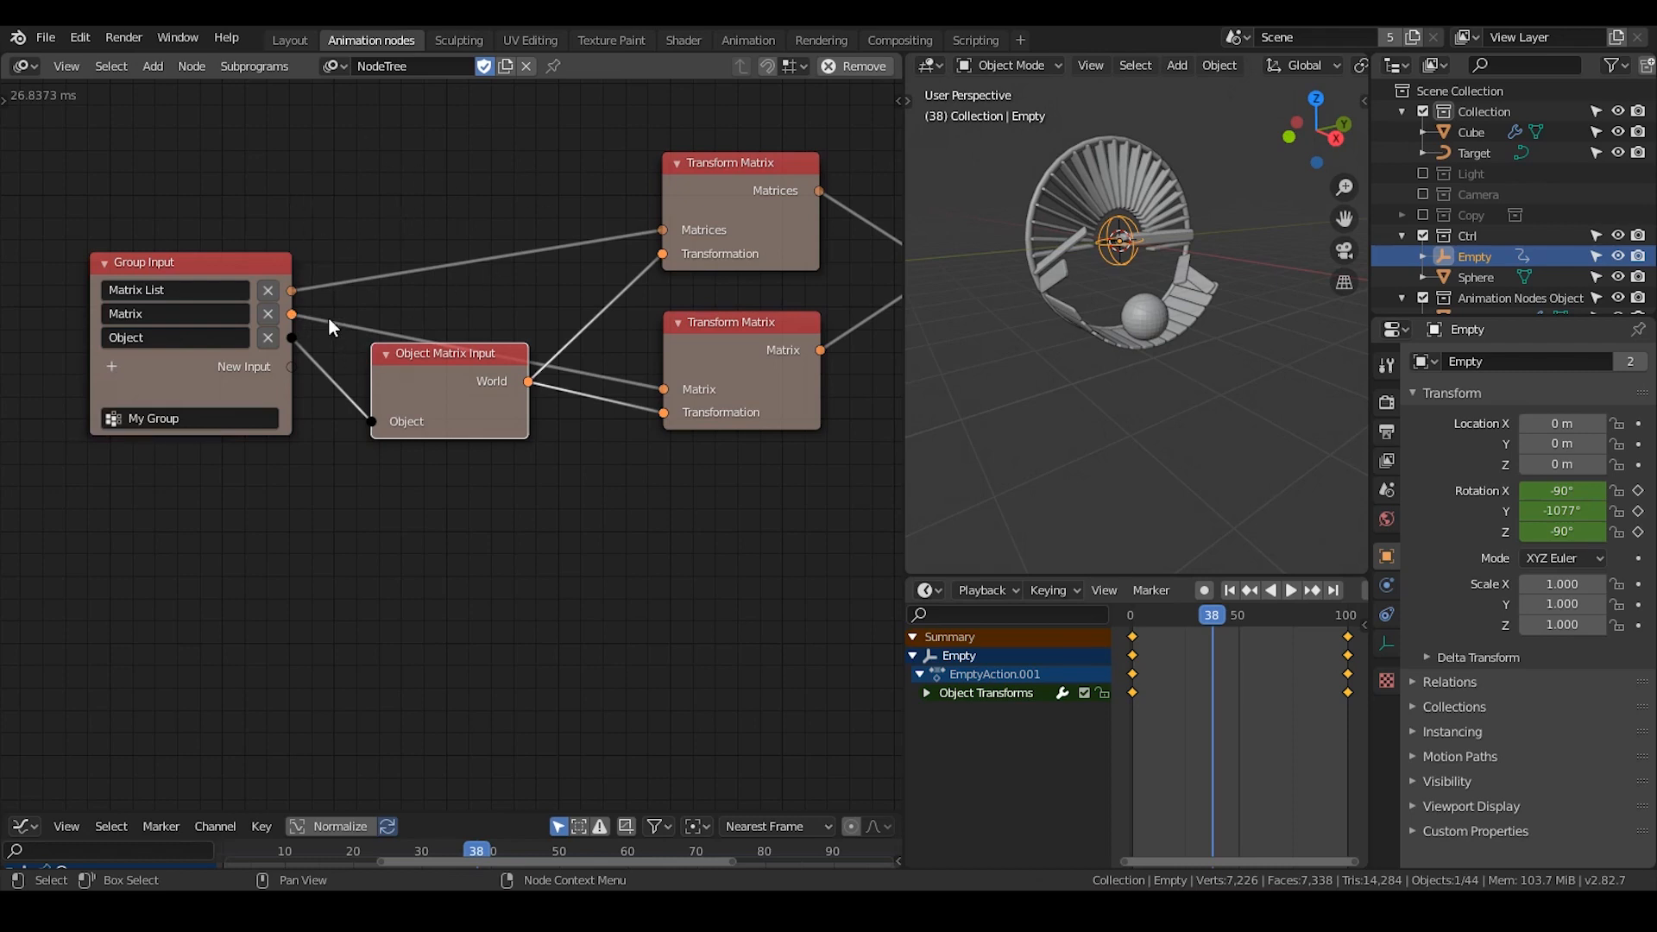
pyautogui.moveTo(353, 326)
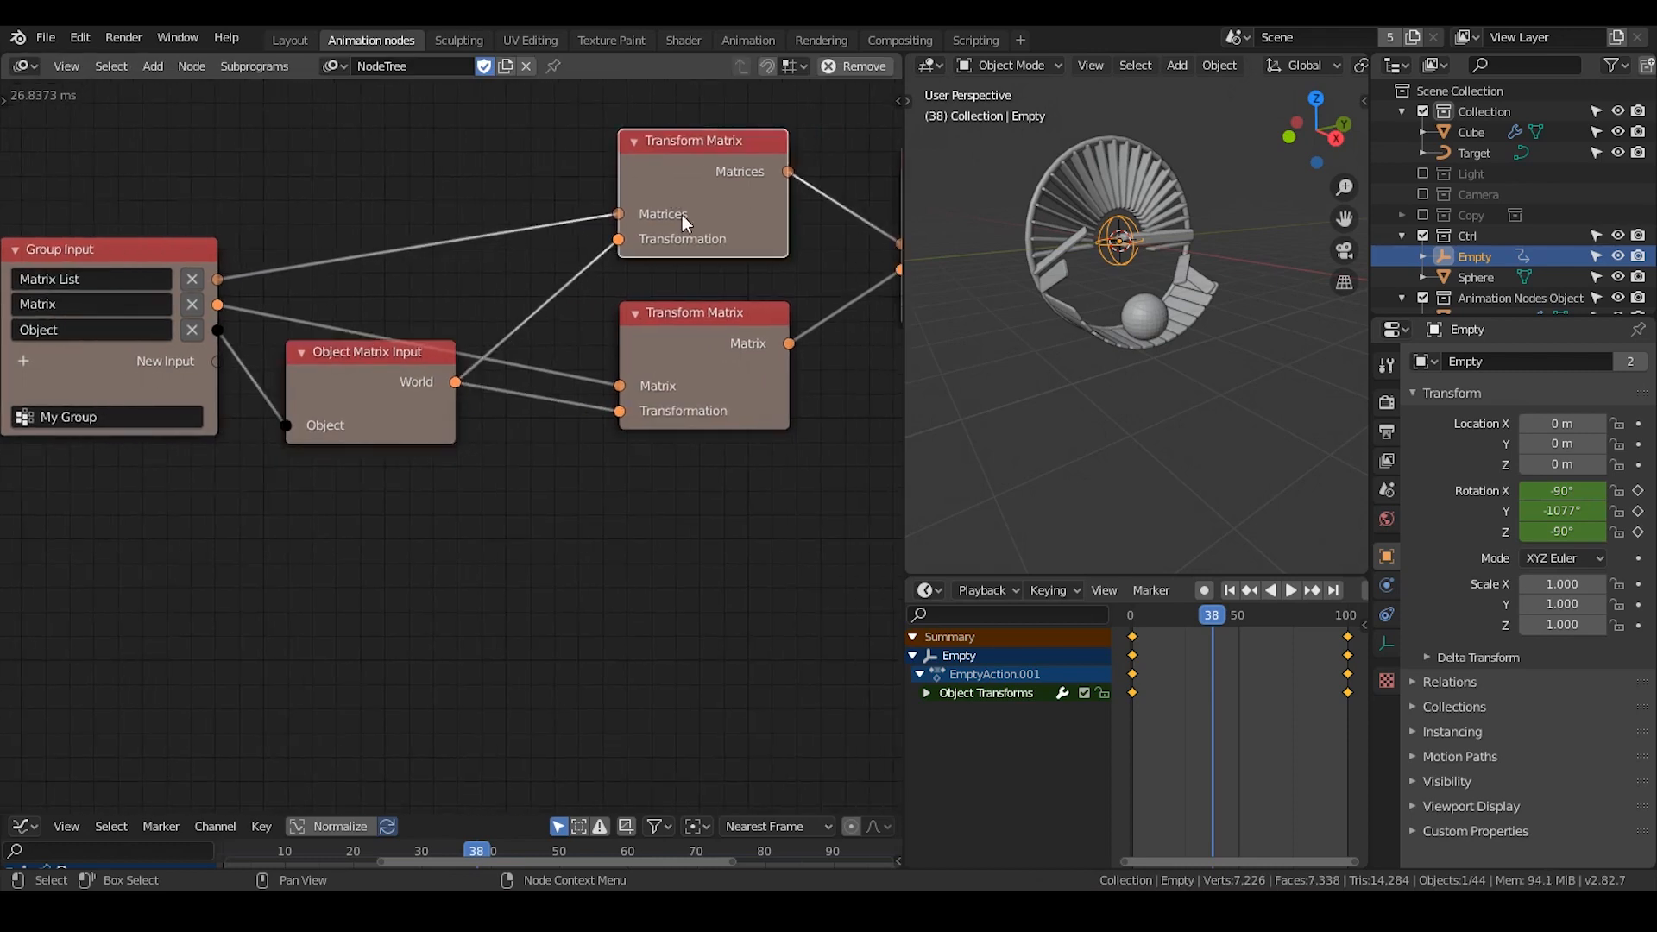
pyautogui.moveTo(365, 352); pyautogui.dragTo(368, 333)
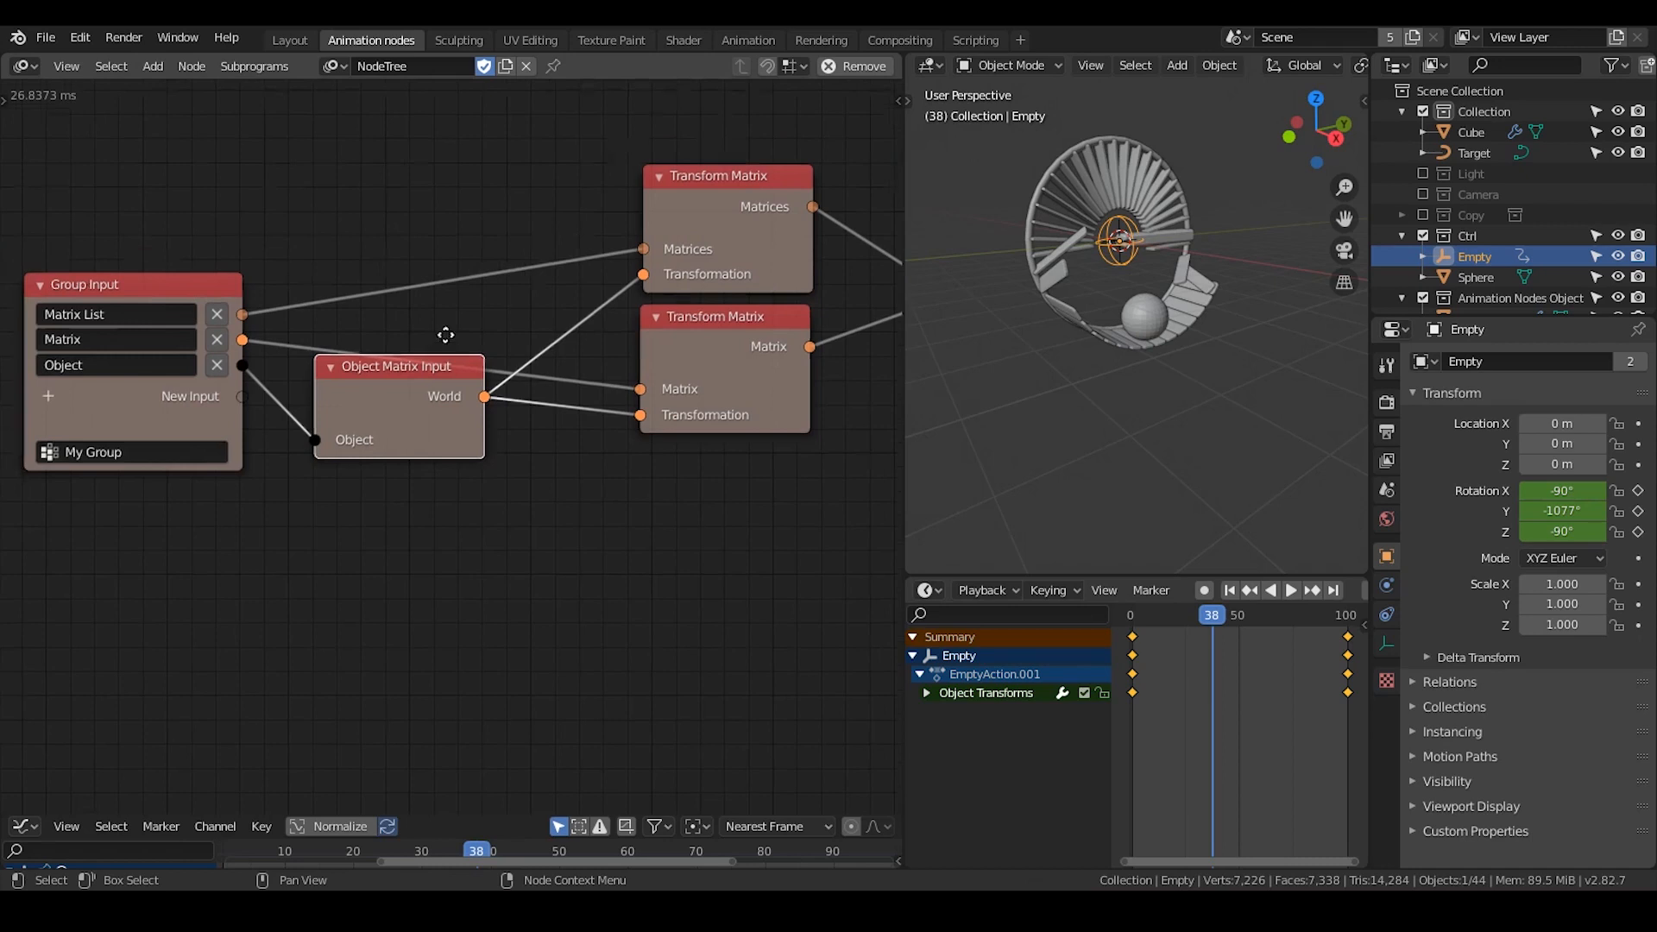
pyautogui.moveTo(444, 336); pyautogui.dragTo(507, 369)
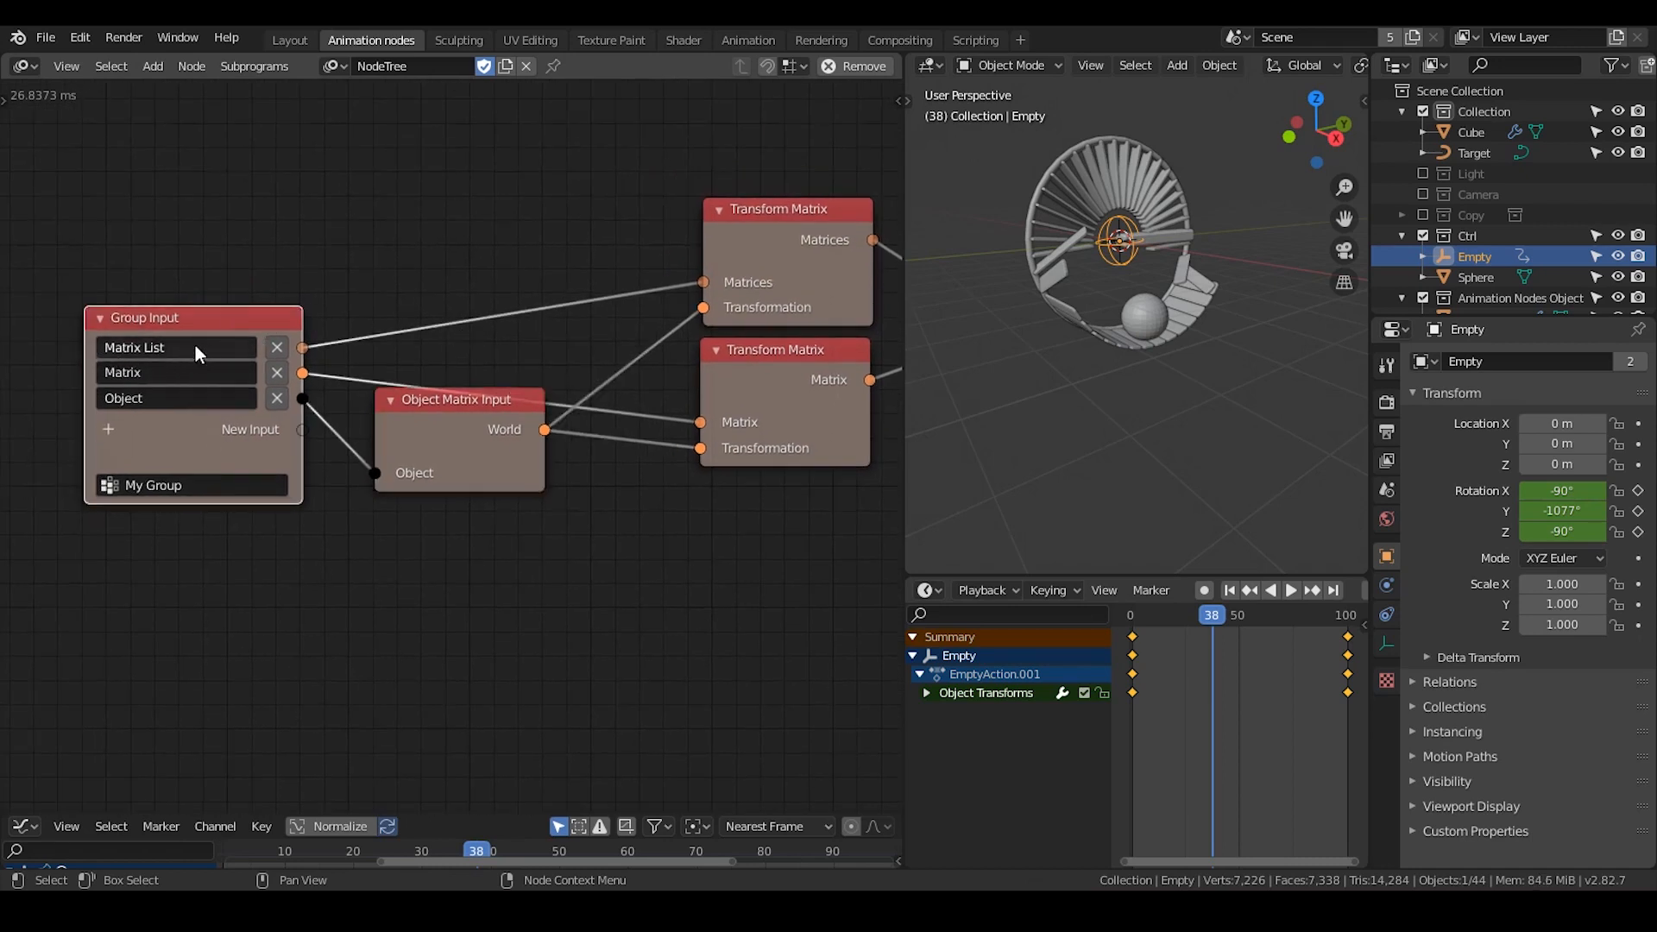
pyautogui.moveTo(442, 268)
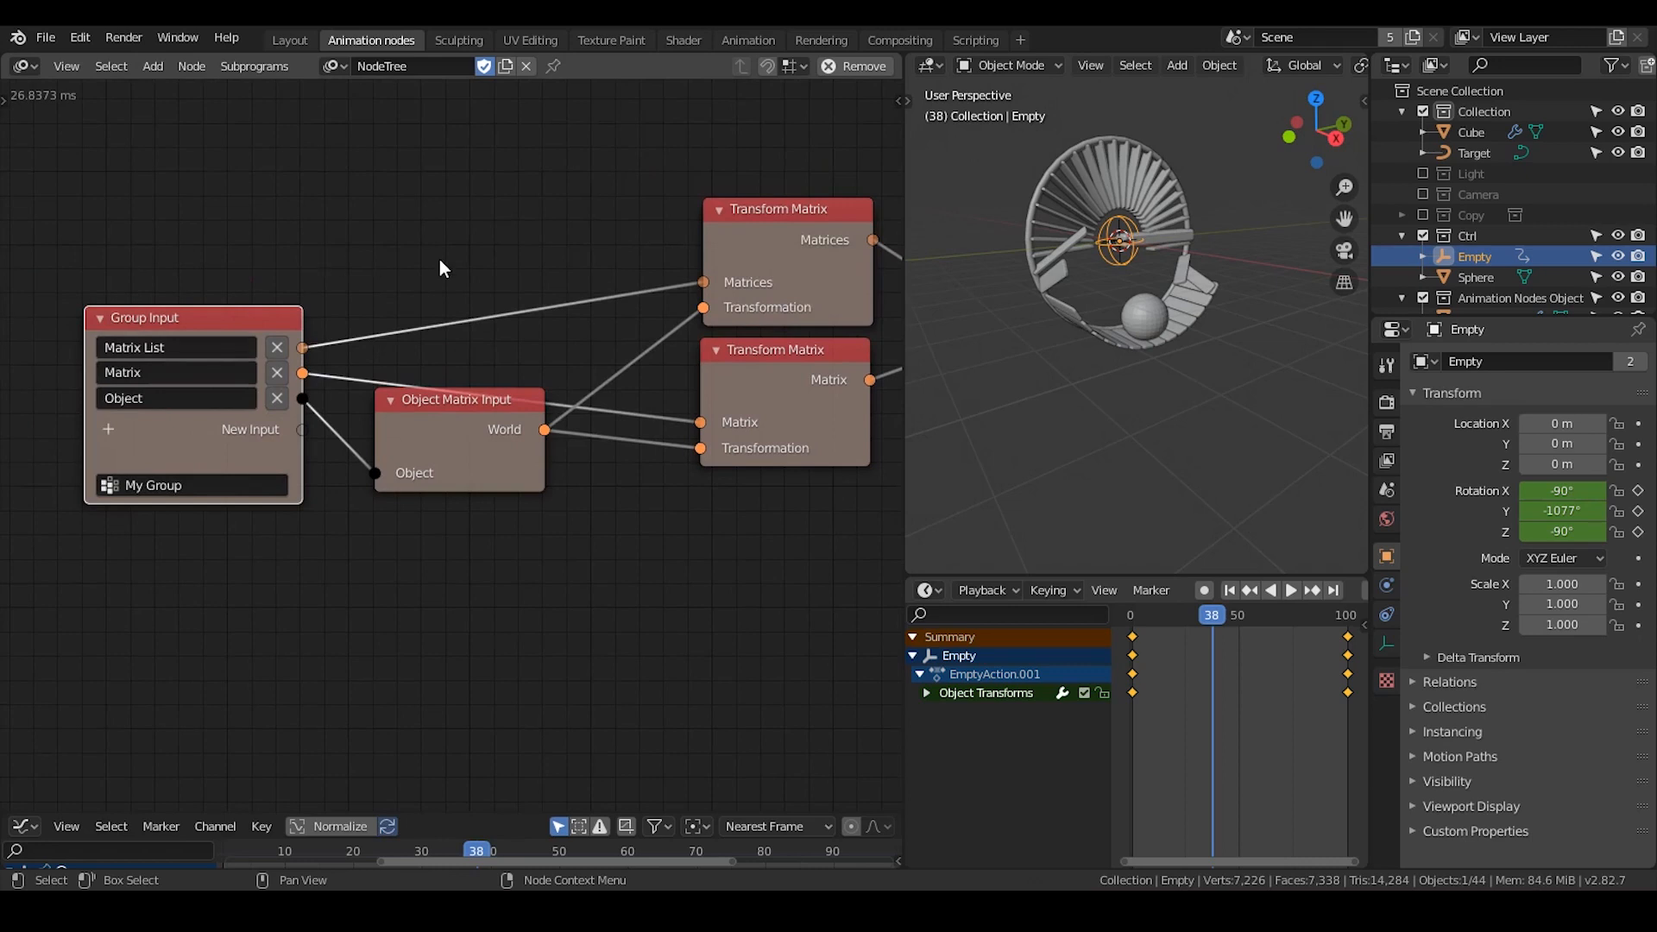
pyautogui.moveTo(160, 347)
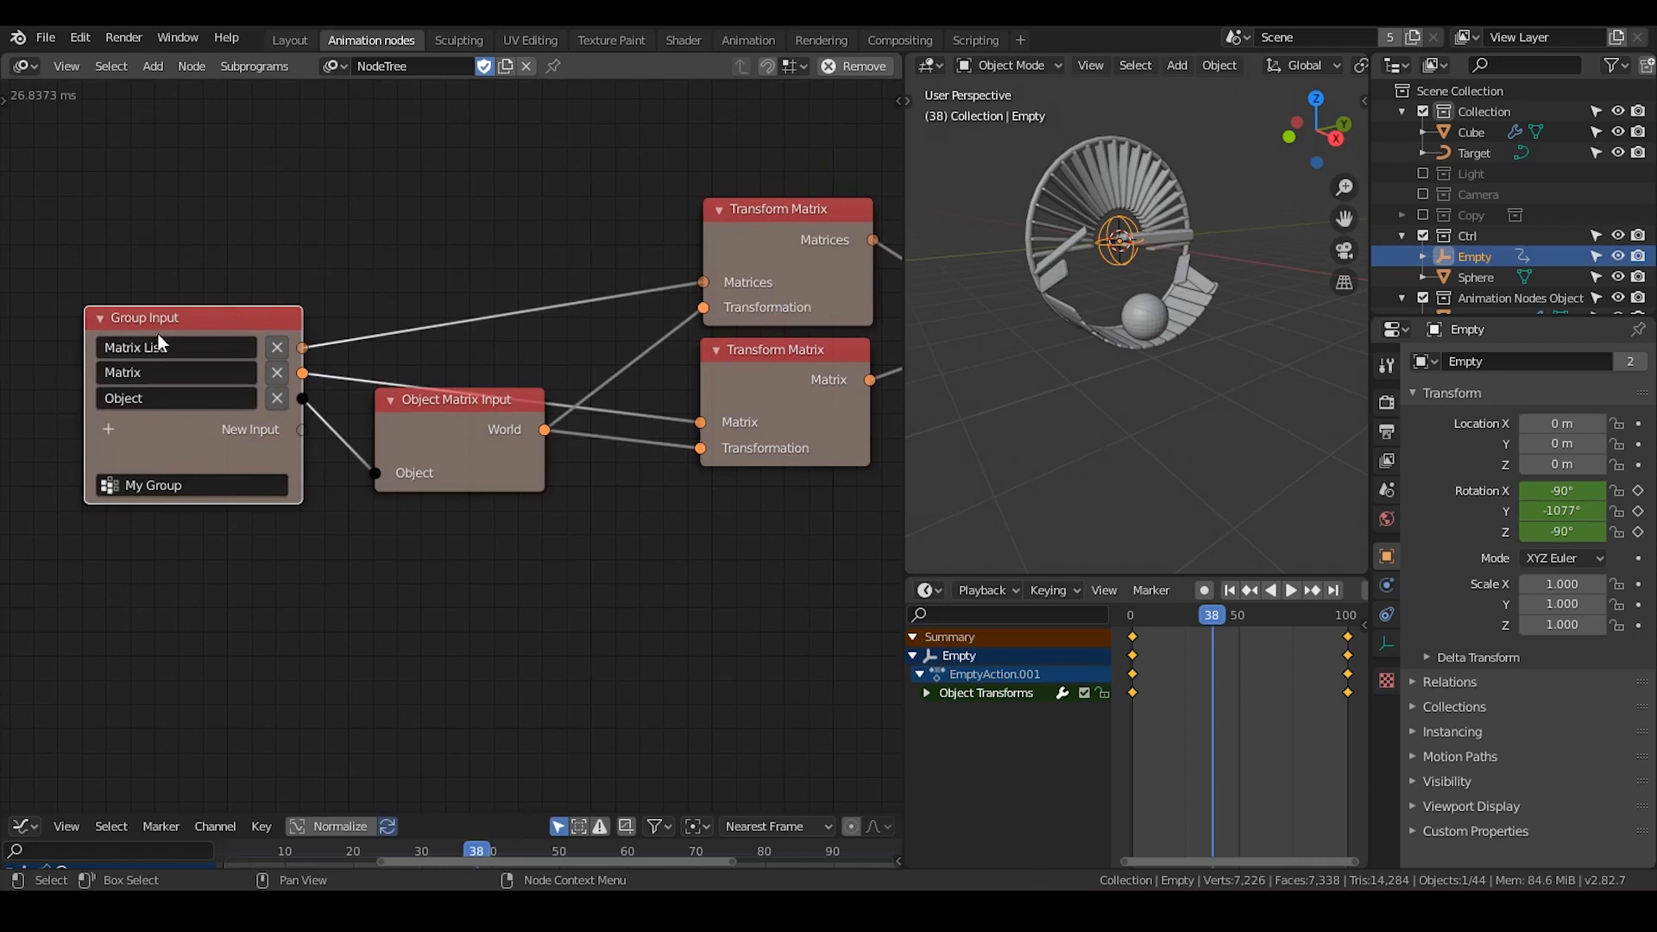
pyautogui.moveTo(159, 381)
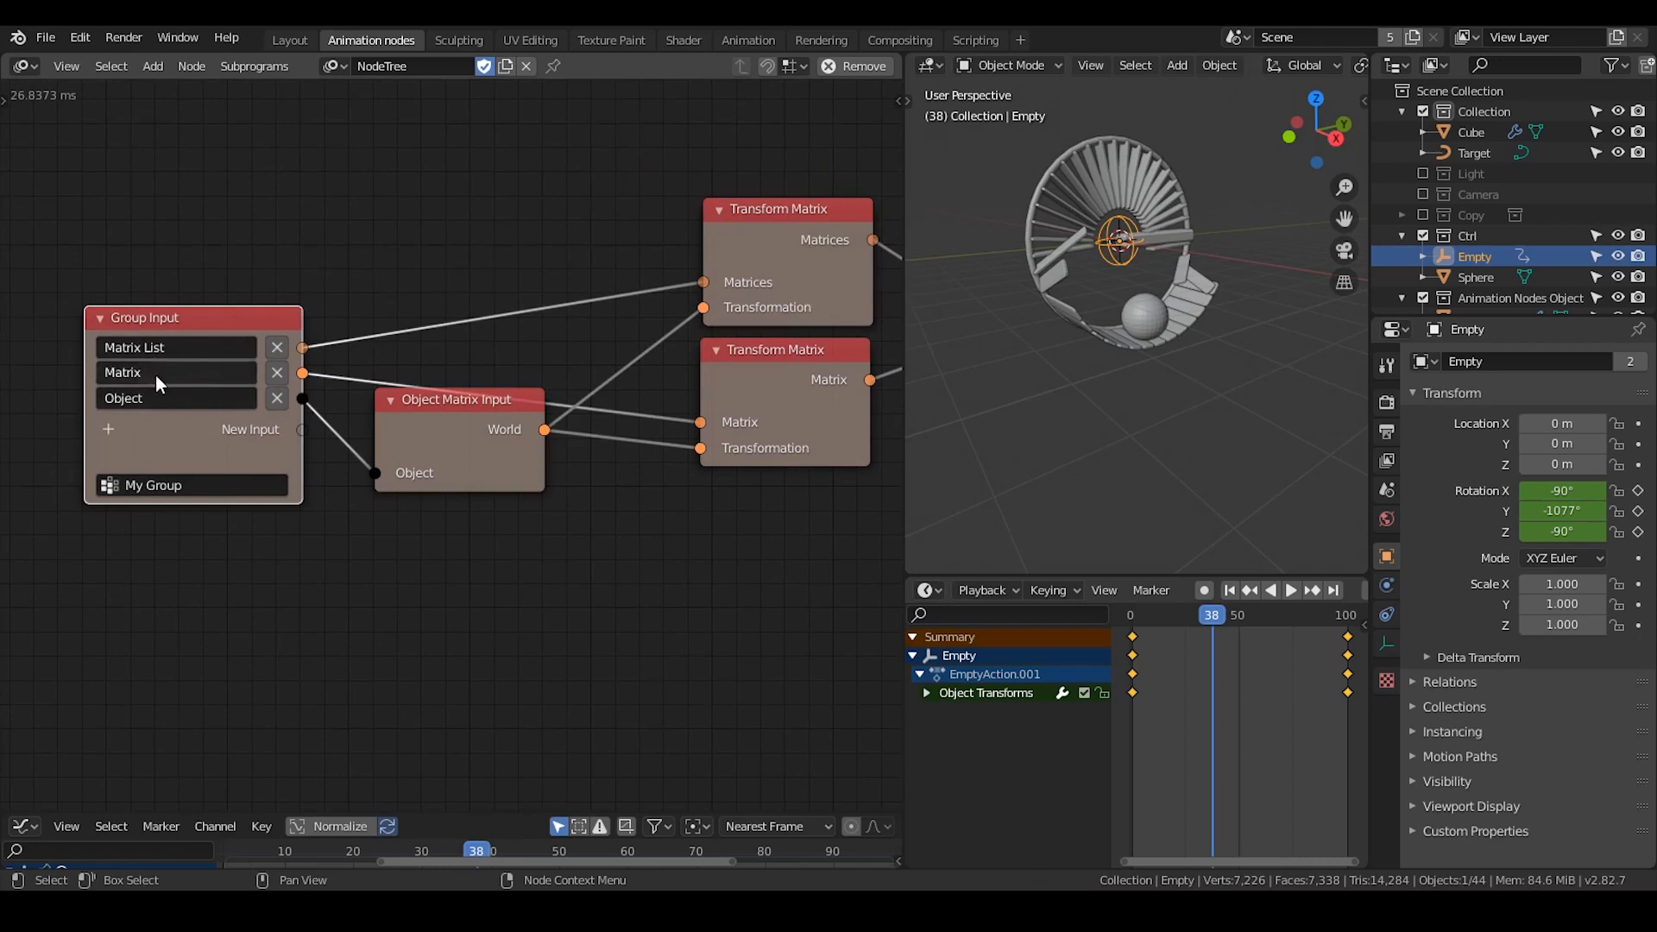
pyautogui.moveTo(361, 250)
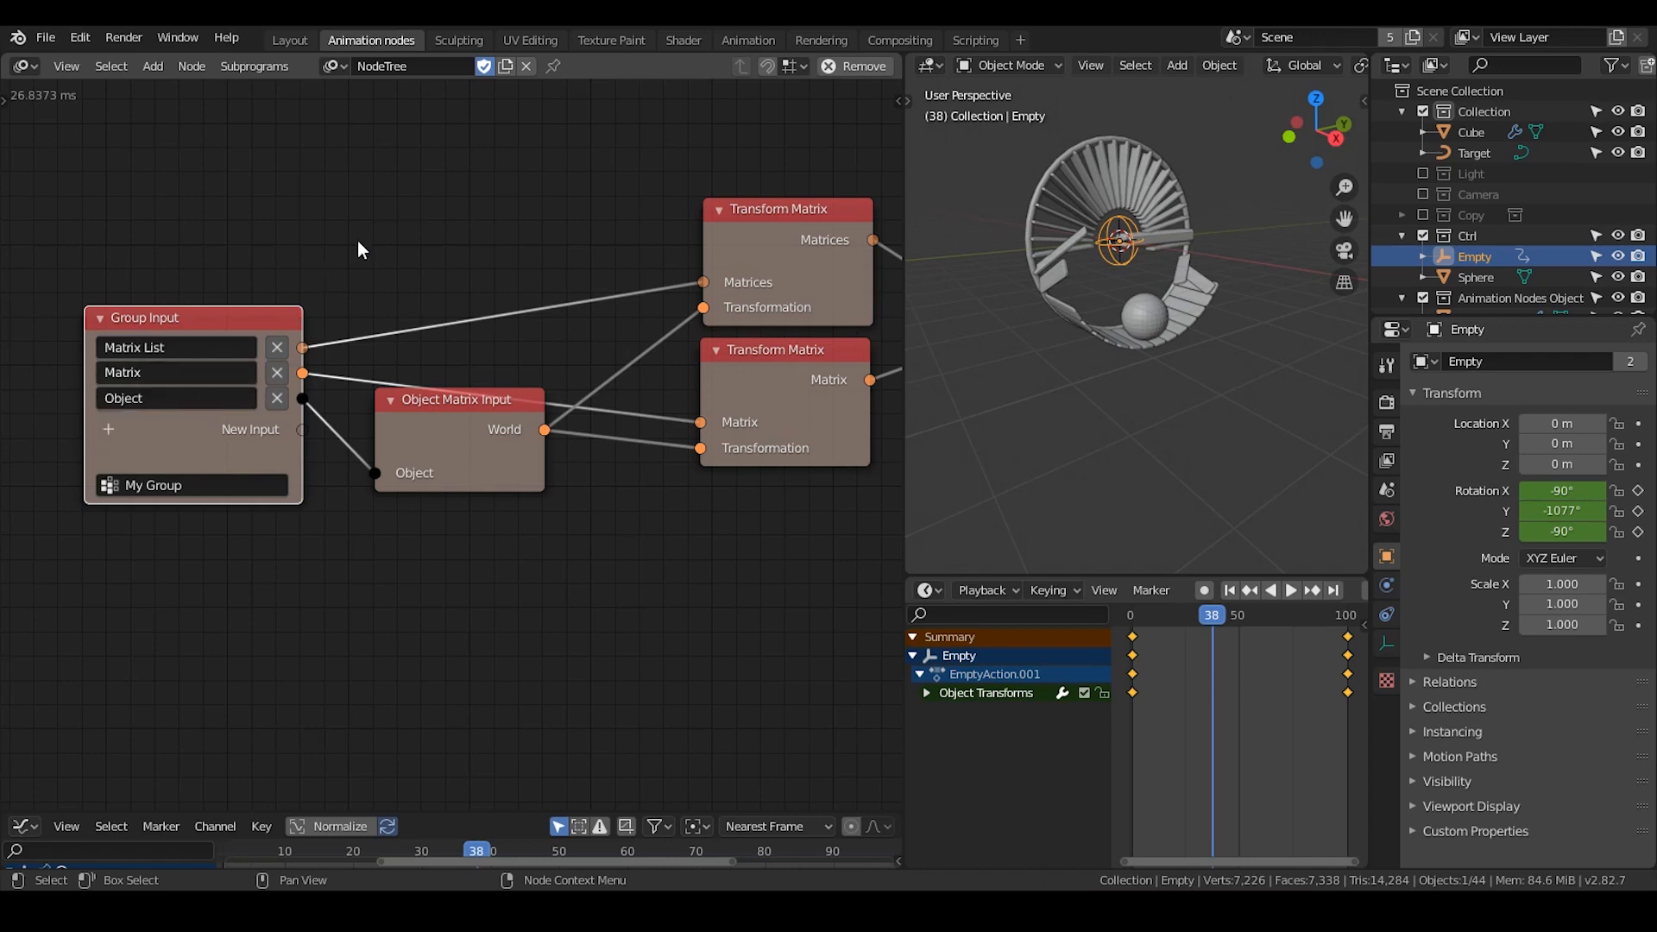
pyautogui.moveTo(176, 376)
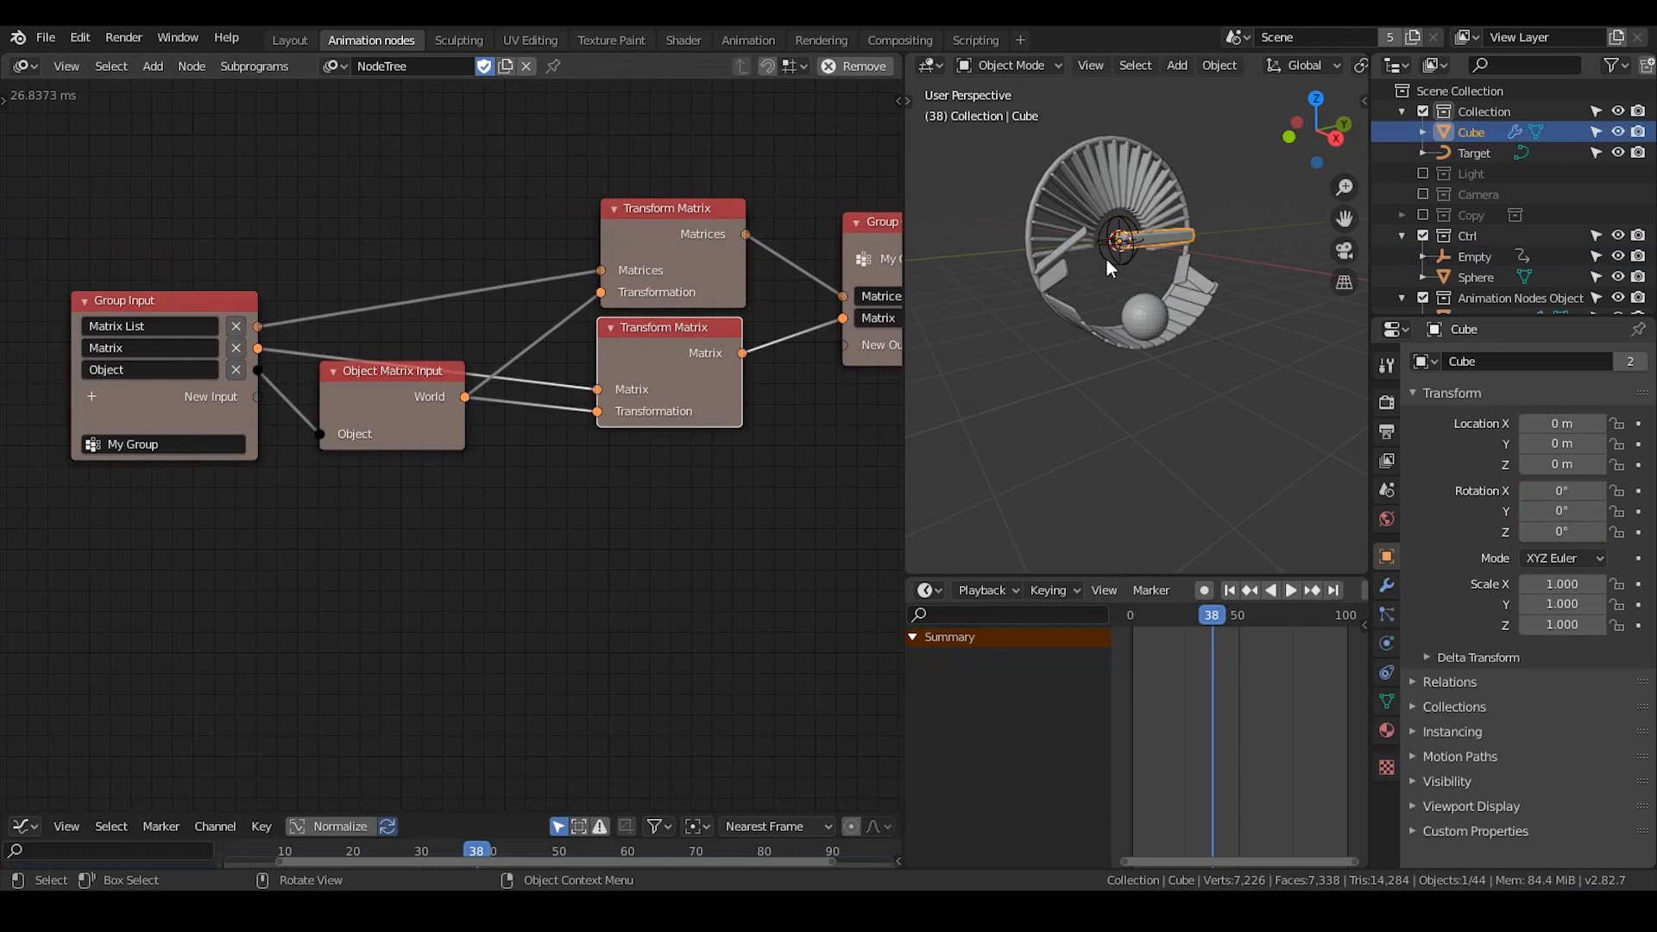
# Step: Rename the subprogram 'transform matrix obj tut' and invoke it from the main node tree
pyautogui.click(1474, 255)
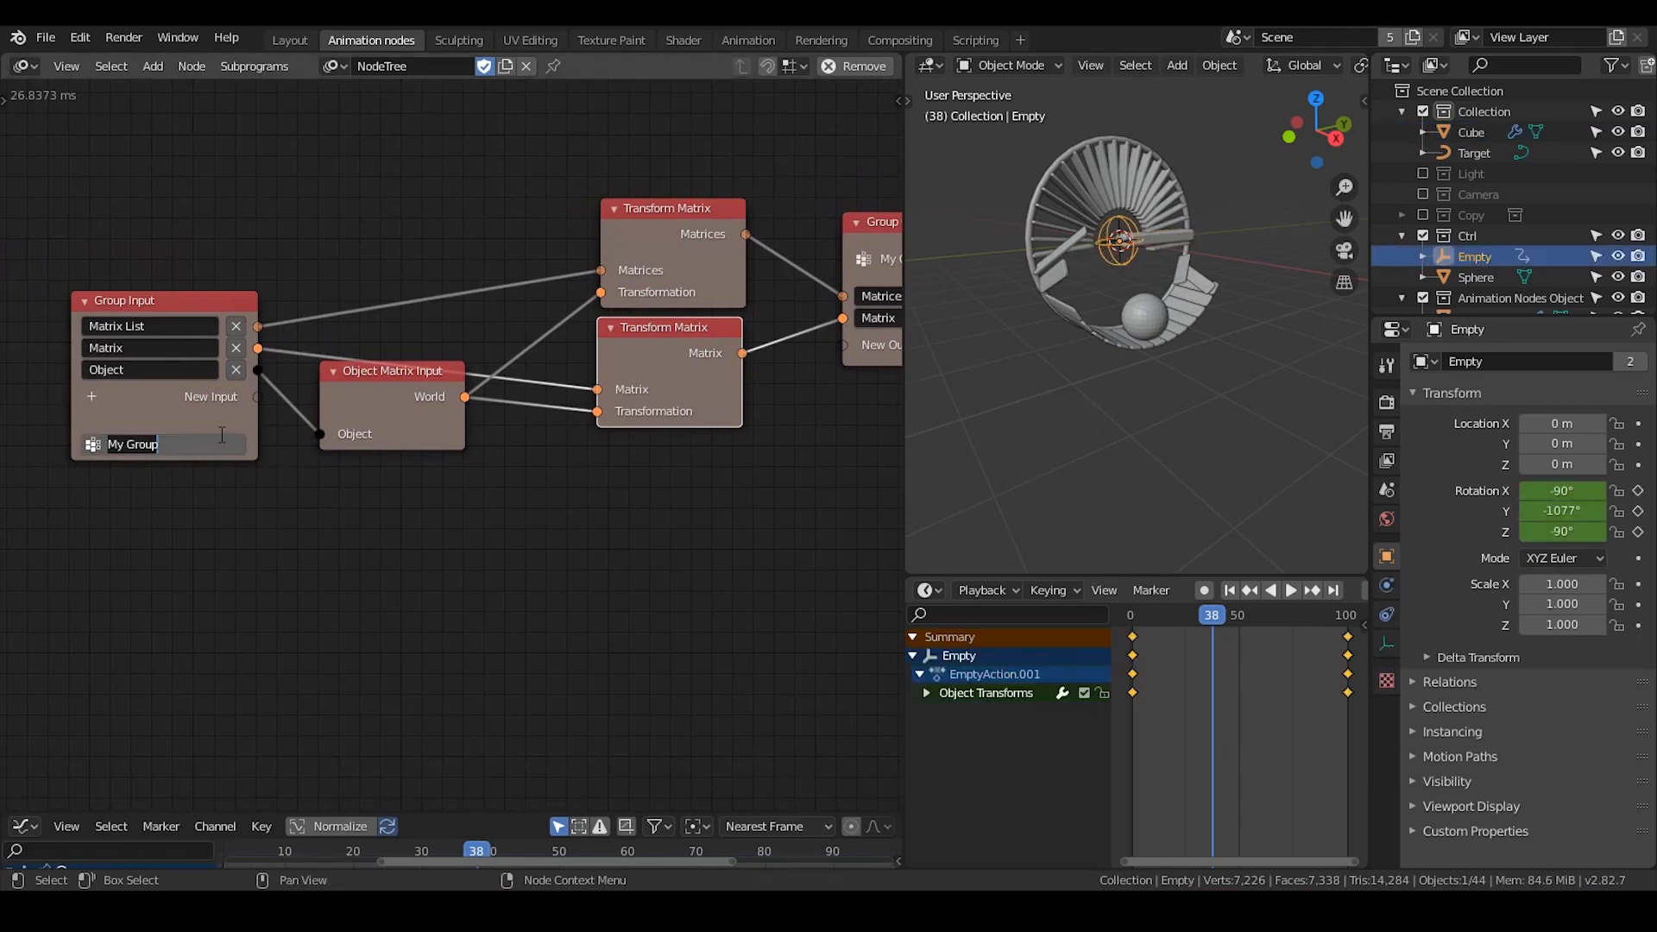
pyautogui.write('transform')
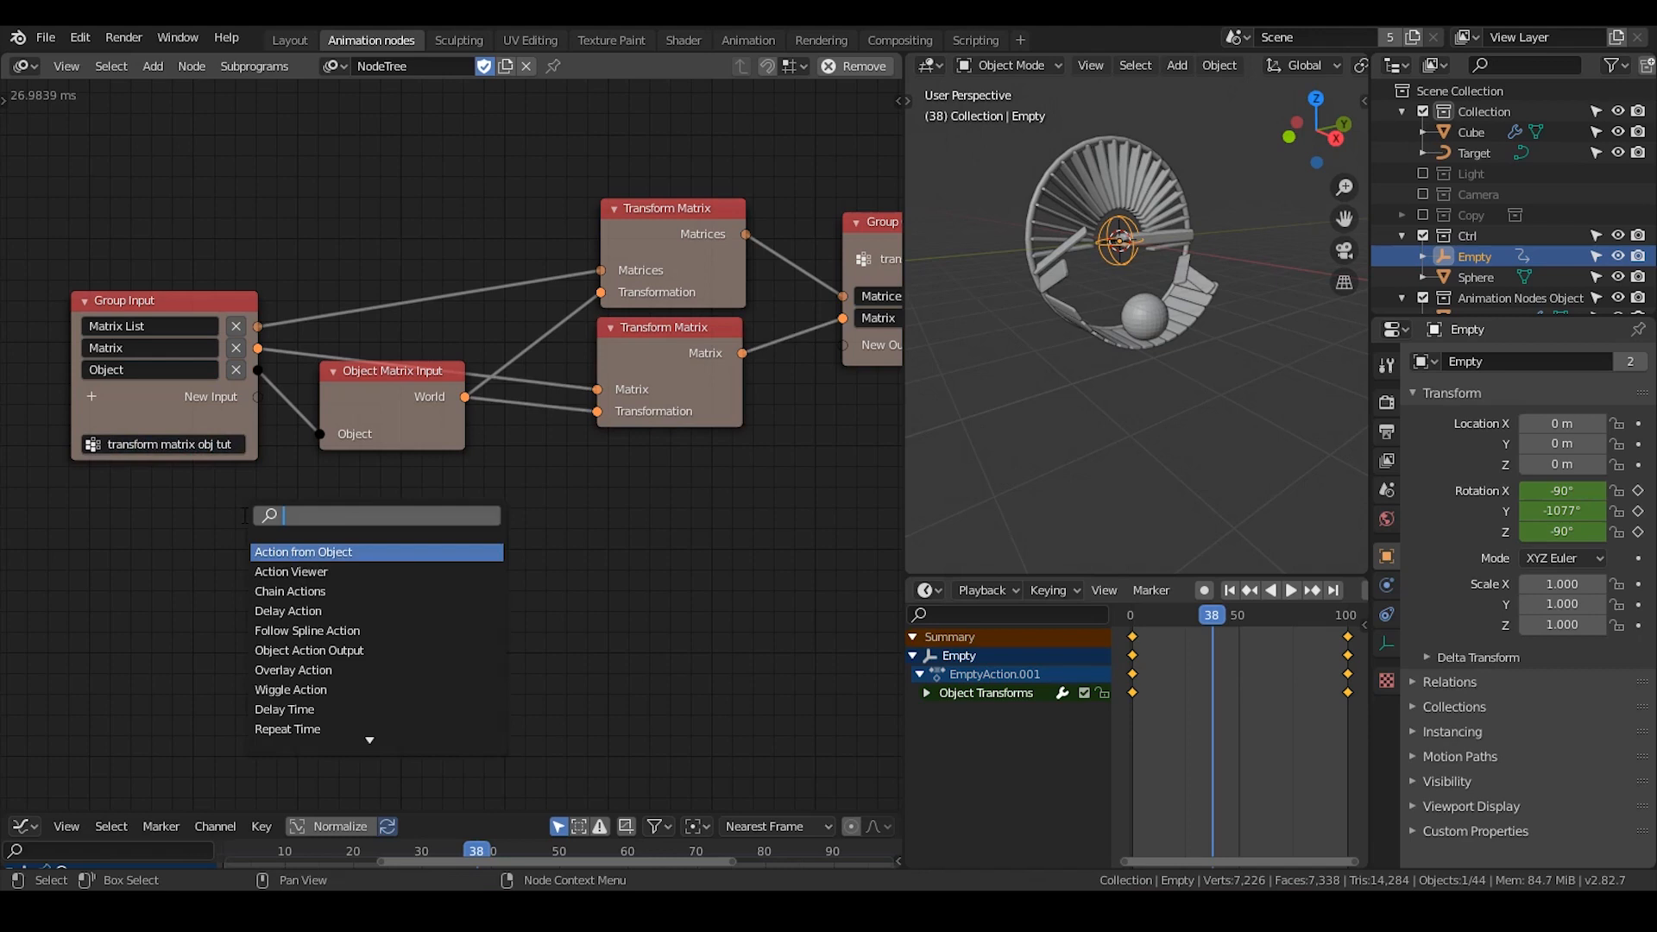
pyautogui.write('transform ma')
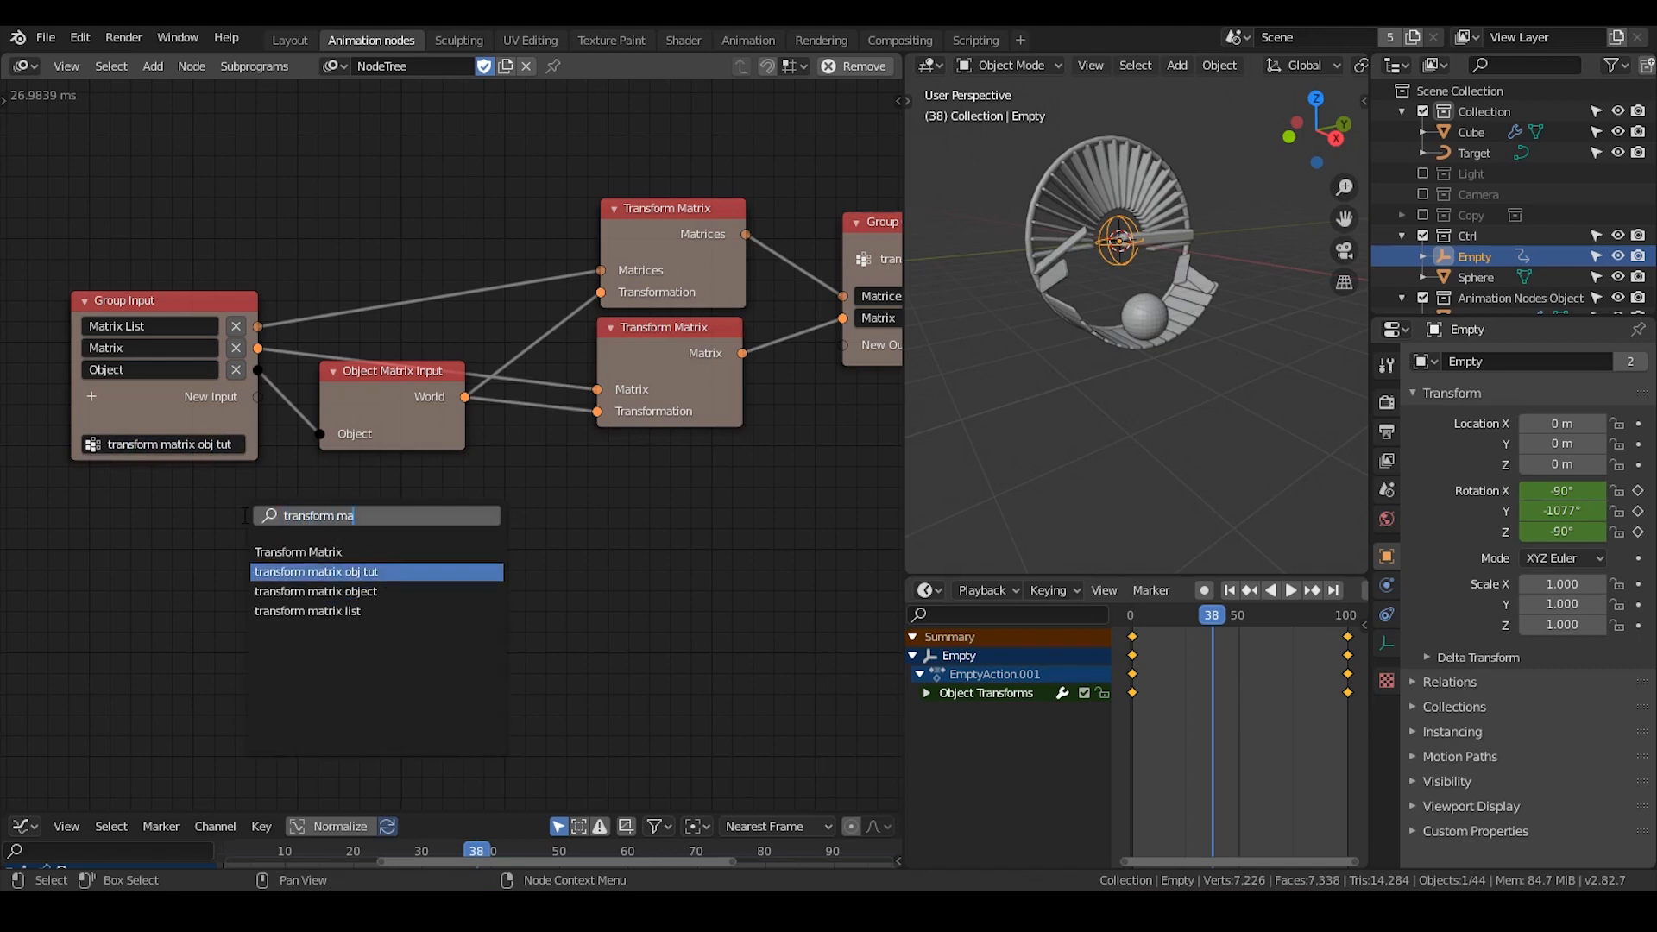
pyautogui.click(315, 571)
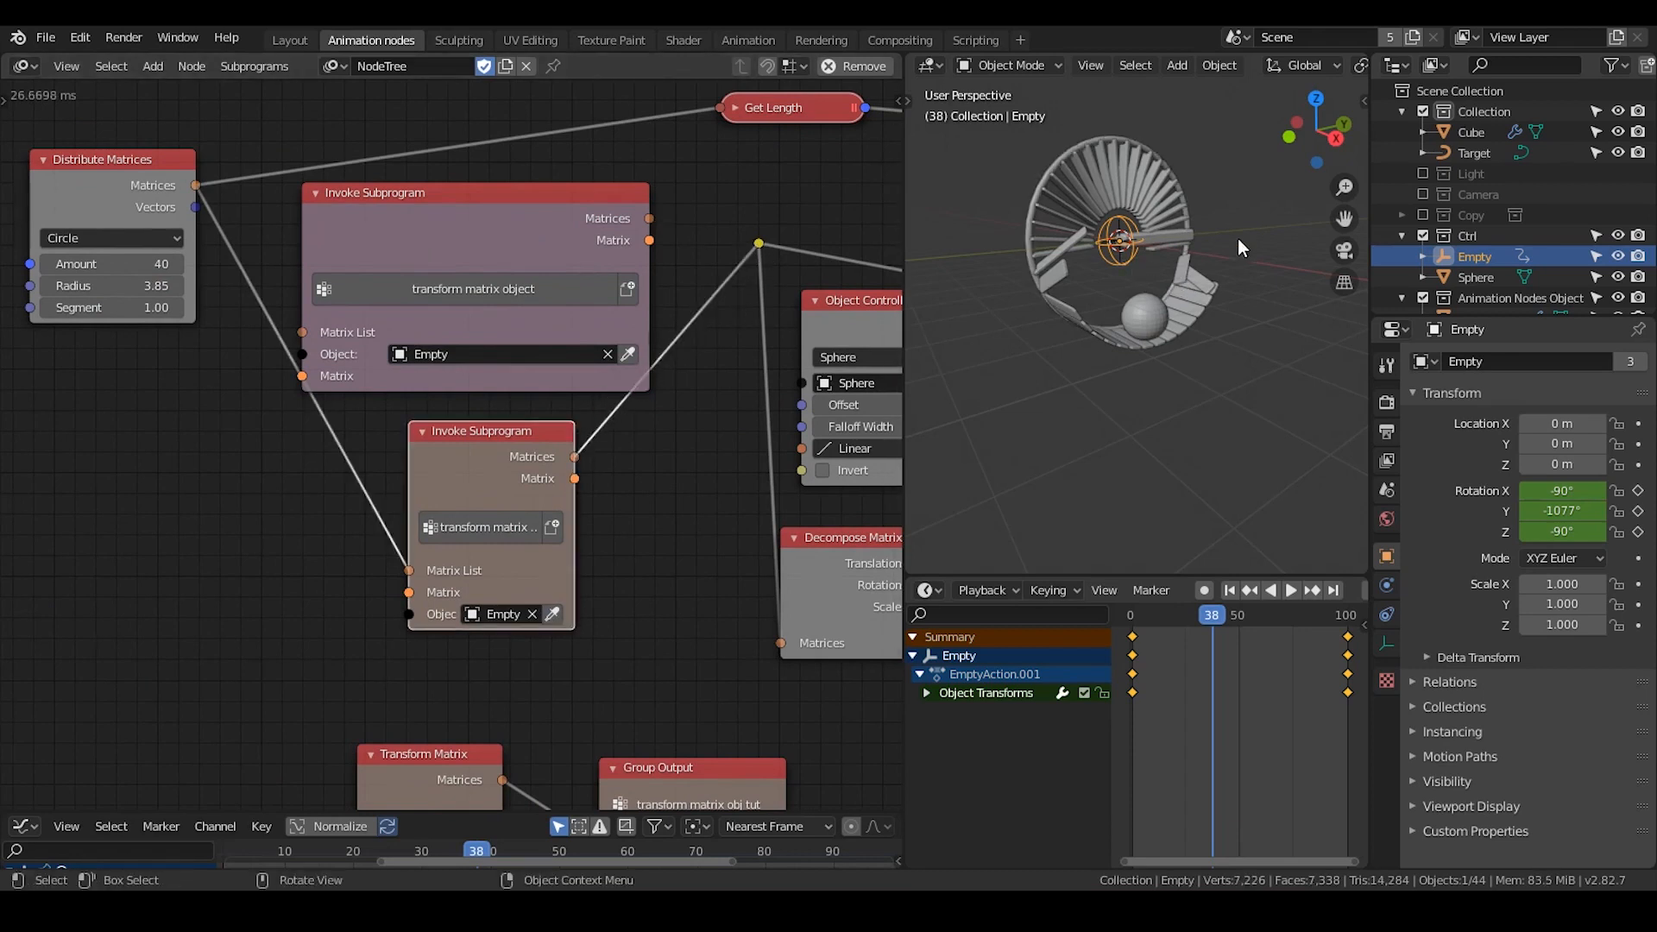
pyautogui.press('s')
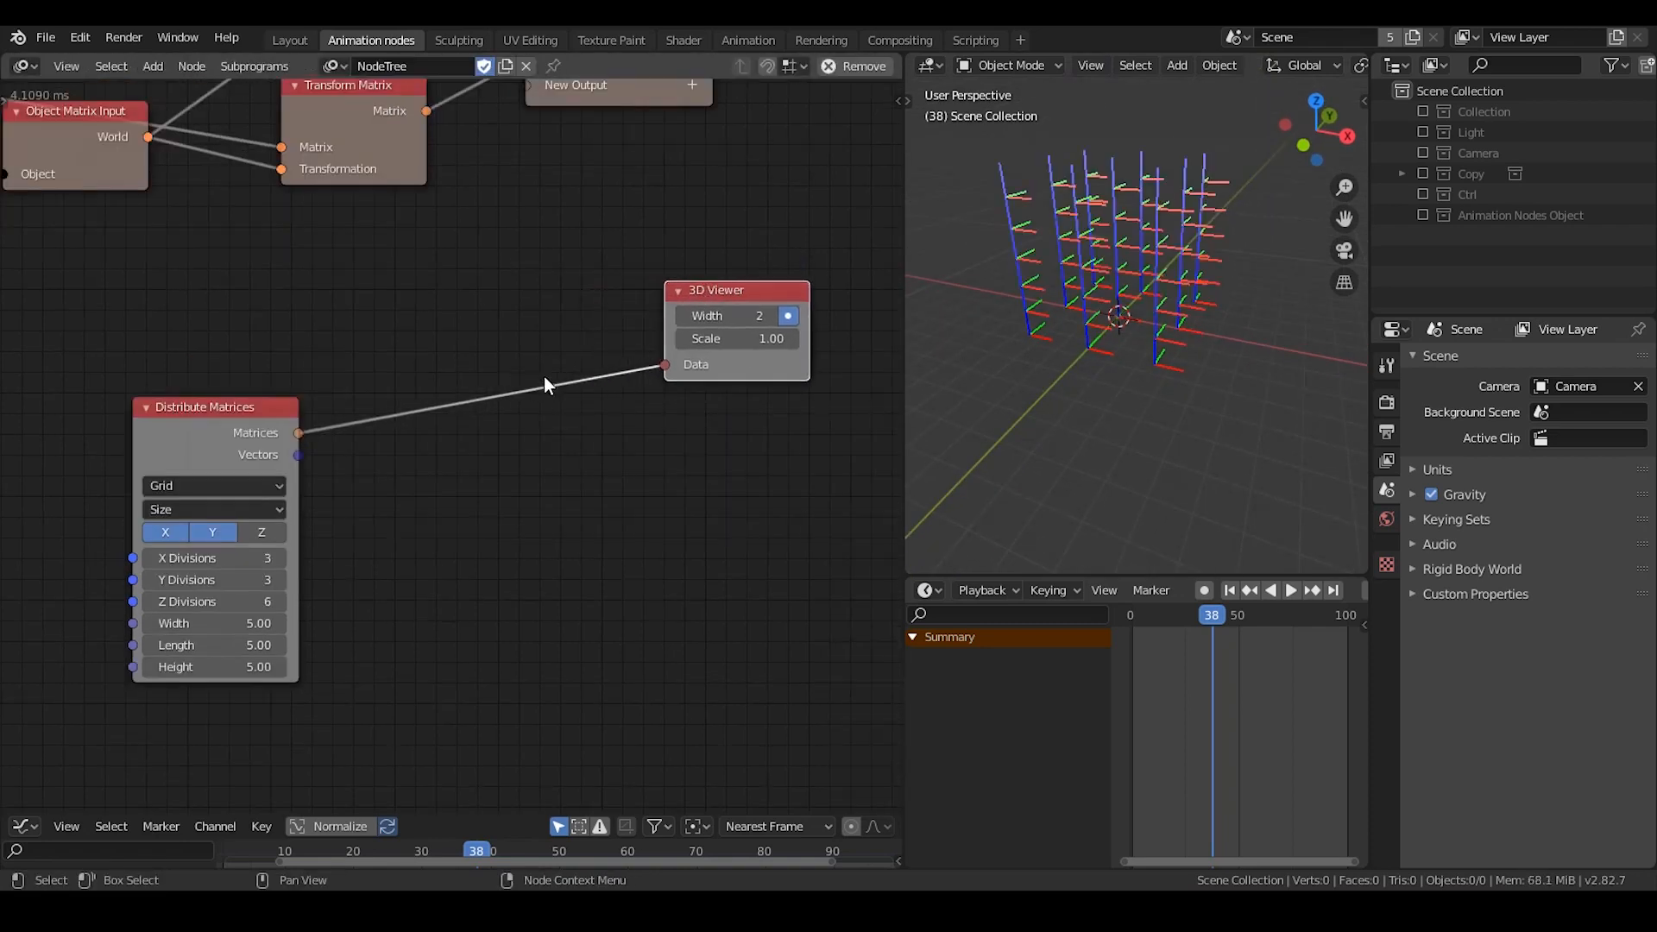
# Step: Show the Ctrl collection and insert the transform matrix subprogram between Distribute Matrices and the 3D Viewer, using the Empty
pyautogui.click(1402, 194)
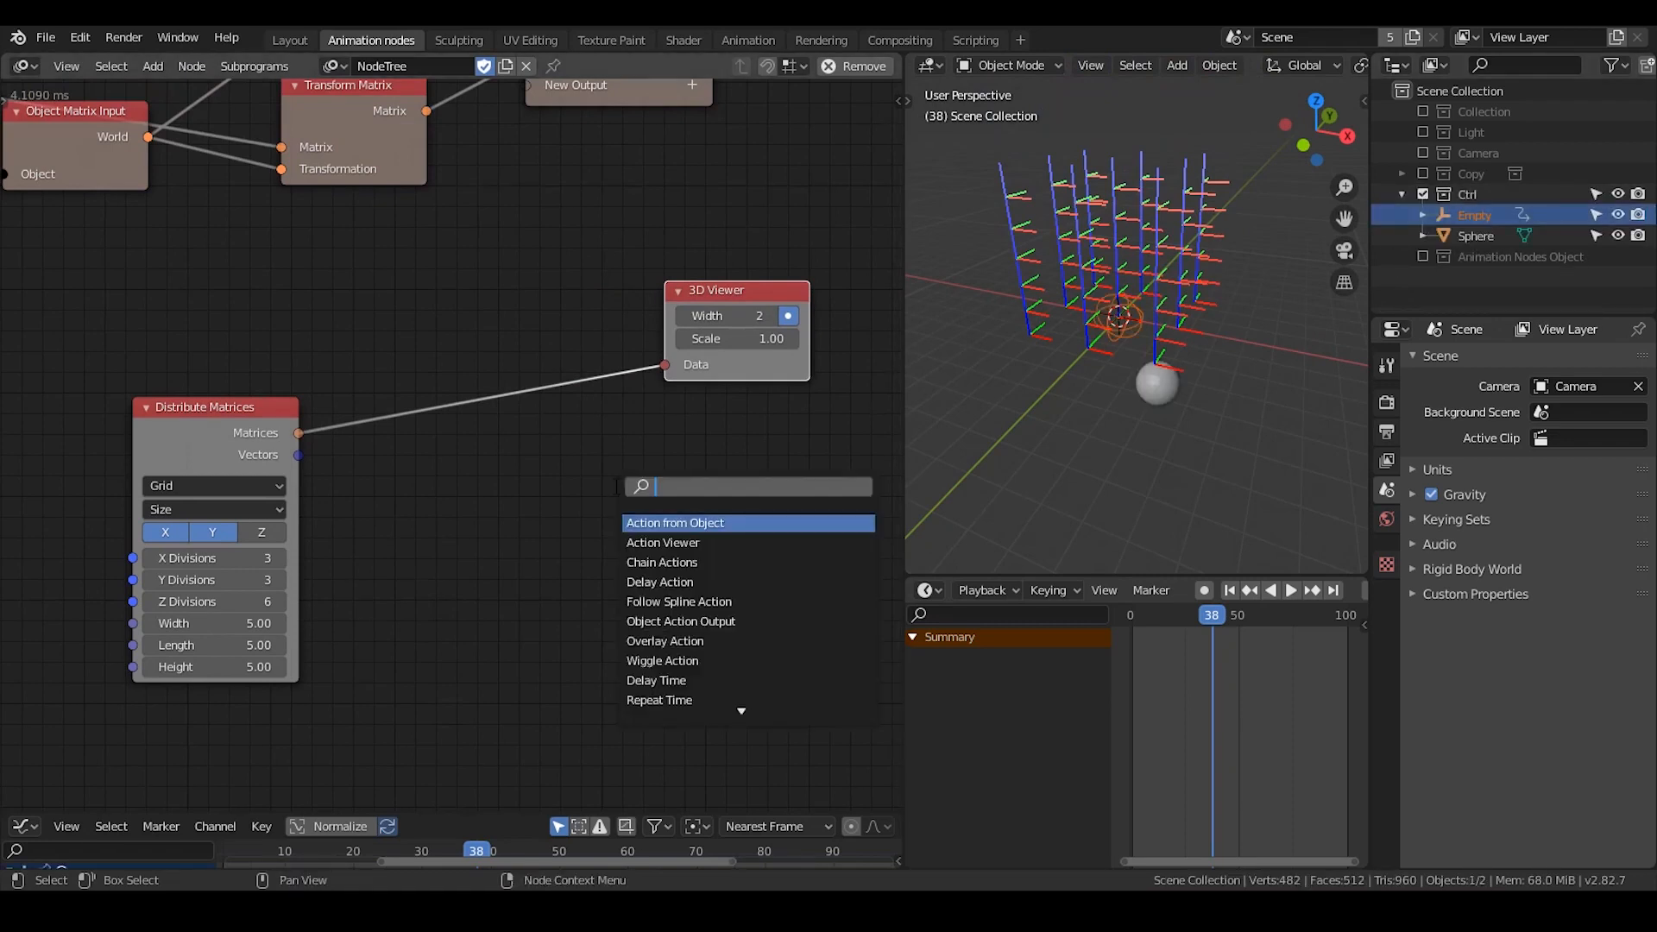
pyautogui.write('transform ma')
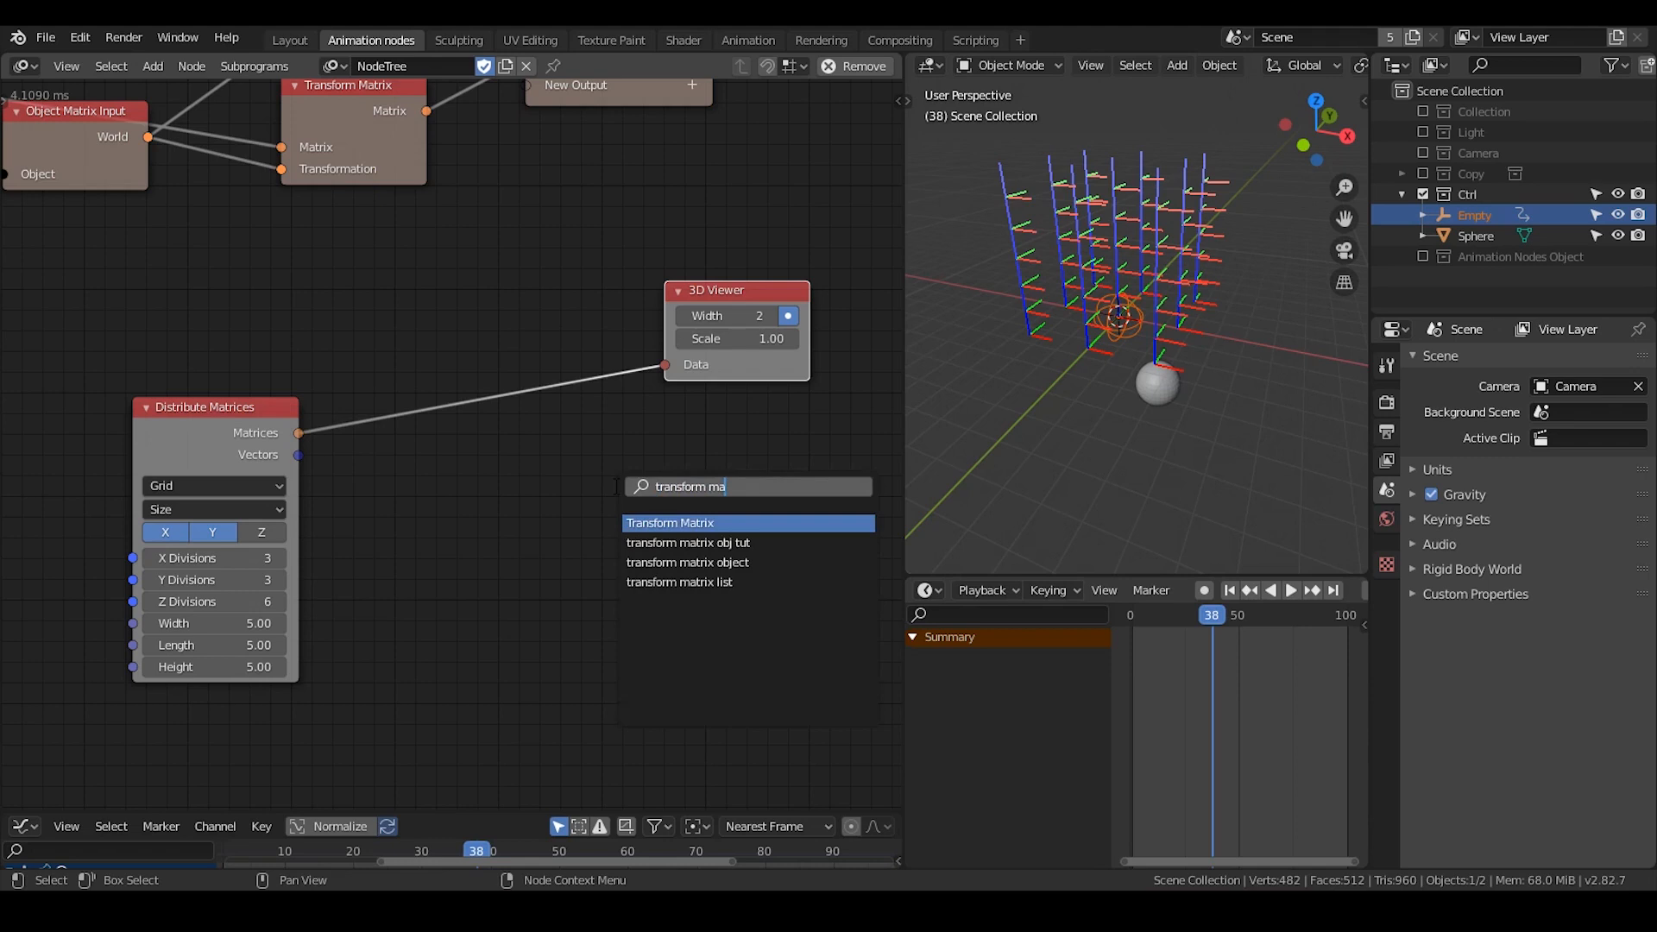
pyautogui.click(669, 523)
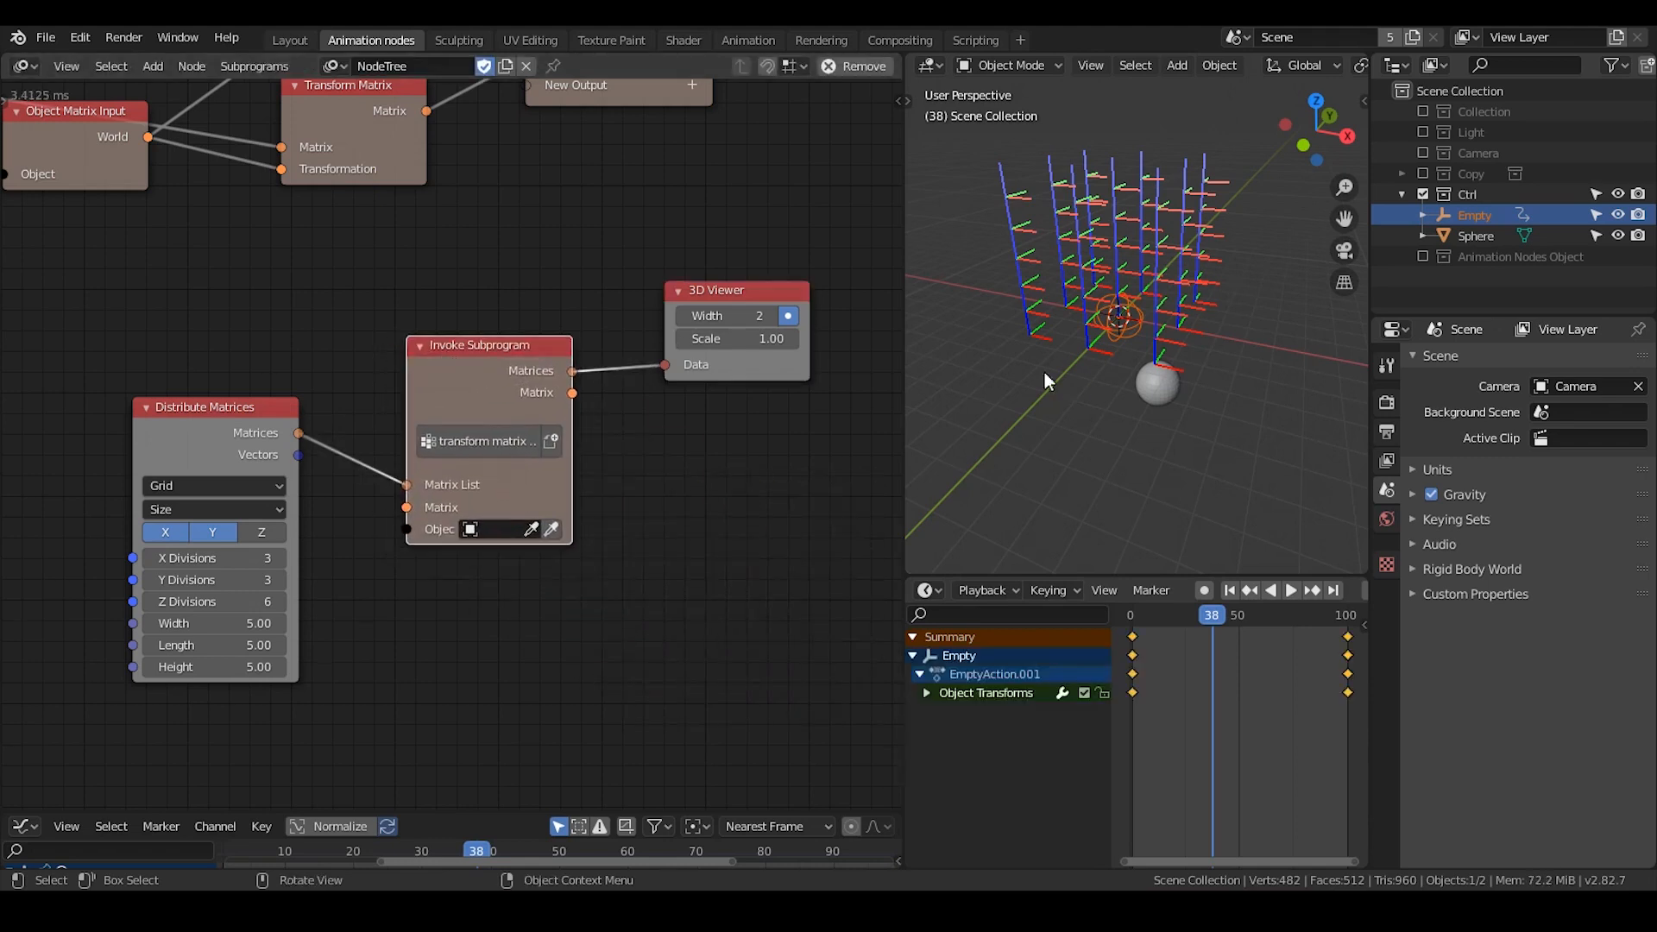
pyautogui.press('s')
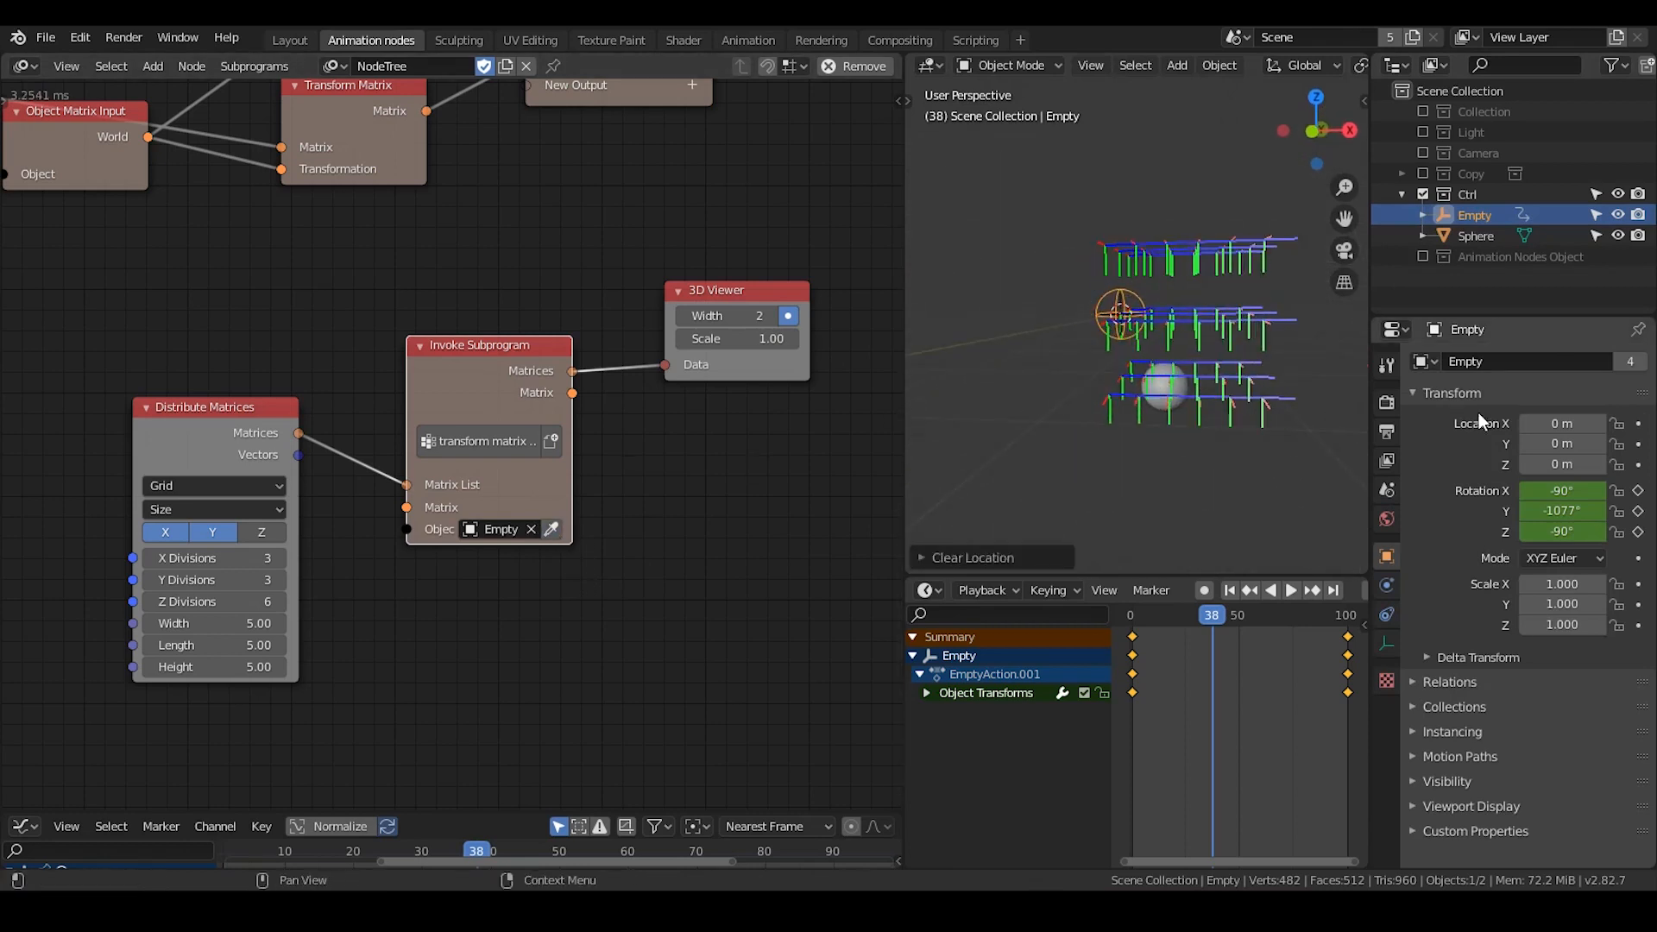
# Step: Clear the keyframes on the Empty's Rotation field
pyautogui.rightClick(1562, 509)
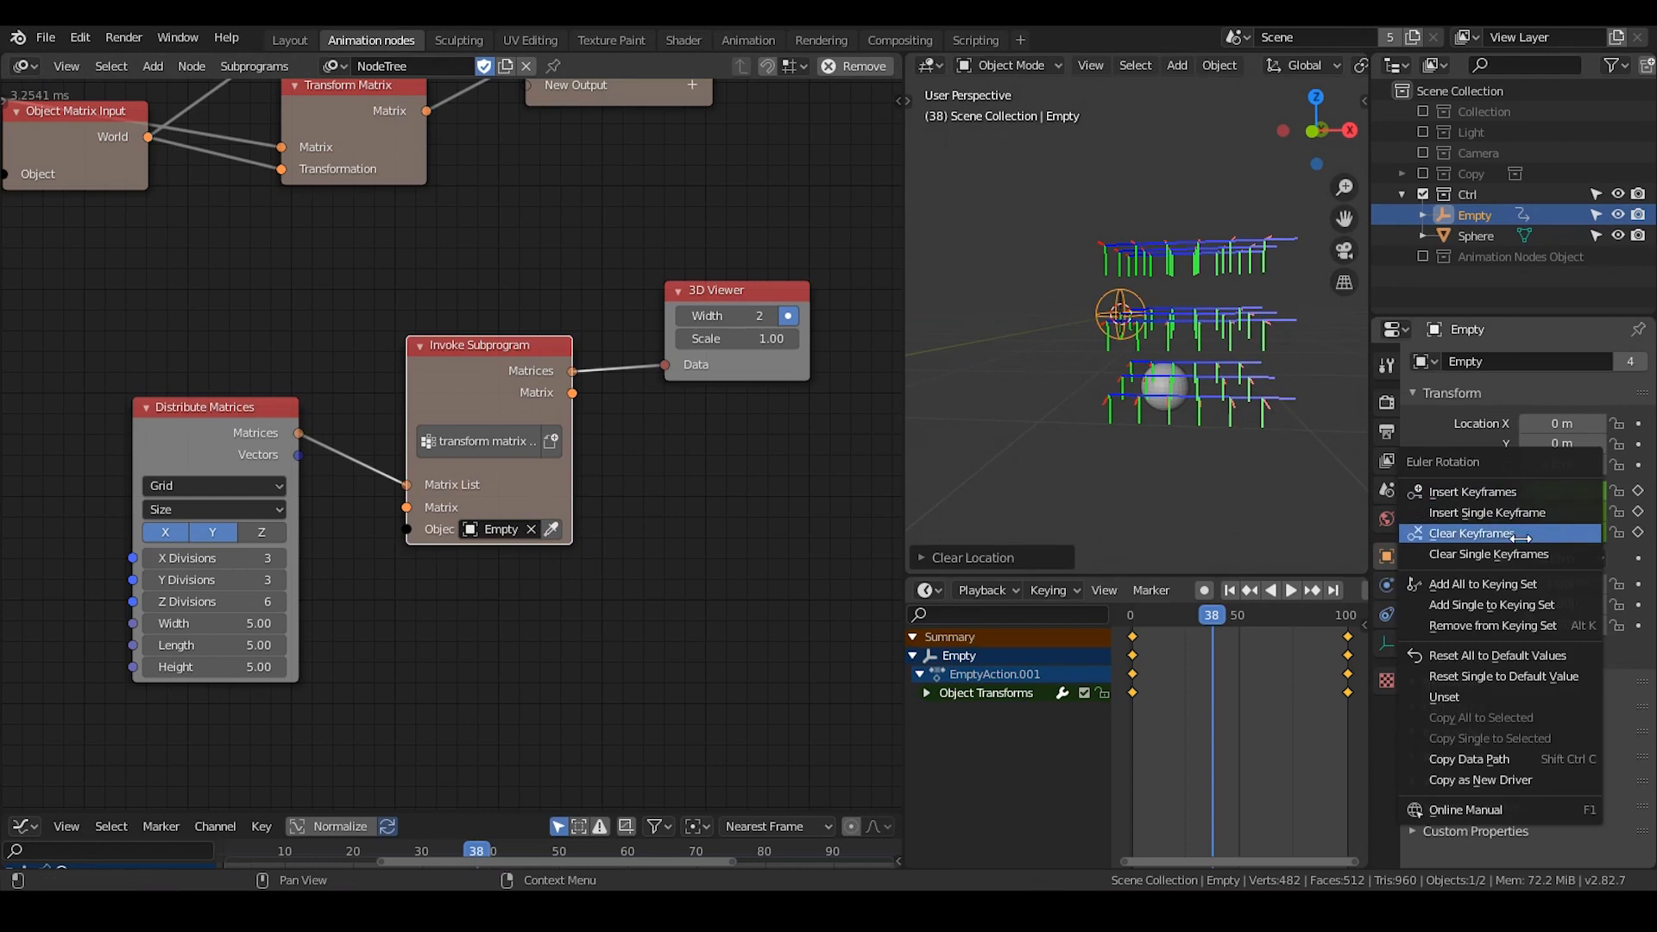
pyautogui.click(1471, 533)
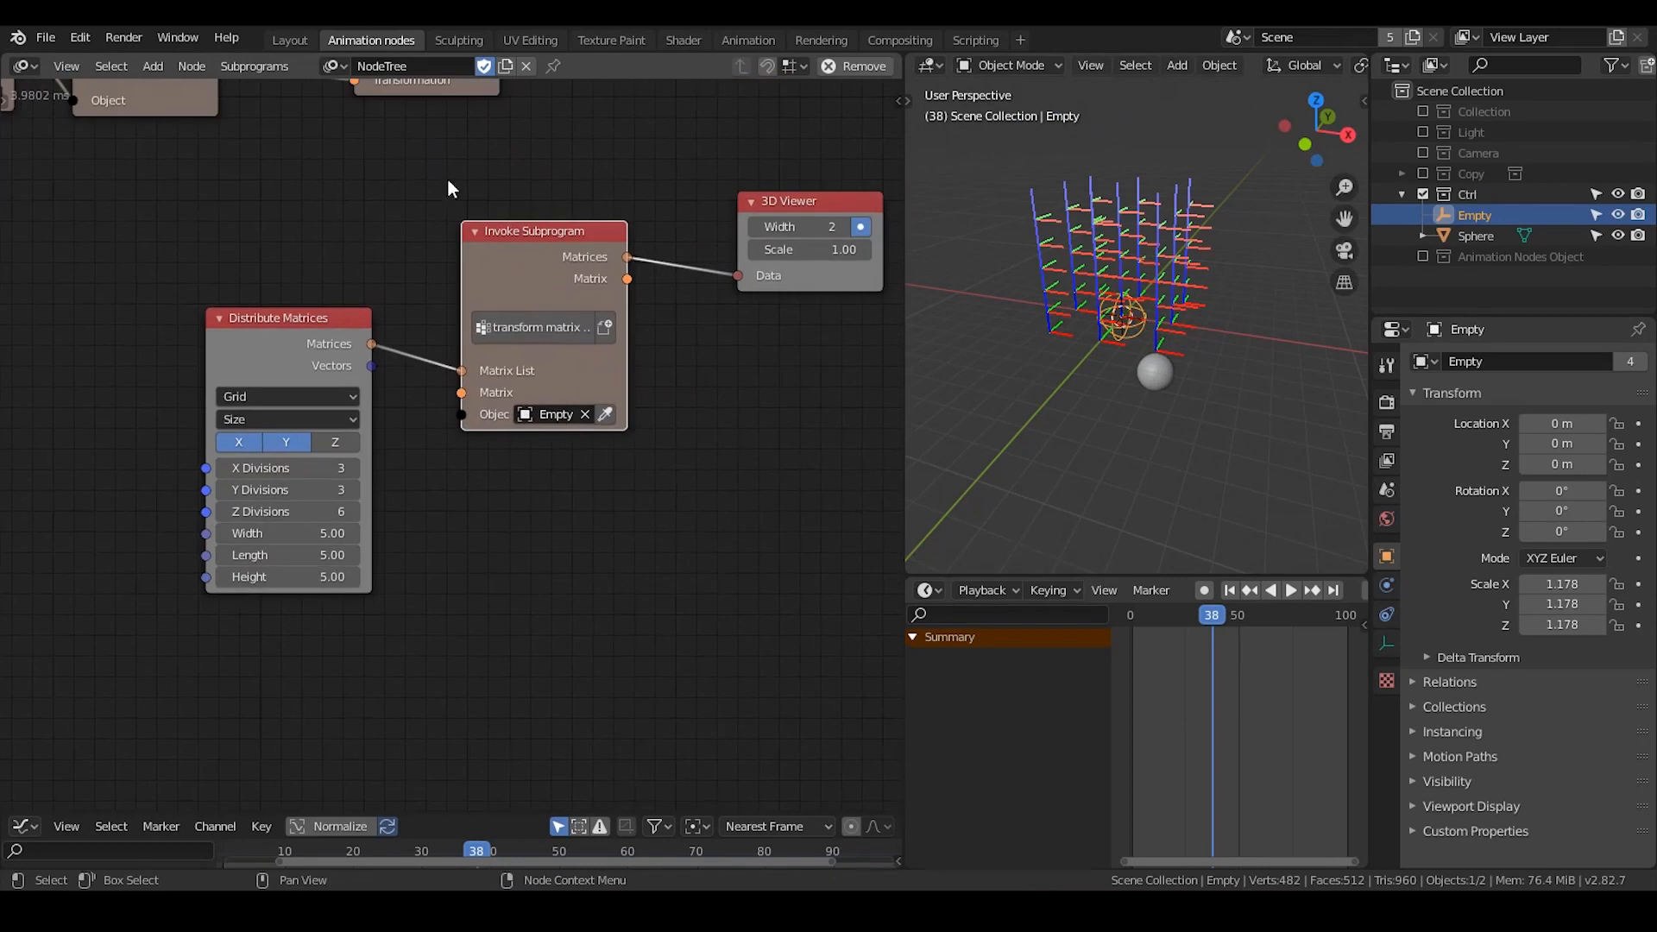
# Step: Add an unconnected Transform Spline node beside the invoked transform subprogram
pyautogui.write('transform')
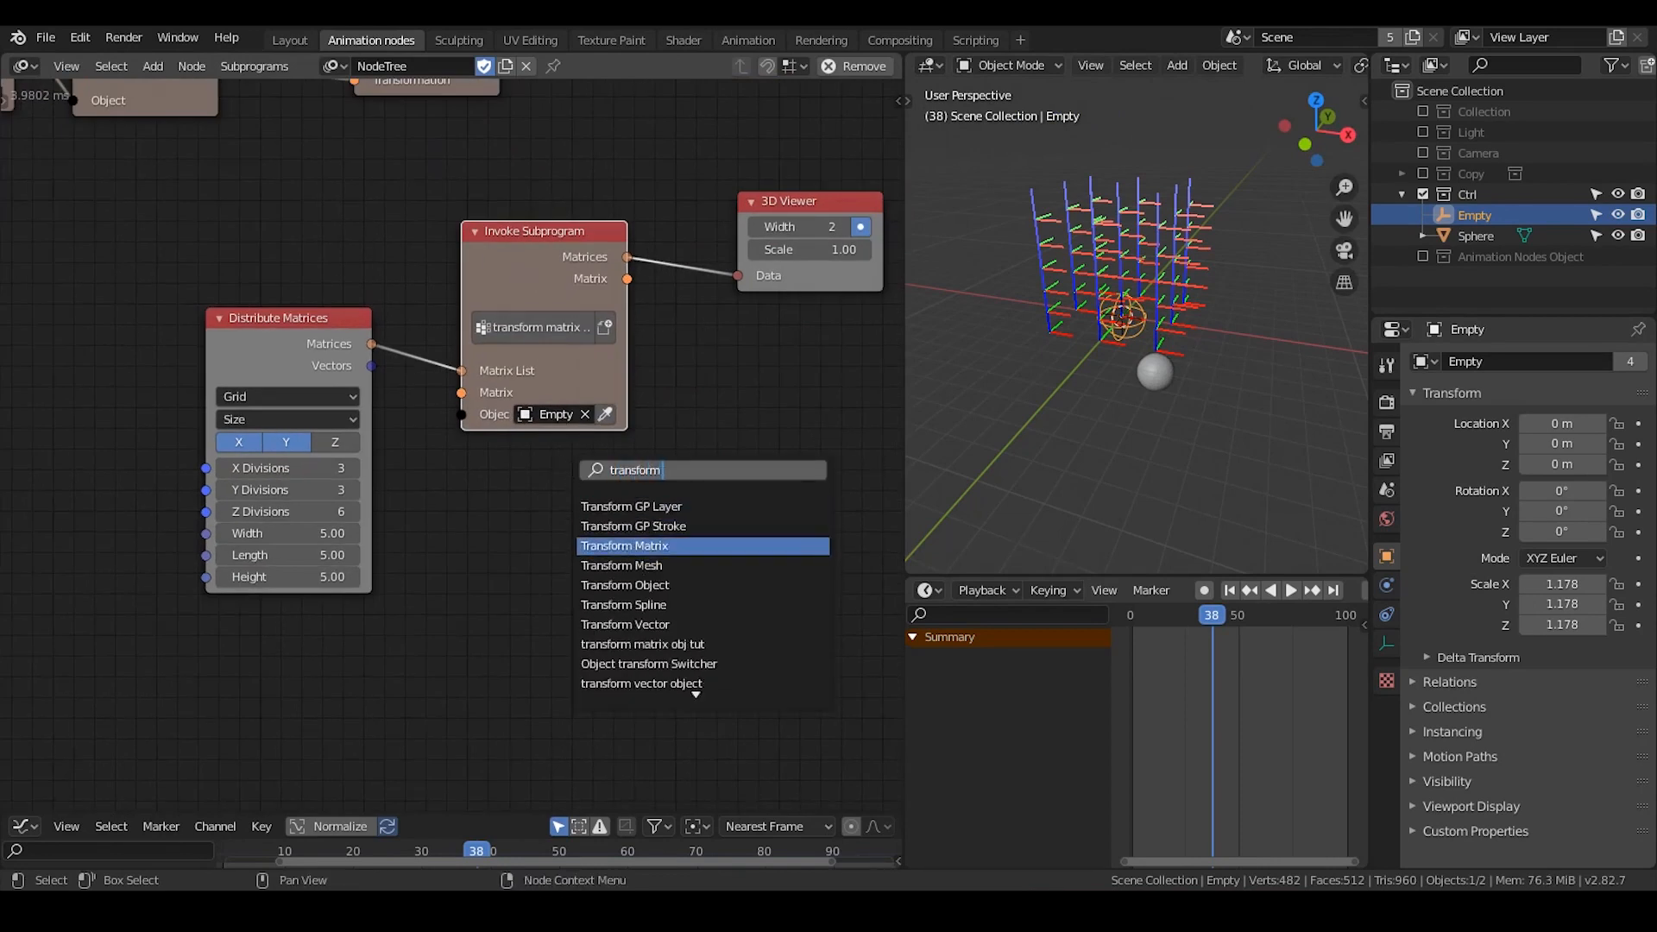
pyautogui.moveTo(621, 564)
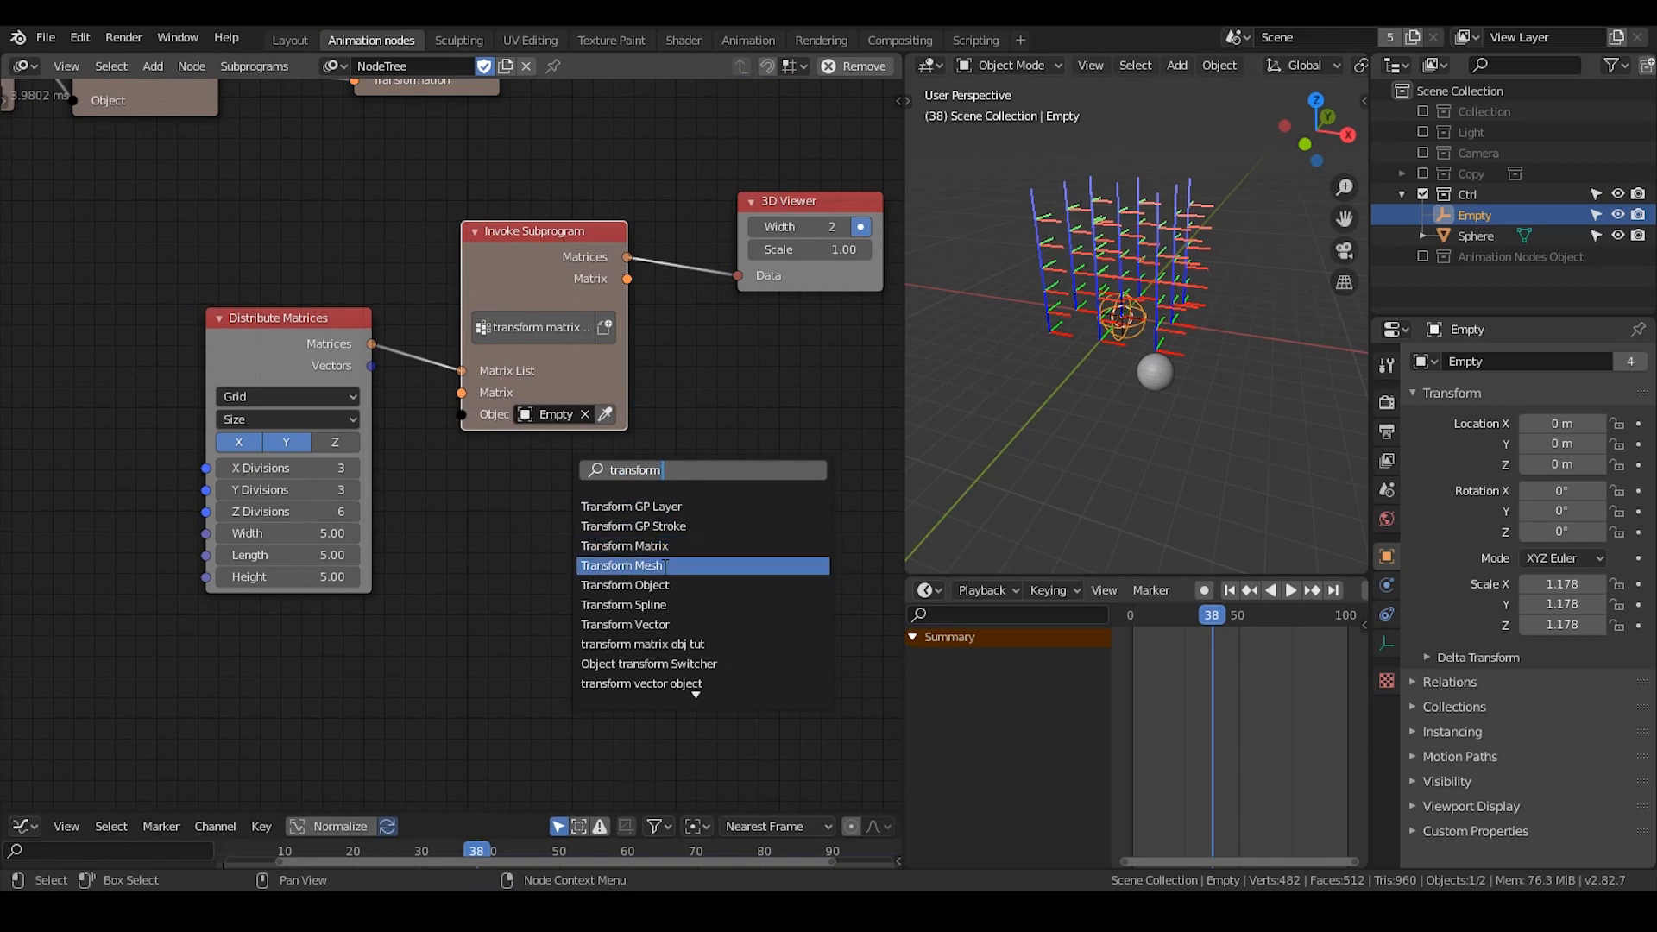
pyautogui.moveTo(675, 605)
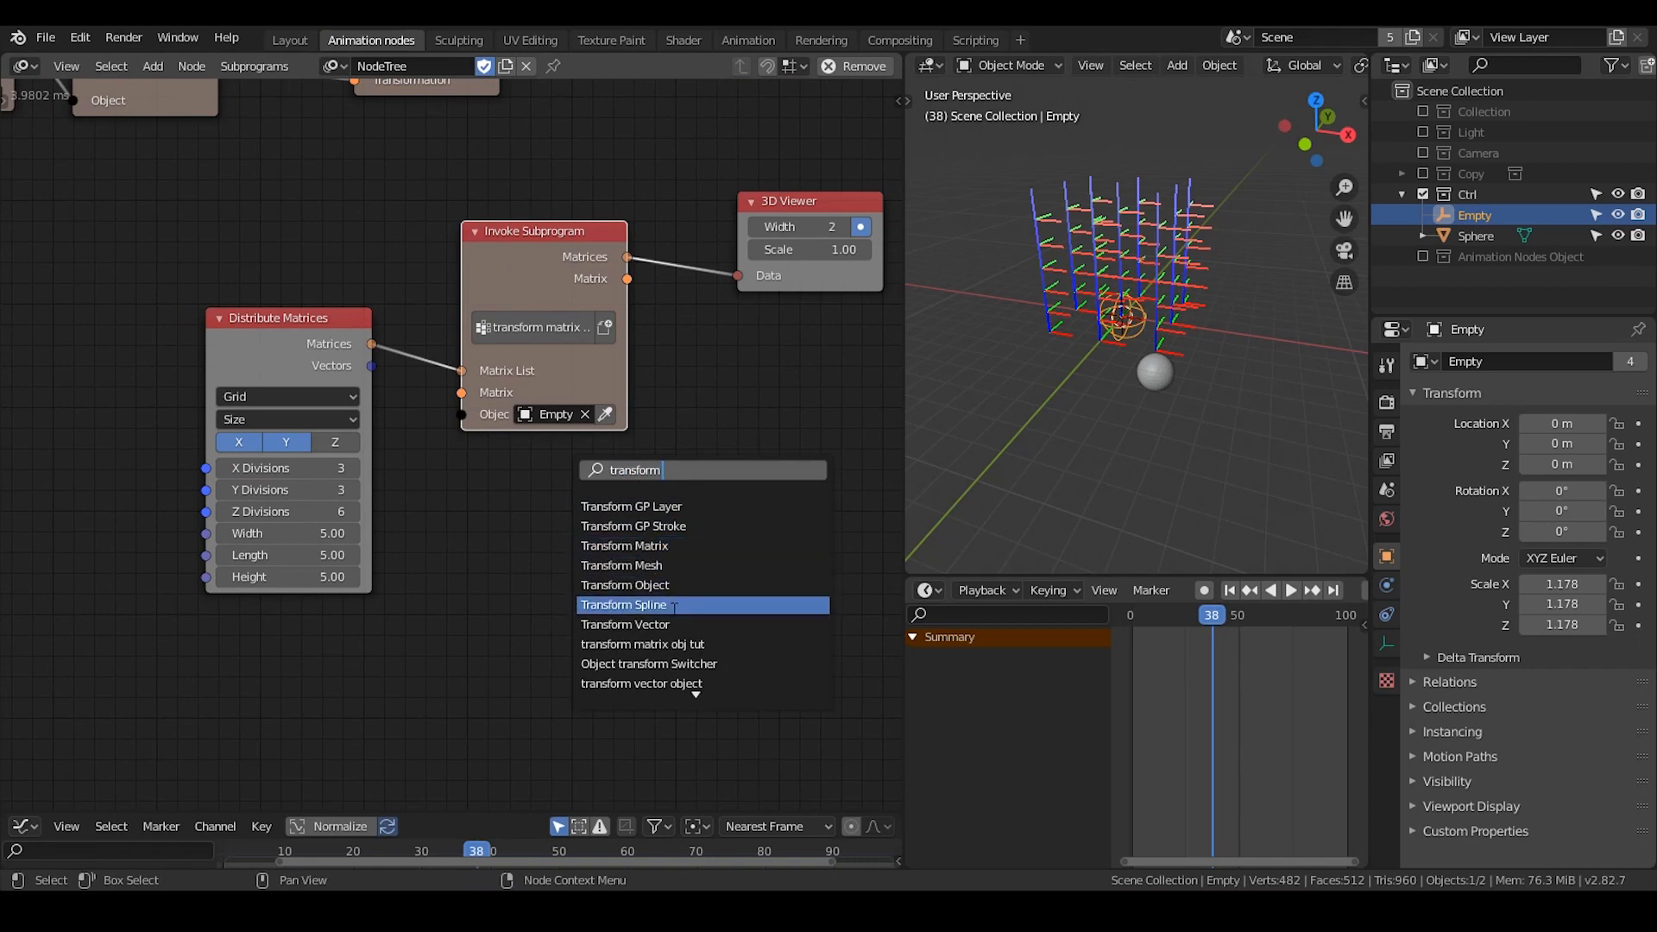
pyautogui.moveTo(631, 505)
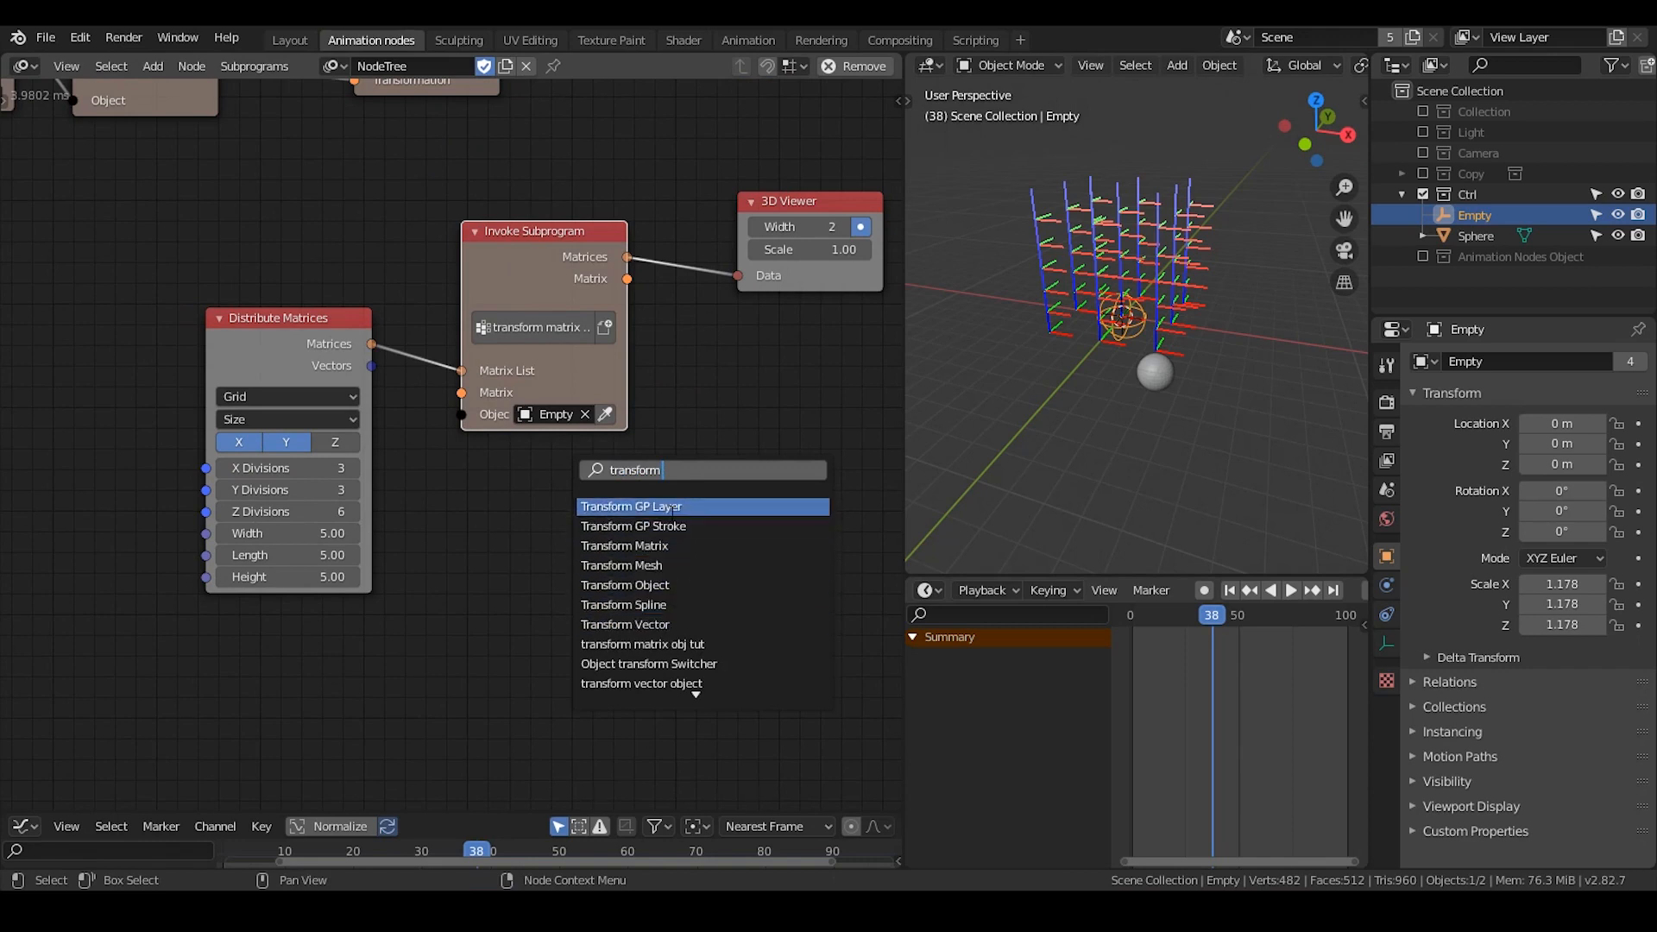
pyautogui.moveTo(679, 527)
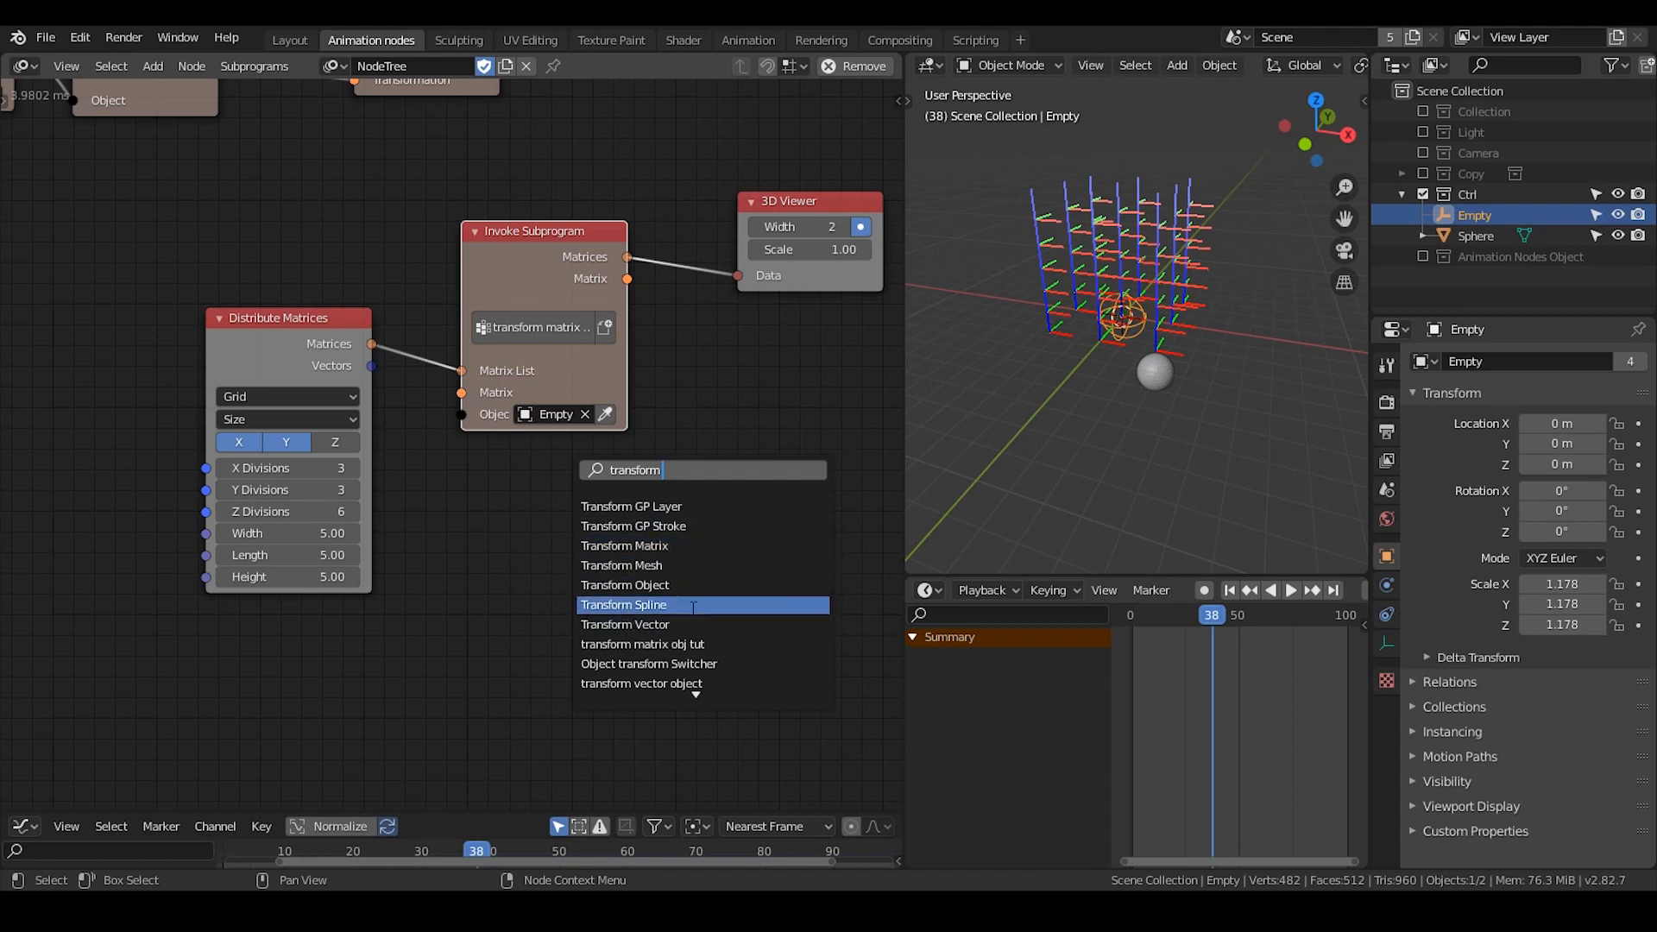
pyautogui.click(623, 605)
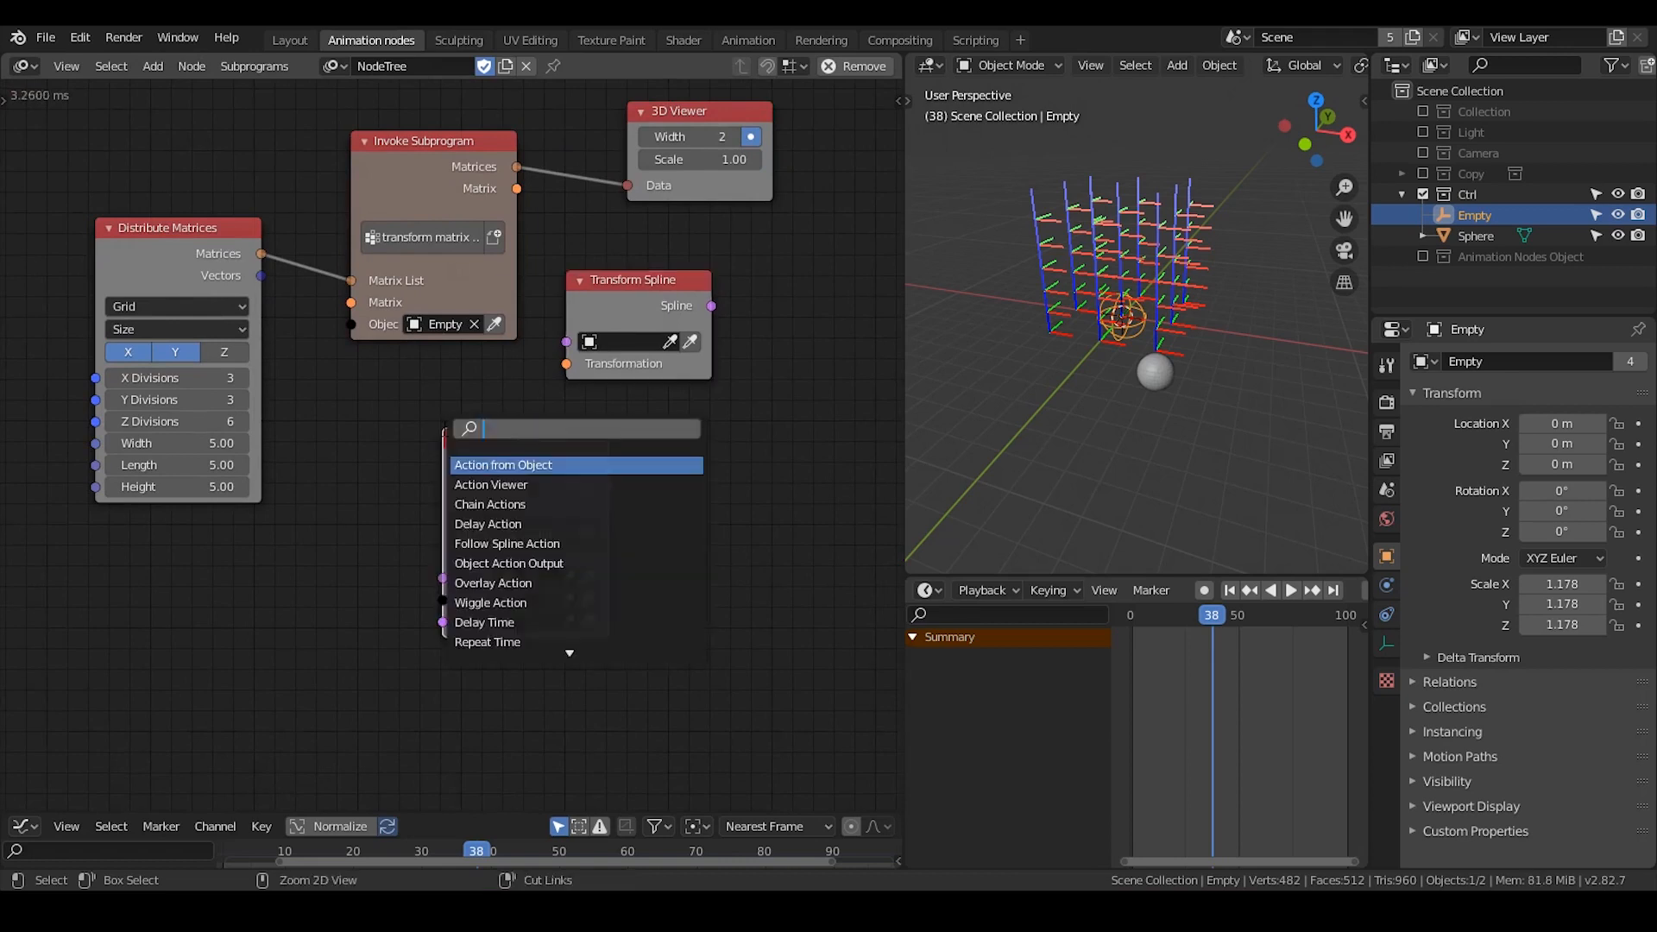
# Step: Invoke the transform spline and transform vector subprograms and tidy their layout
pyautogui.write('transform ma')
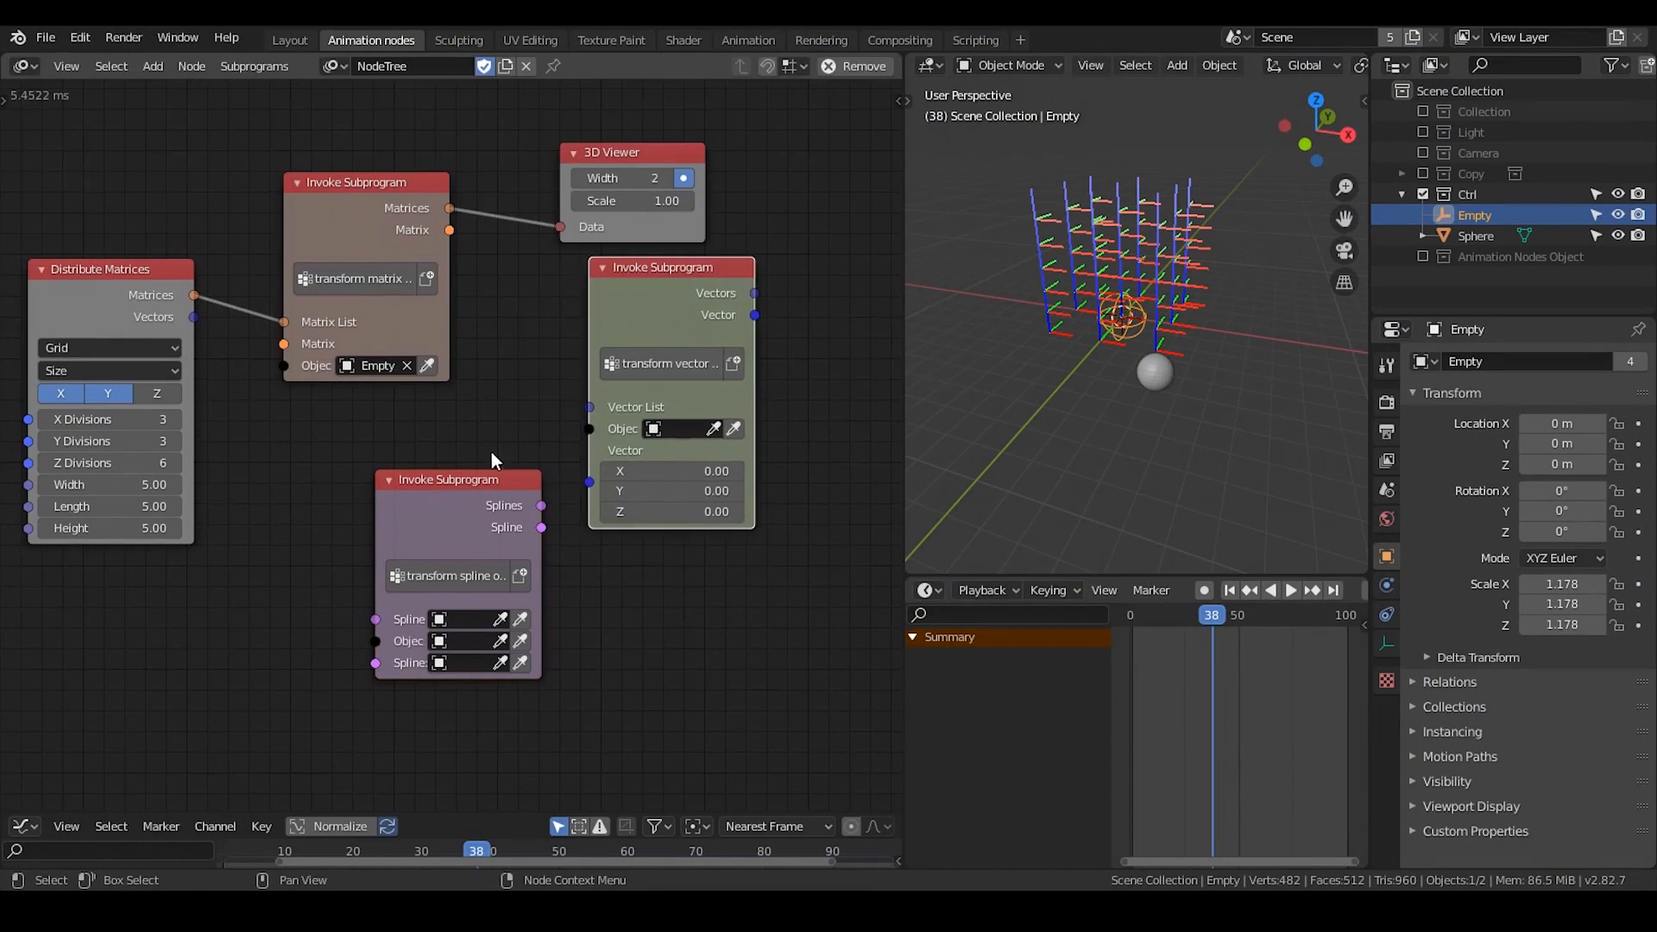
pyautogui.moveTo(670, 265); pyautogui.dragTo(623, 271)
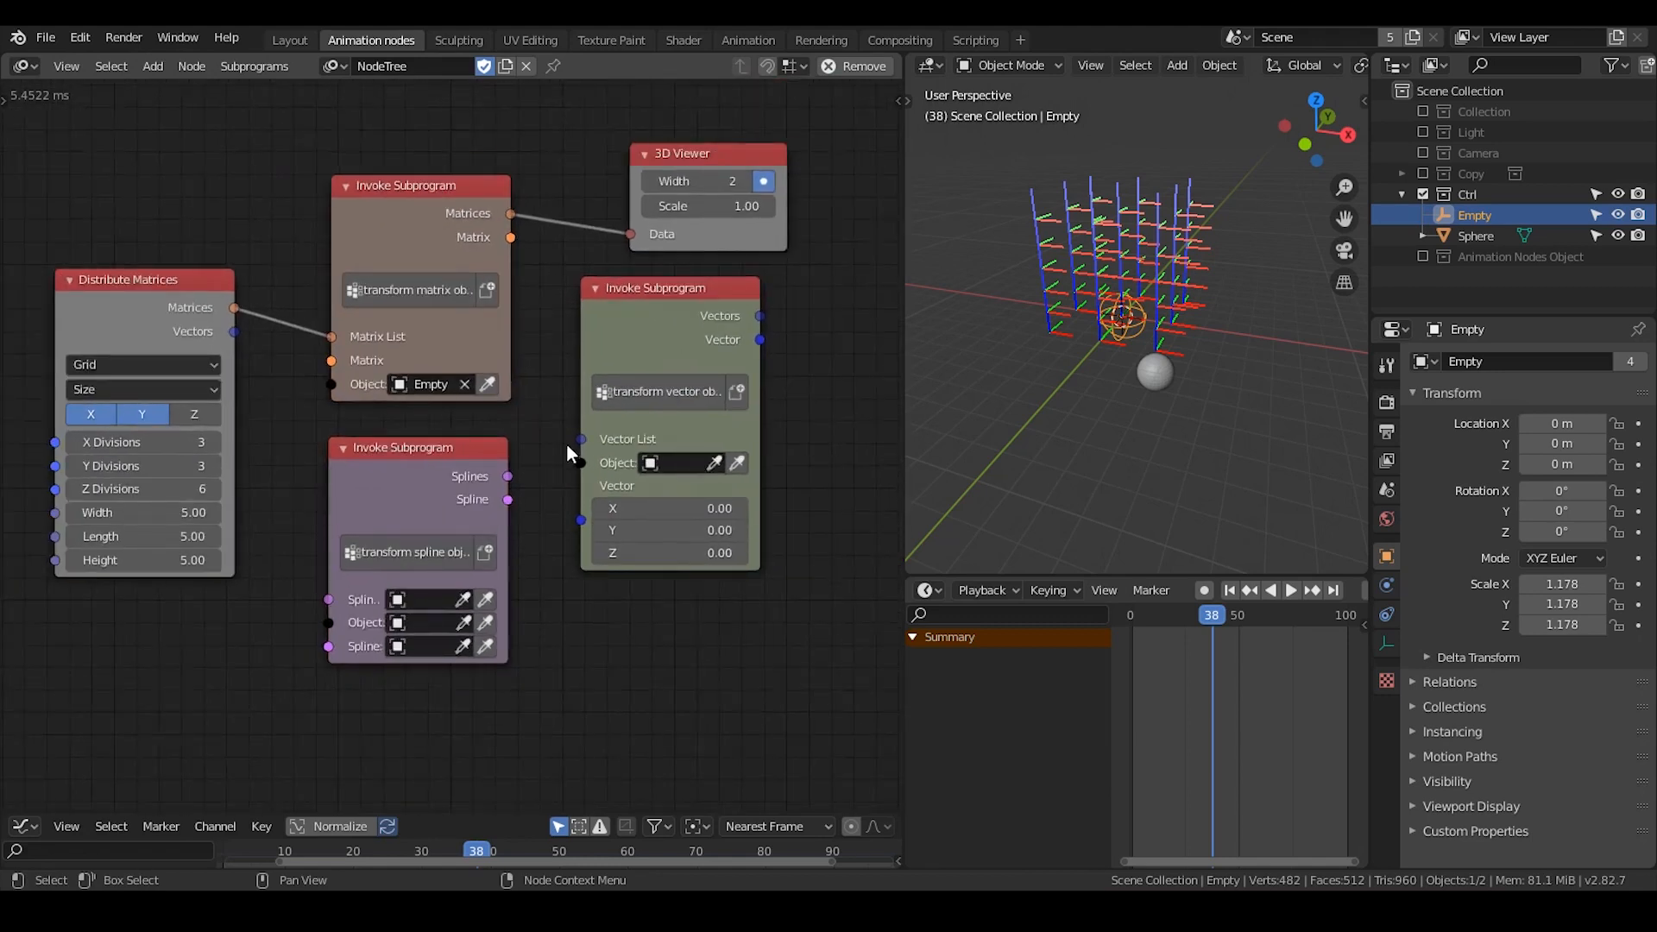
pyautogui.moveTo(566, 462)
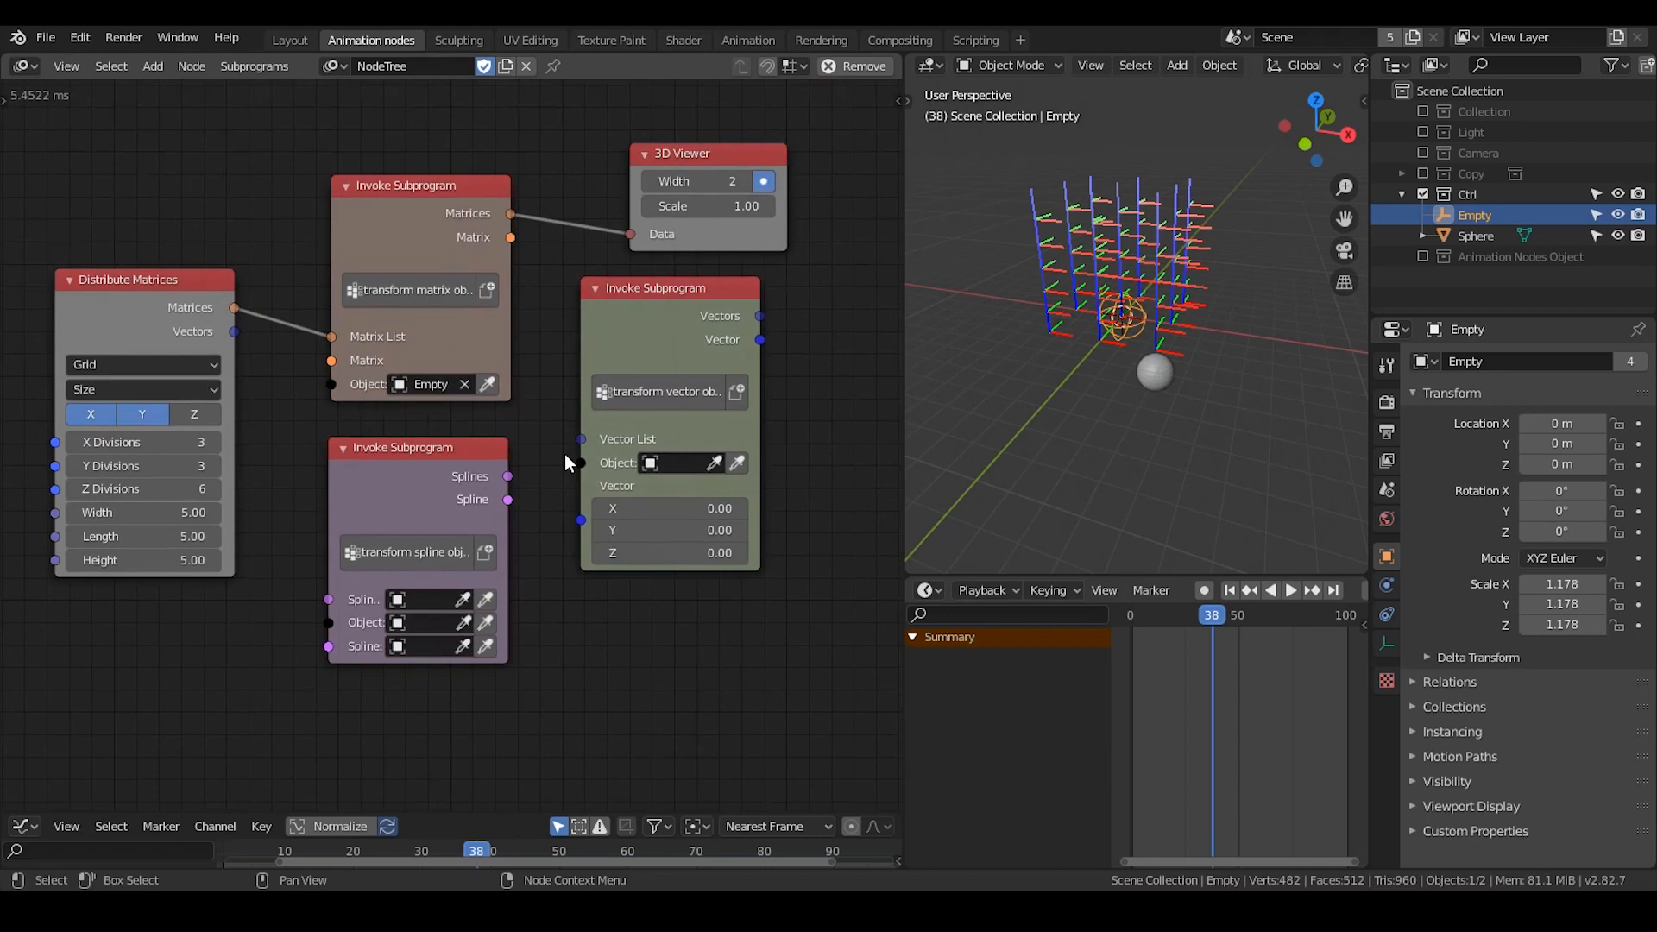
pyautogui.moveTo(544, 529)
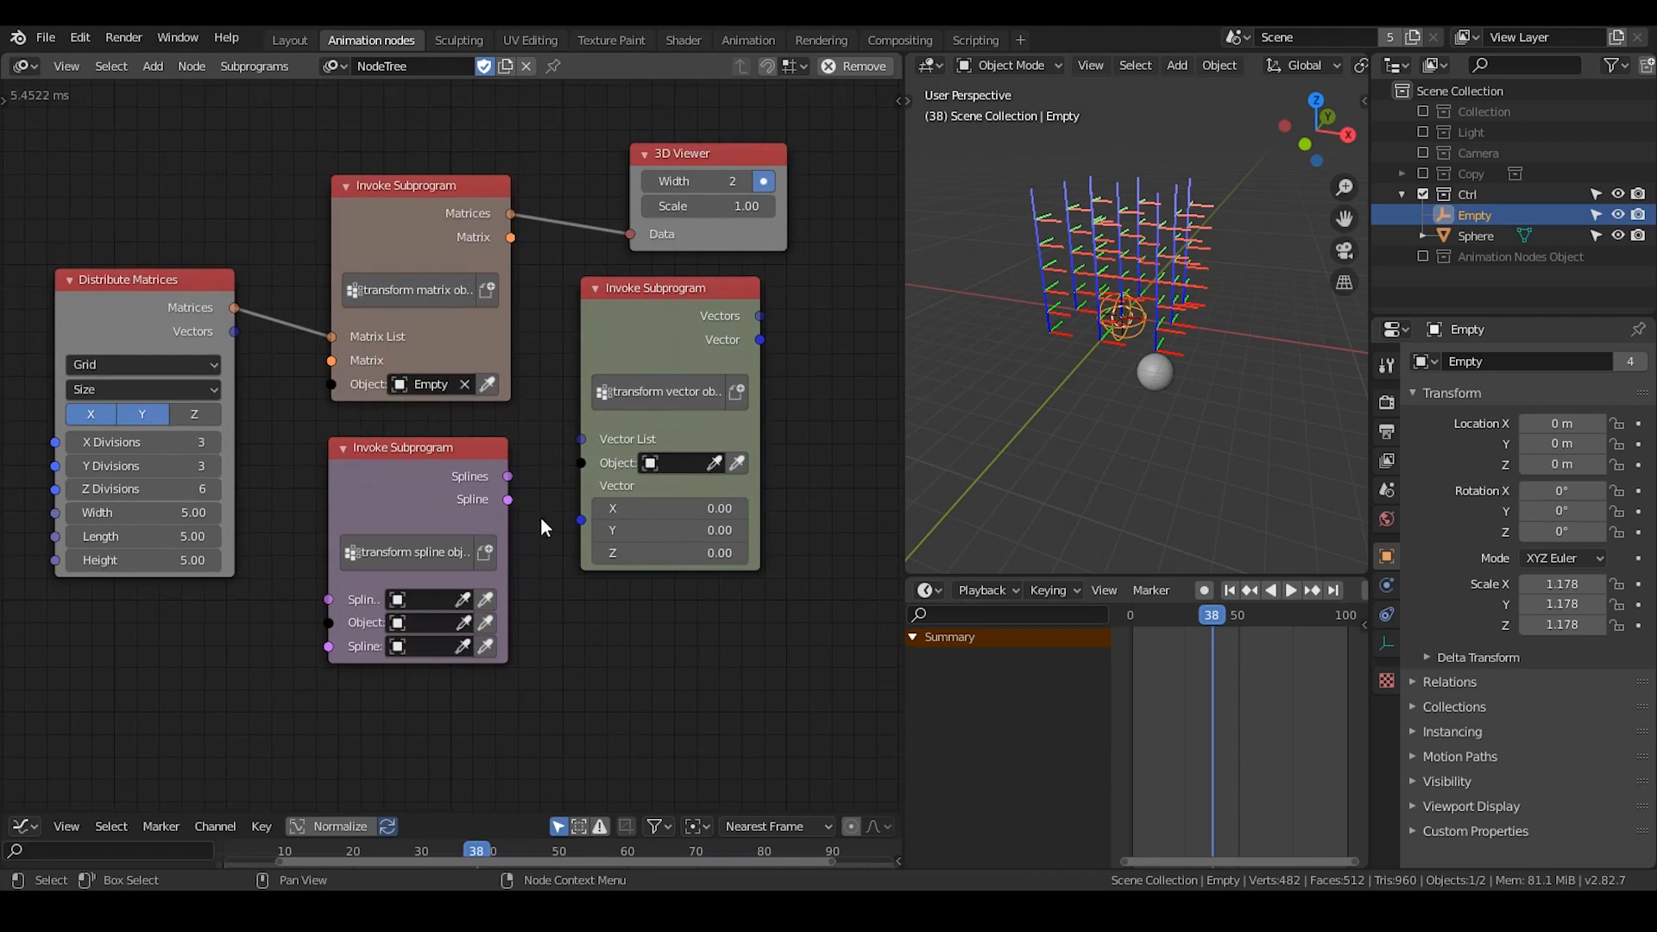